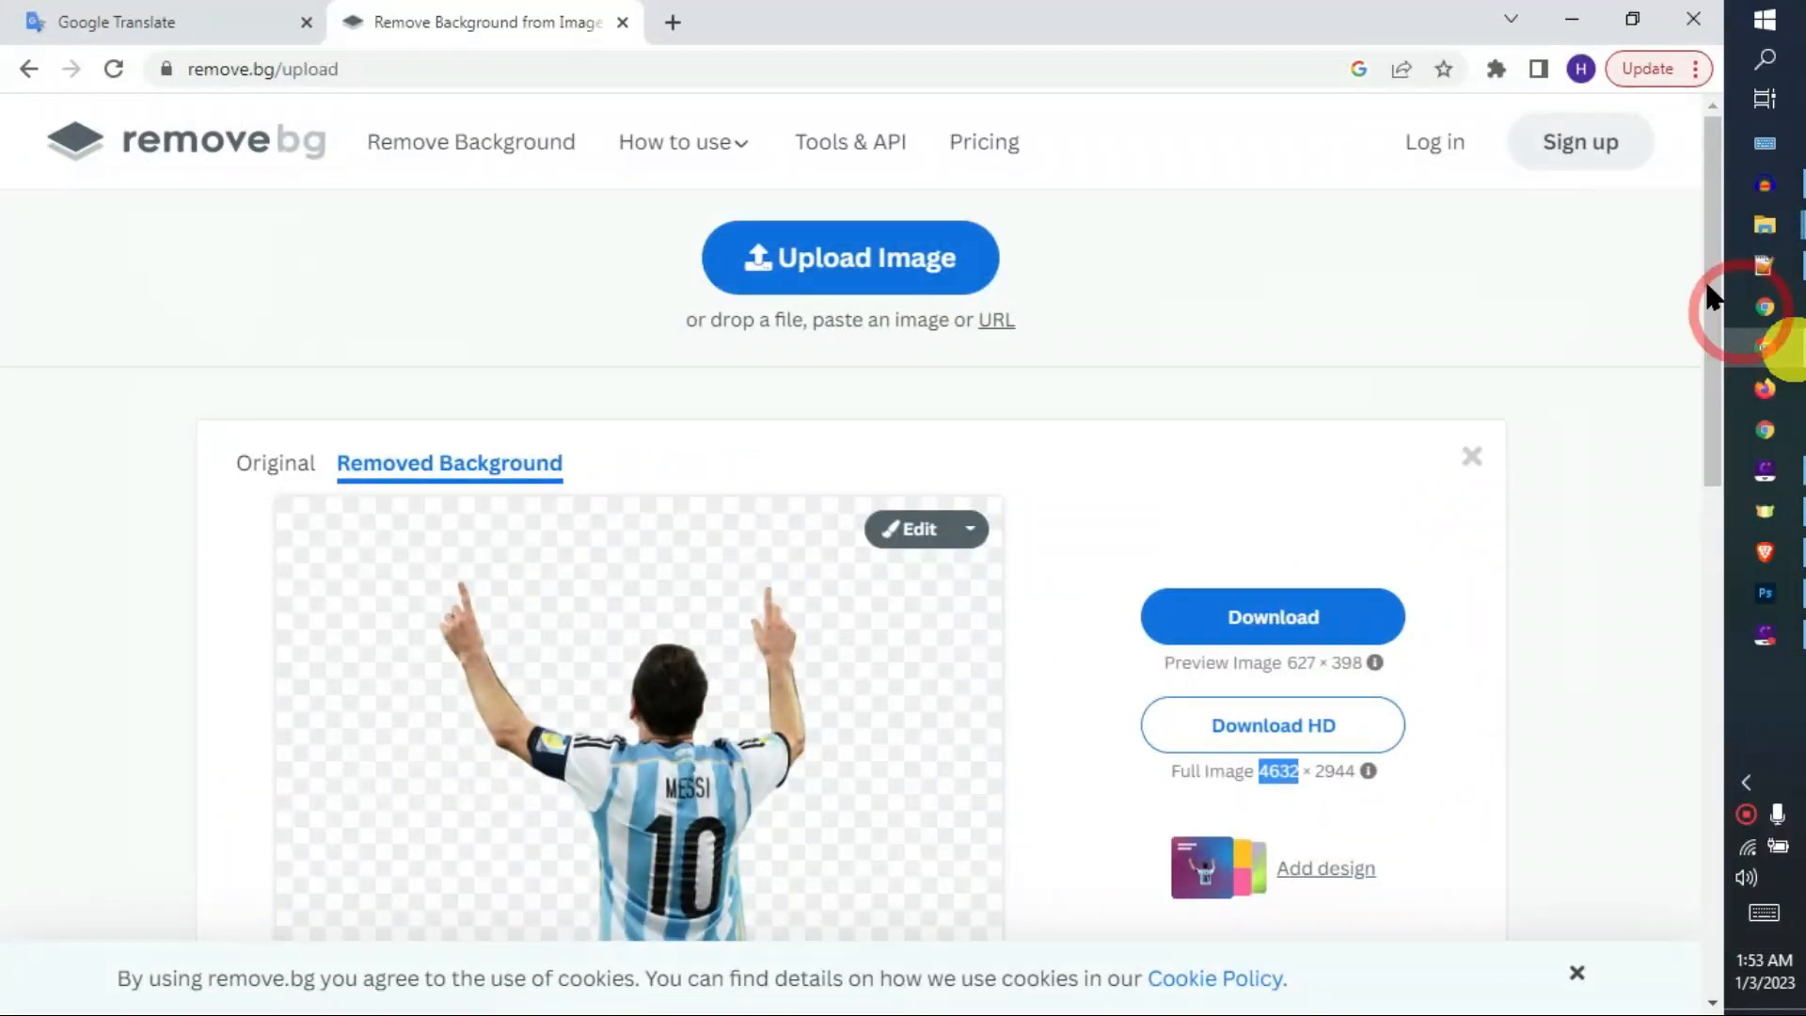
Step: Open the remove.bg home page from the 'bg' address-bar suggestion
text(bg)
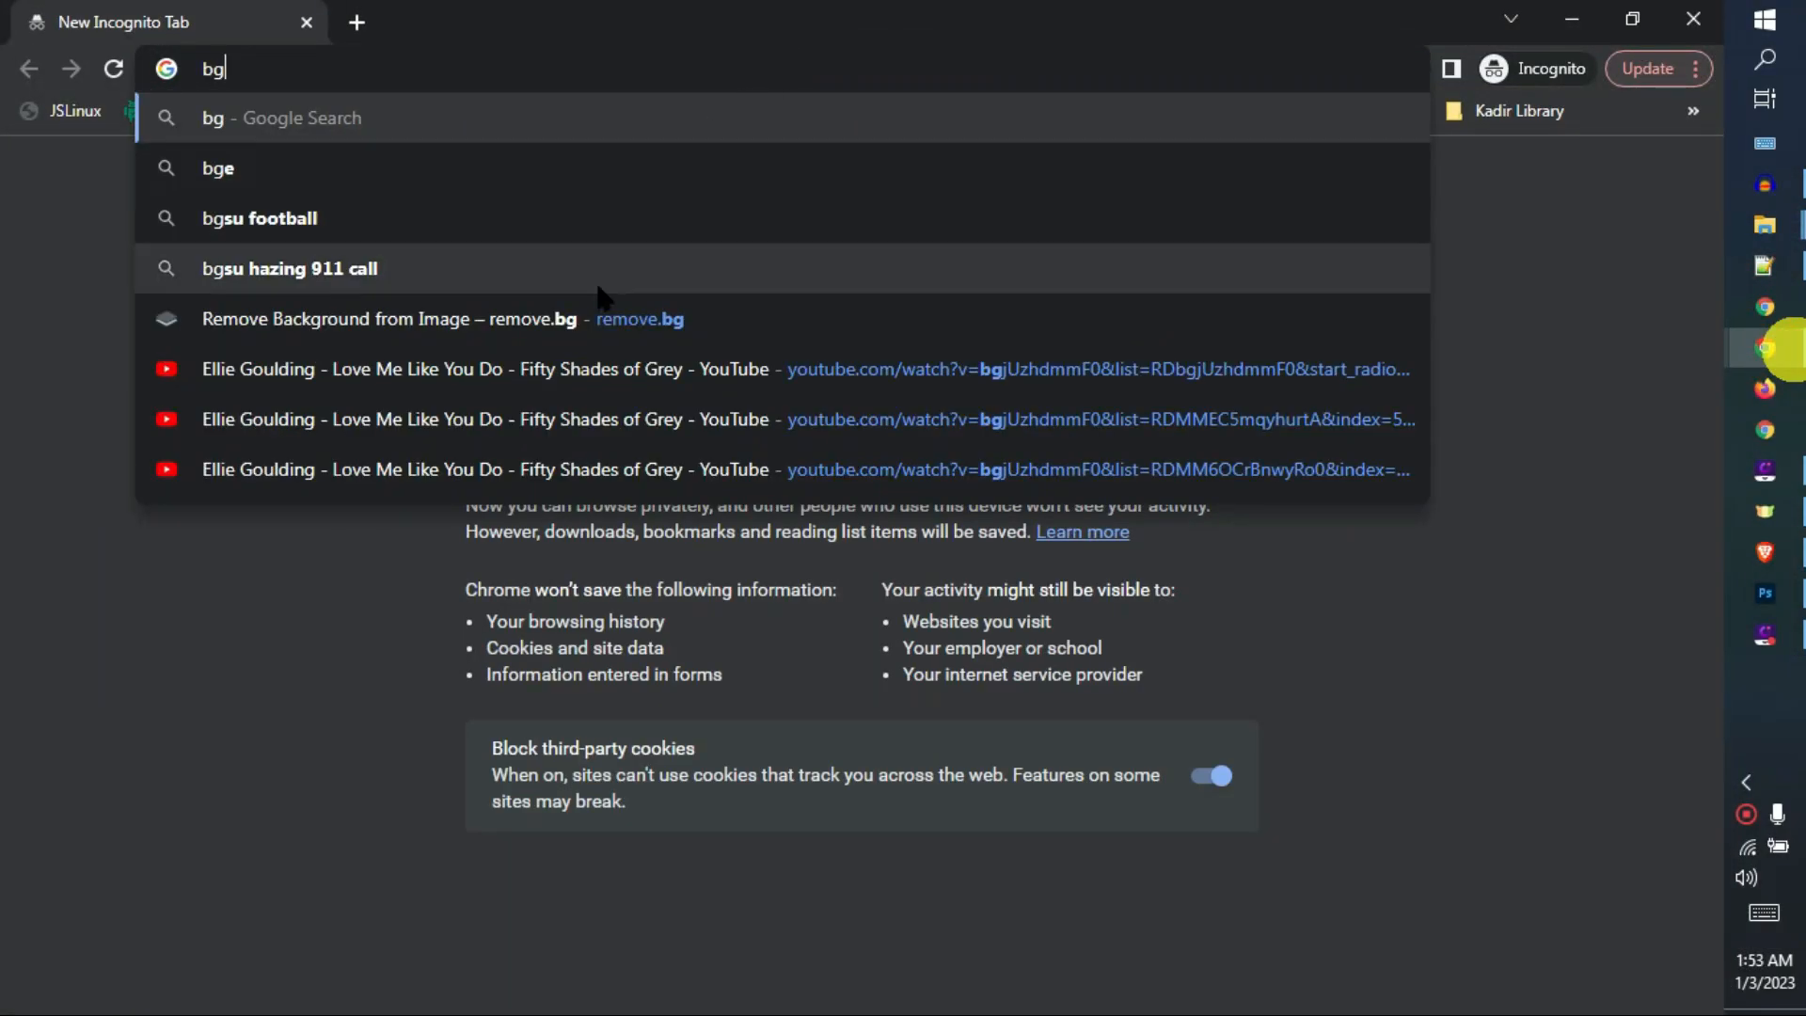
click(389, 319)
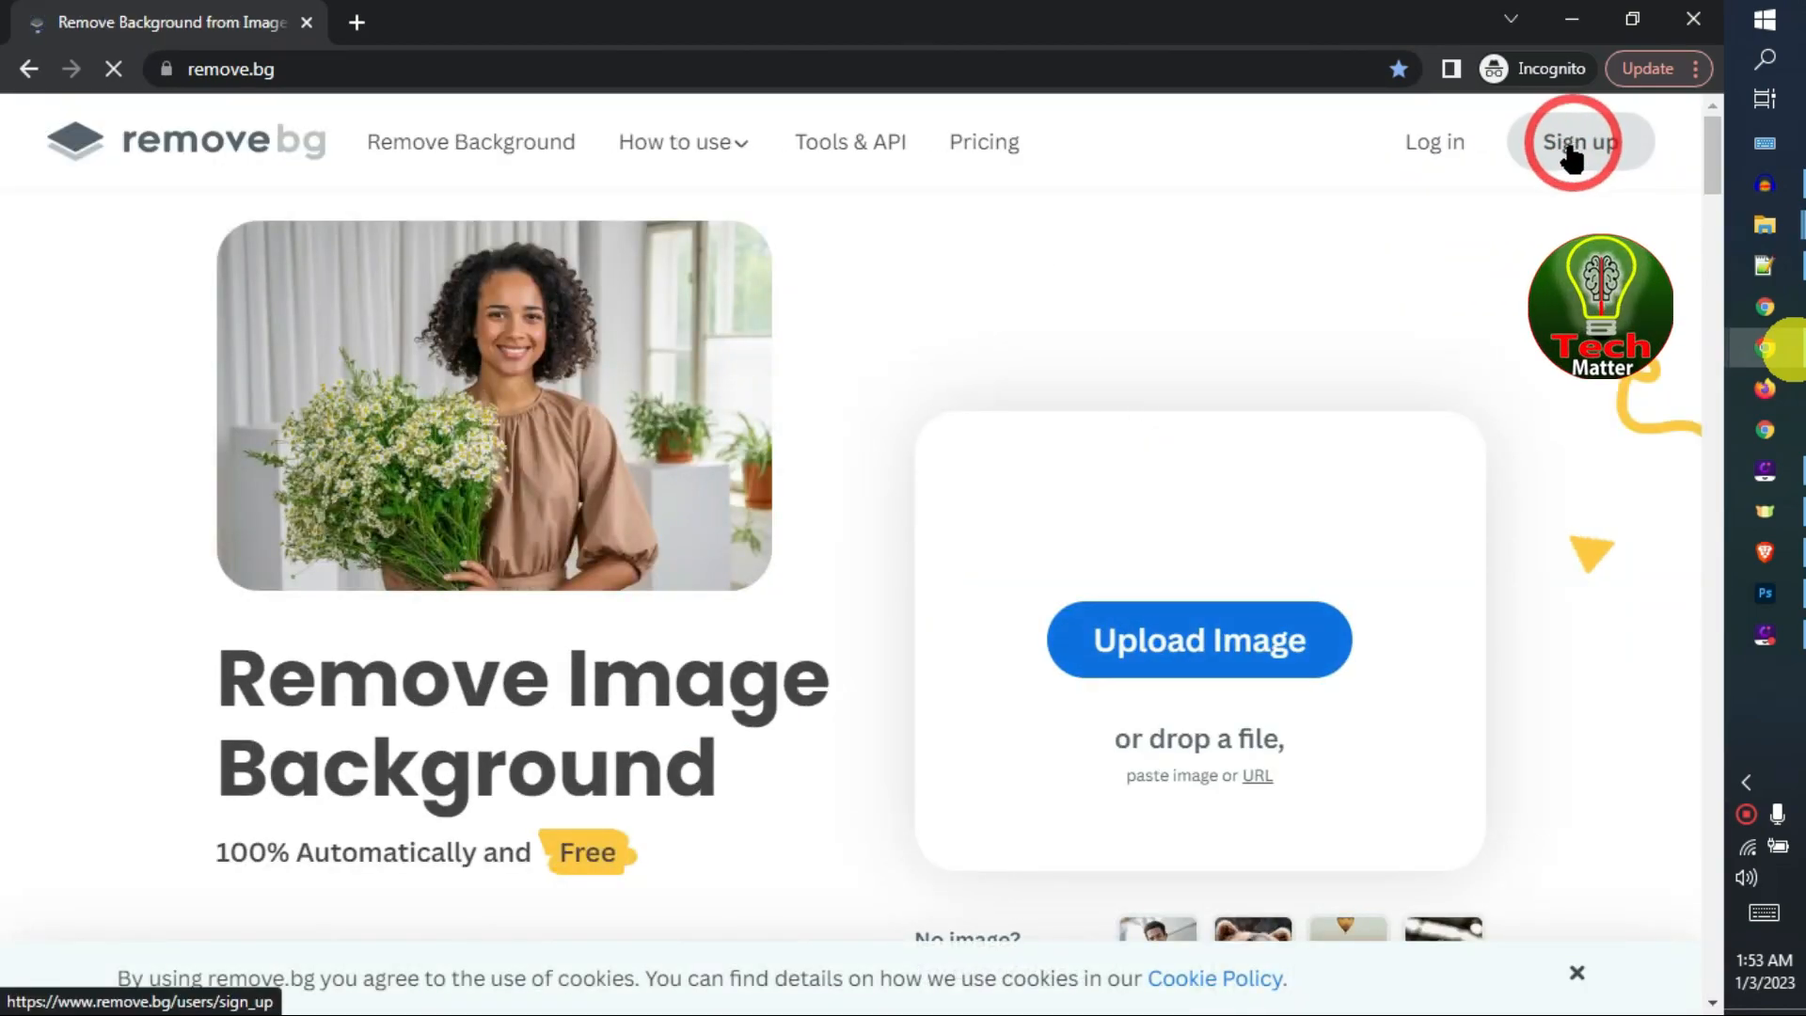
click(1579, 142)
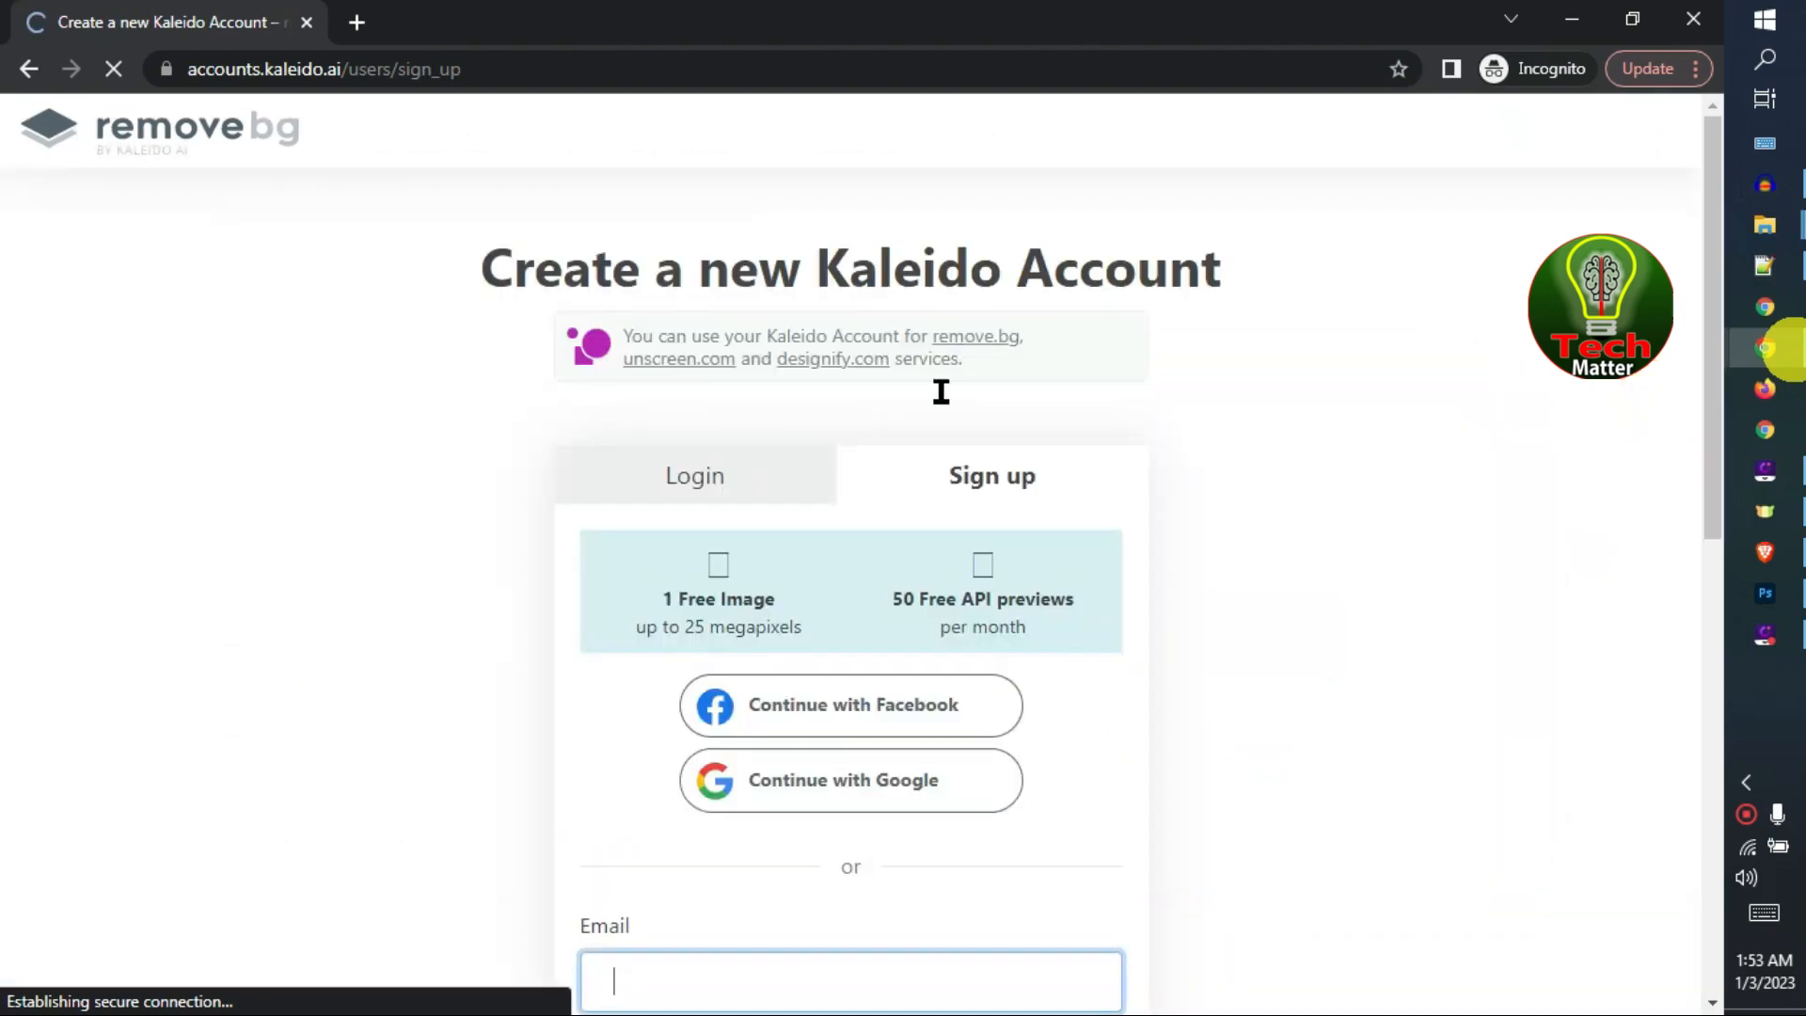
scroll(down, 3)
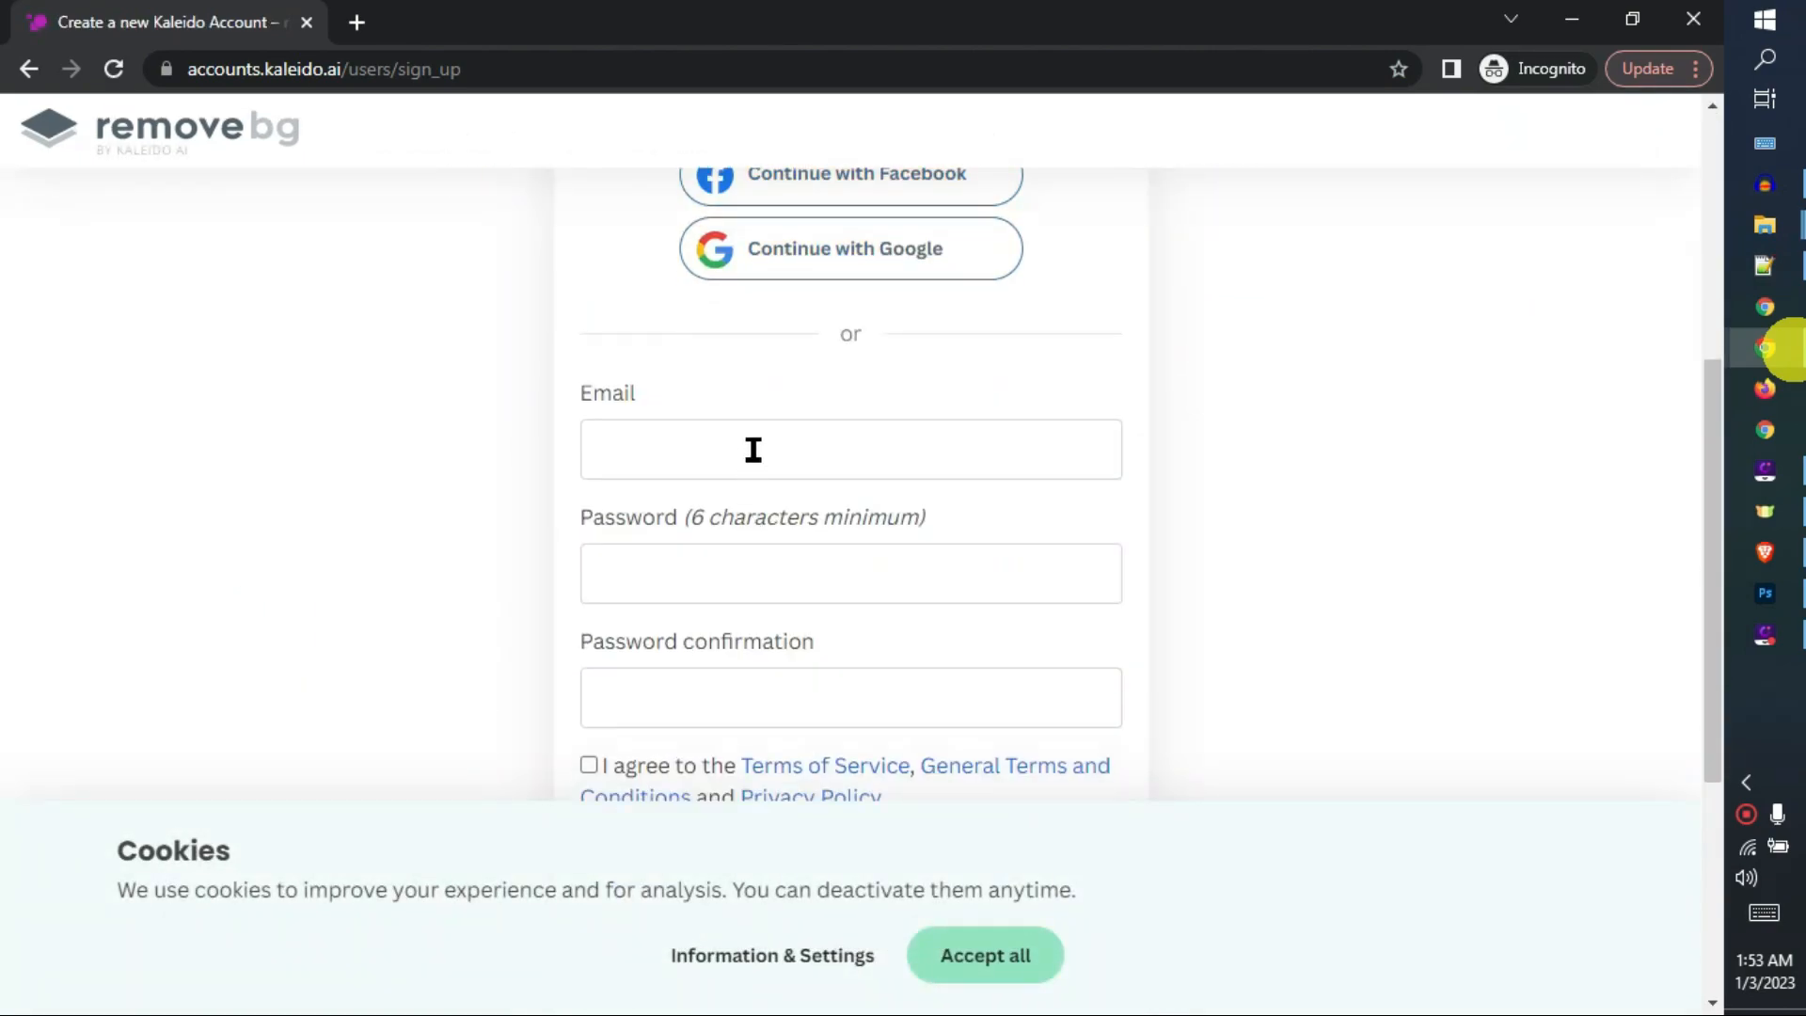
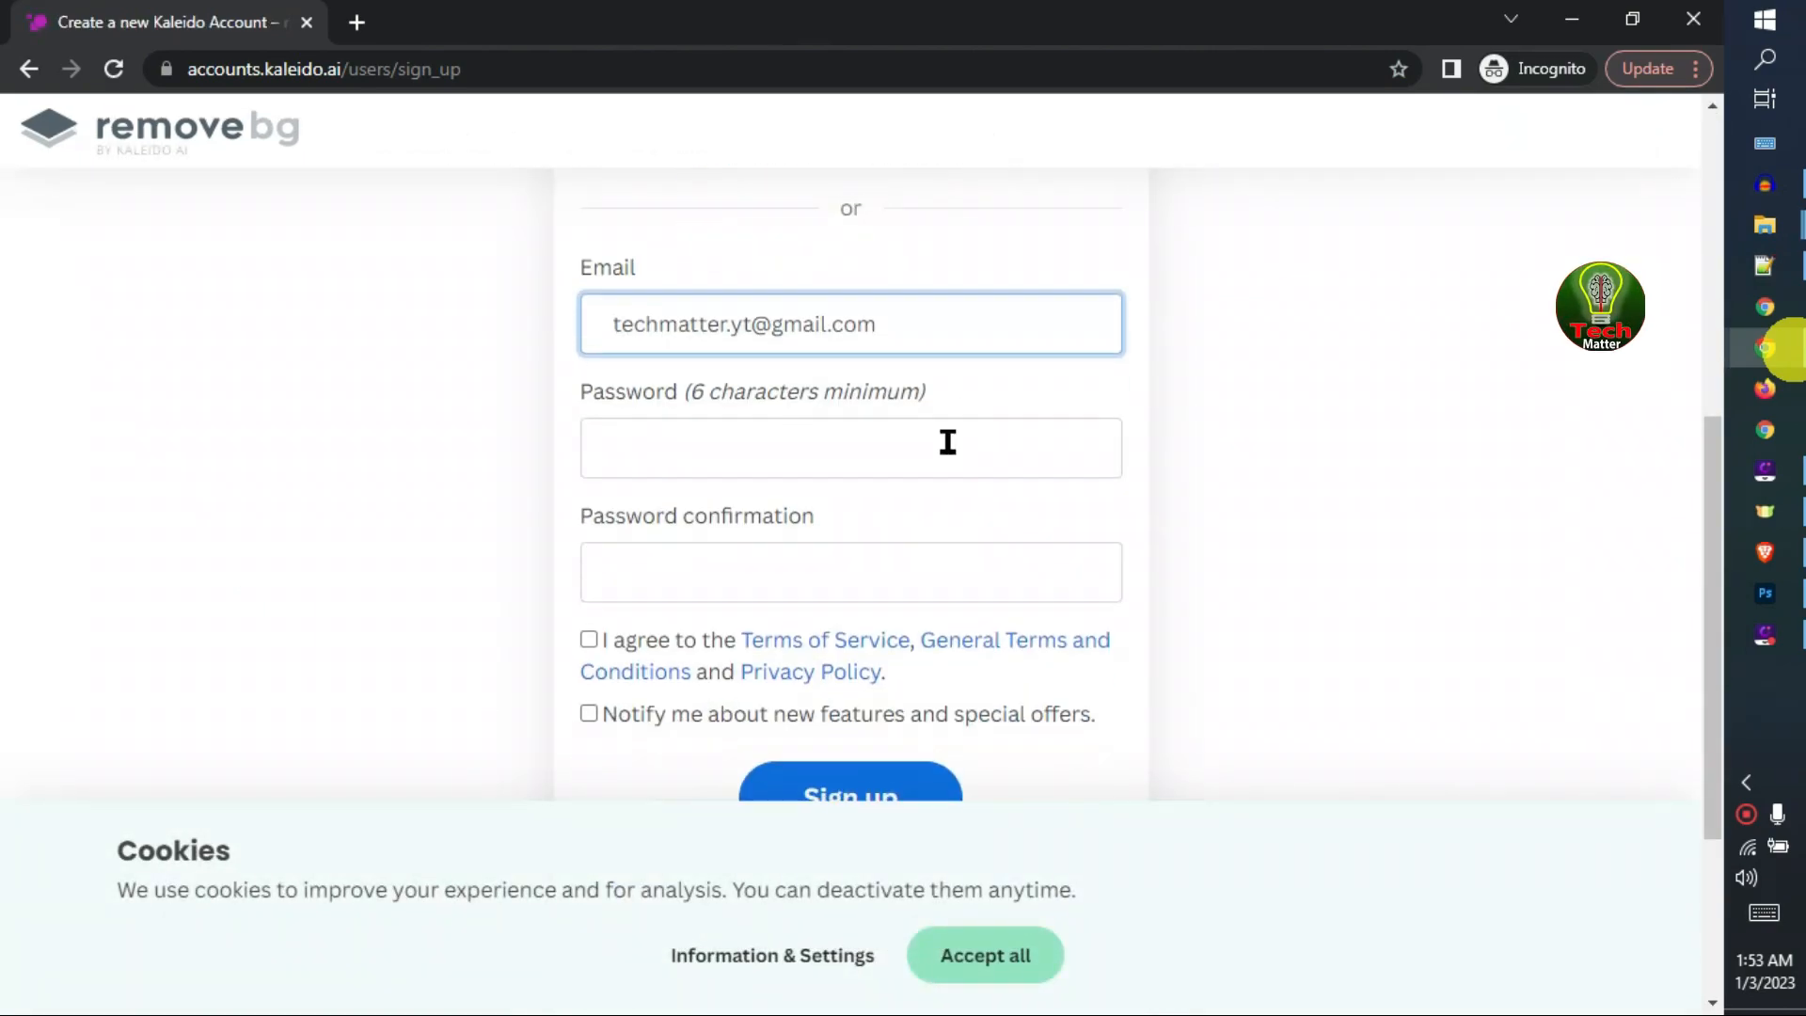
click(848, 564)
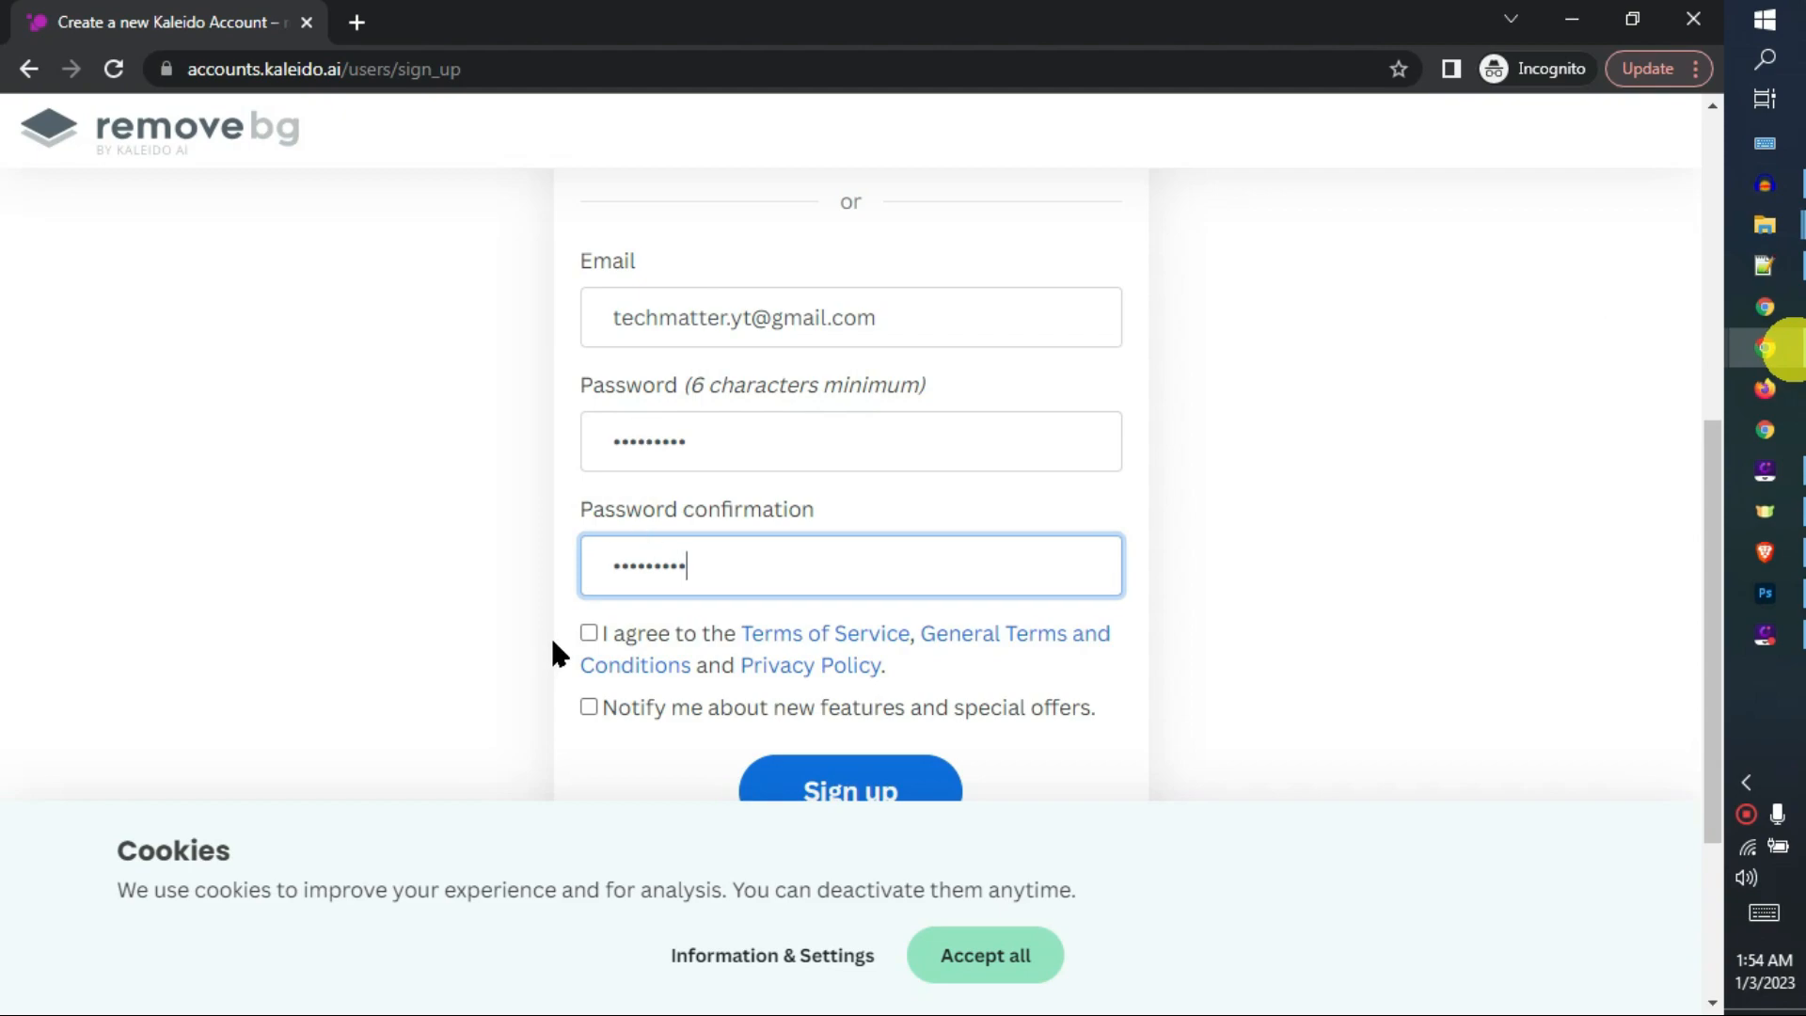
Step: Accept the terms, opt in to news, submit, and go to Gmail
click(589, 632)
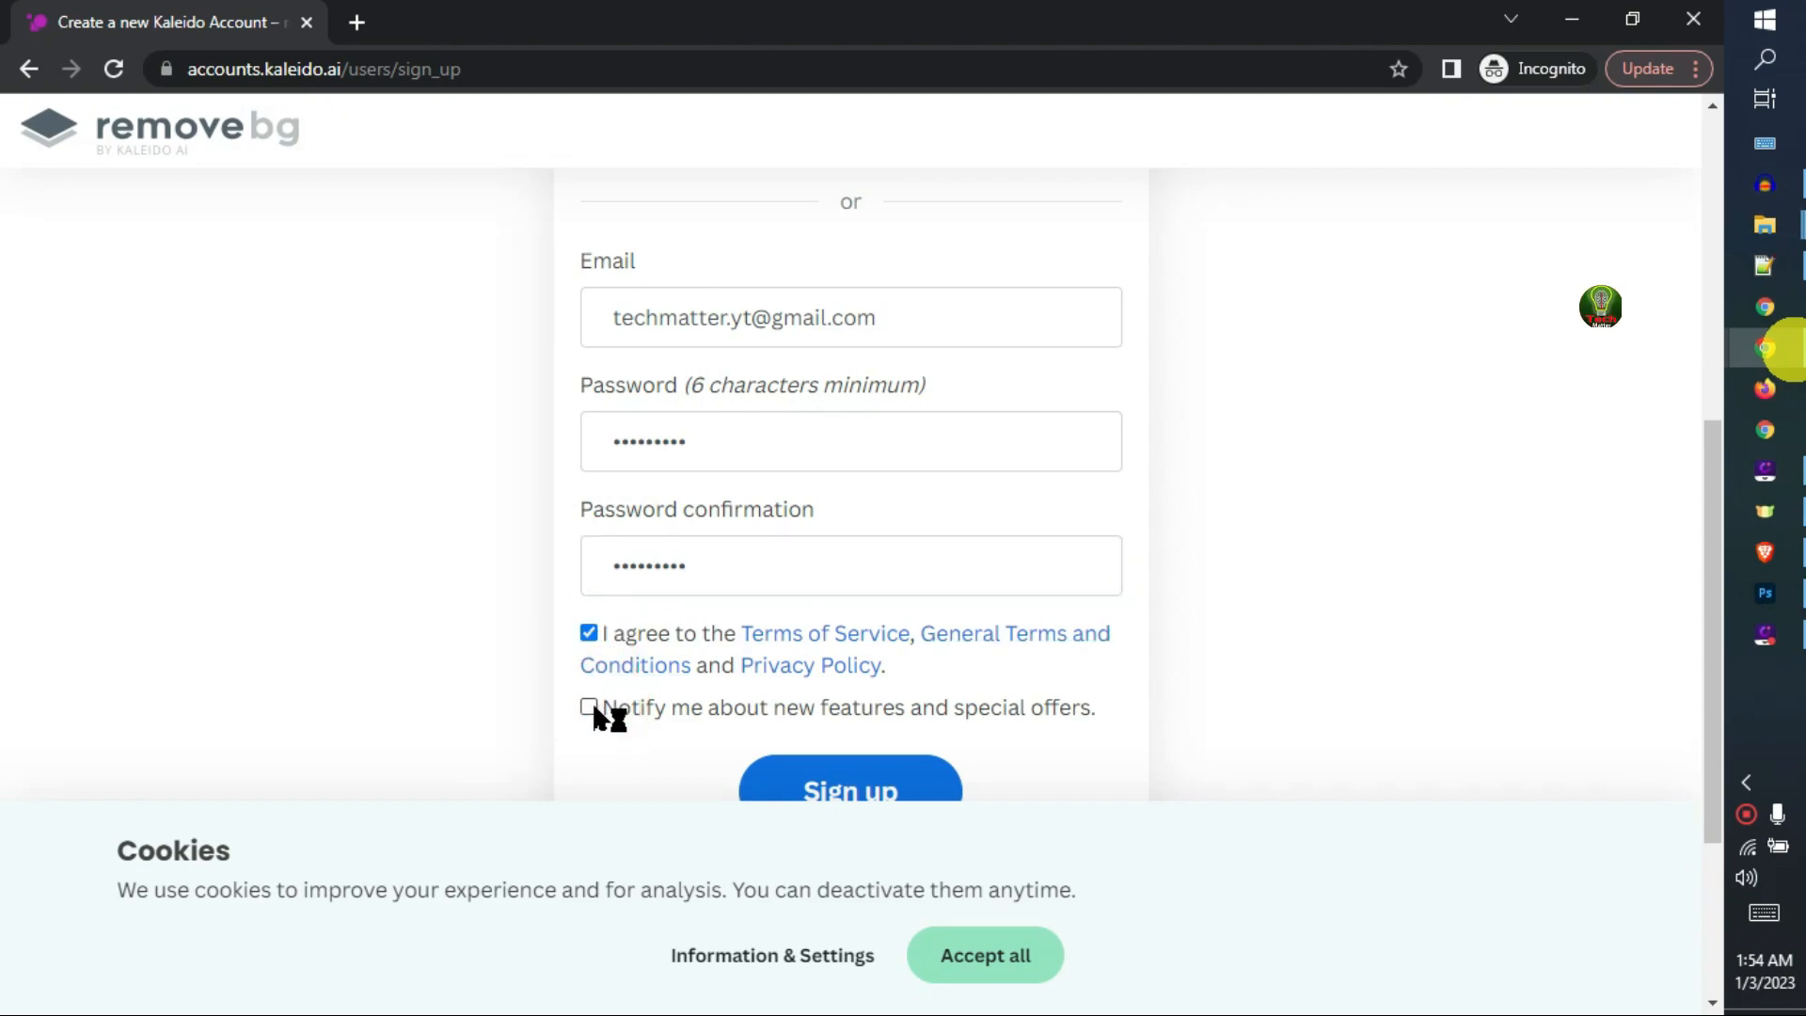
click(589, 707)
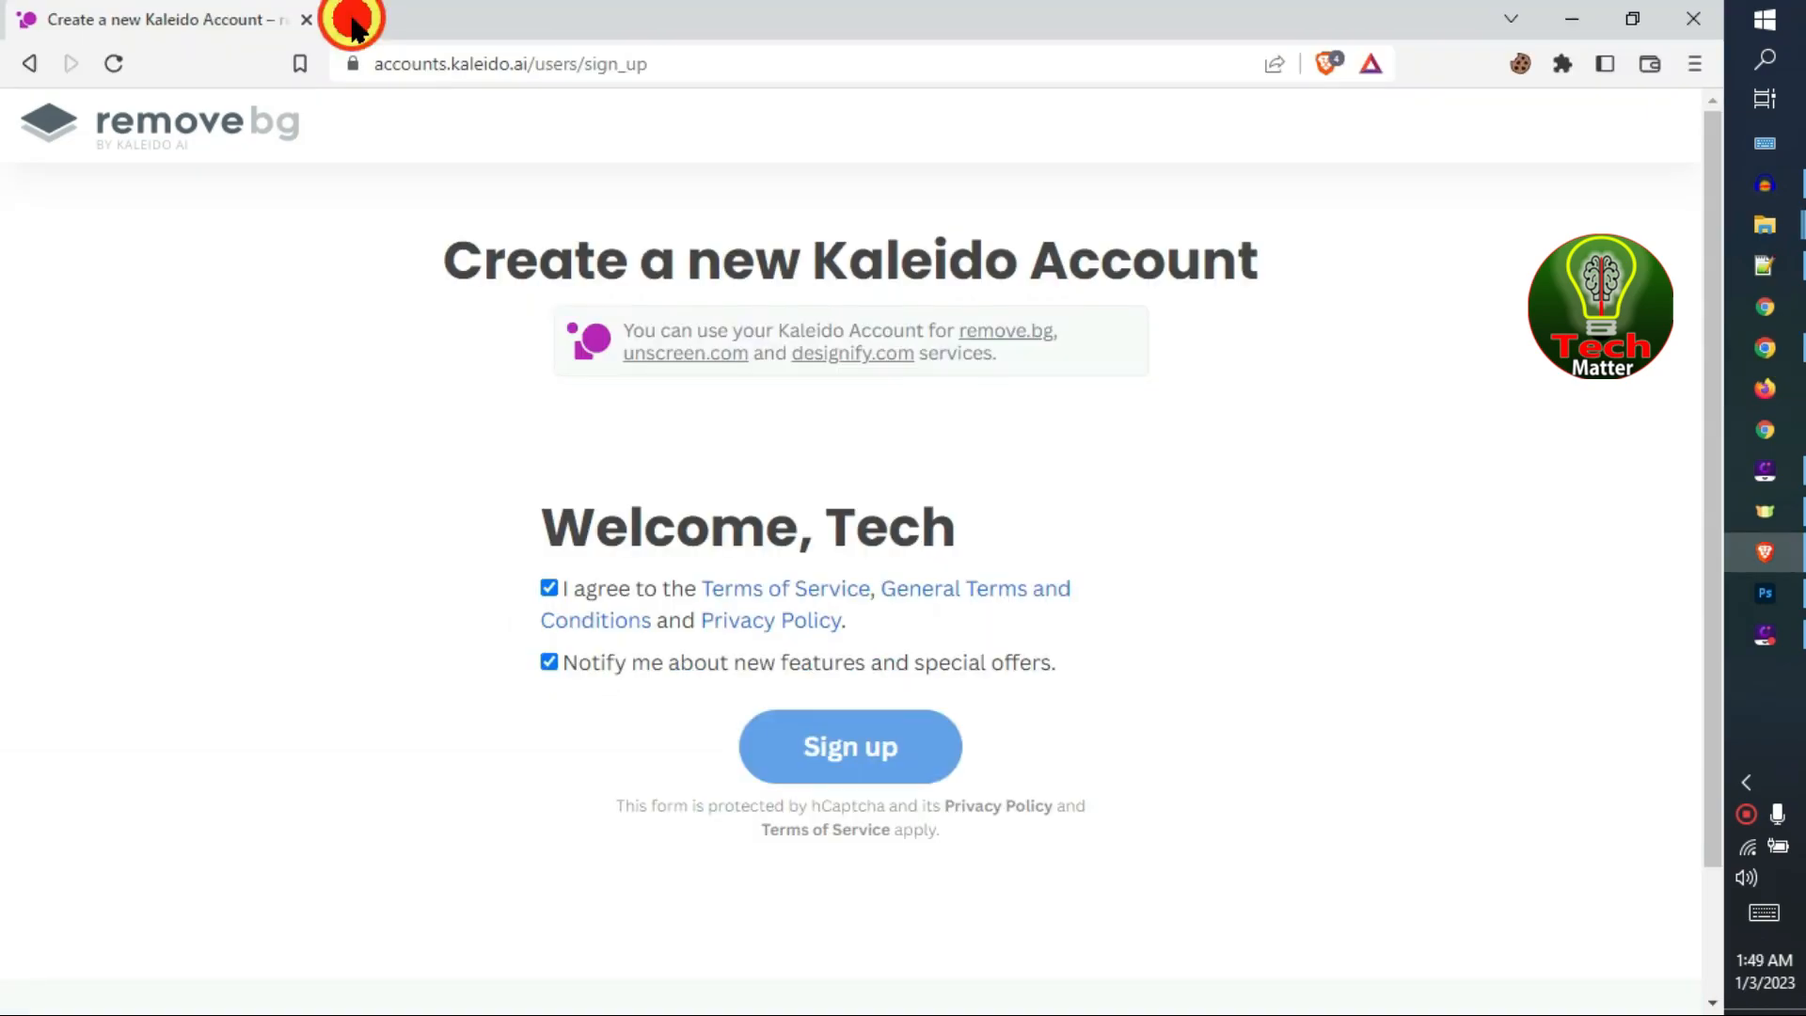
text(gmail.c)
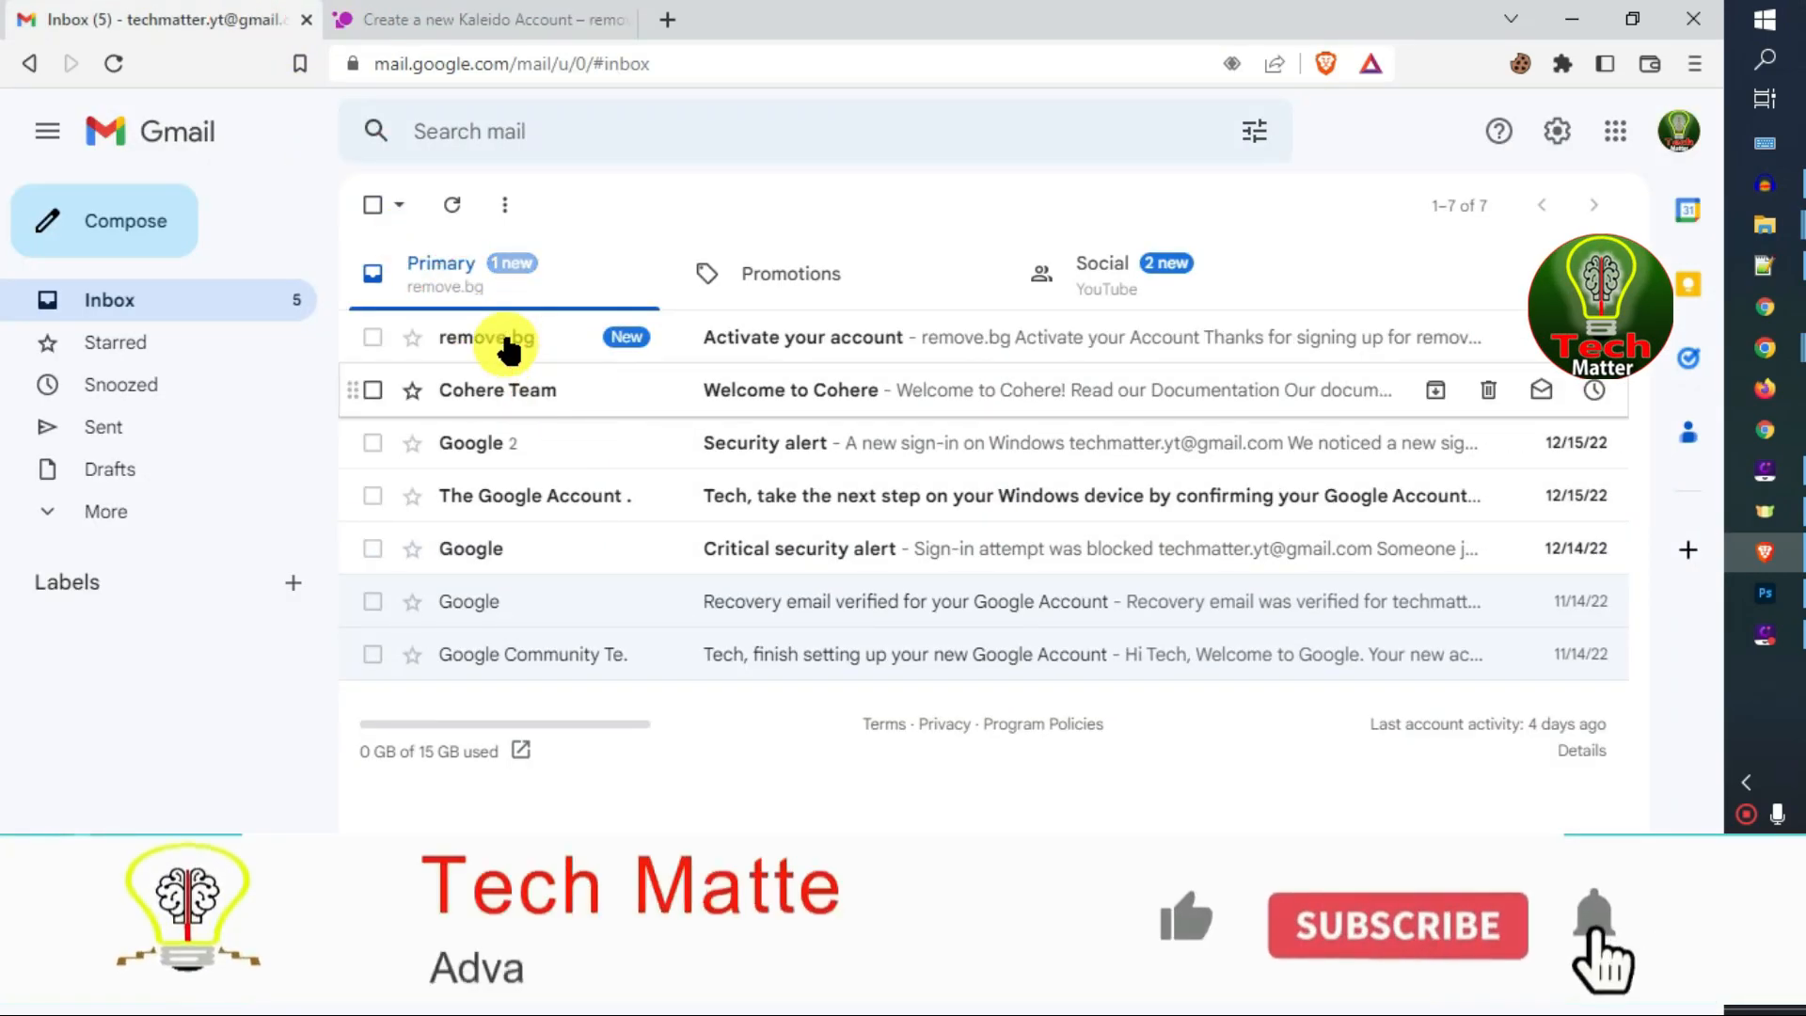
Step: Confirm the account from the remove.bg activation email, then return to the inbox
click(1397, 924)
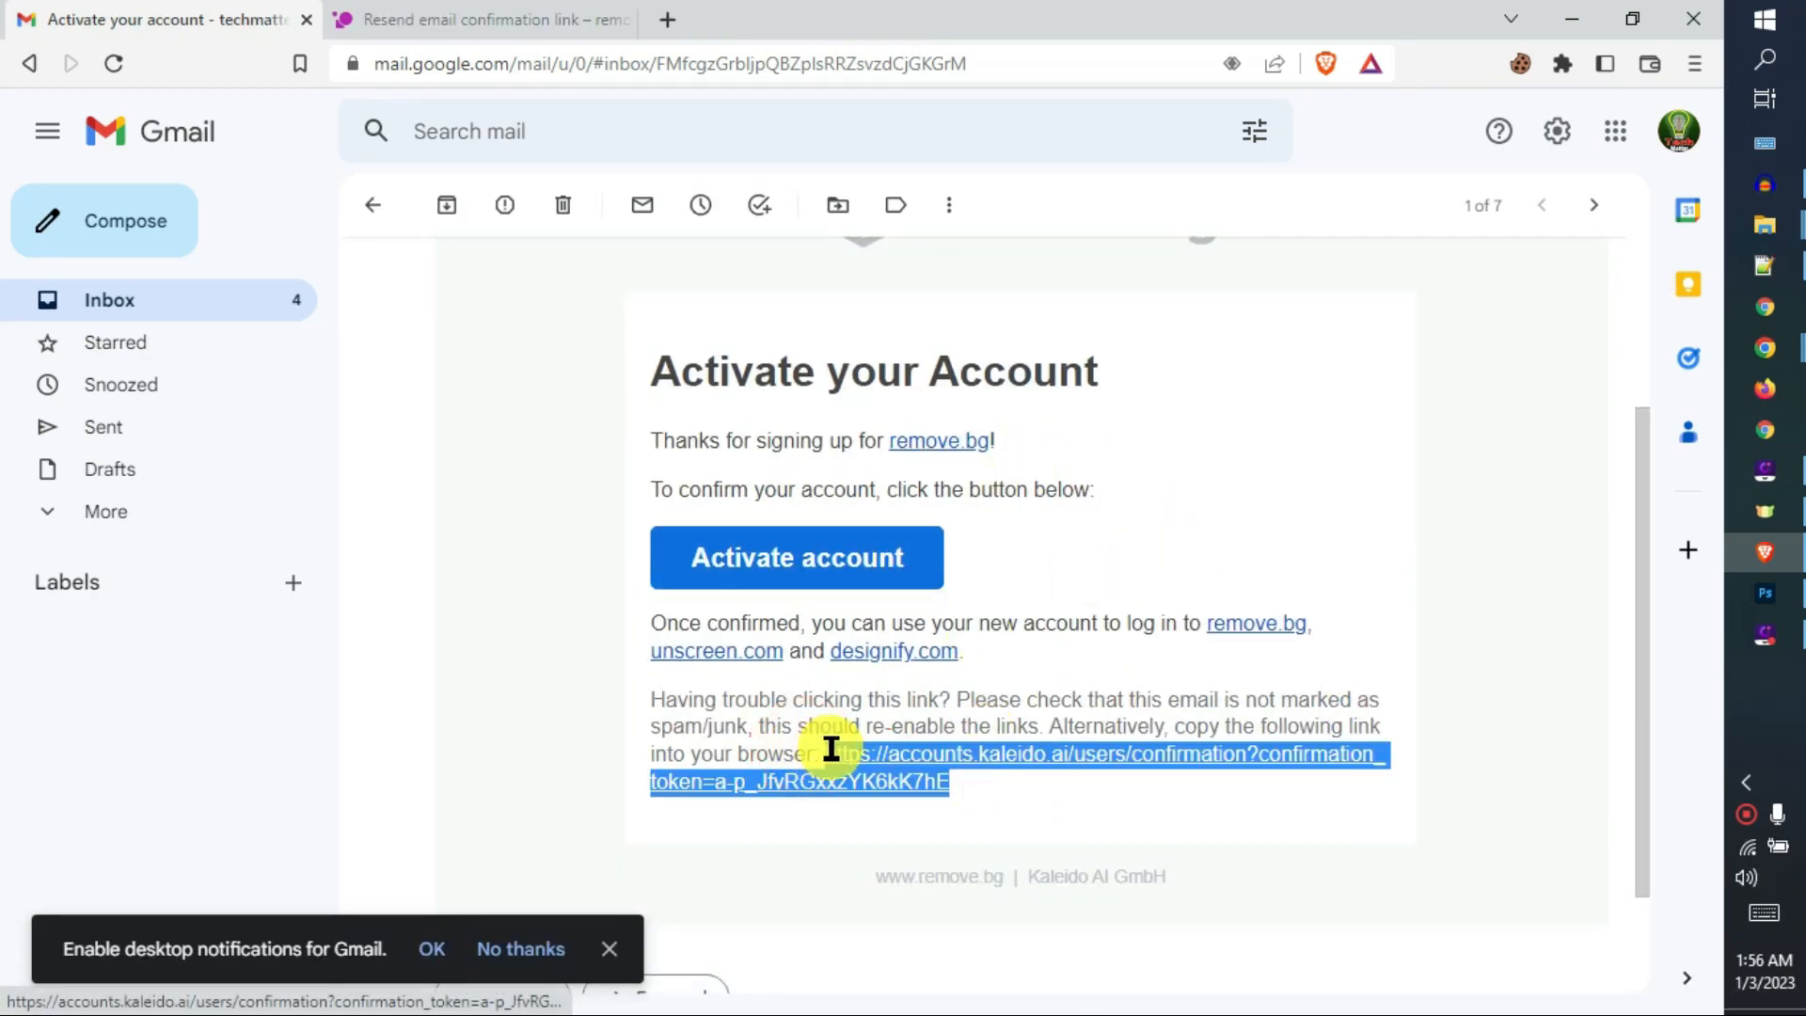
click(796, 558)
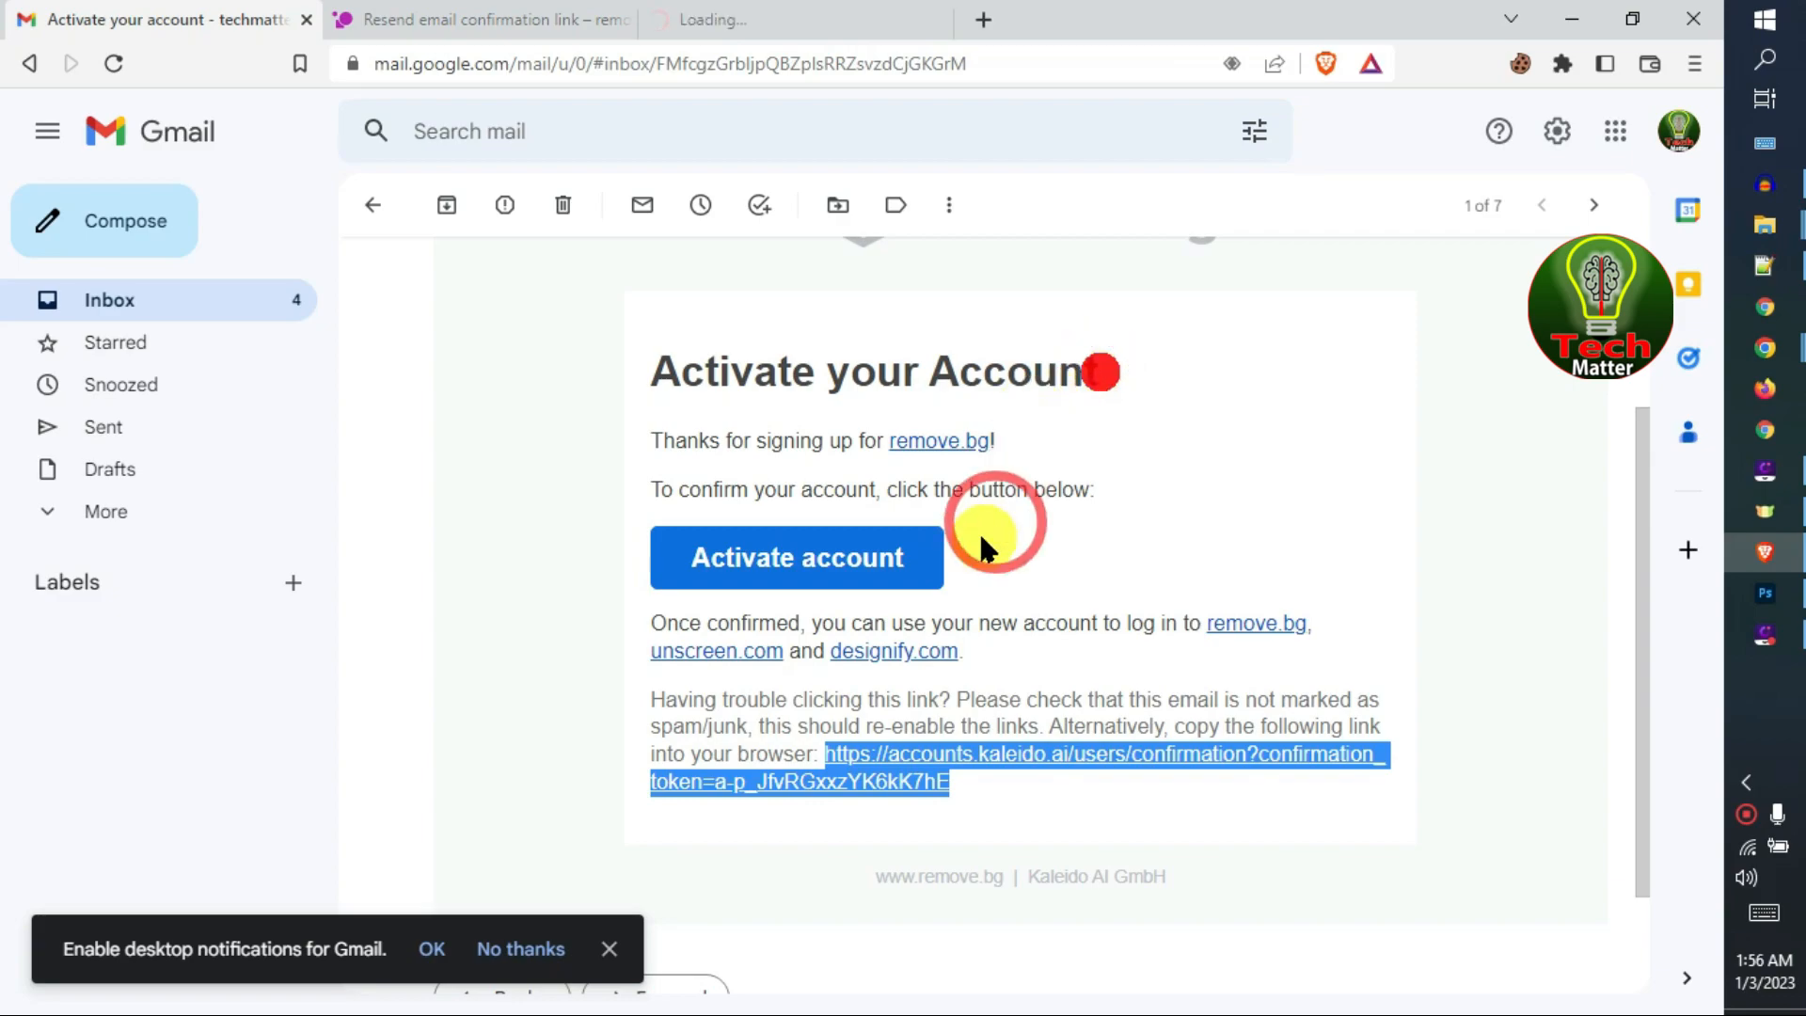
click(794, 556)
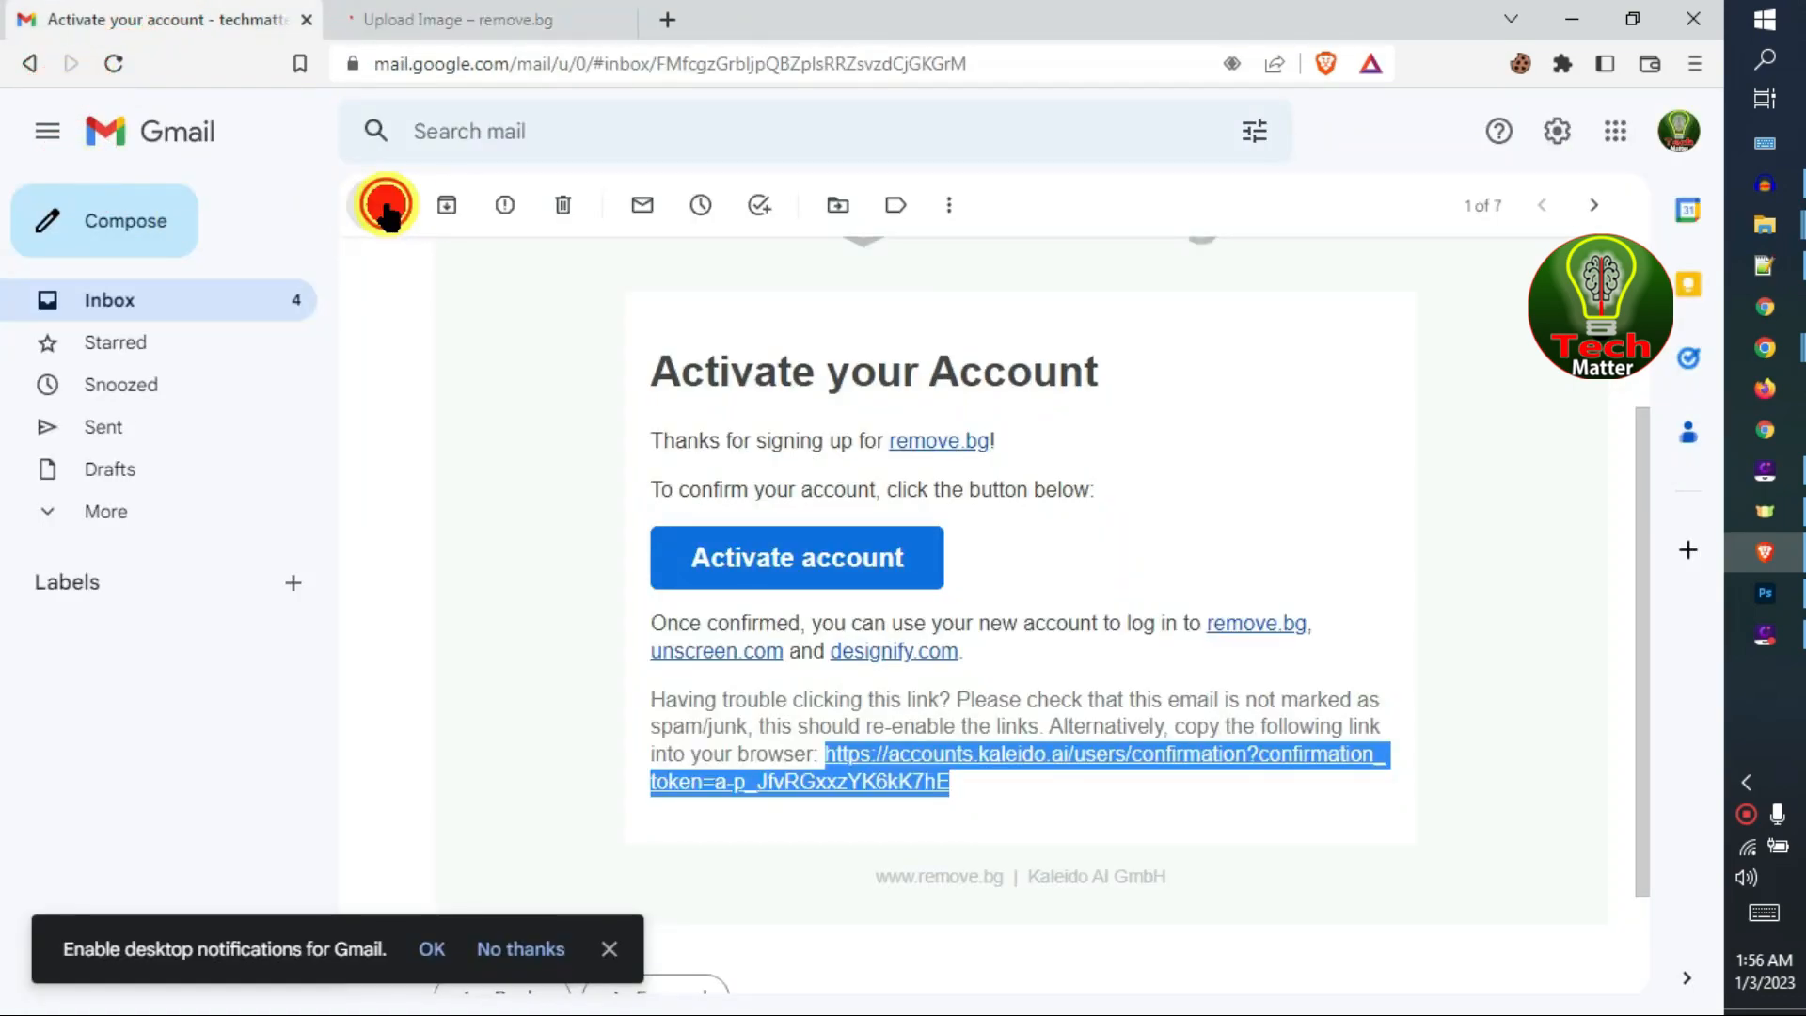
click(796, 558)
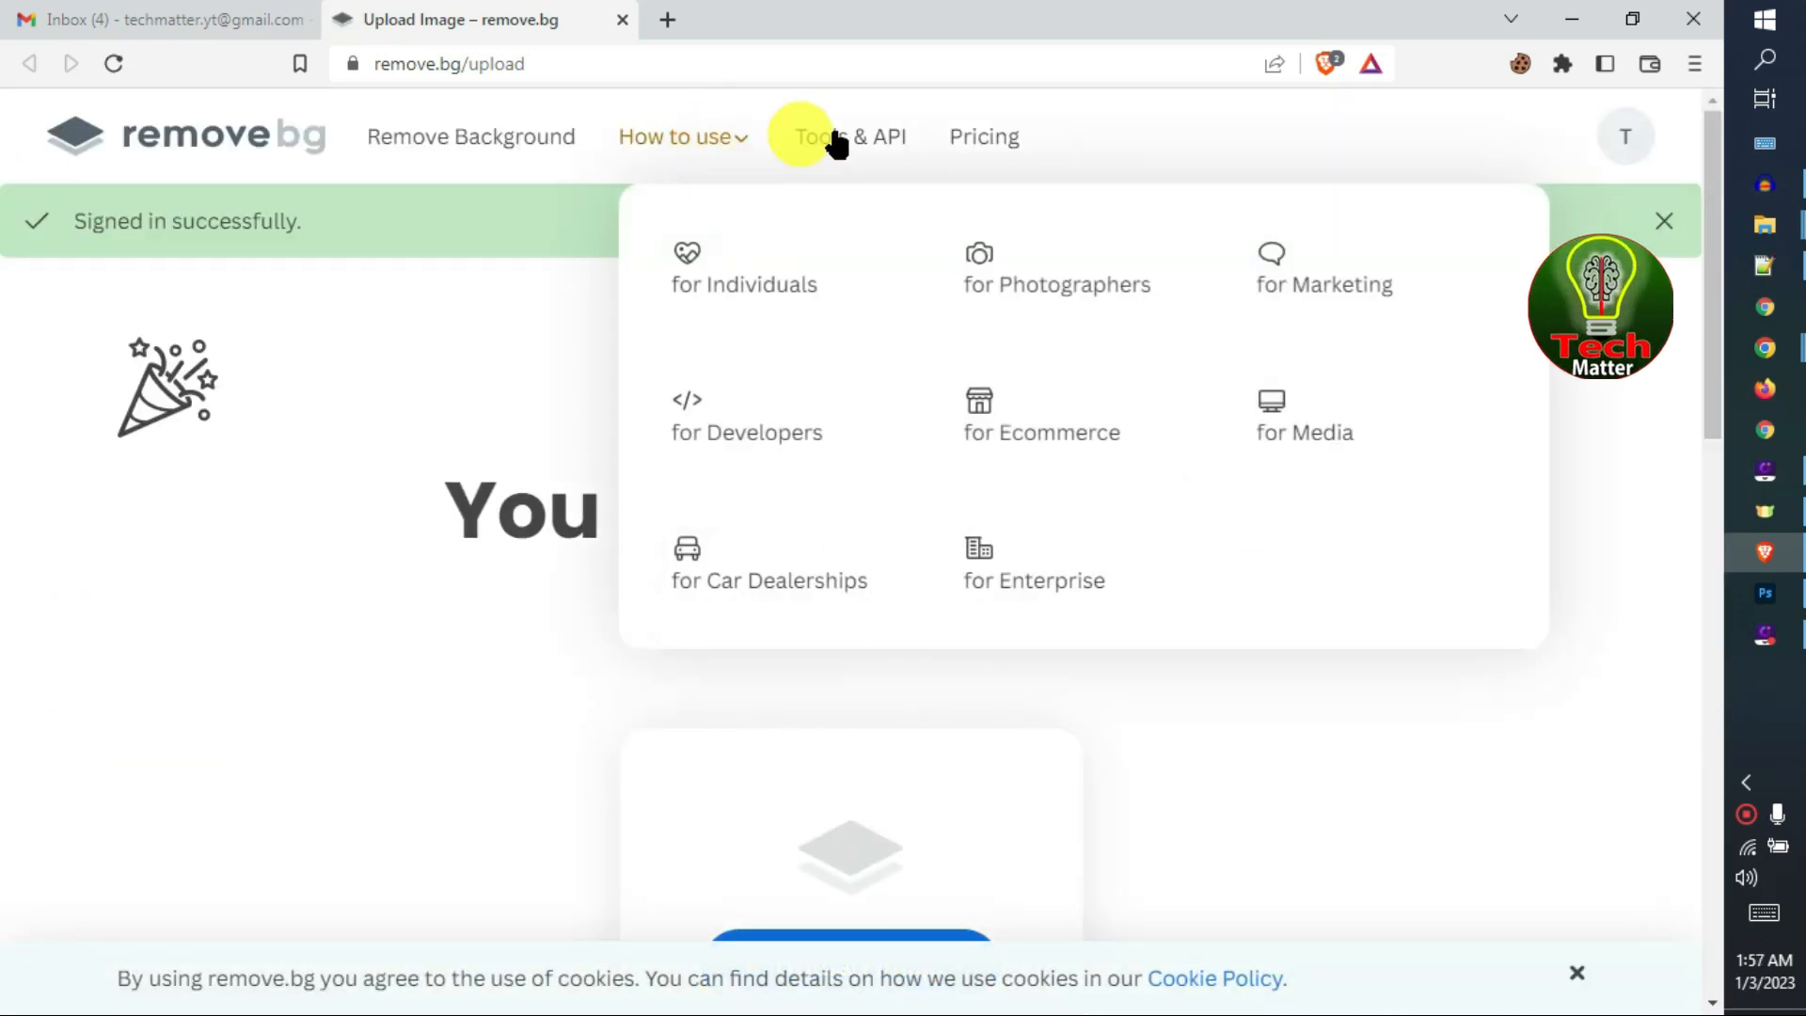
Step: Download the Windows desktop app from the Tools & API apps page
click(820, 135)
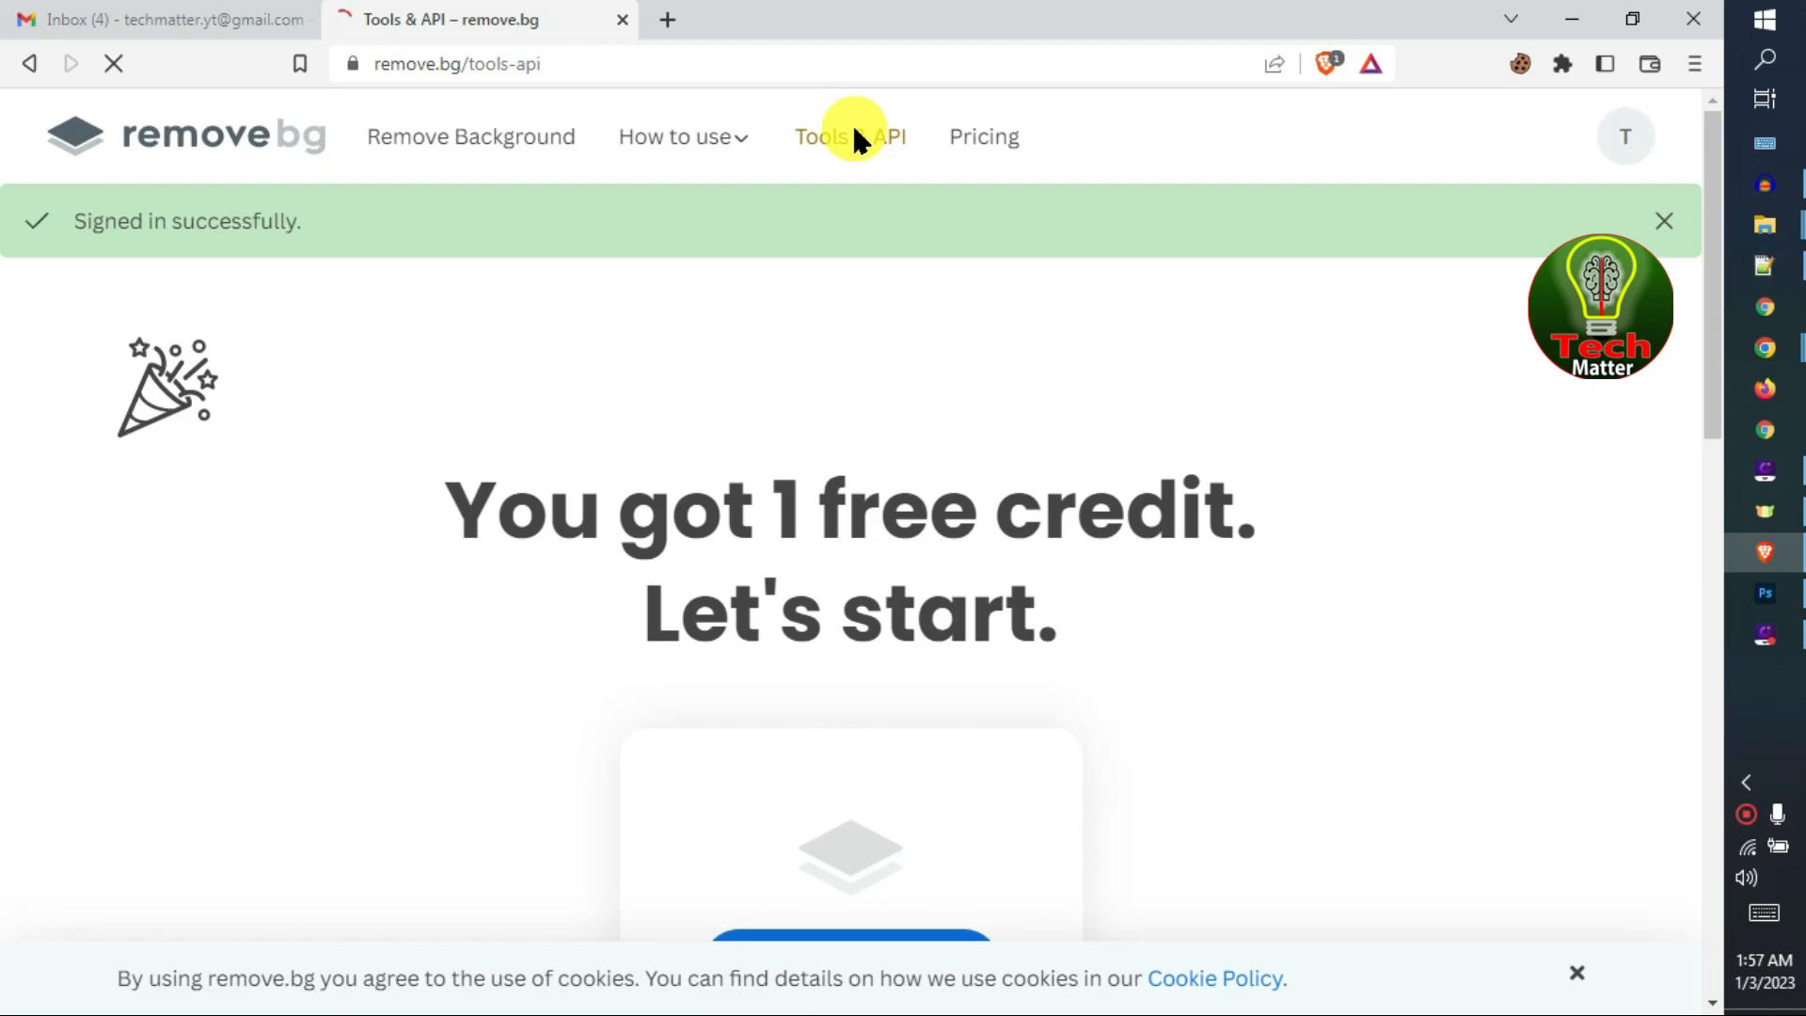
click(821, 135)
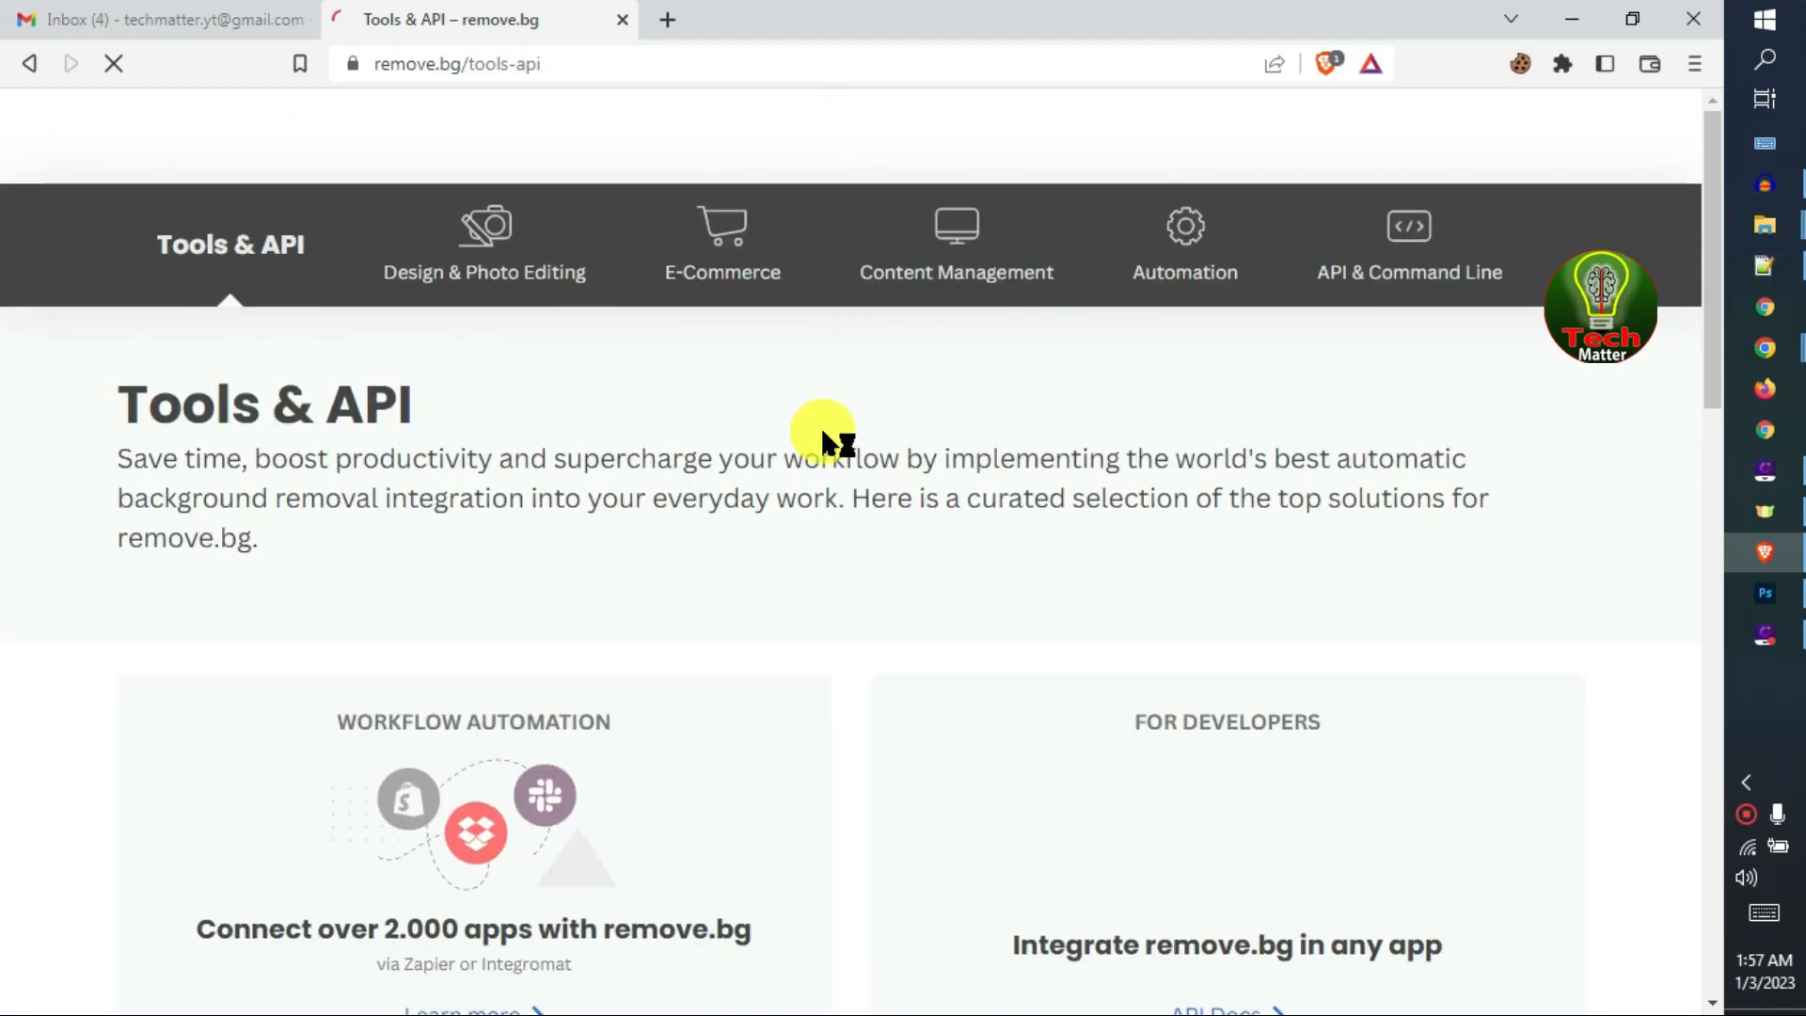
scroll(down, 3)
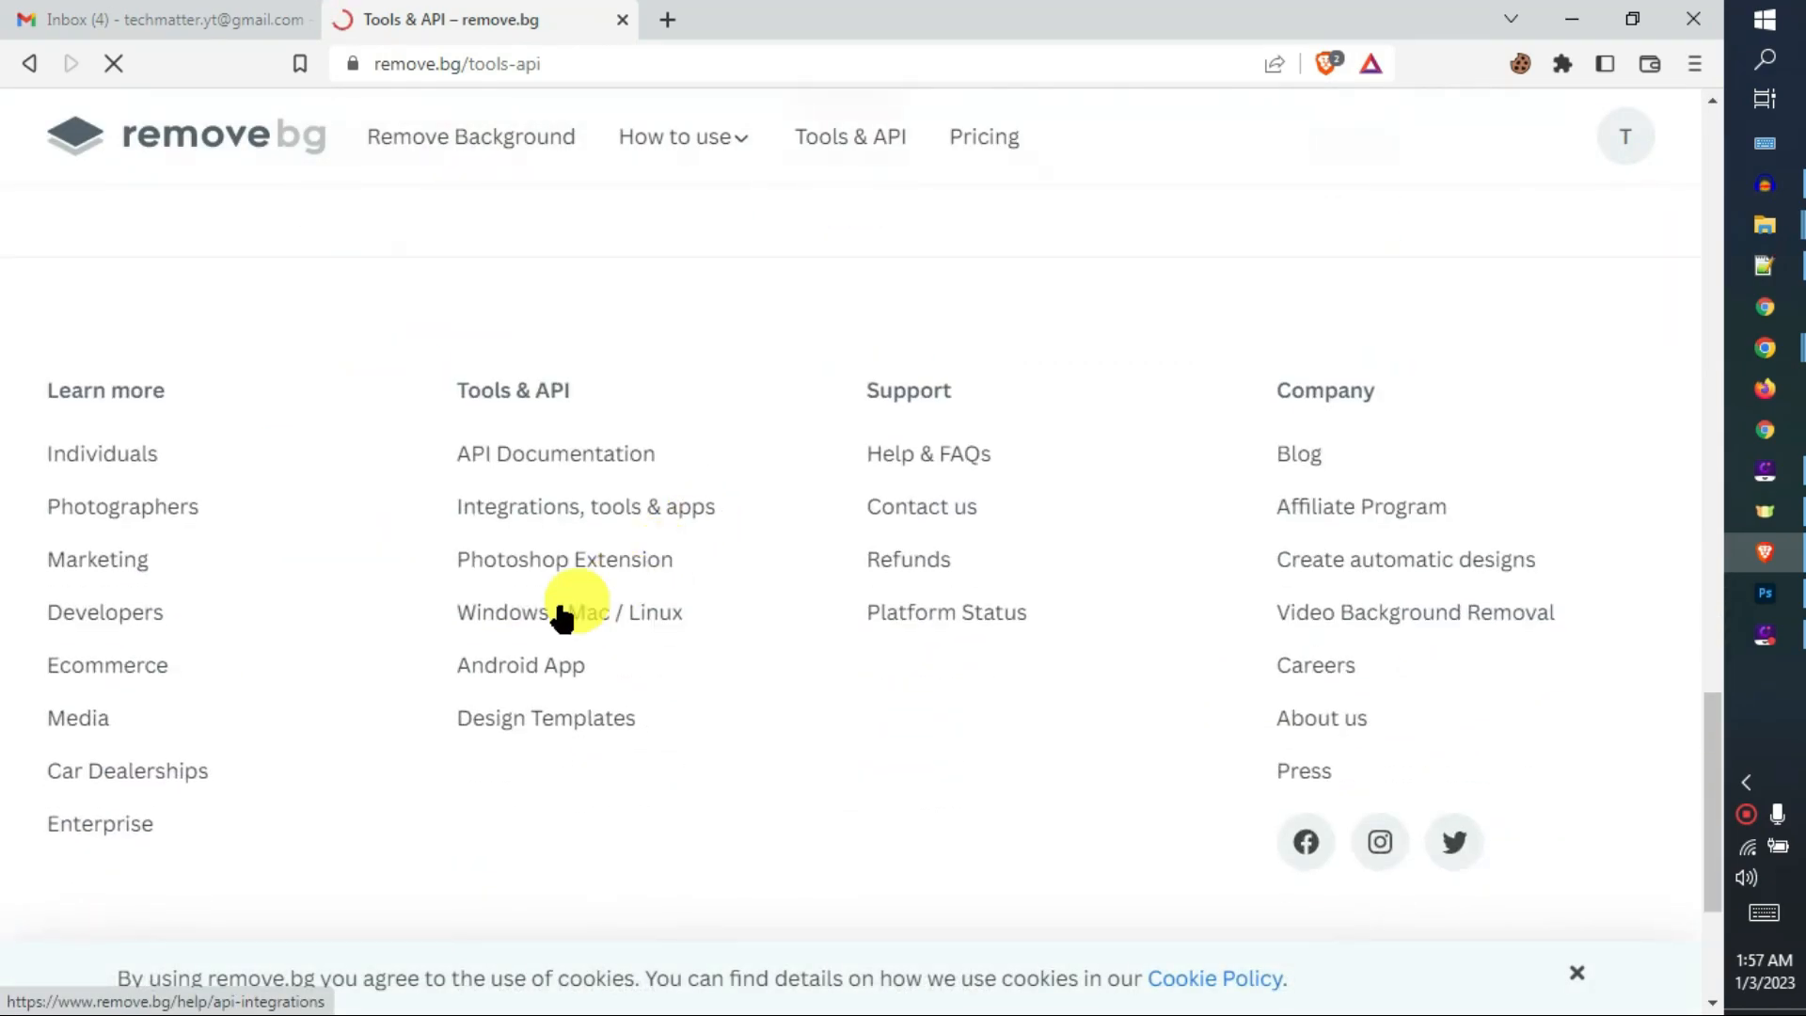
click(568, 611)
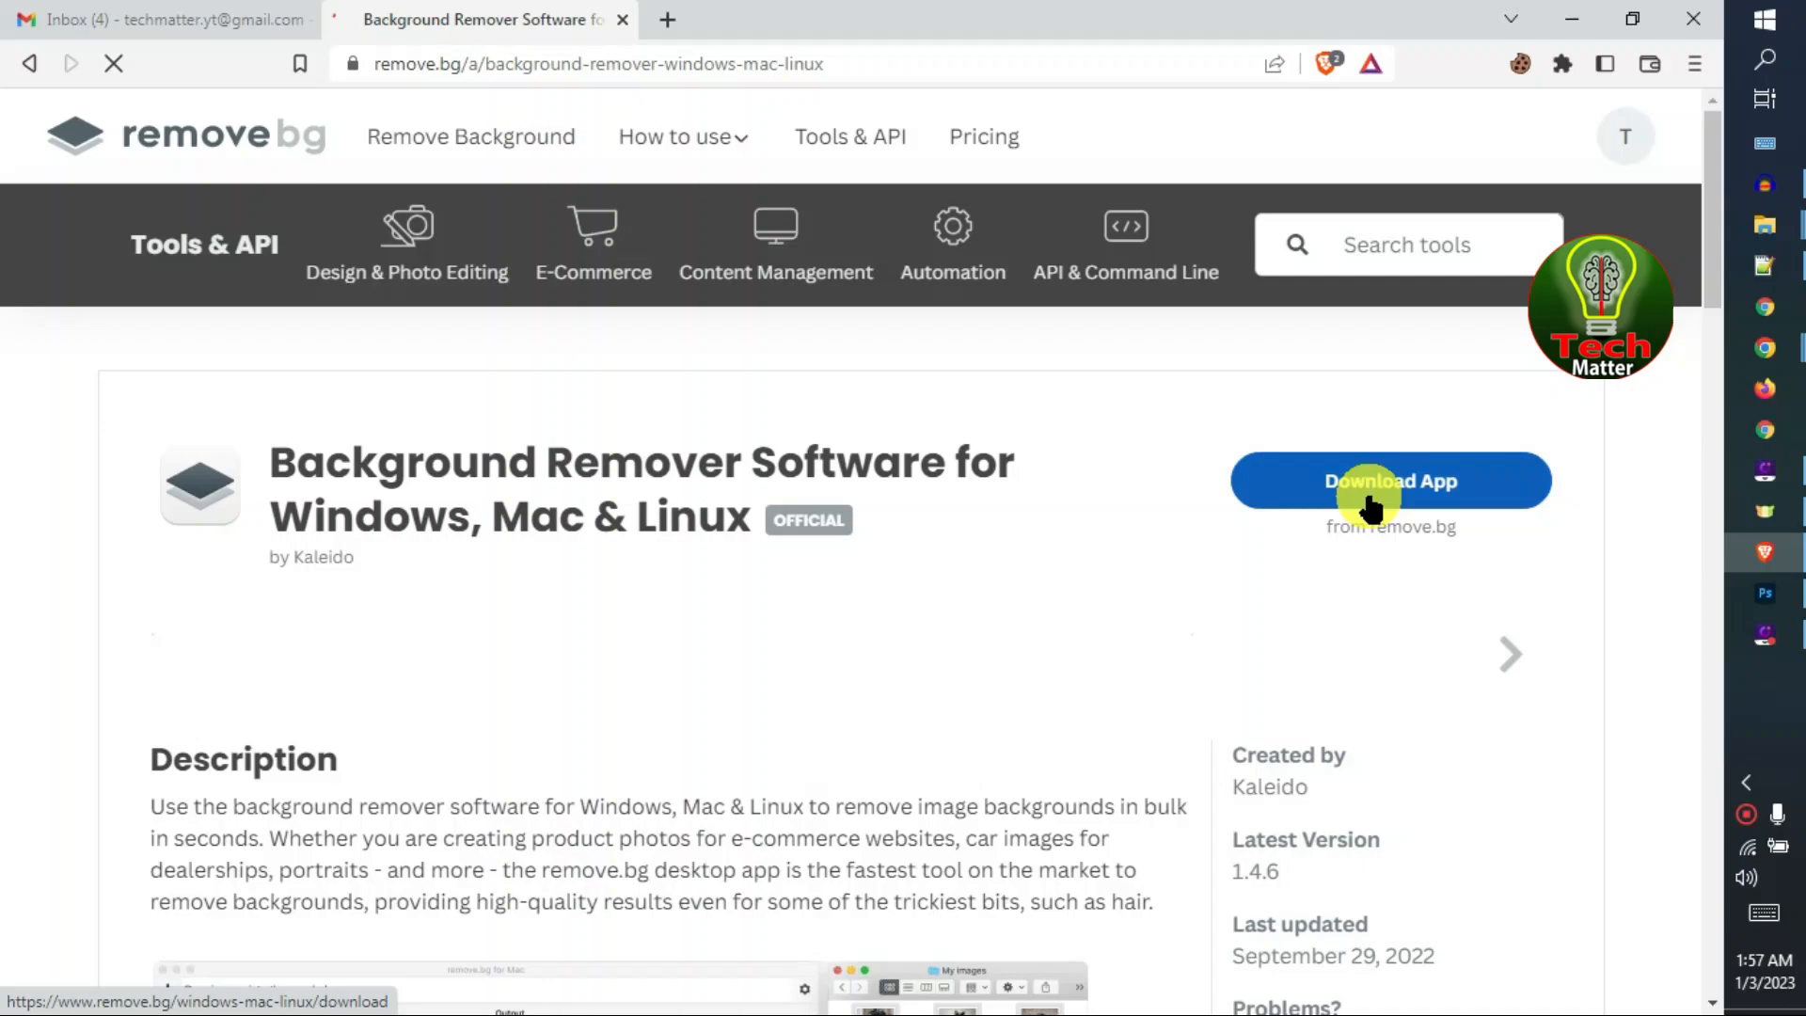
click(1390, 481)
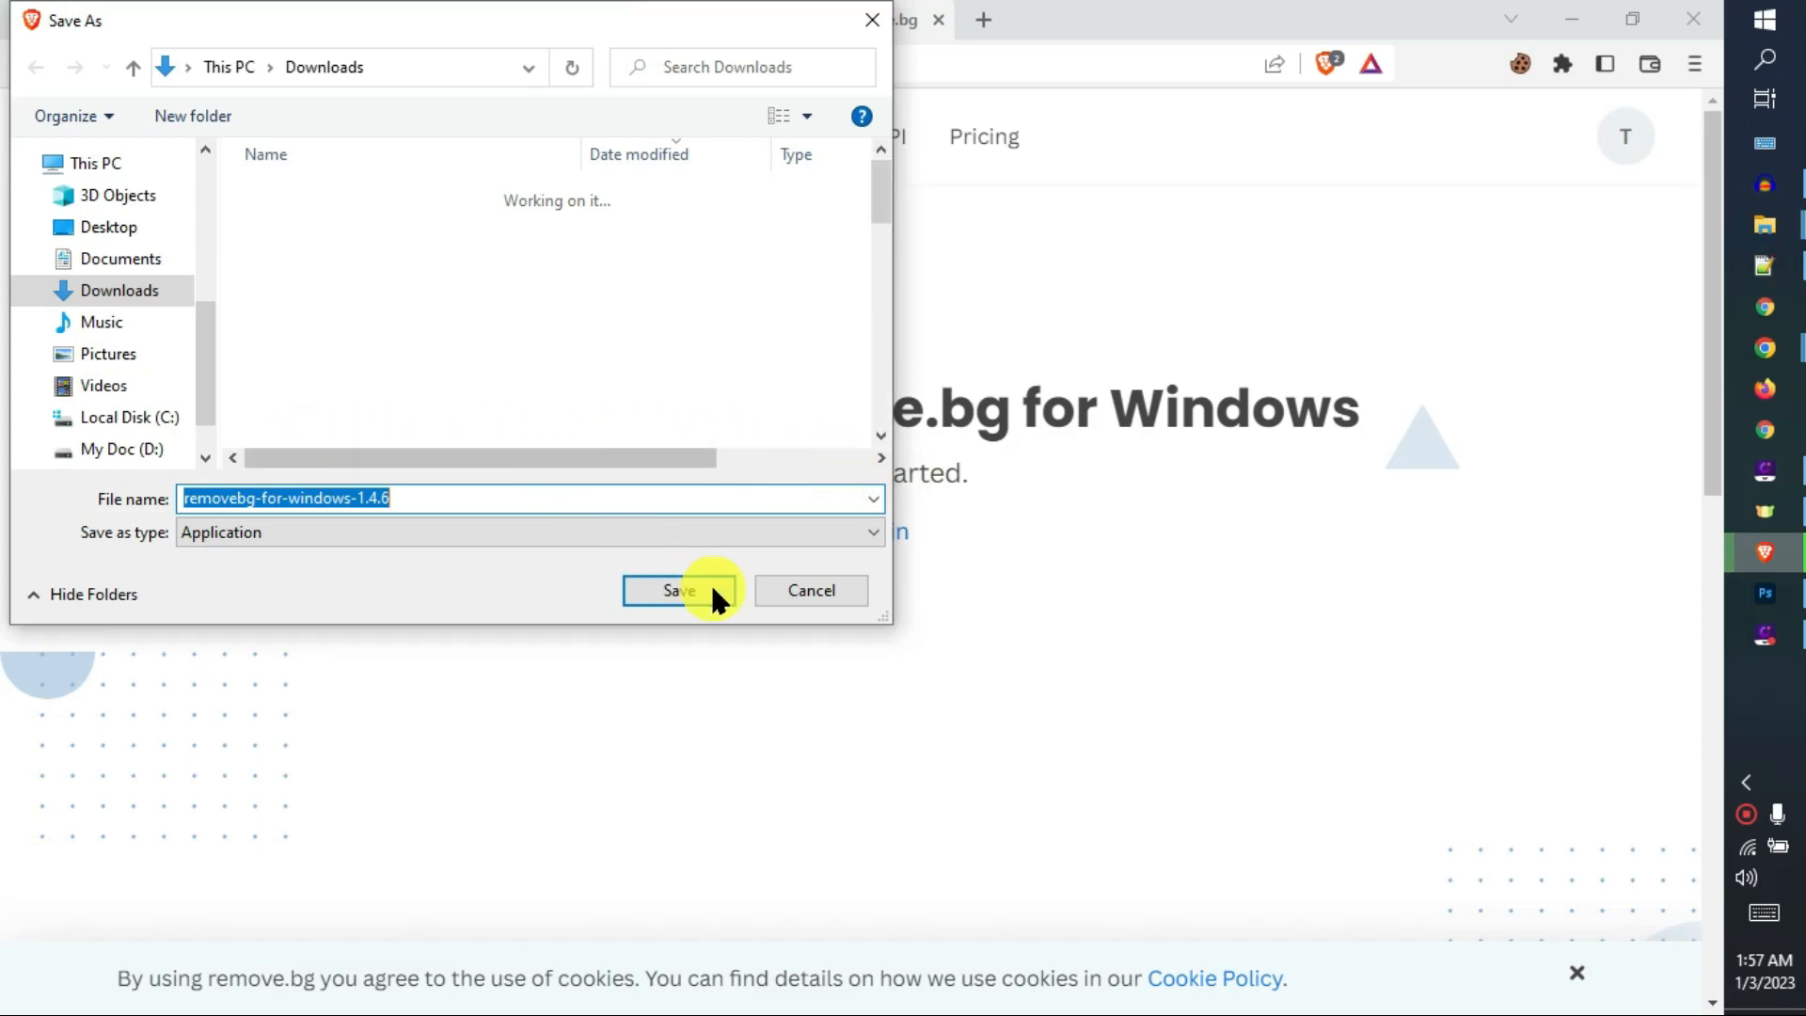
Step: Save removebg-for-windows-1.4.6 to the Downloads folder
click(680, 590)
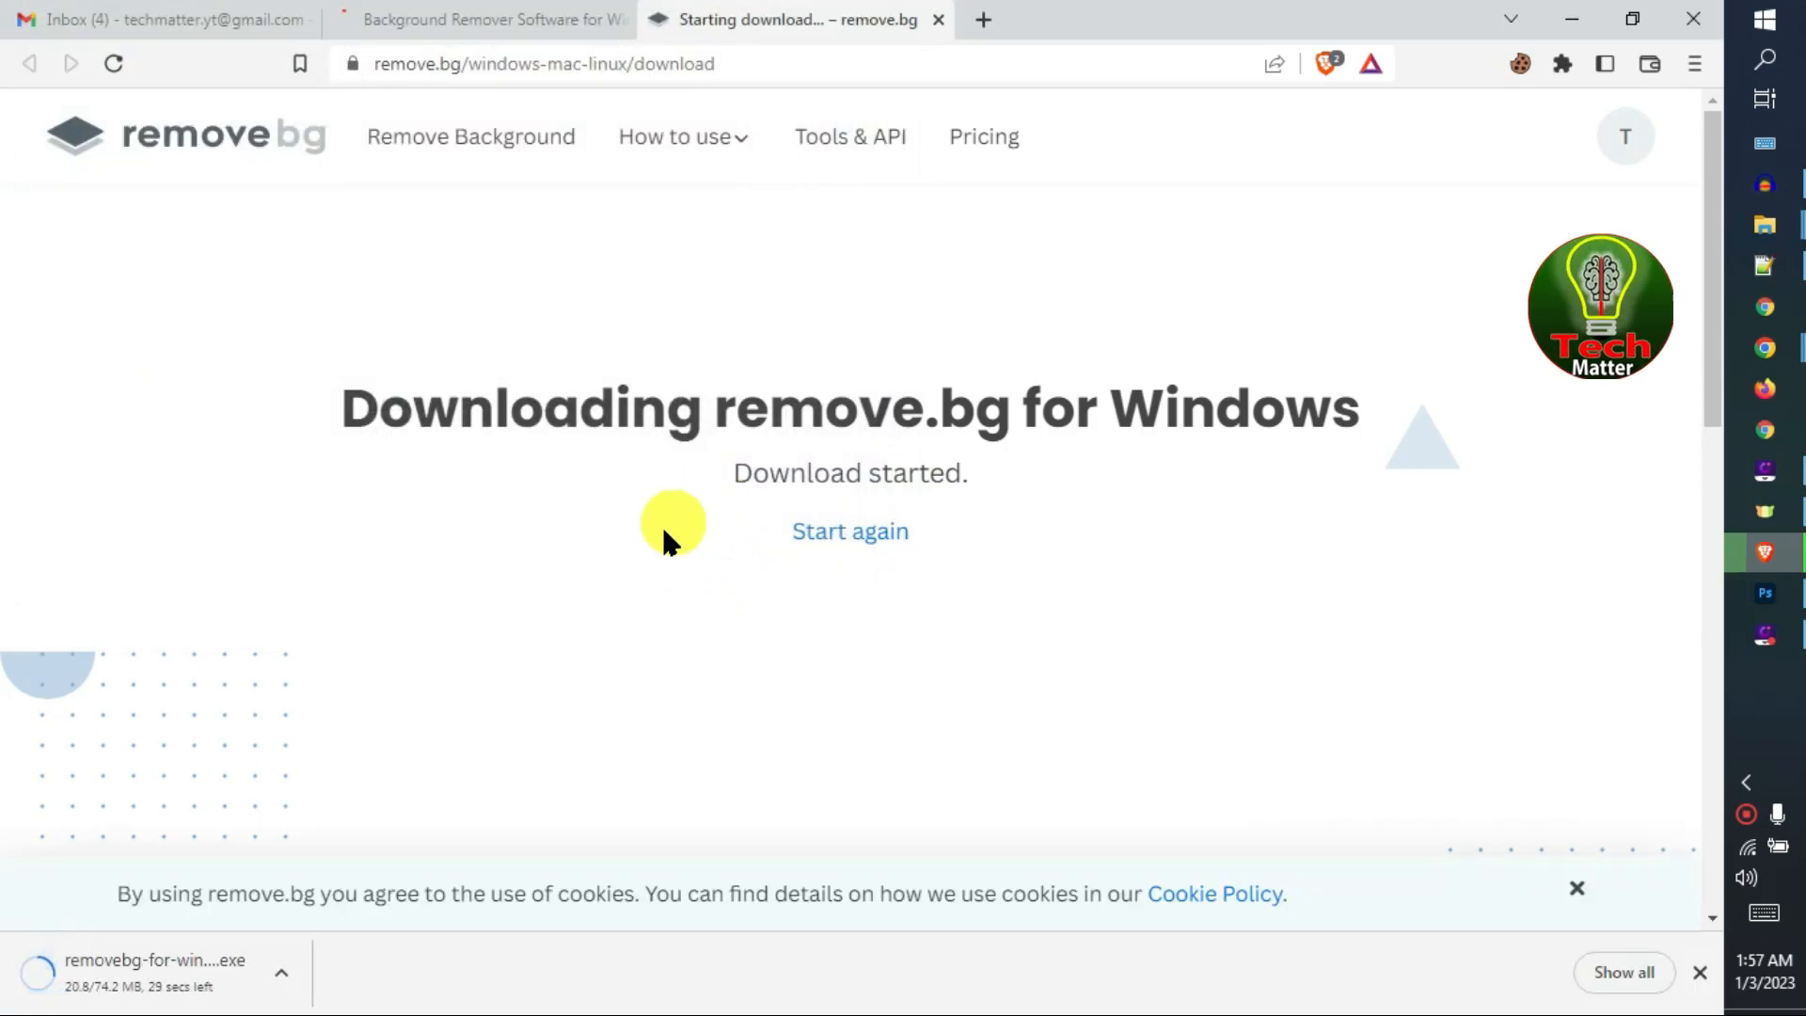
mouse_move(596, 740)
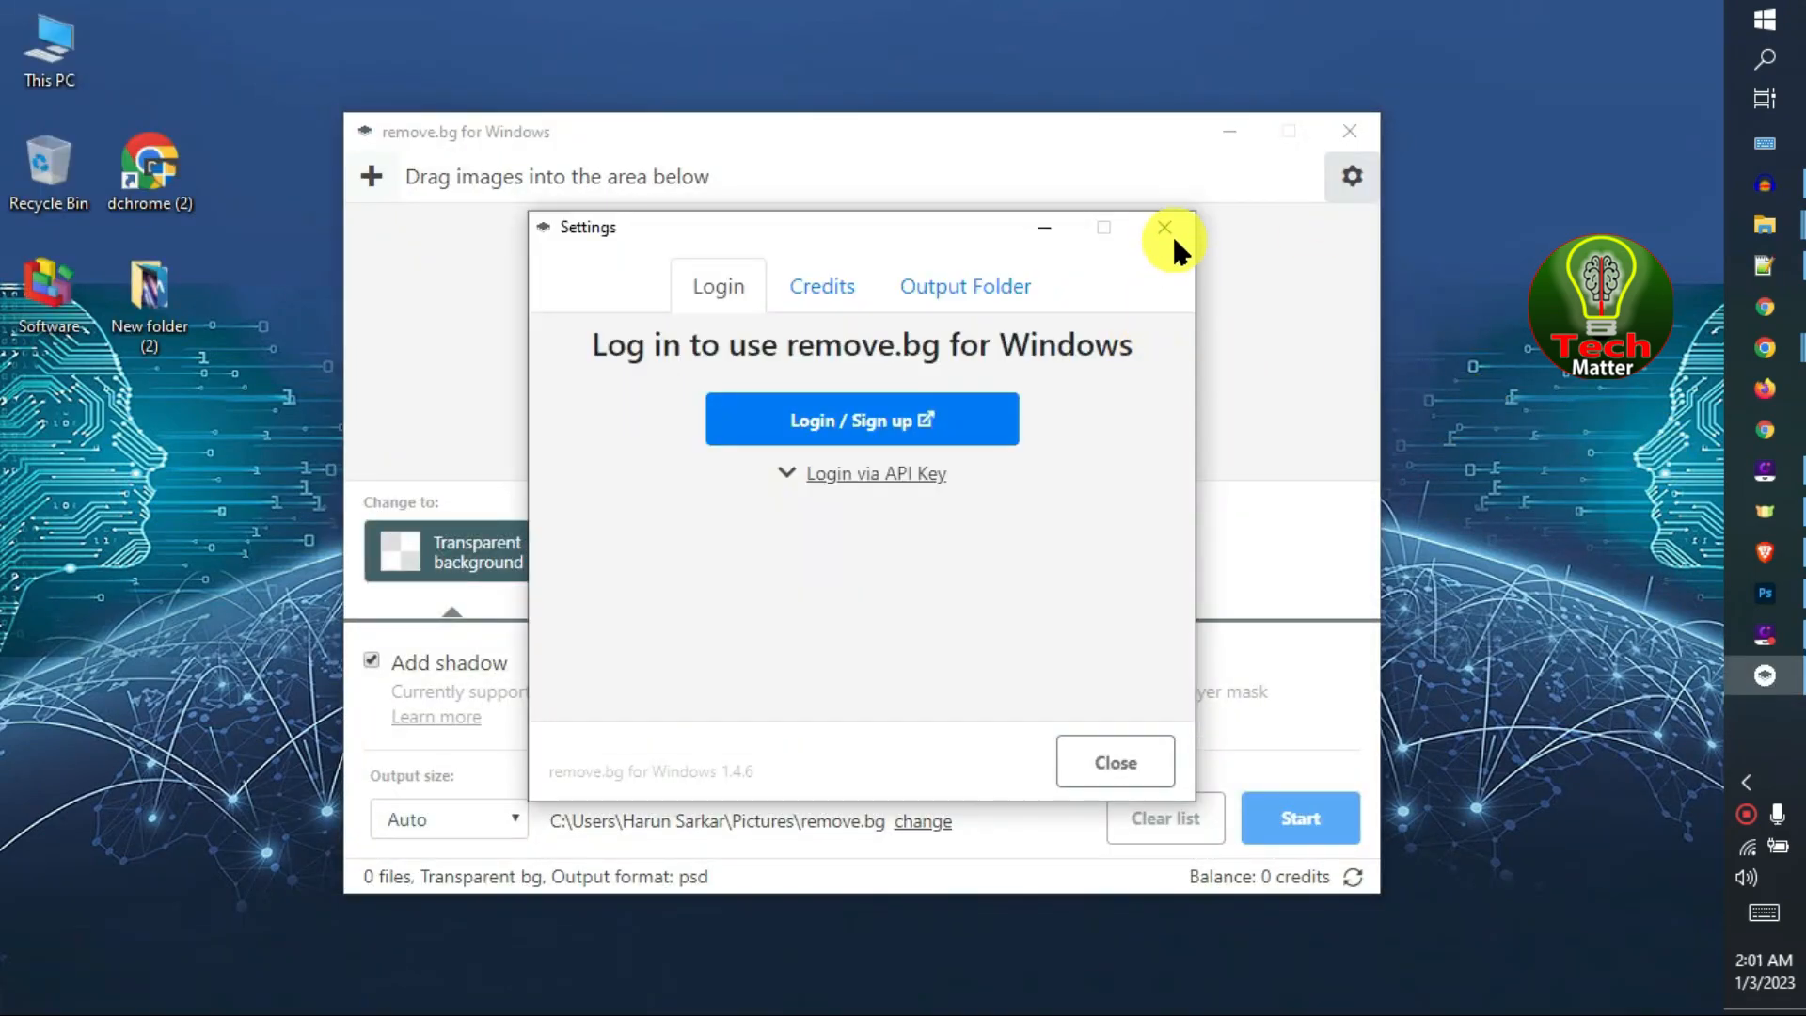
Step: Review the app's Credits and Output Folder settings
click(823, 286)
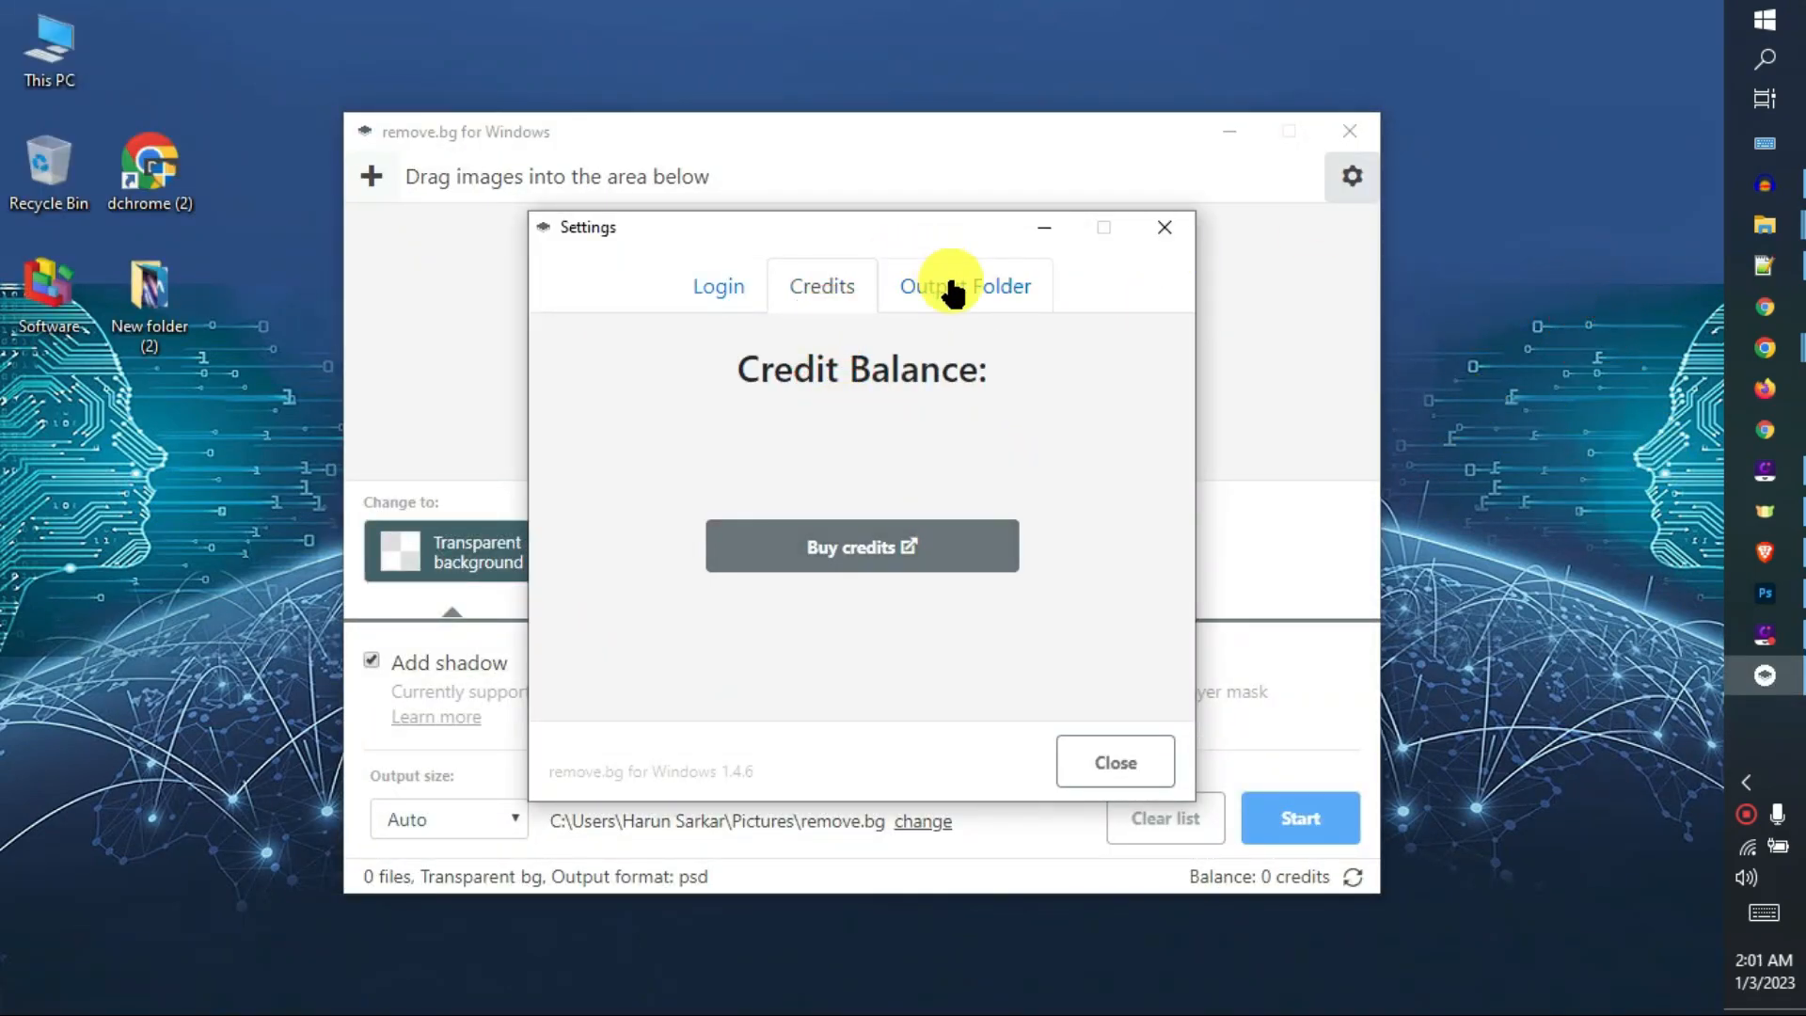
click(1114, 761)
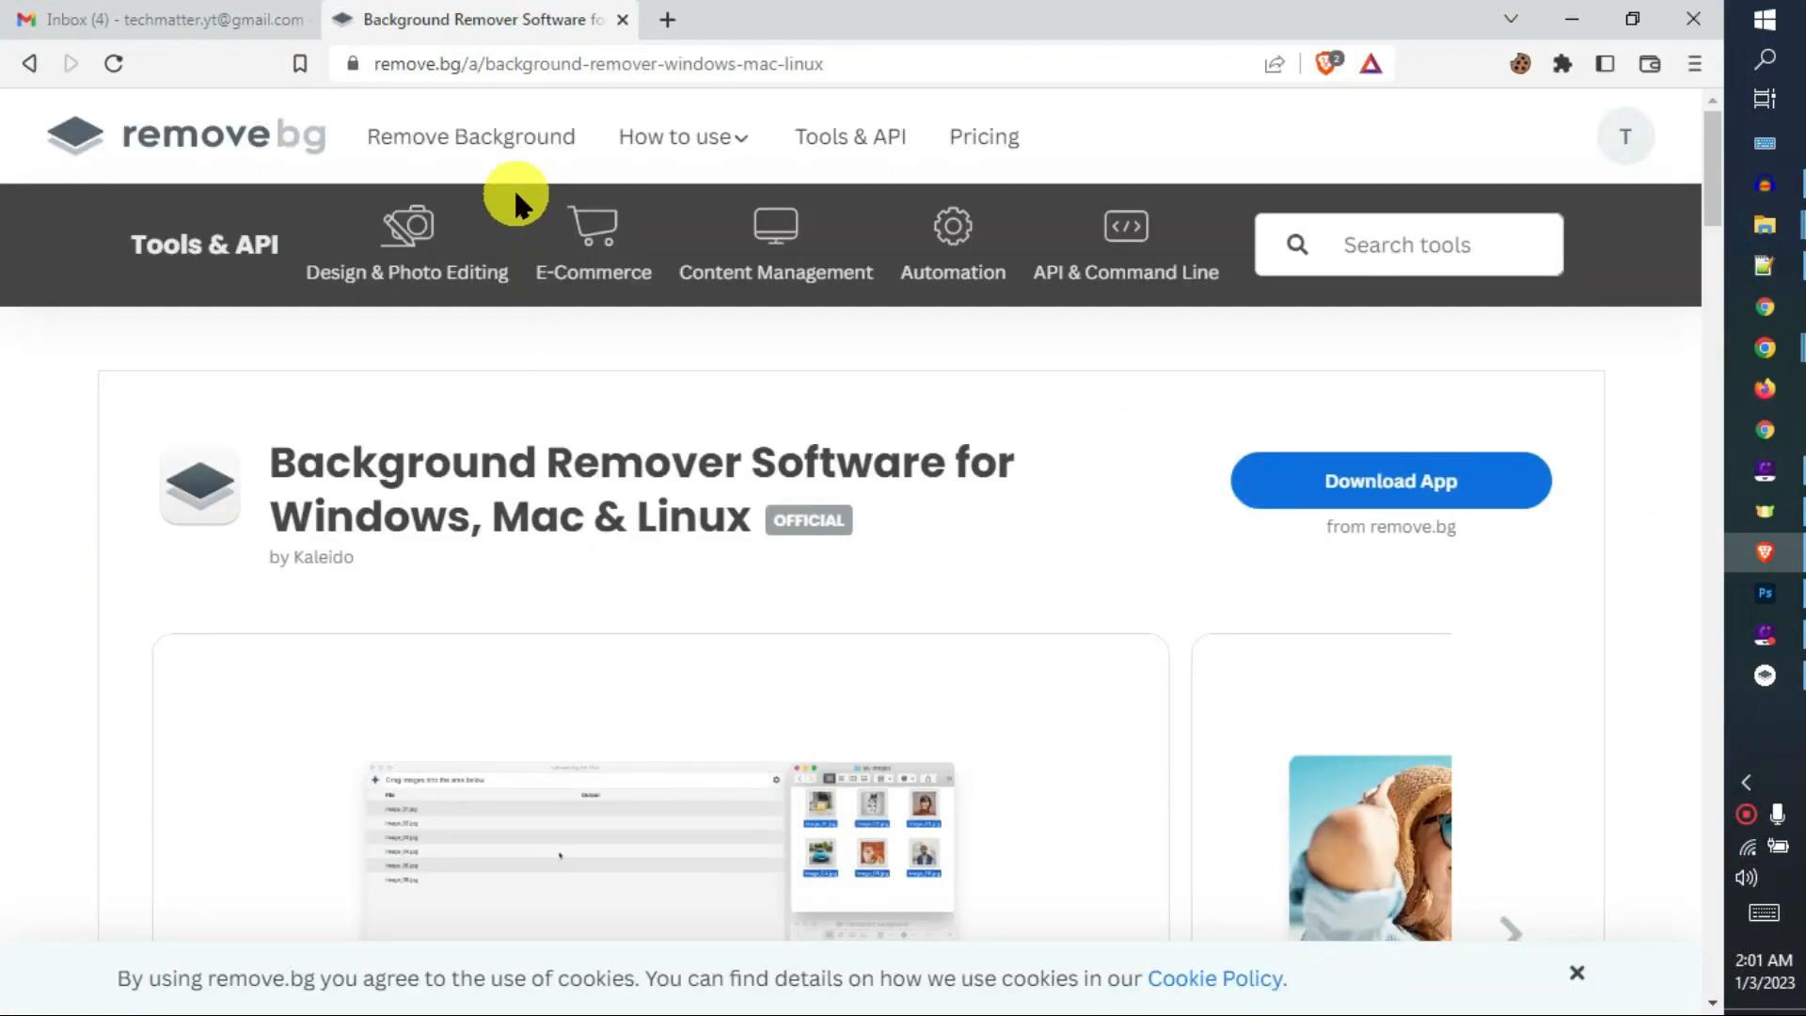
Step: Open the New API Key dialog from the account dashboard's API Keys section
click(1625, 135)
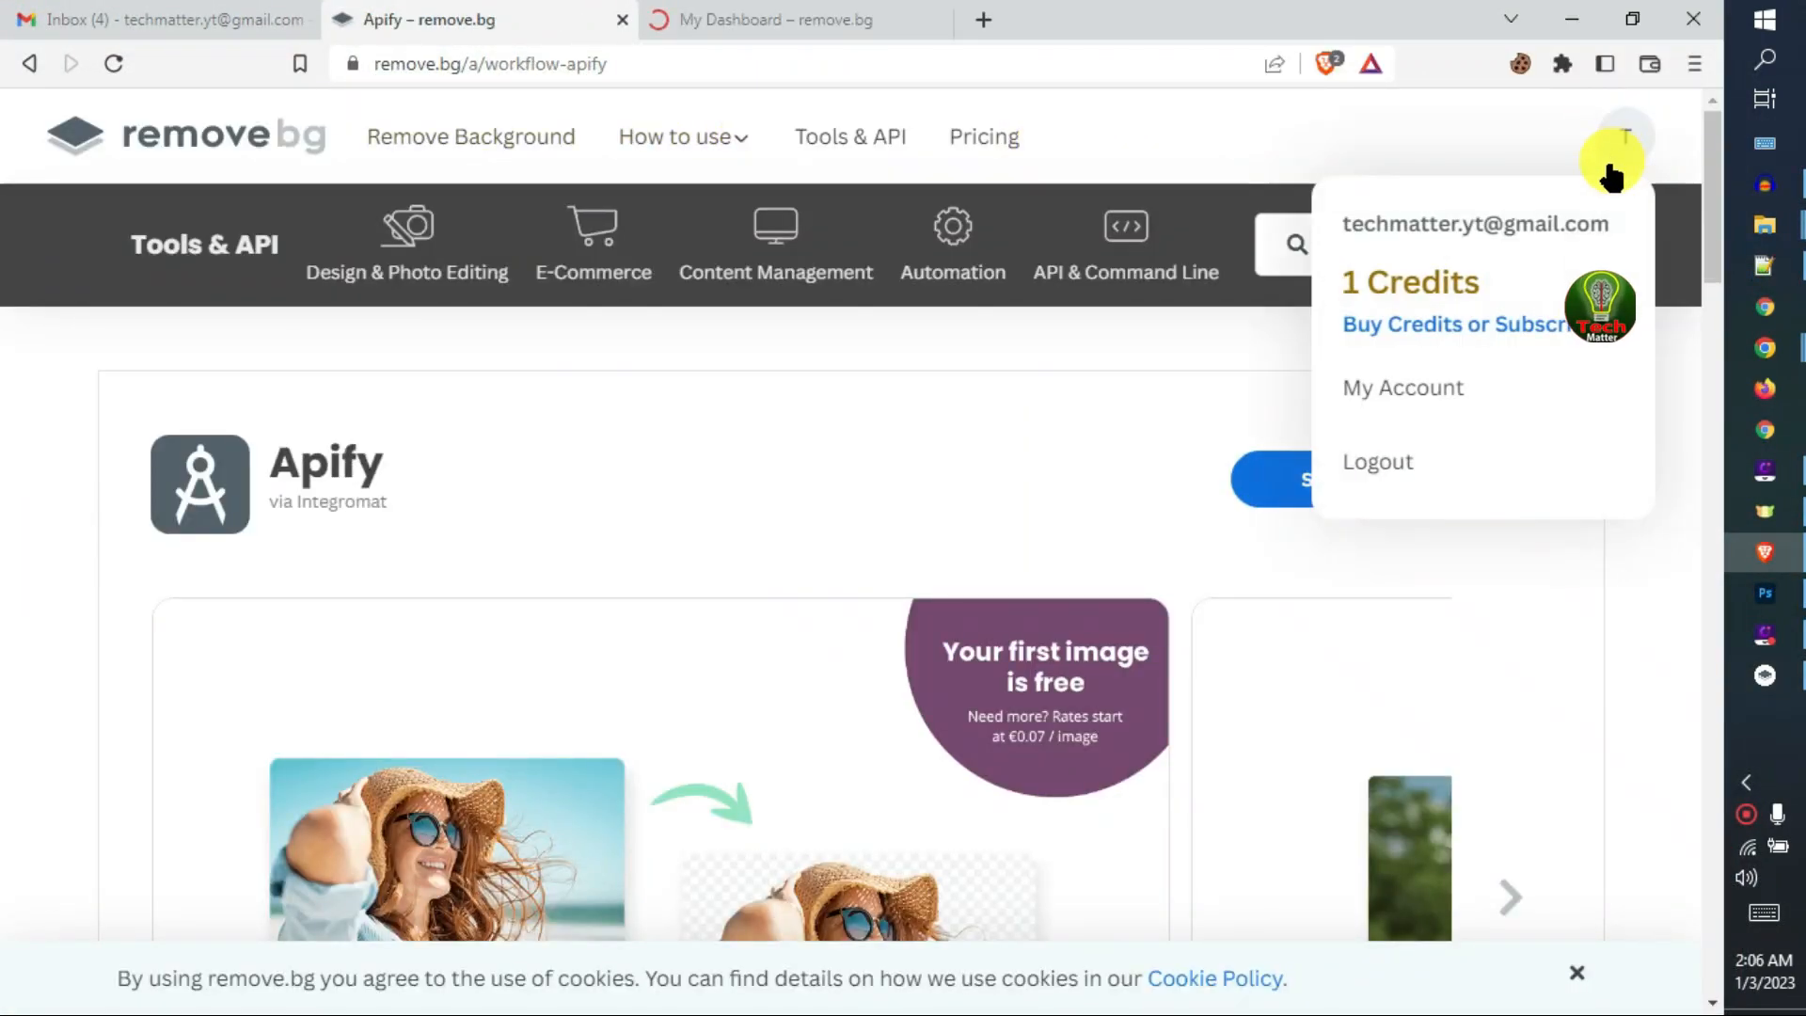
click(1401, 387)
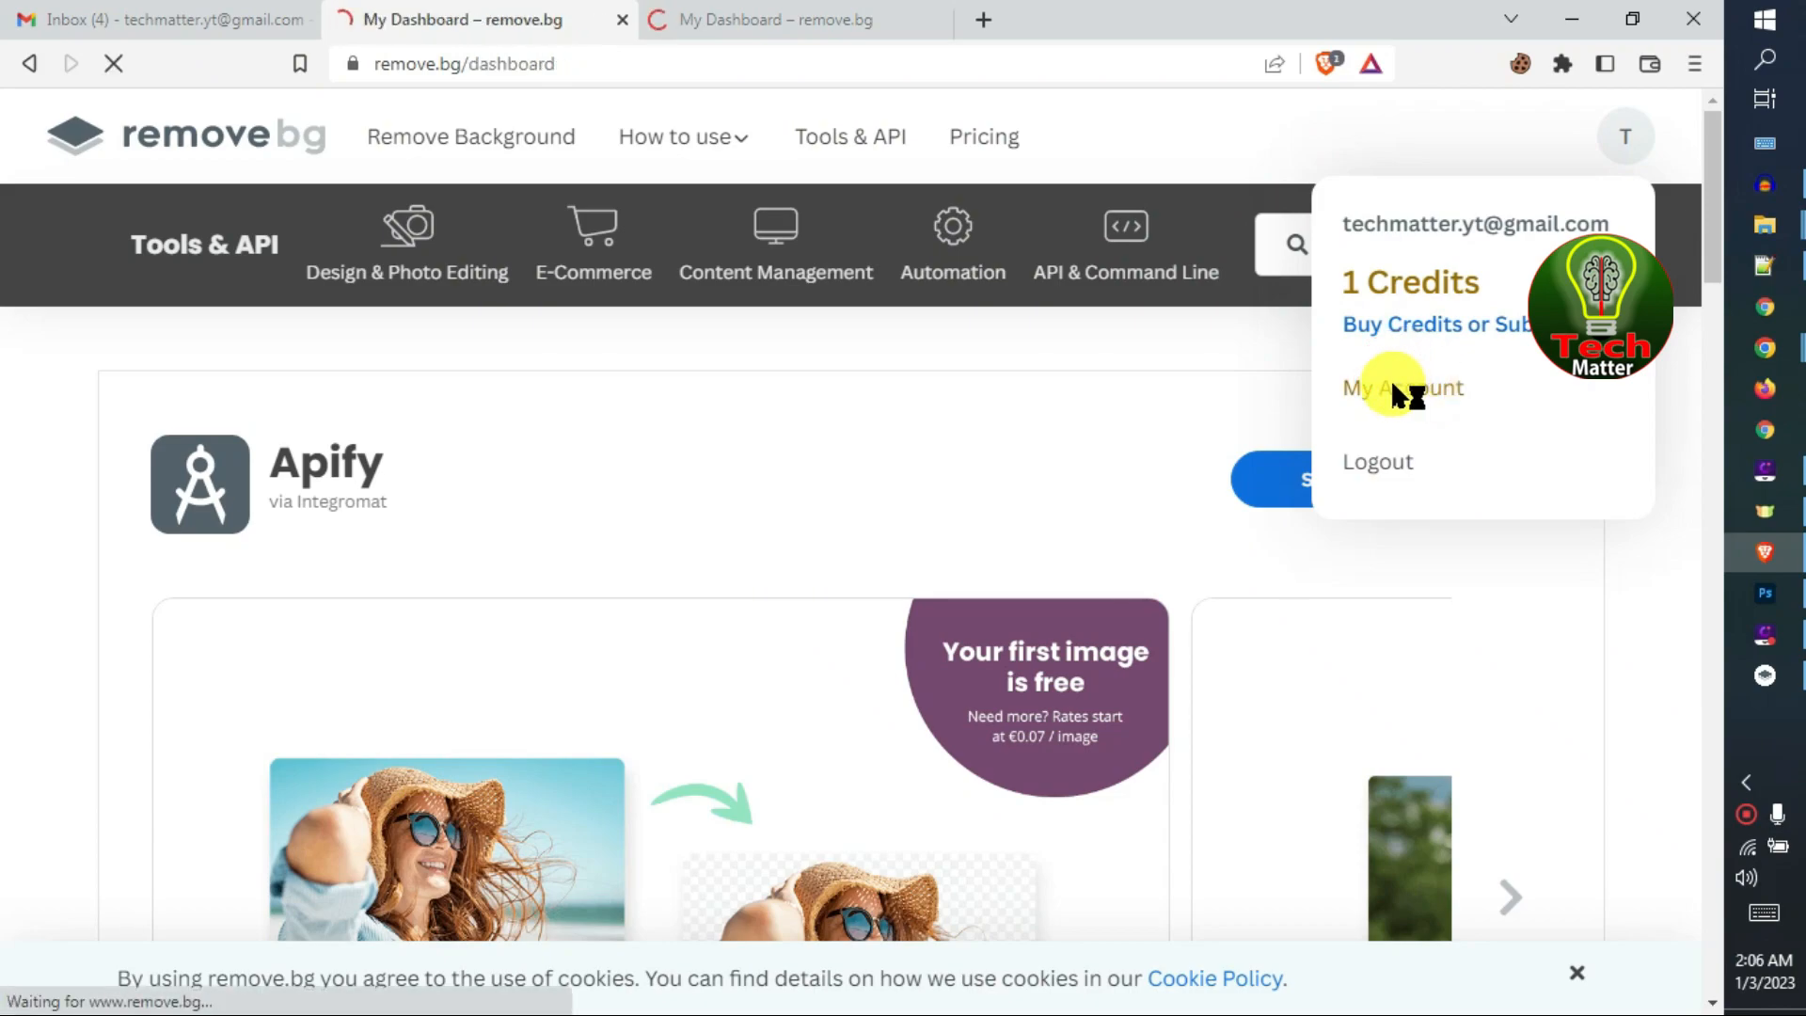
click(1401, 387)
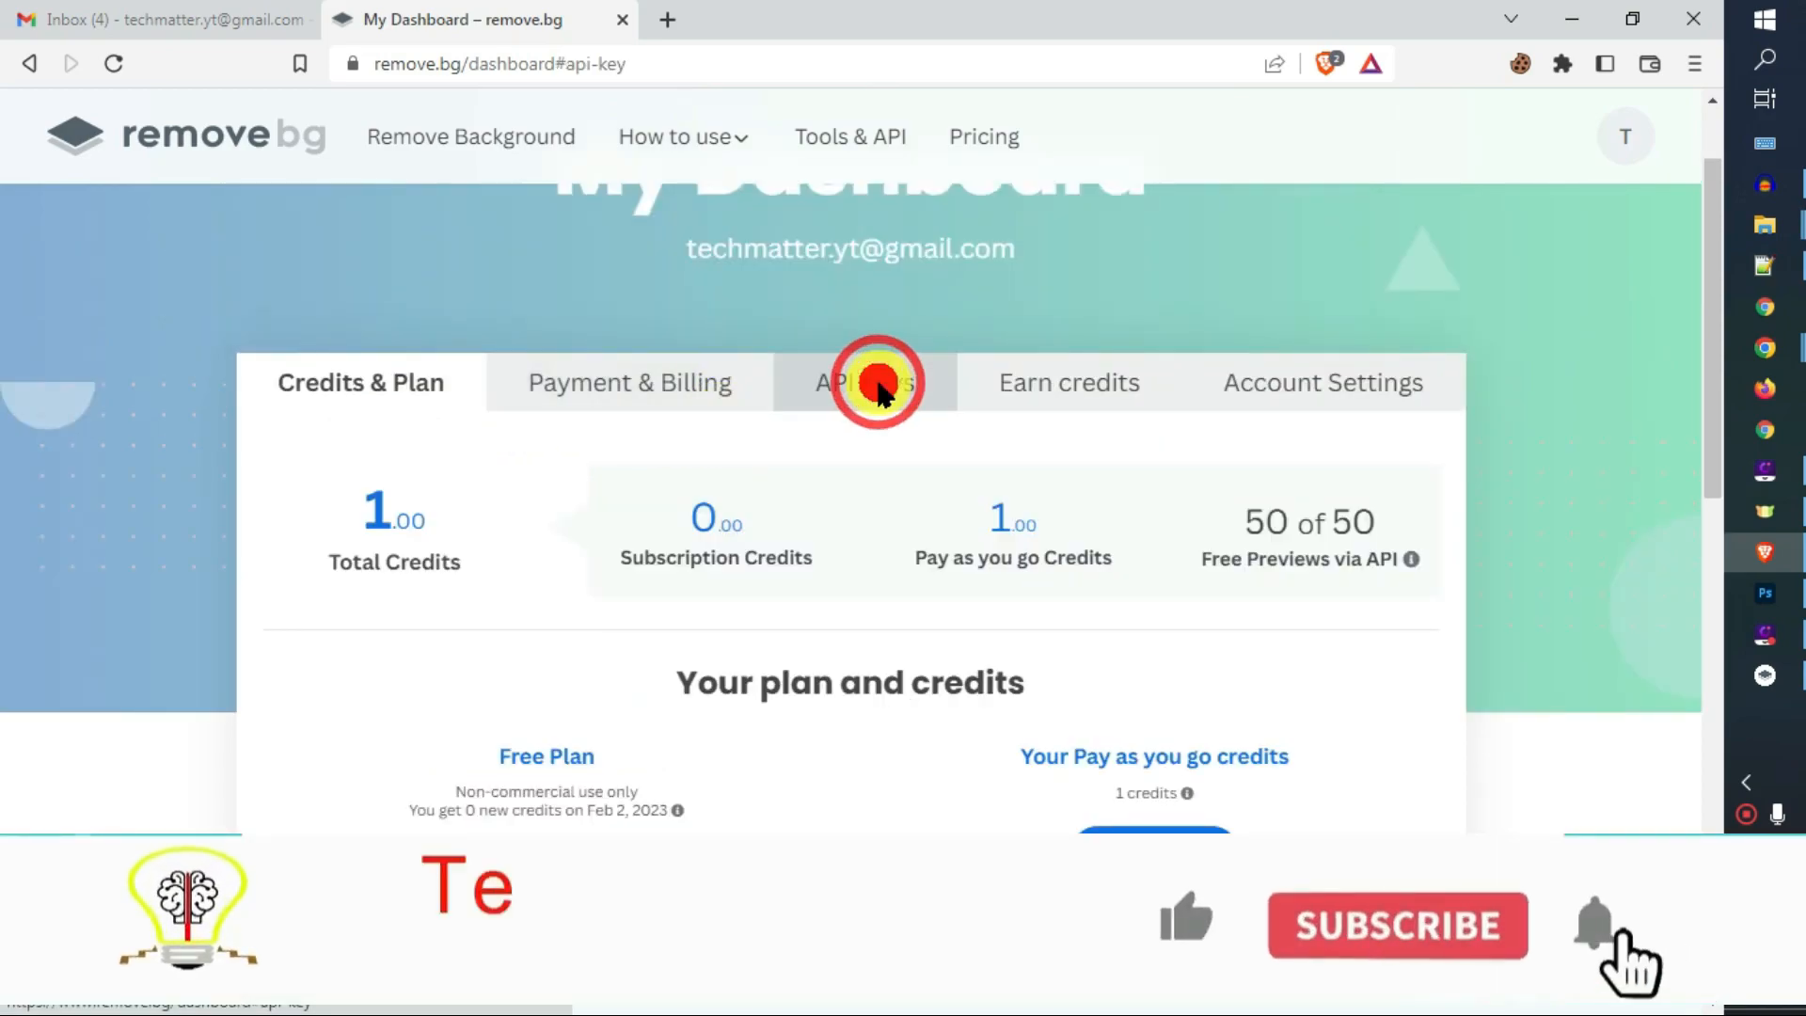
click(863, 383)
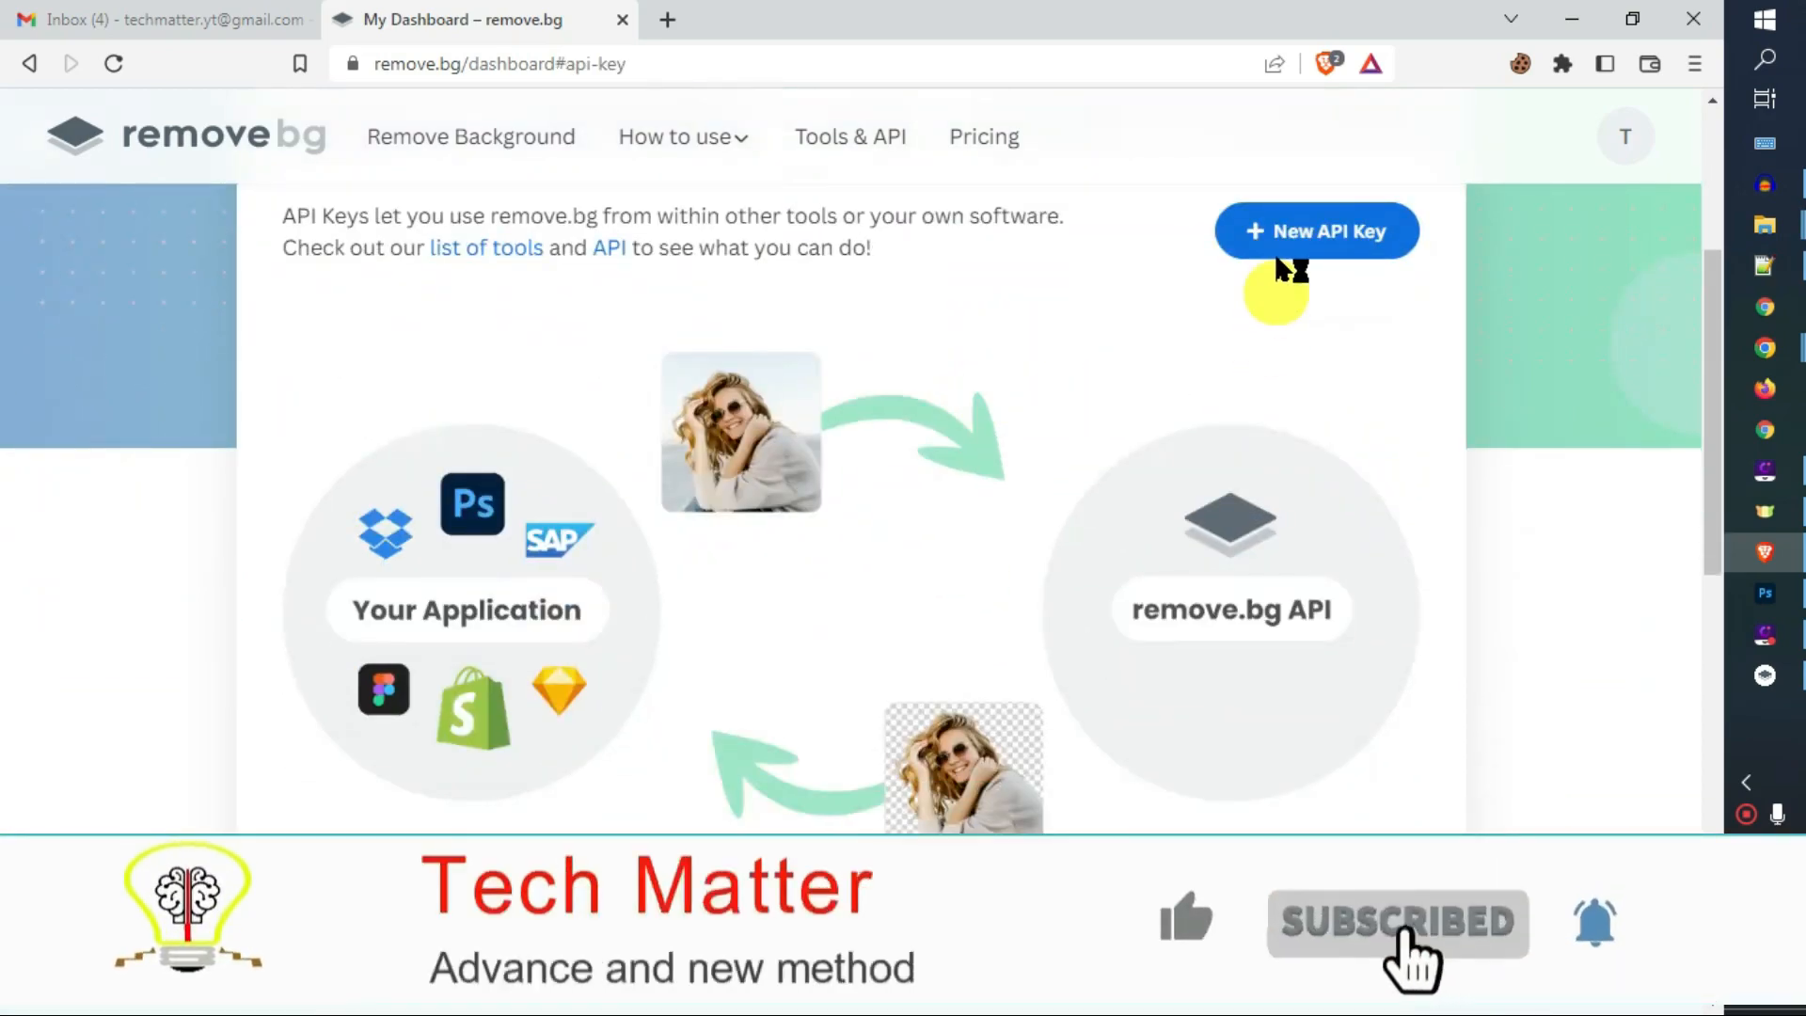
click(1315, 230)
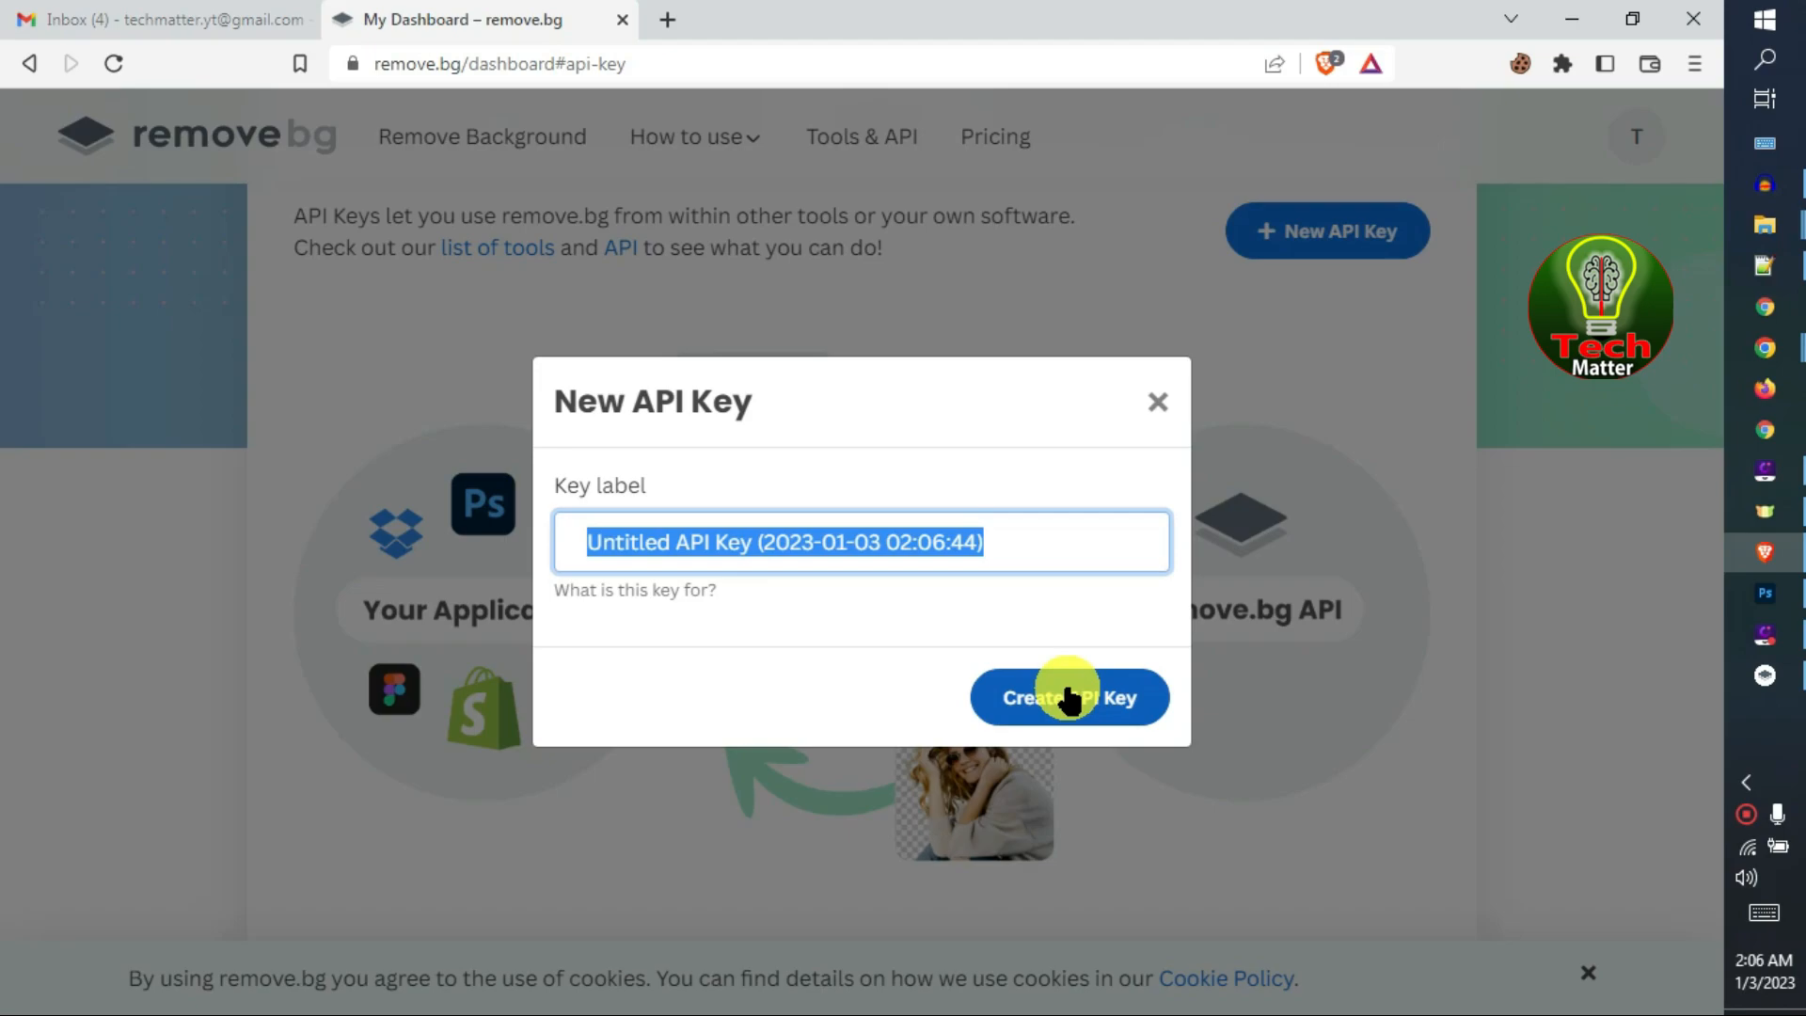
Step: Create the untitled API key, copy it, and save changes
click(1068, 697)
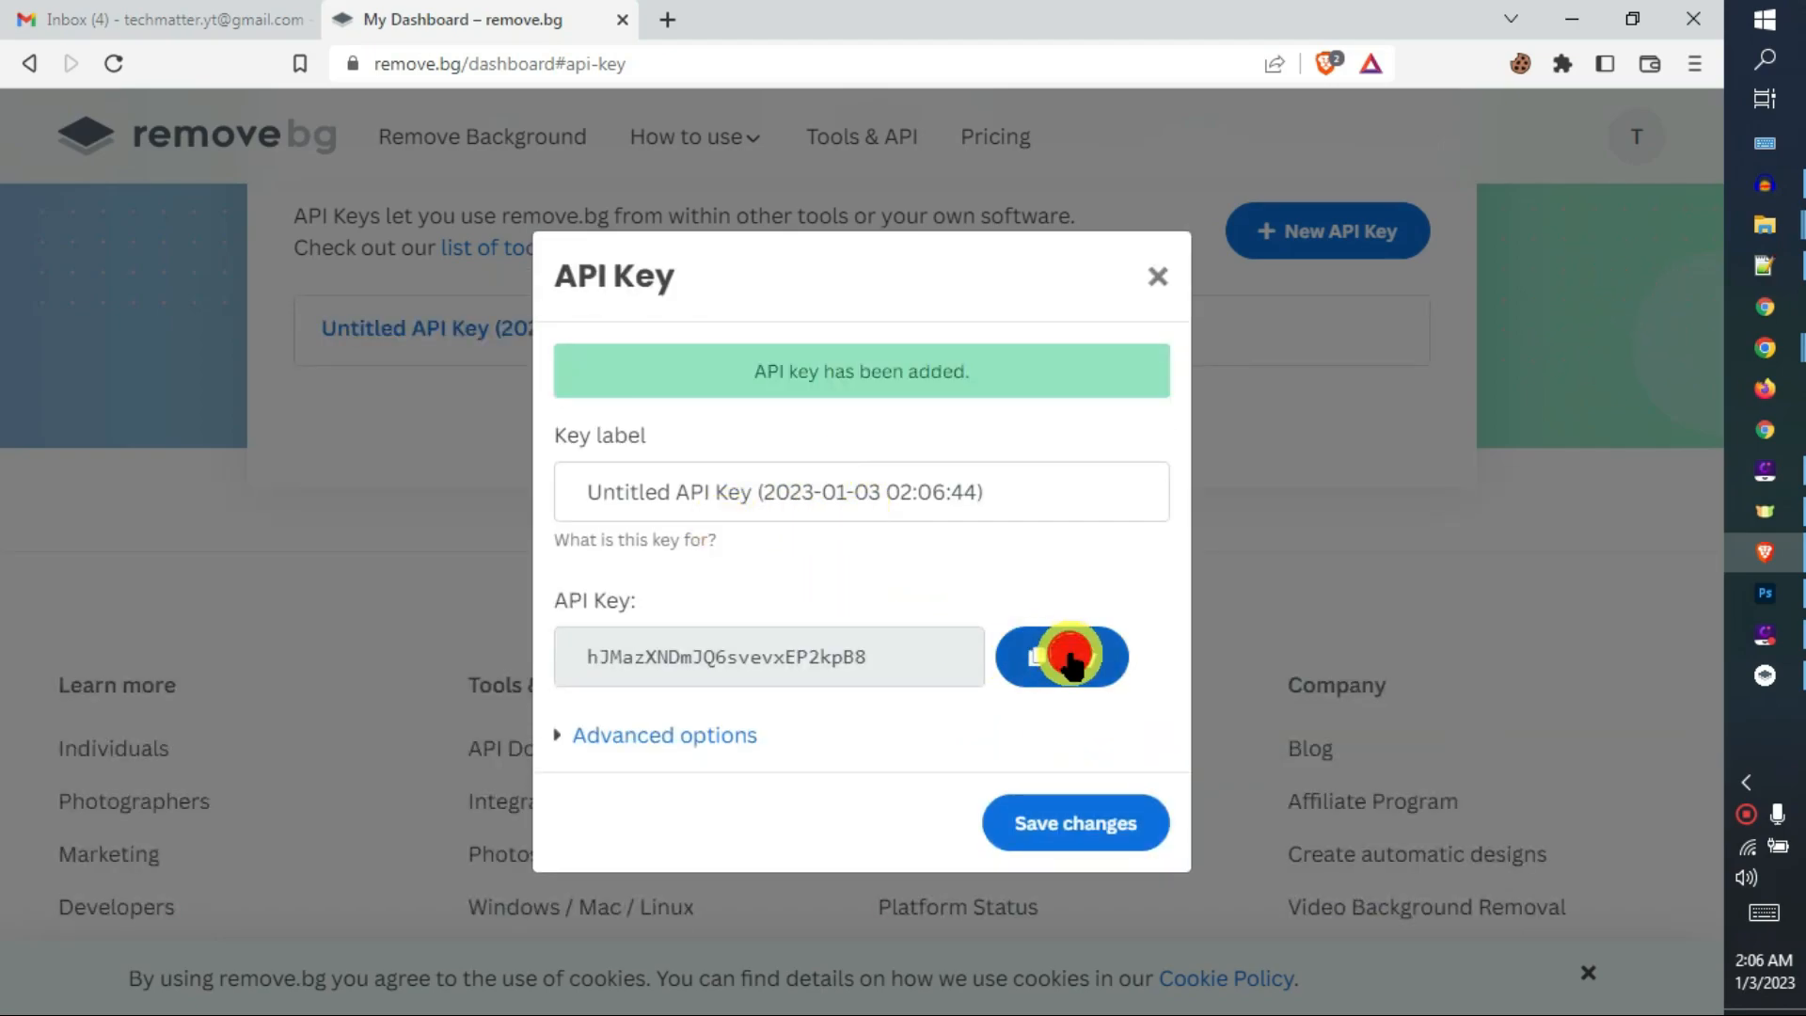
click(1061, 657)
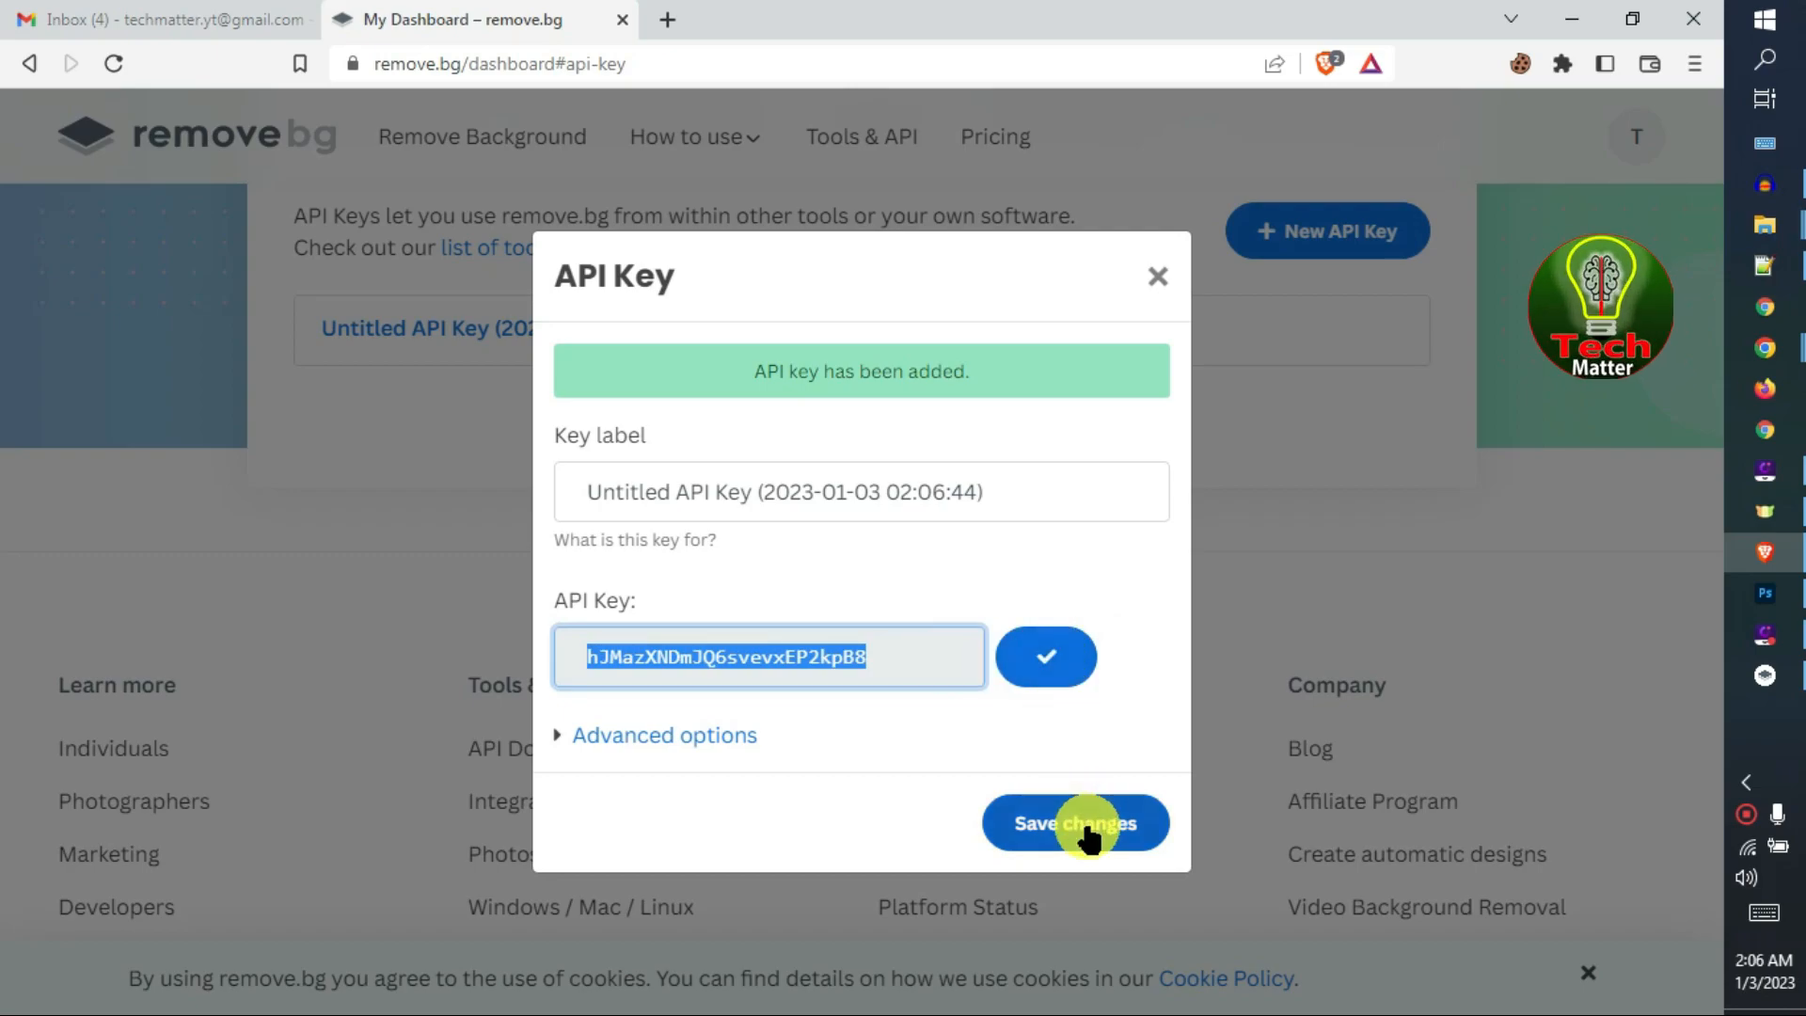
click(1075, 822)
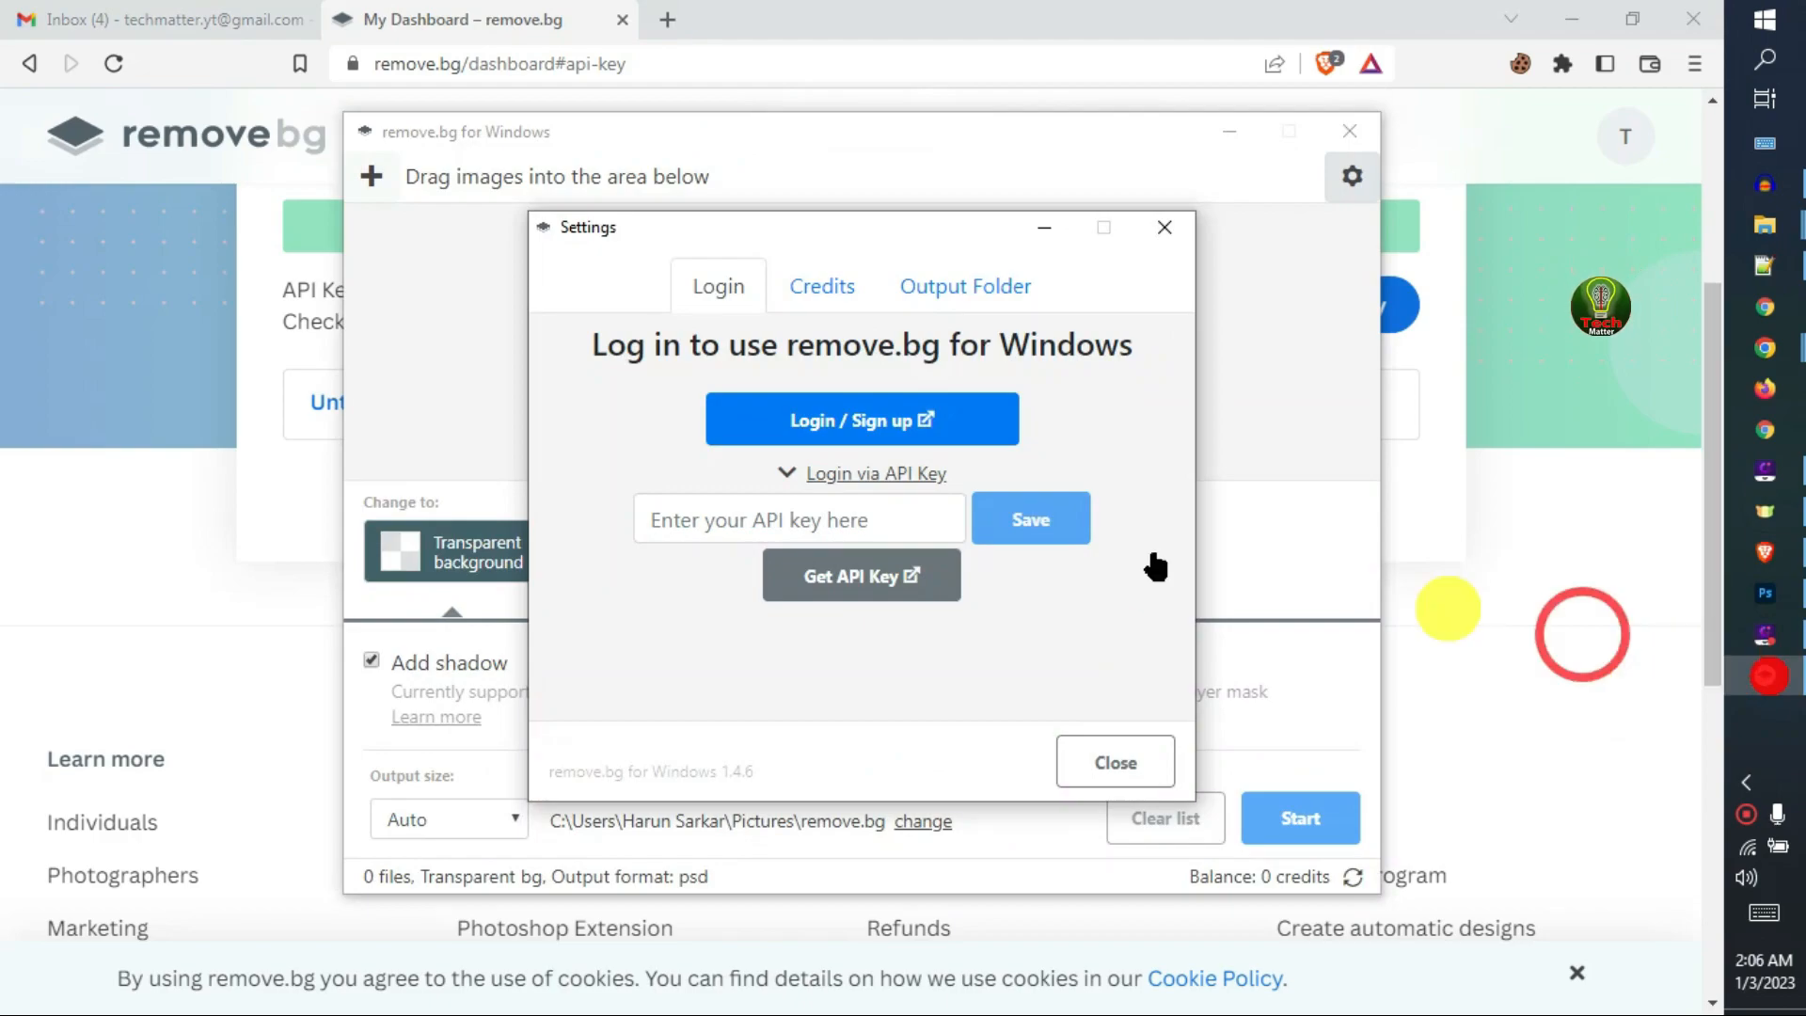
Step: Log the Windows app in with the pasted API key and confirm 1 credit
click(797, 518)
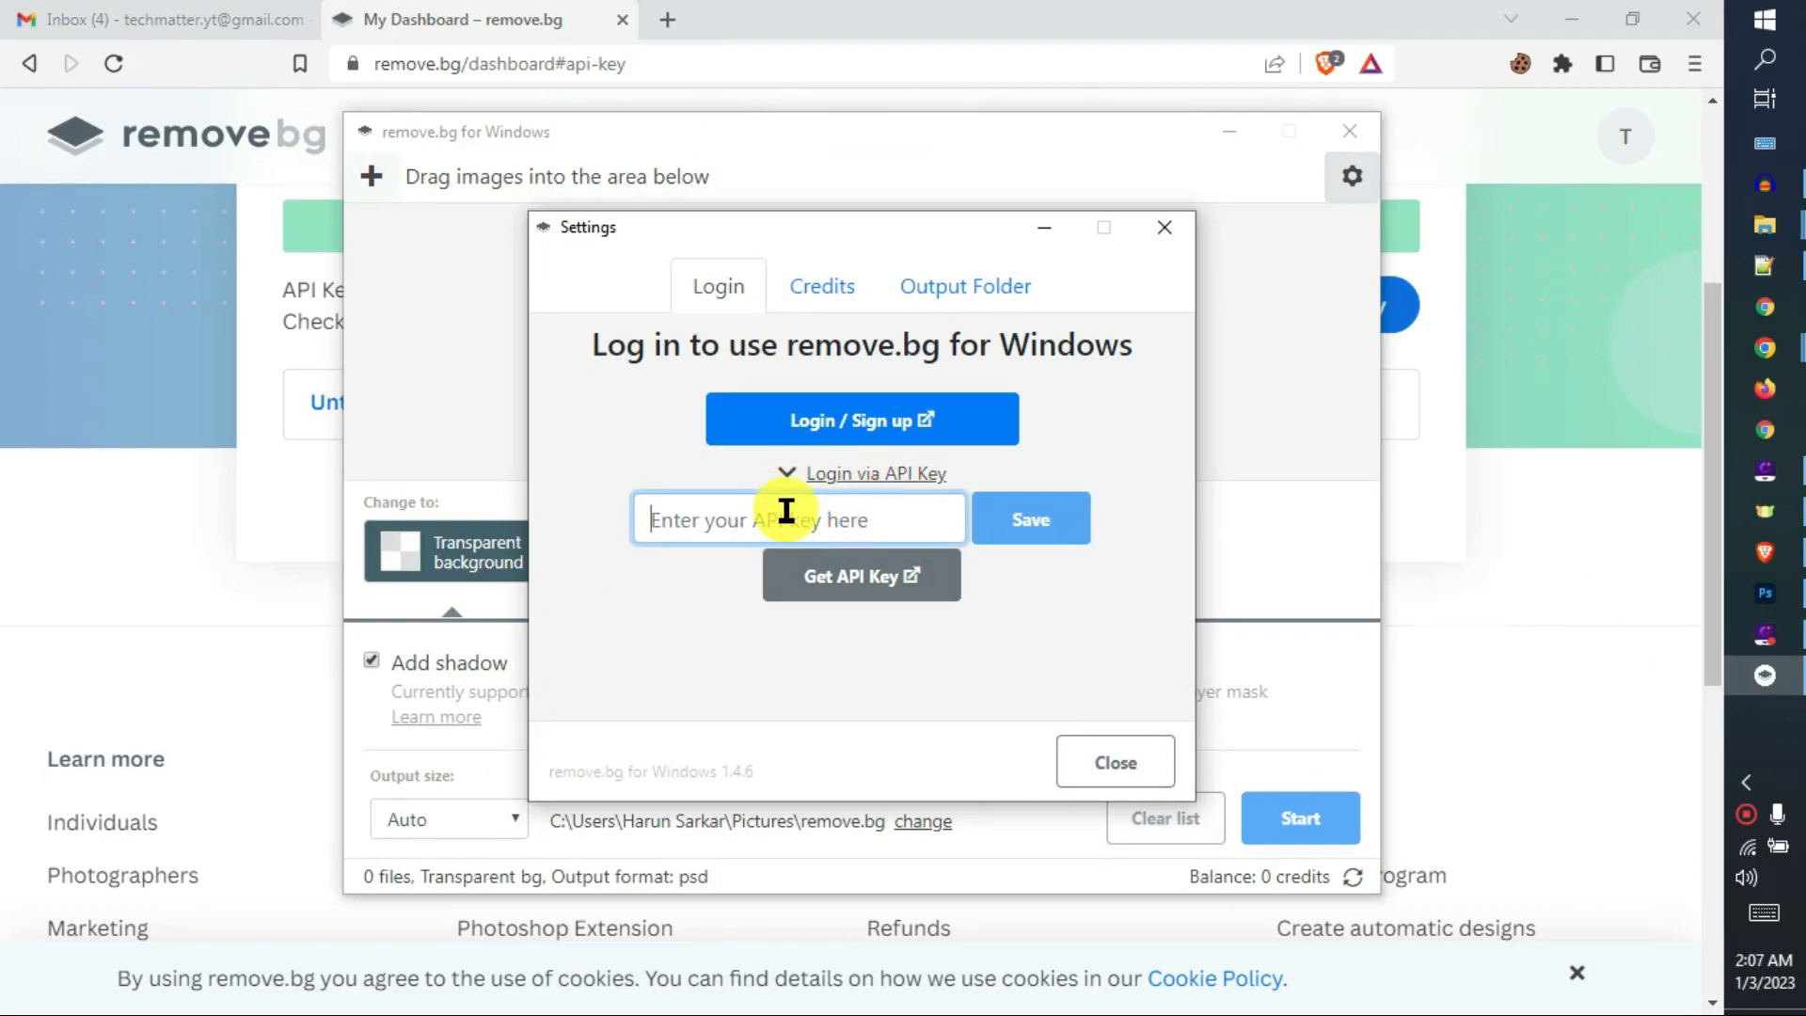
click(795, 518)
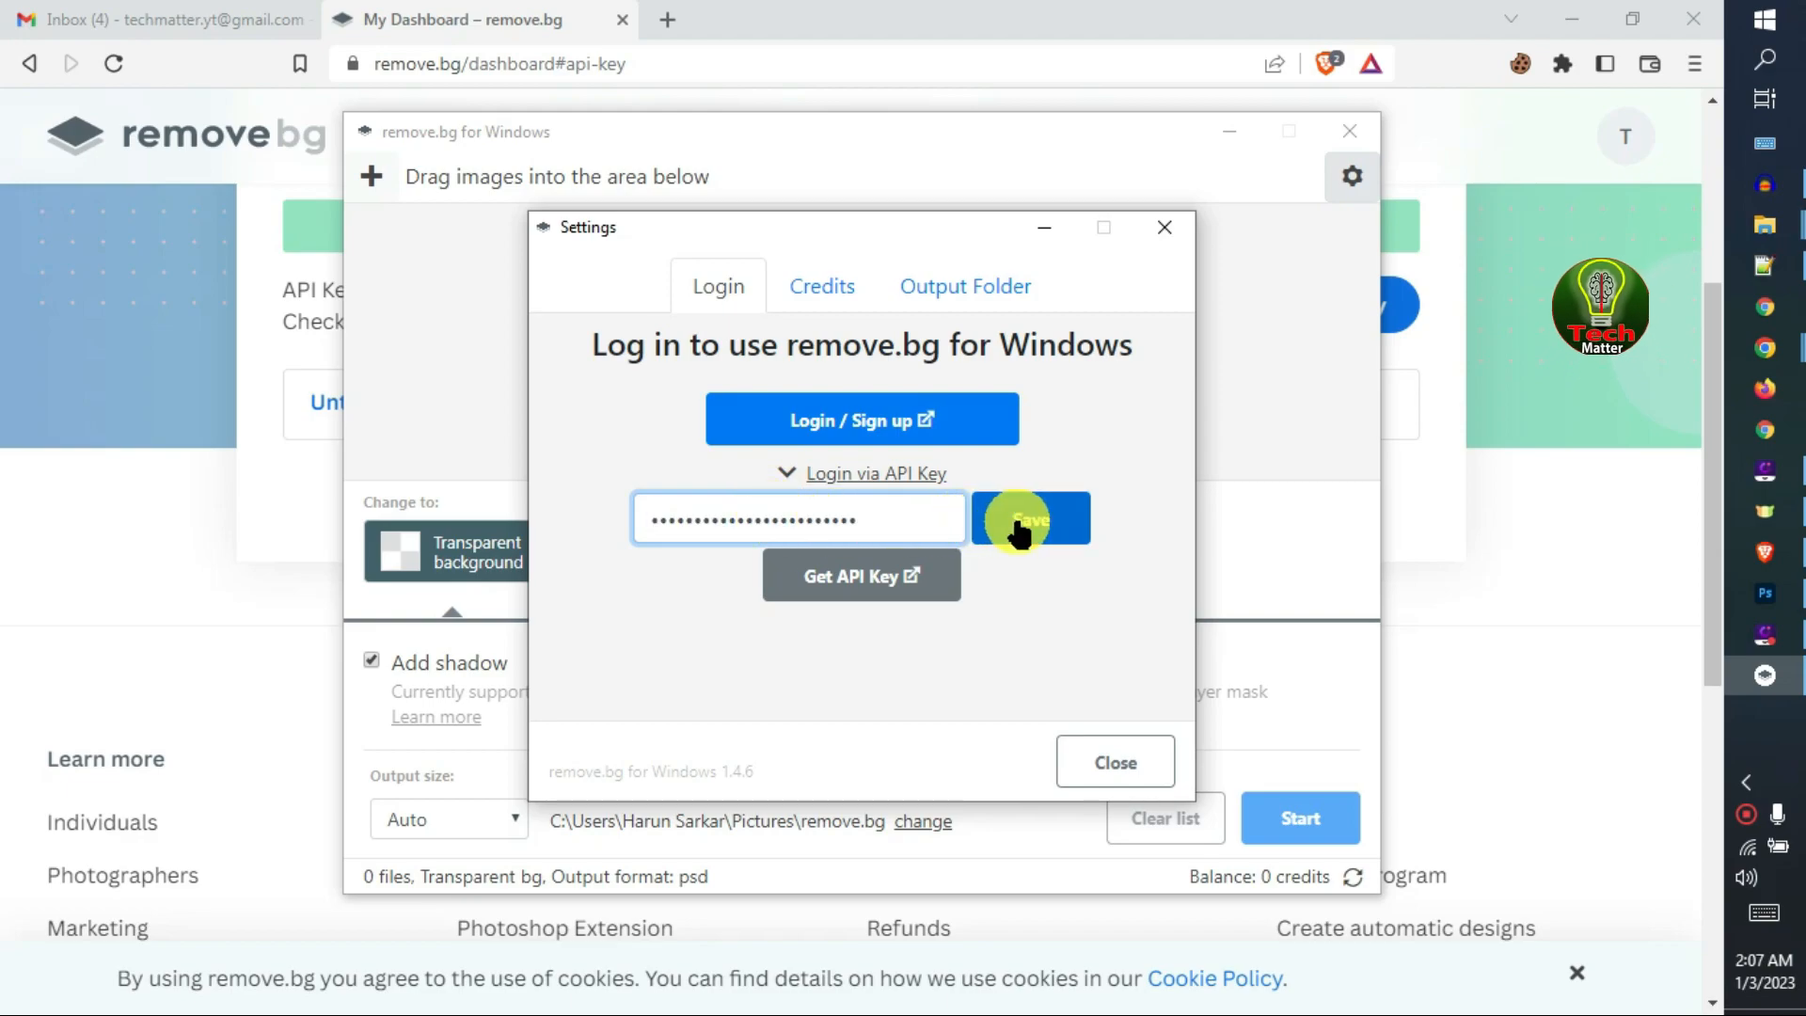
click(1028, 518)
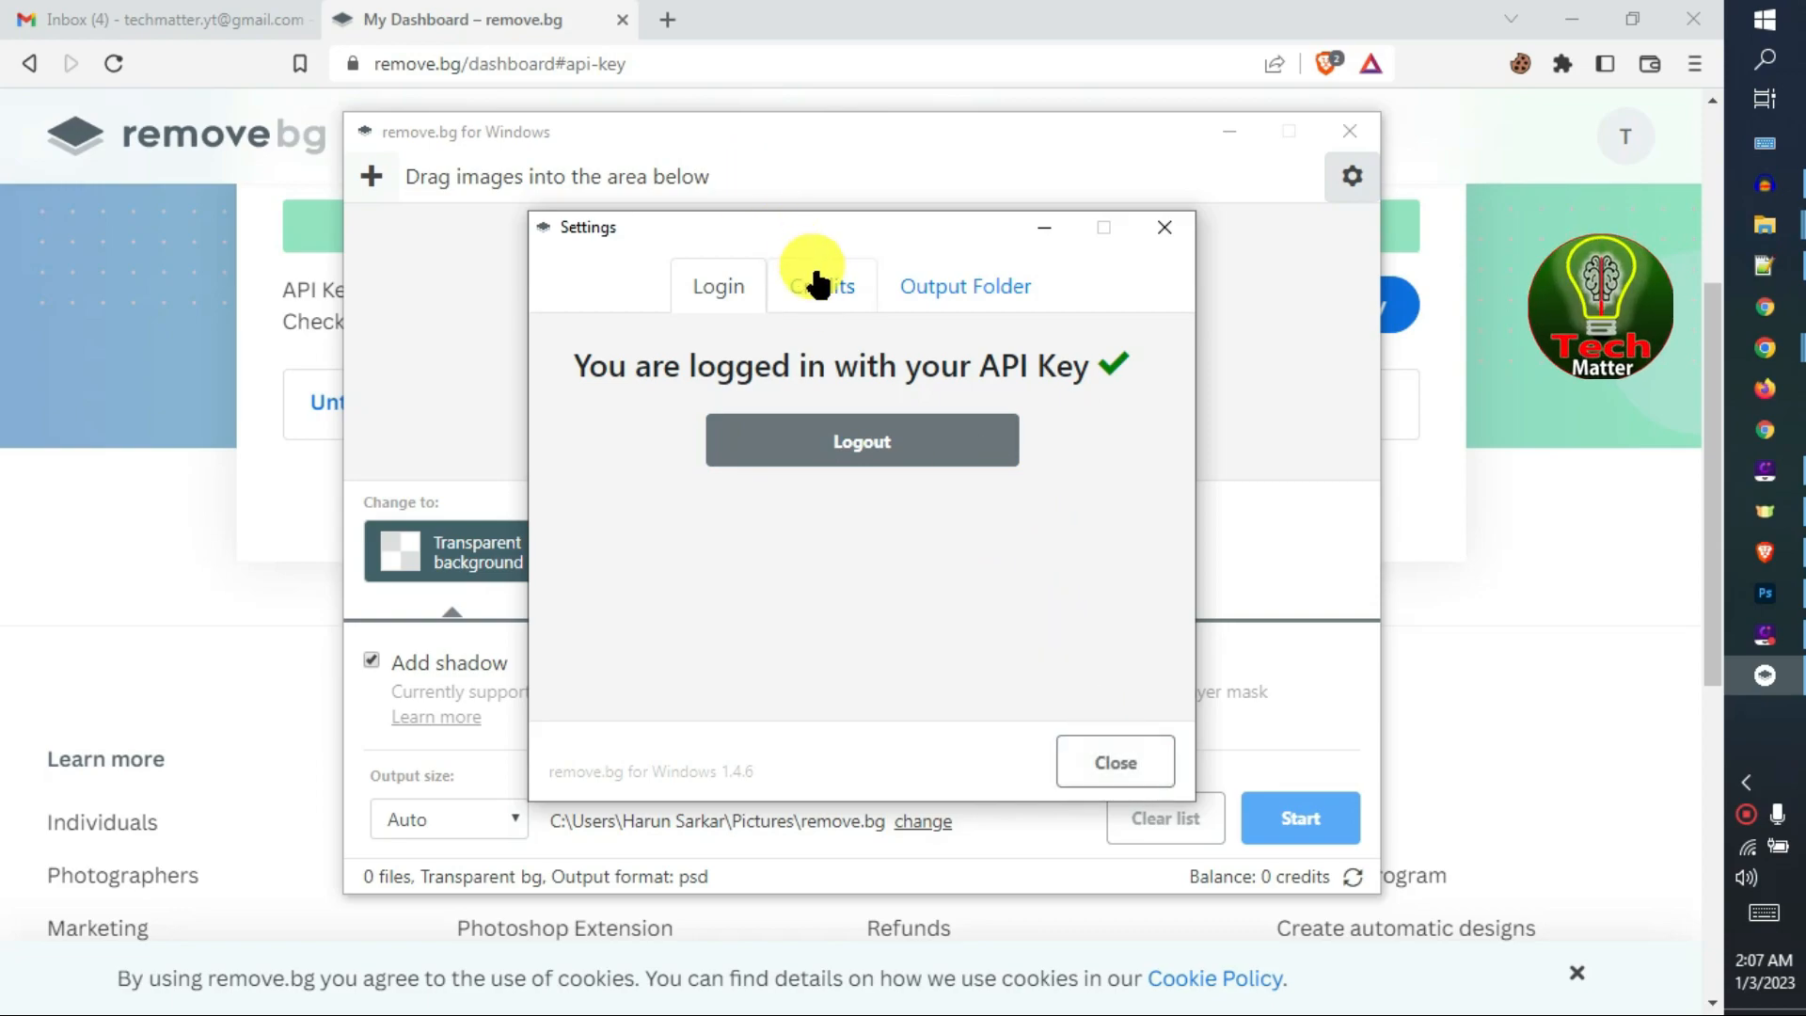
click(821, 286)
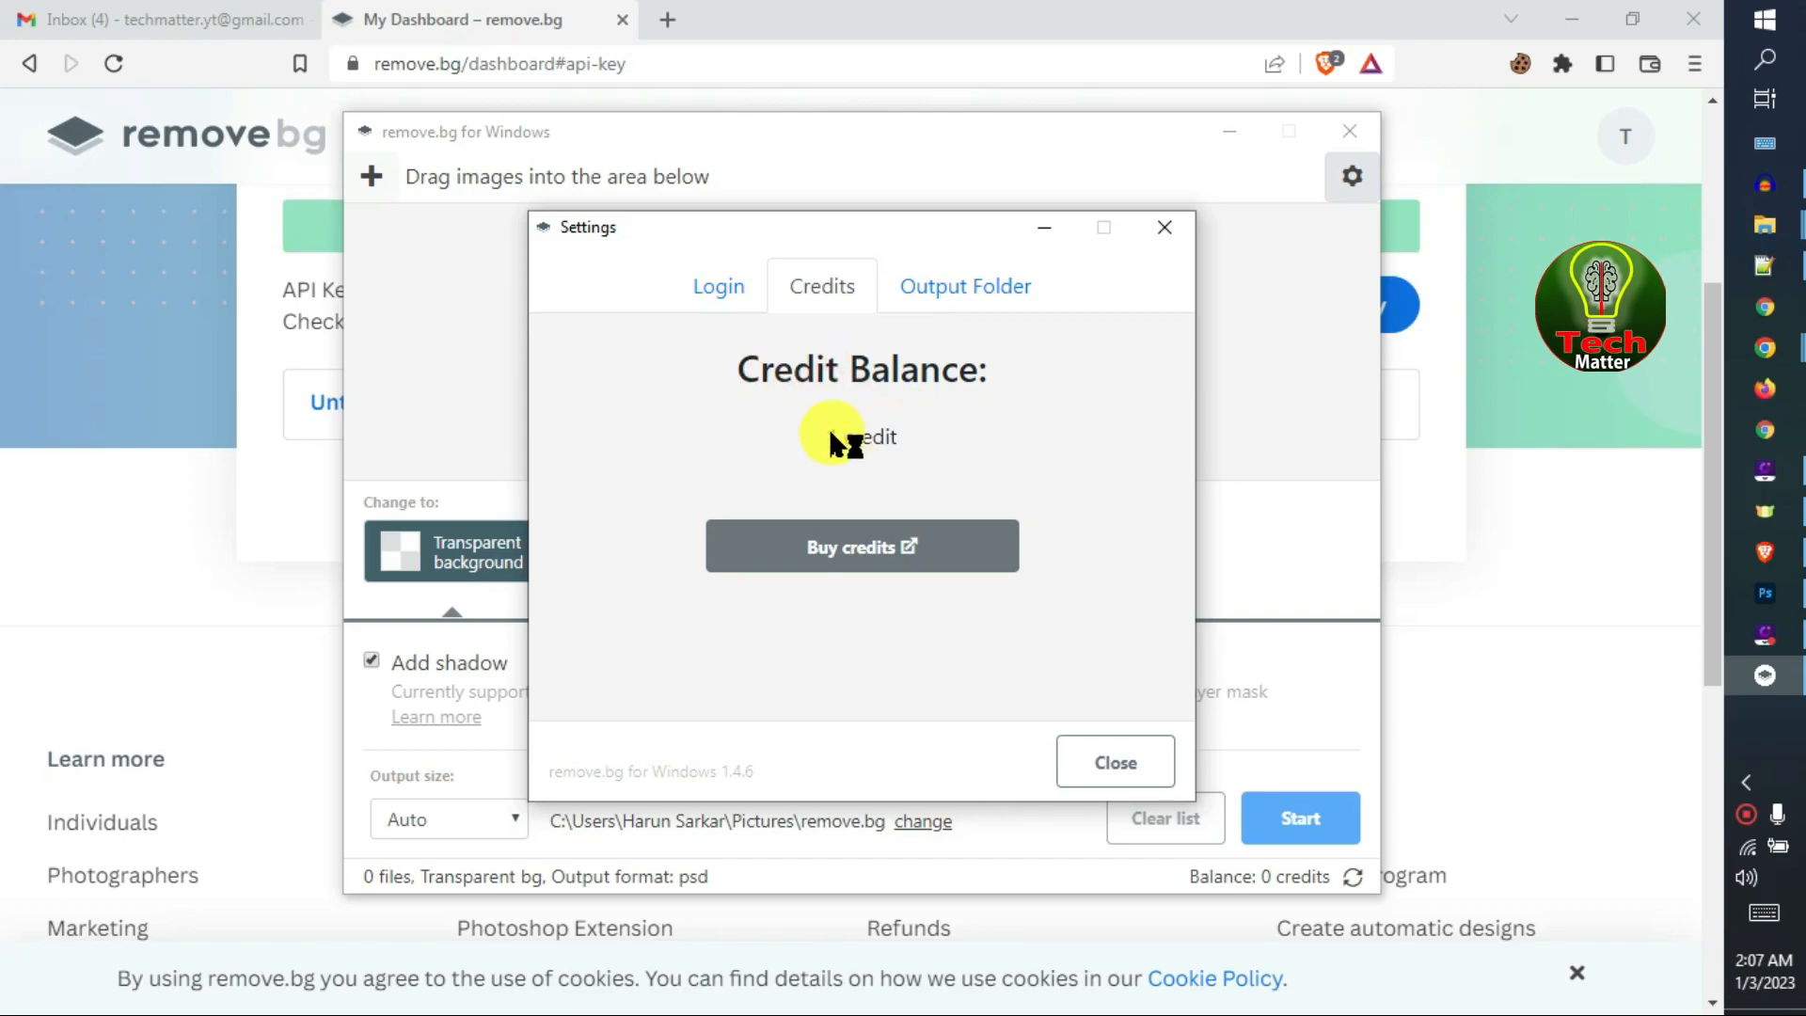
click(1113, 761)
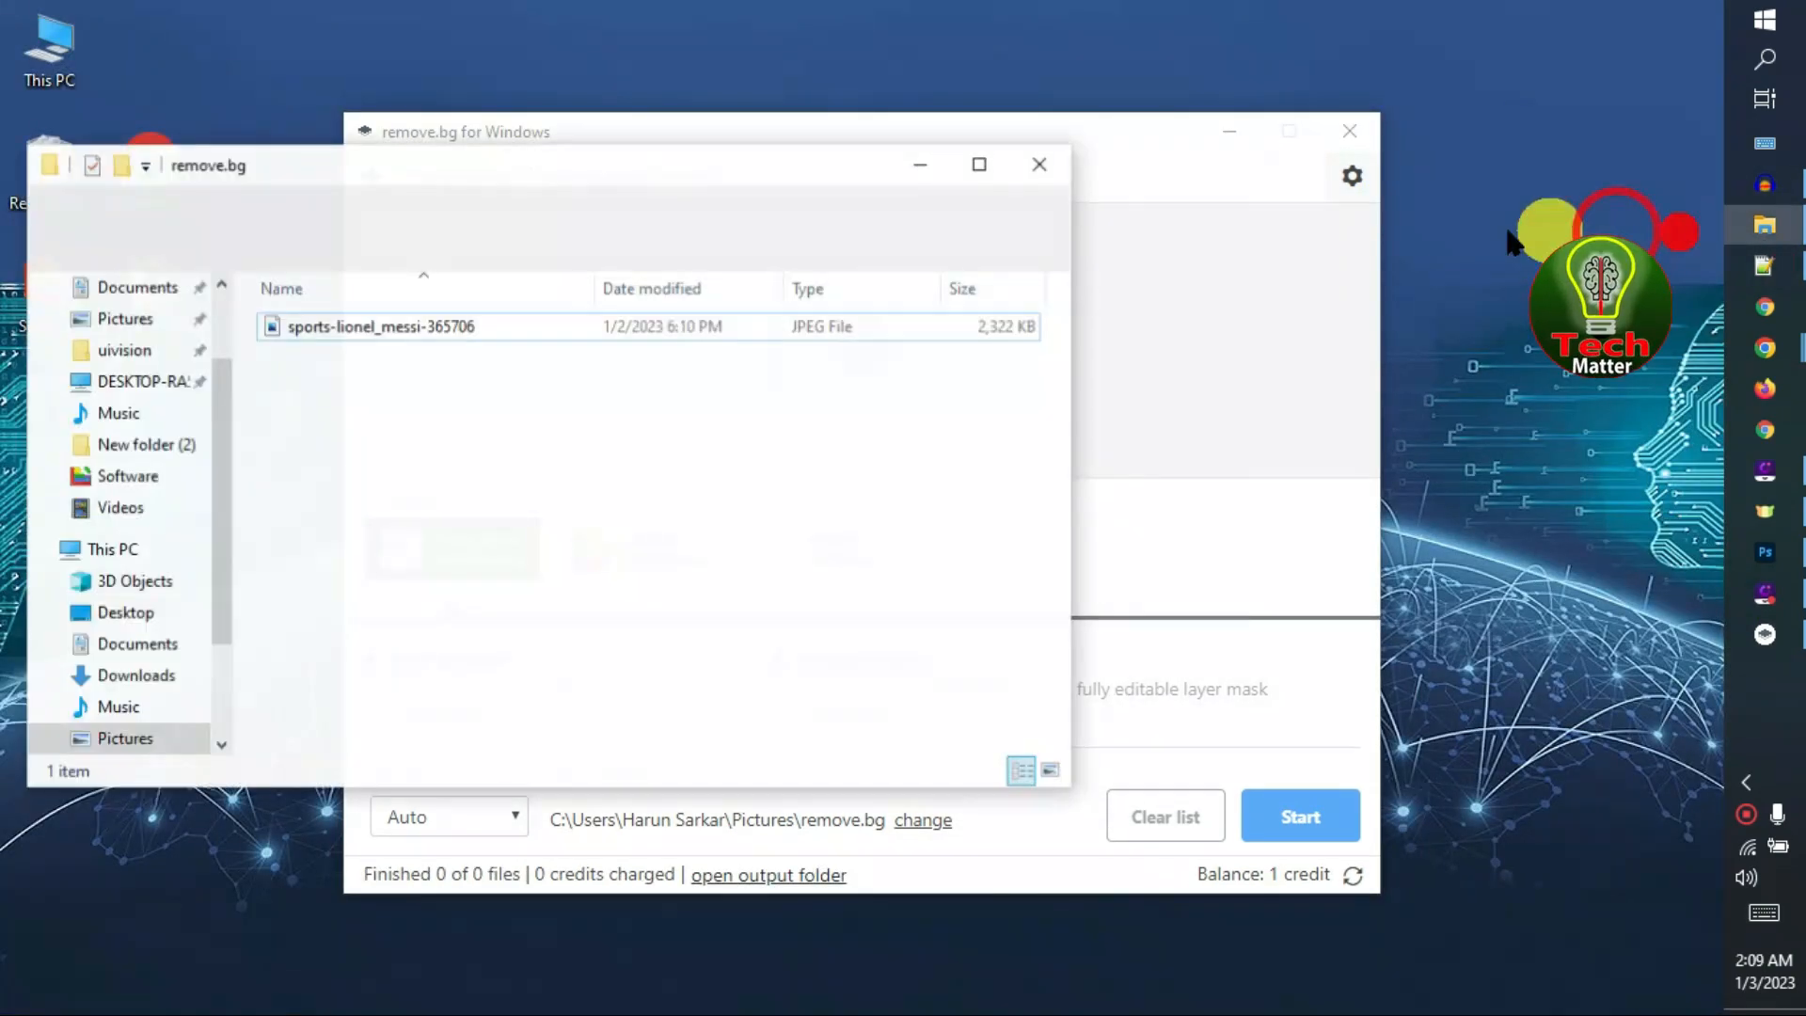
Step: Add sports-lionel_messi-365706.jpeg to the app and minimize Explorer
click(365, 327)
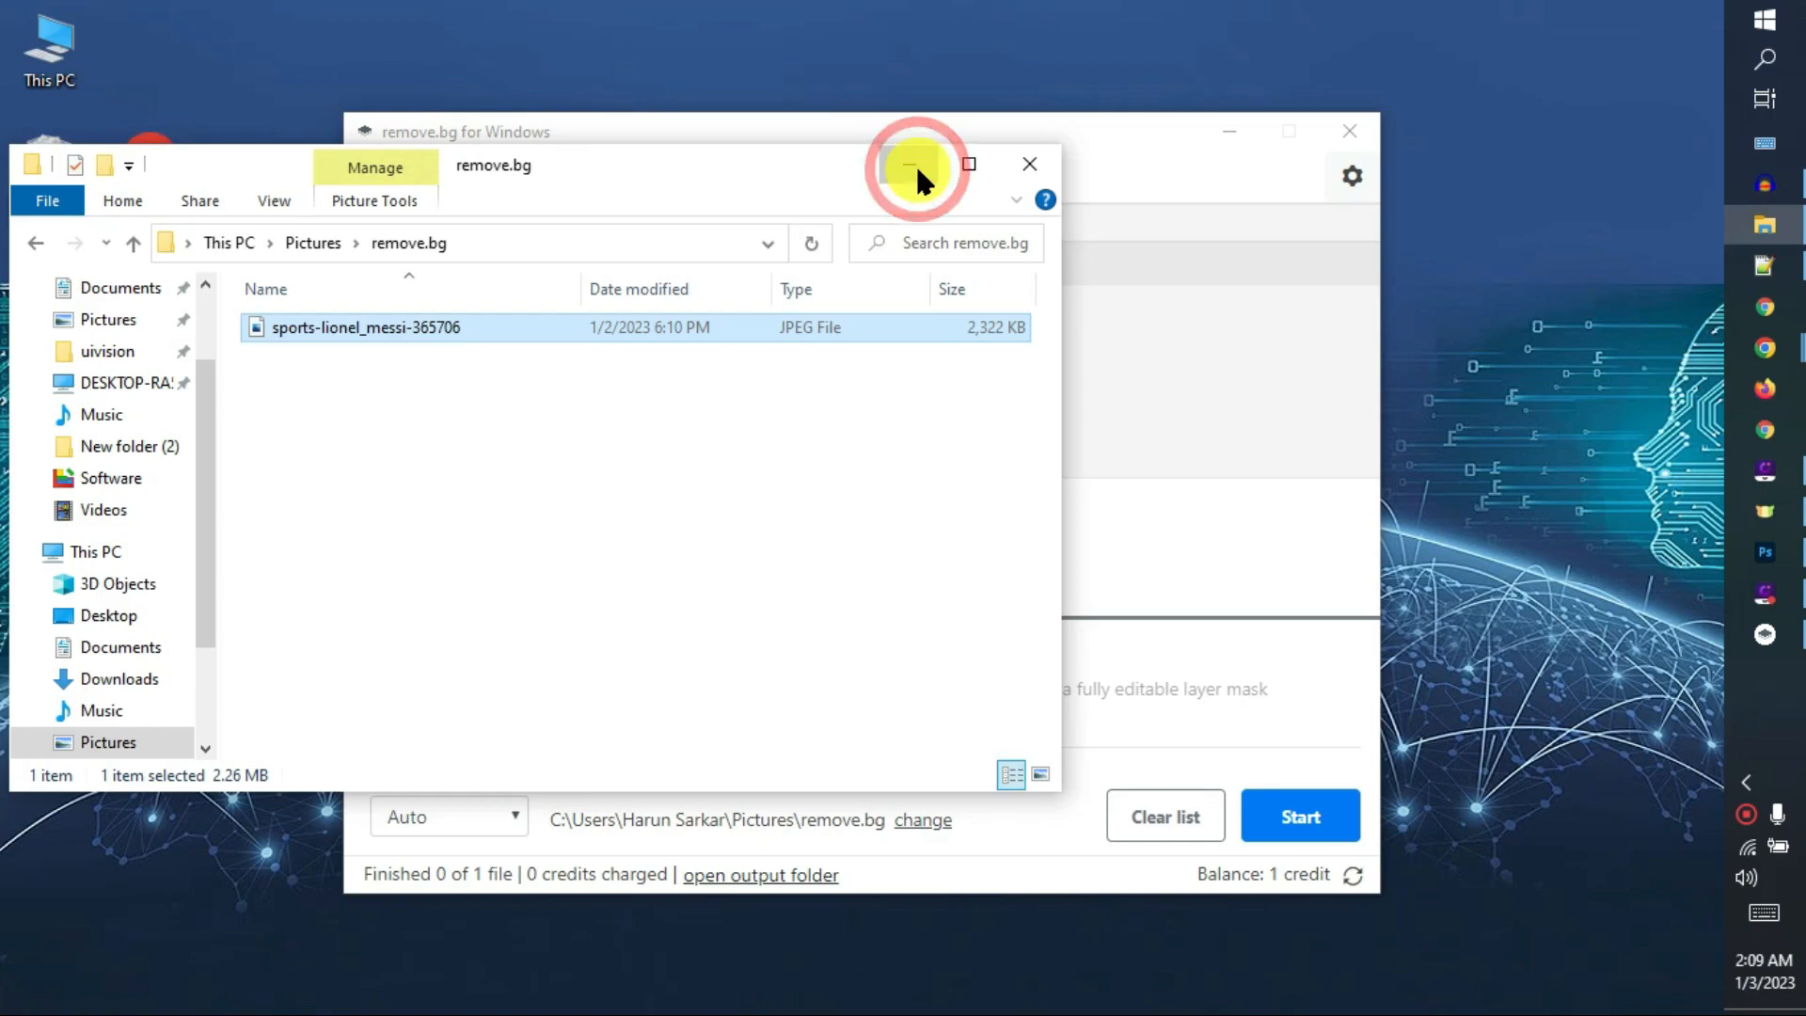
click(918, 165)
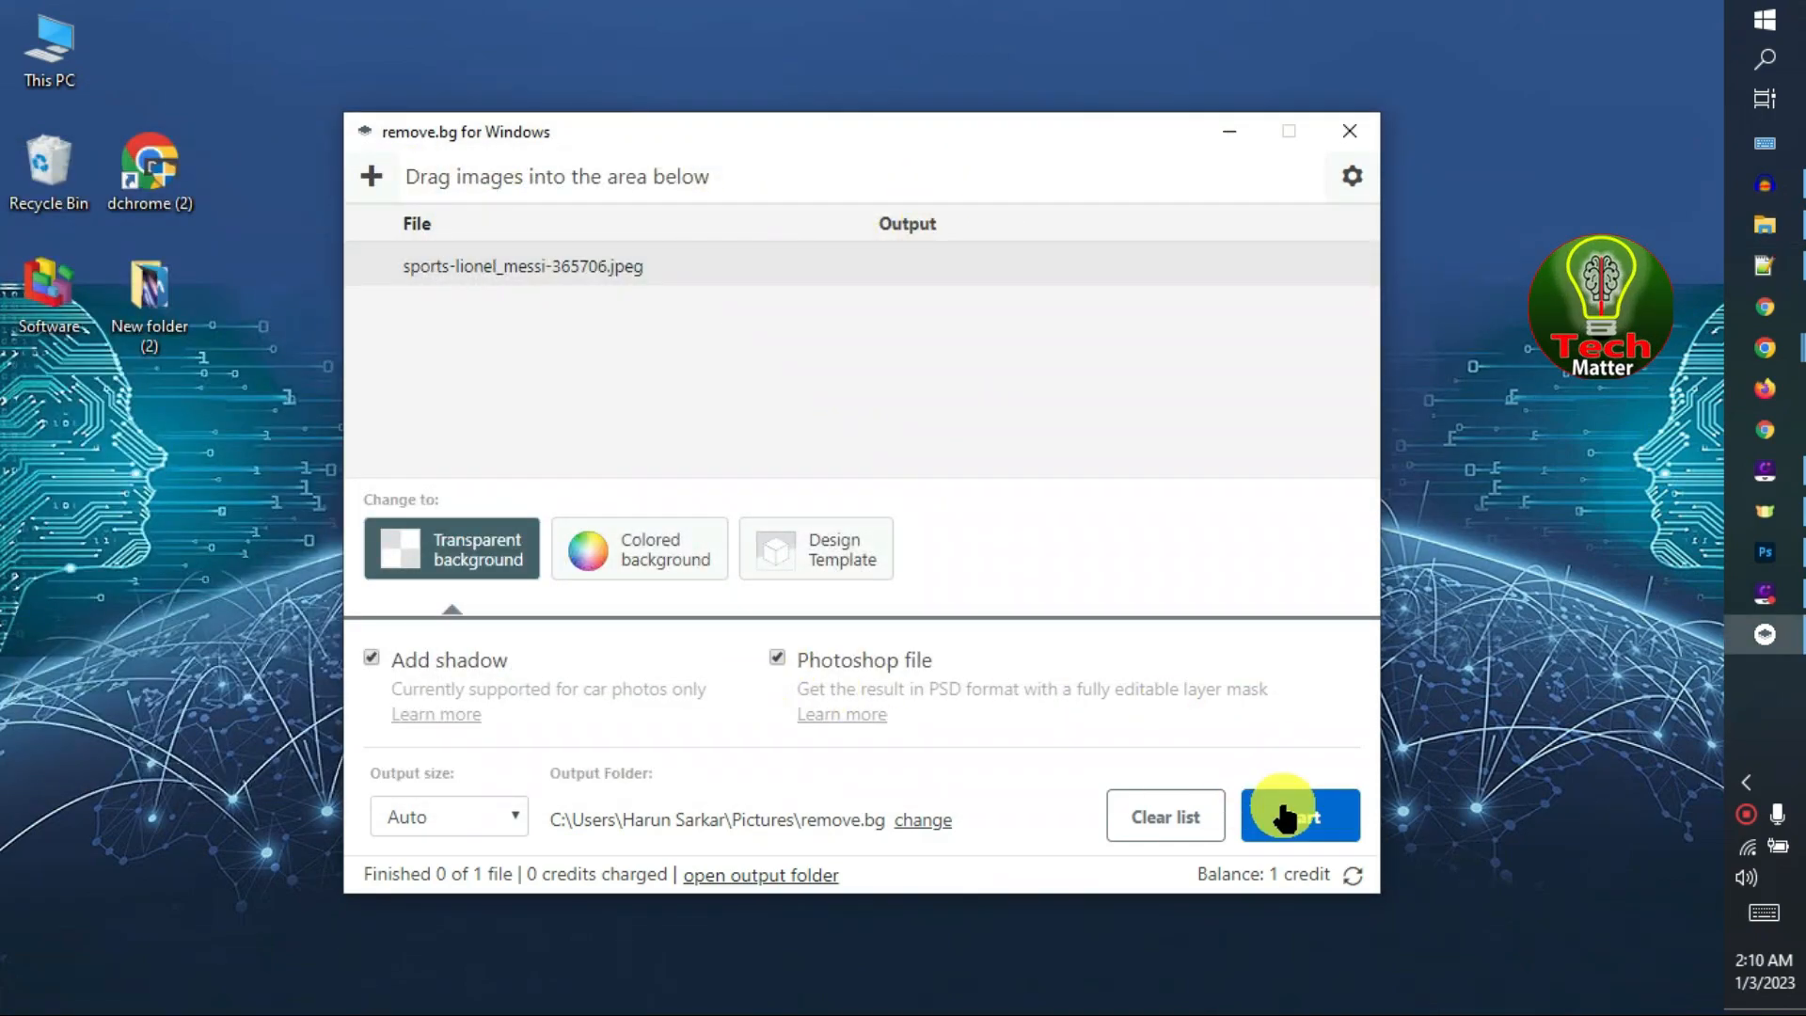
Step: Process the Messi photo into a transparent PSD, re-adding and re-running it until credits reach 0
click(1299, 815)
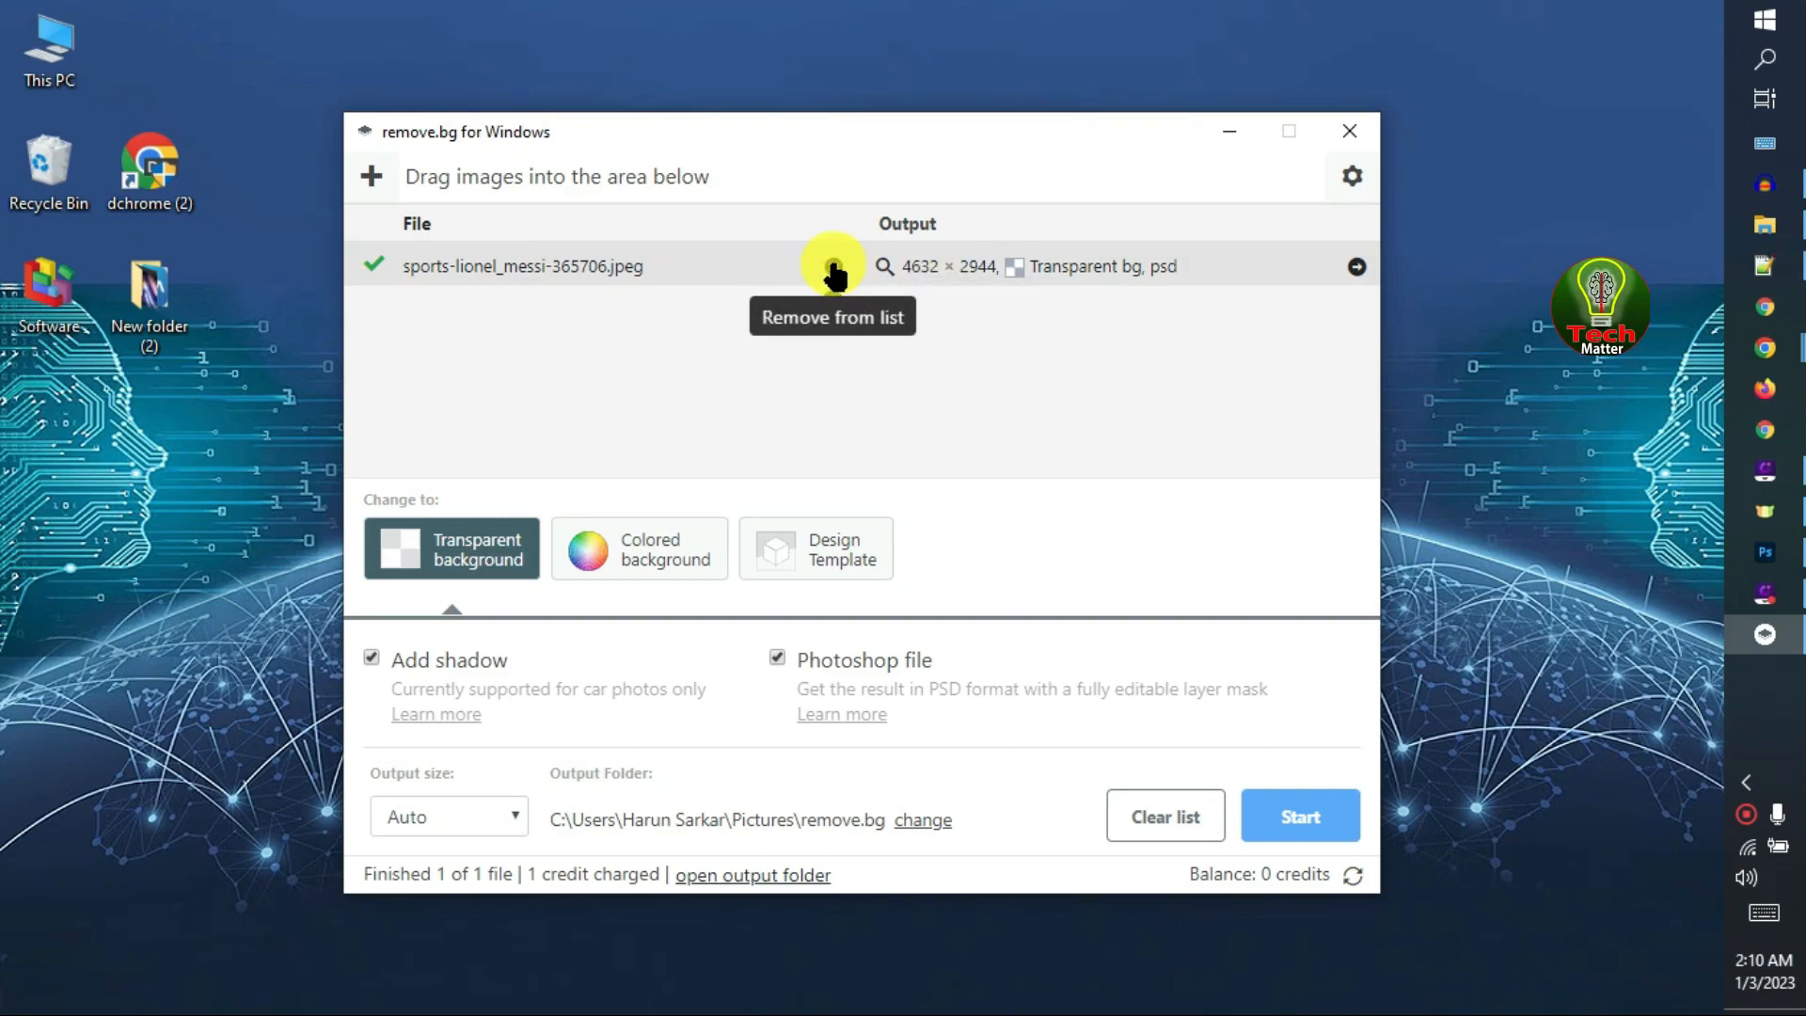
click(831, 266)
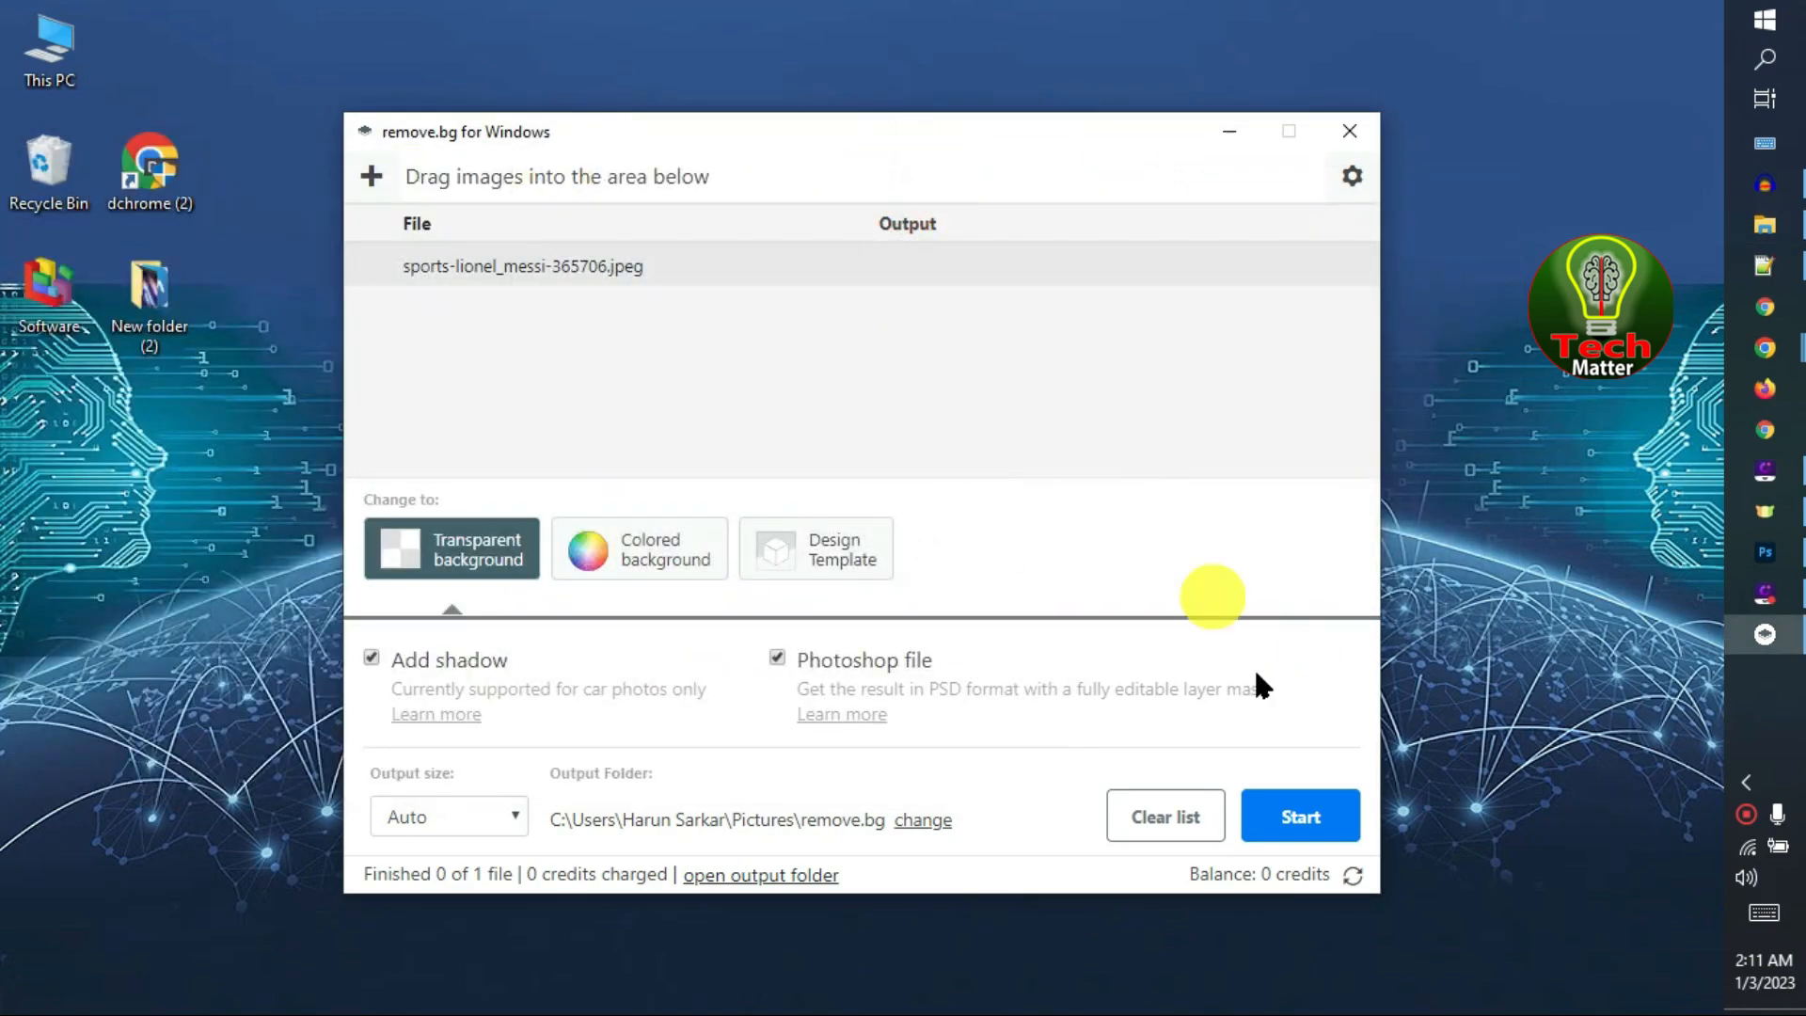
click(1299, 815)
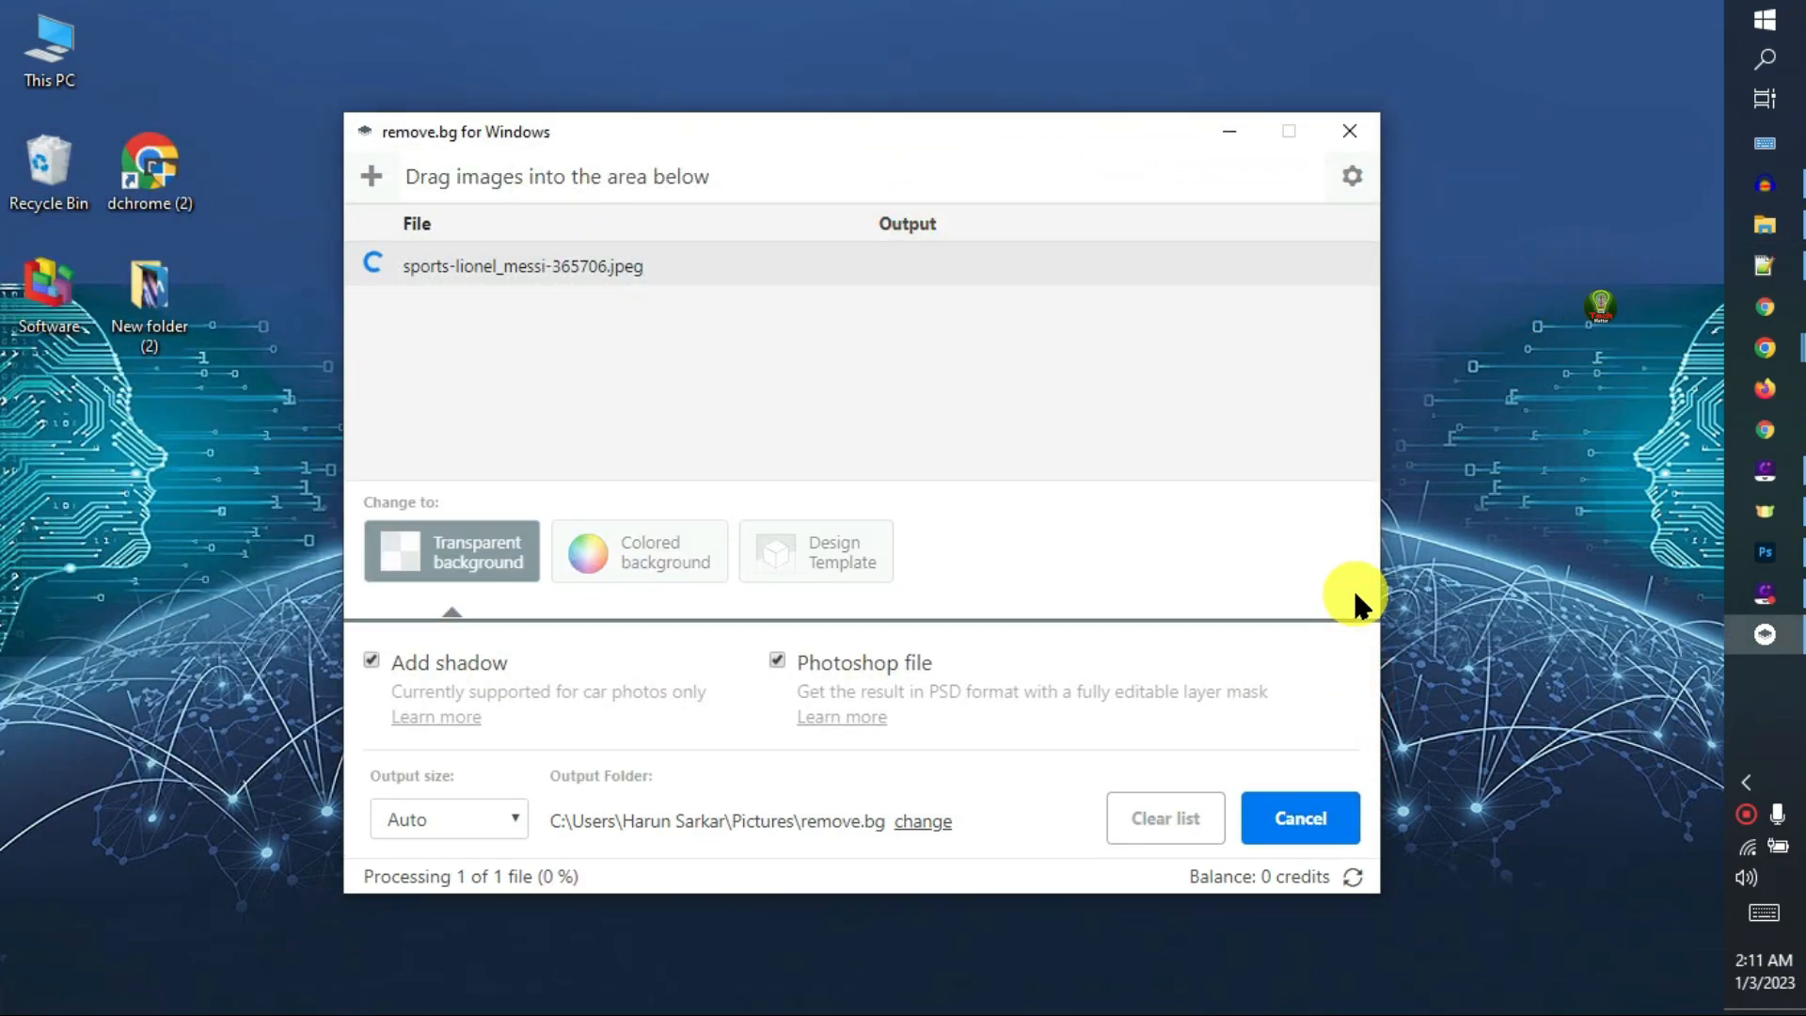
mouse_move(1455, 415)
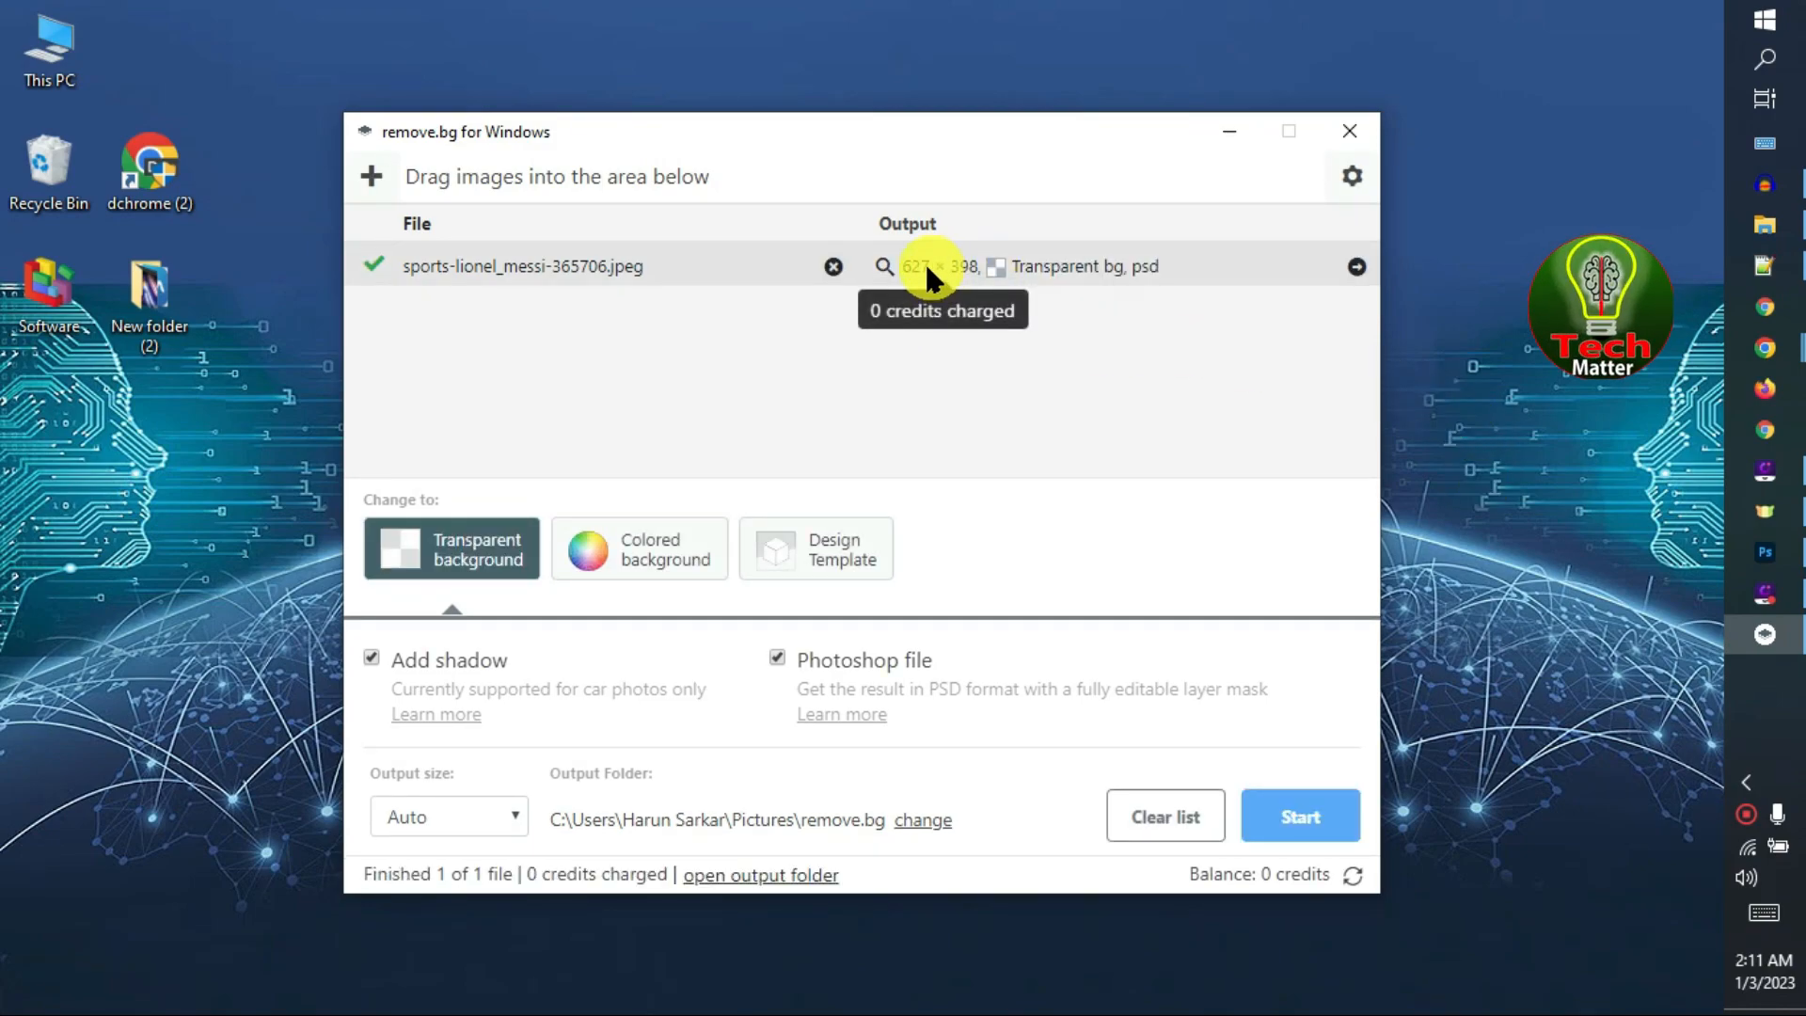
click(760, 874)
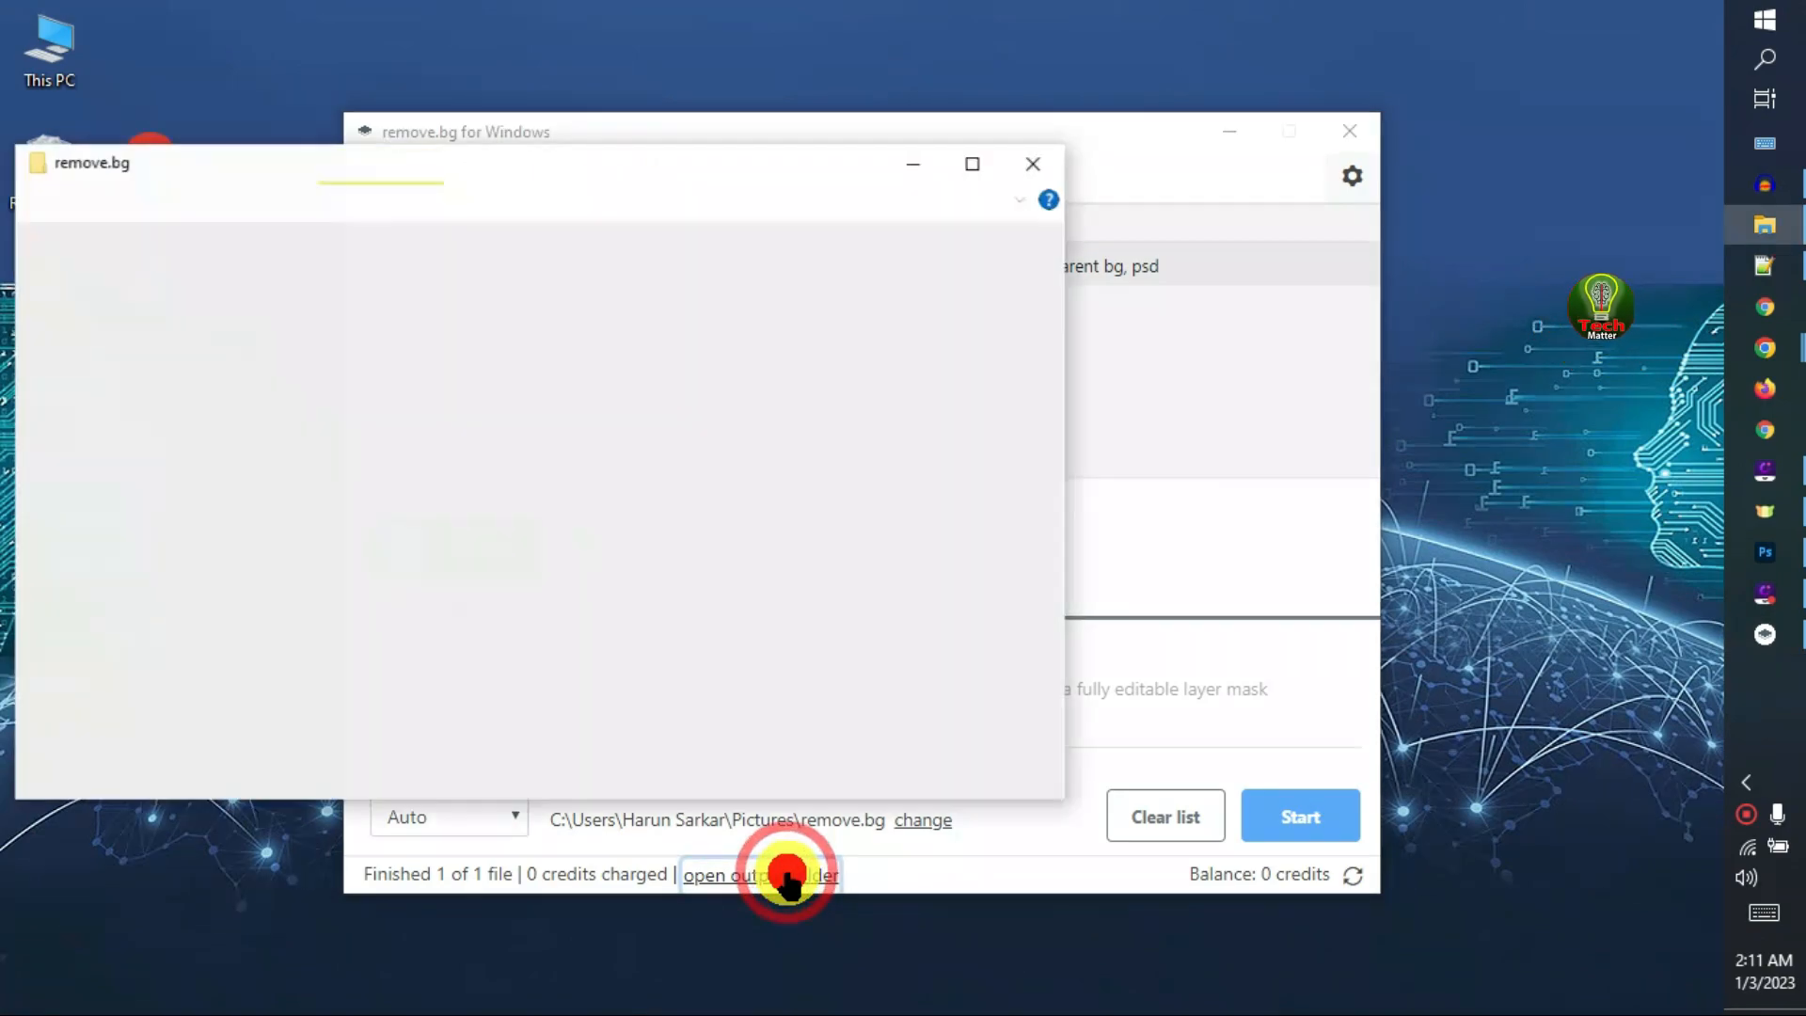
Step: Open the 627×398 cutout PSD and the 4632×2944 original Messi JPEG in Photoshop
click(760, 874)
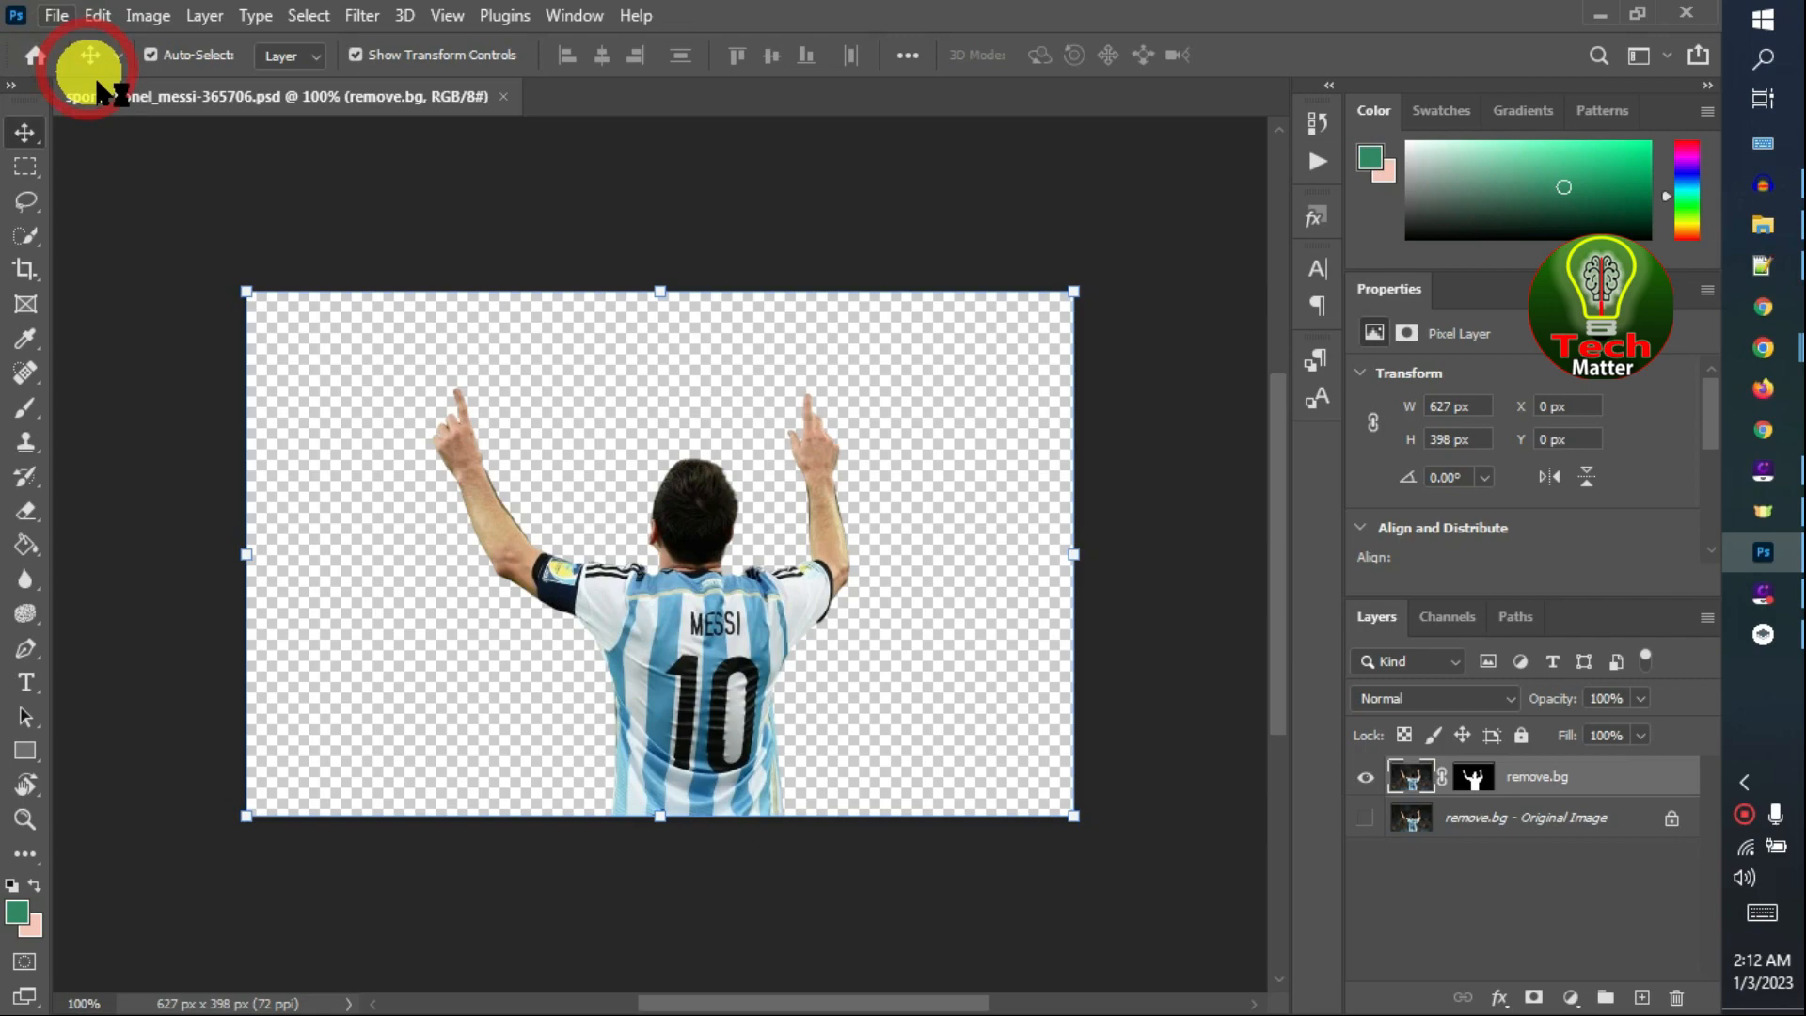
click(56, 15)
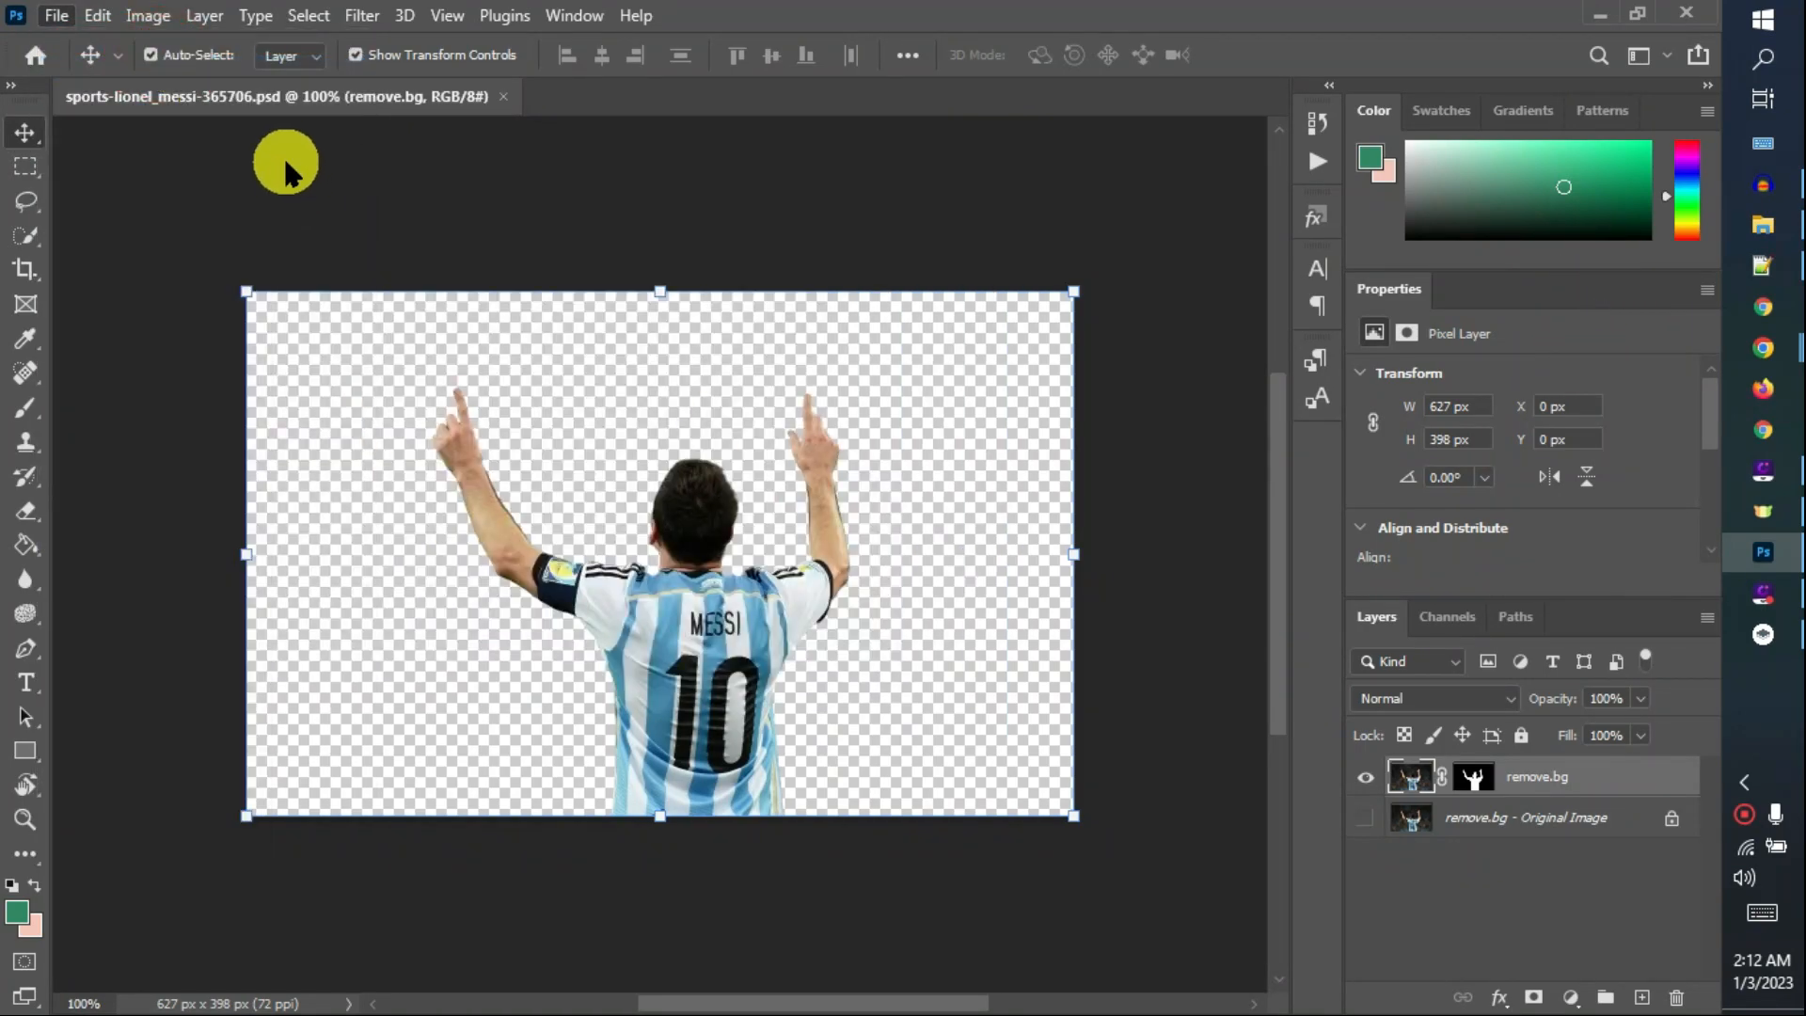
click(55, 15)
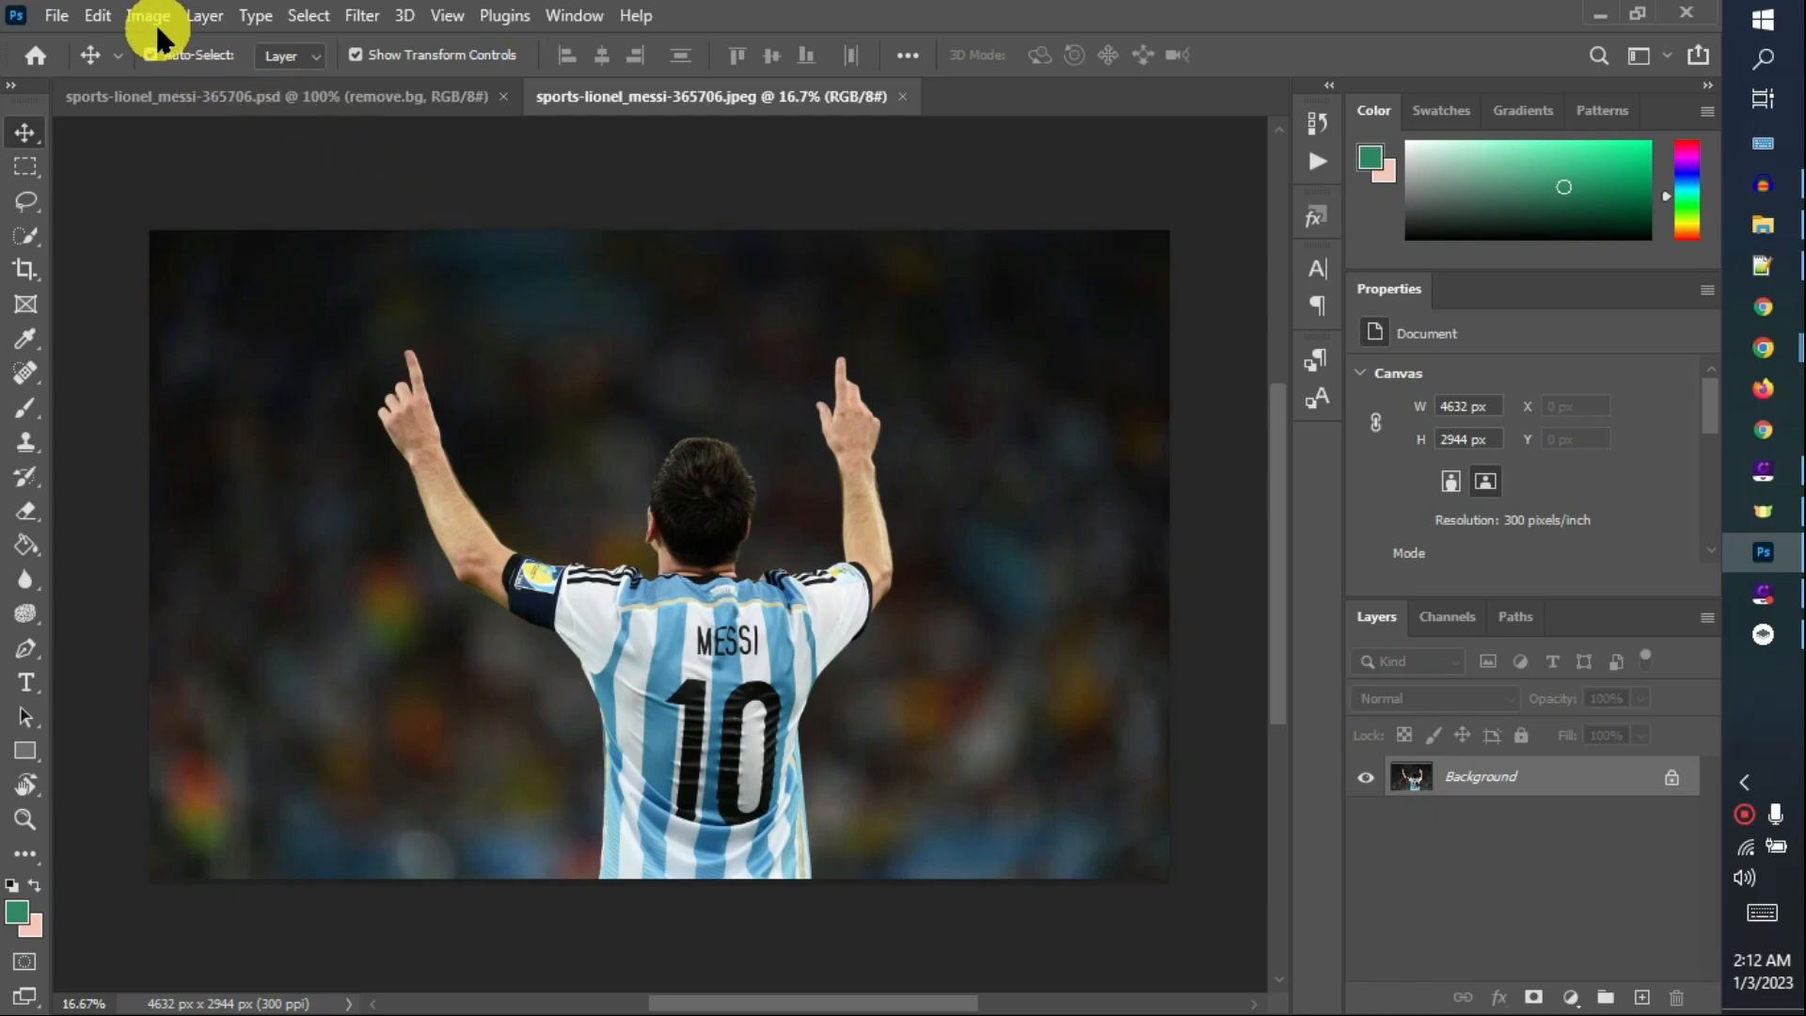
click(146, 15)
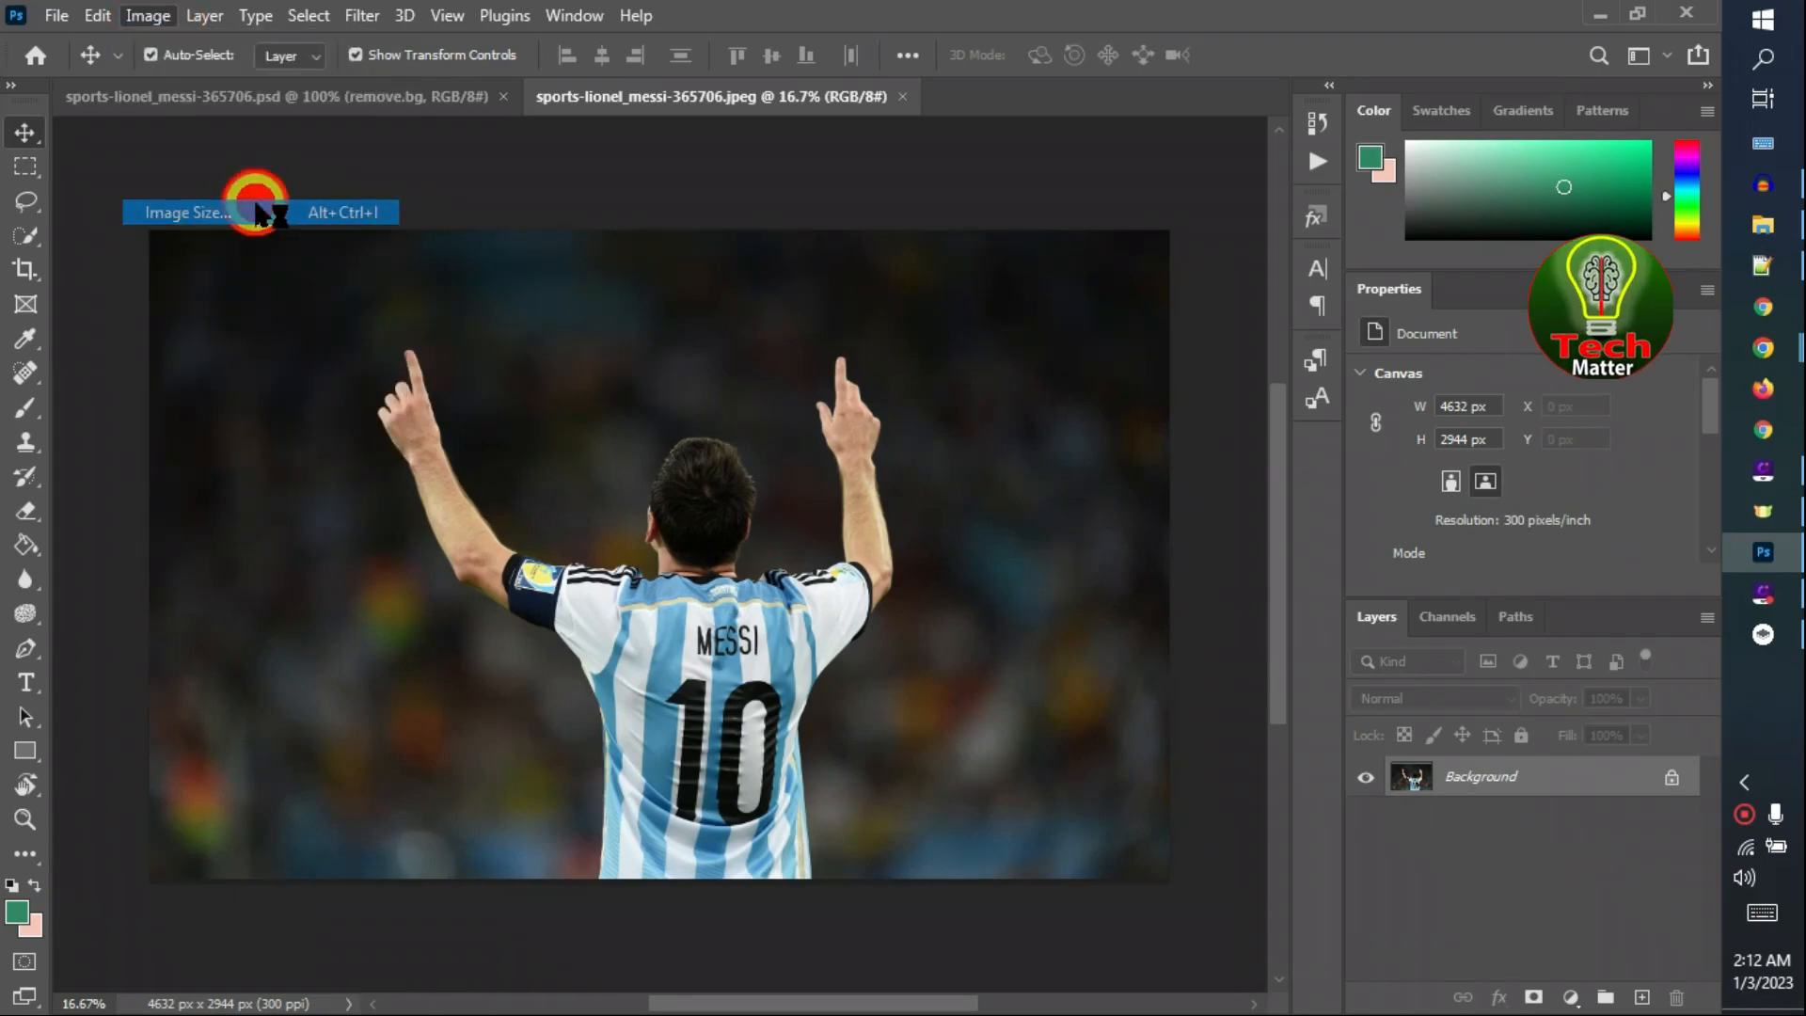
Step: Check the original JPEG's Image Size (4632×2944 px, 300 ppi) and cancel without changes
click(184, 212)
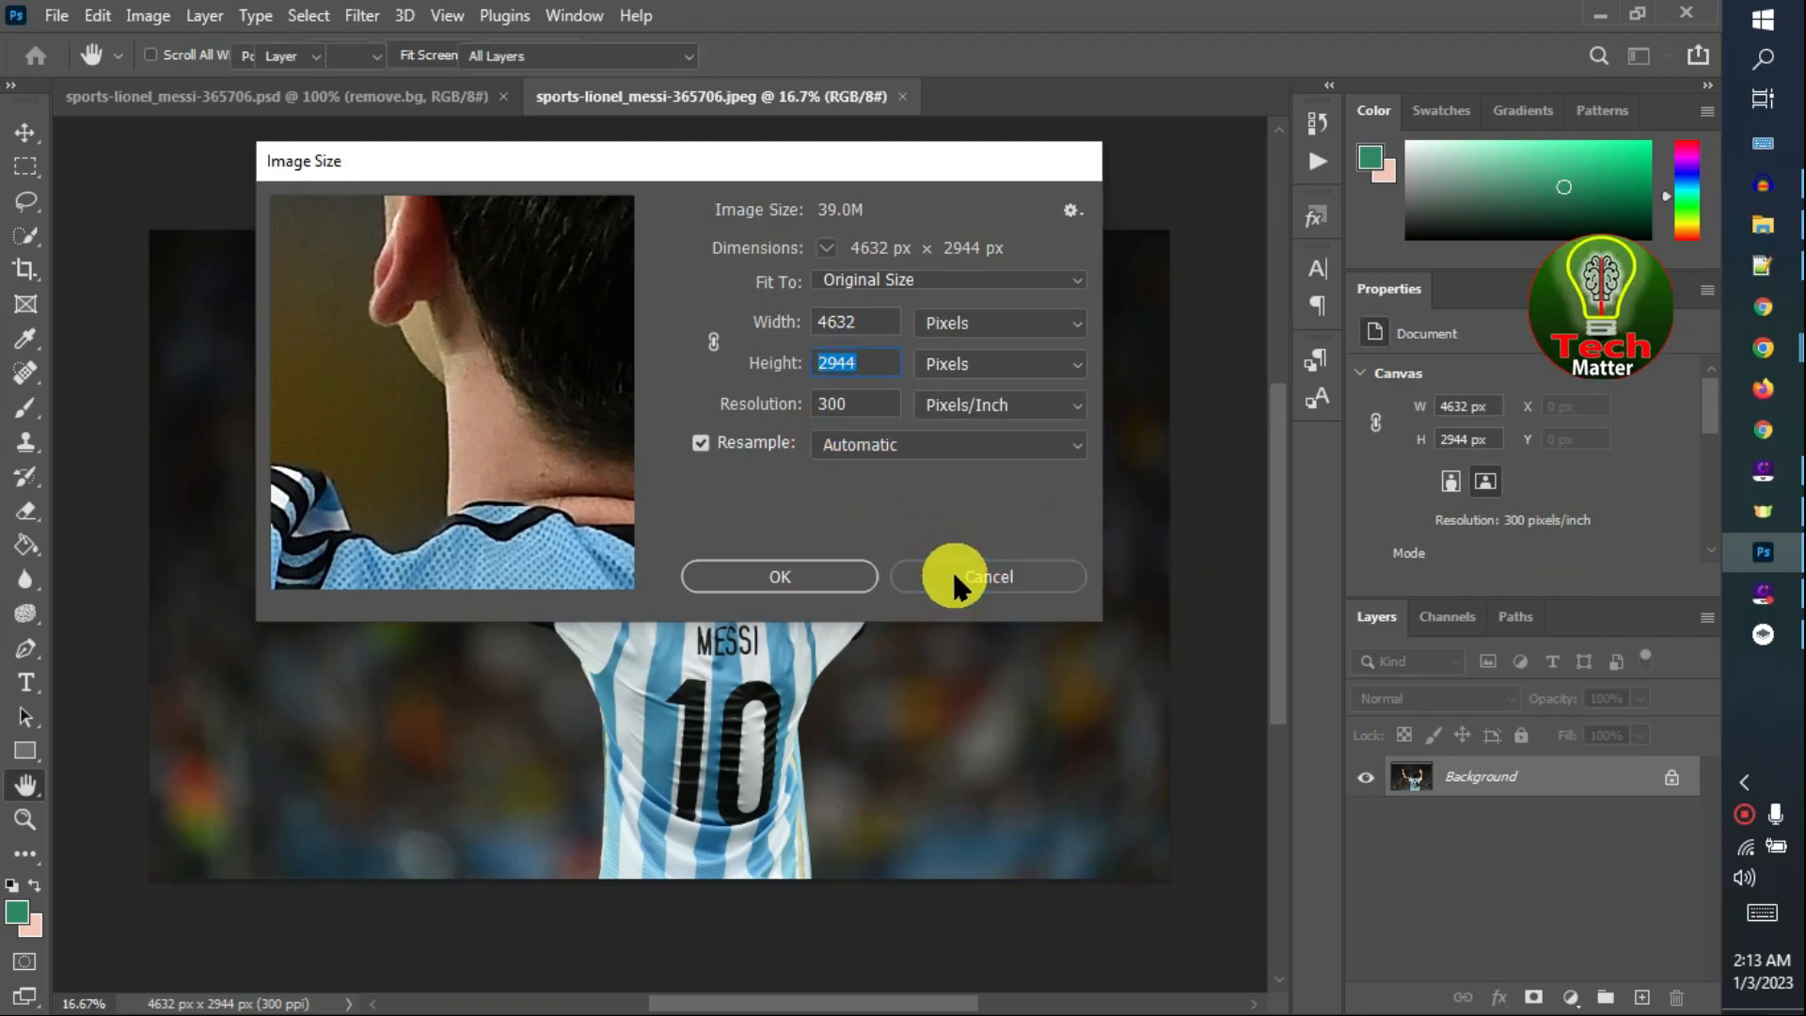
click(987, 577)
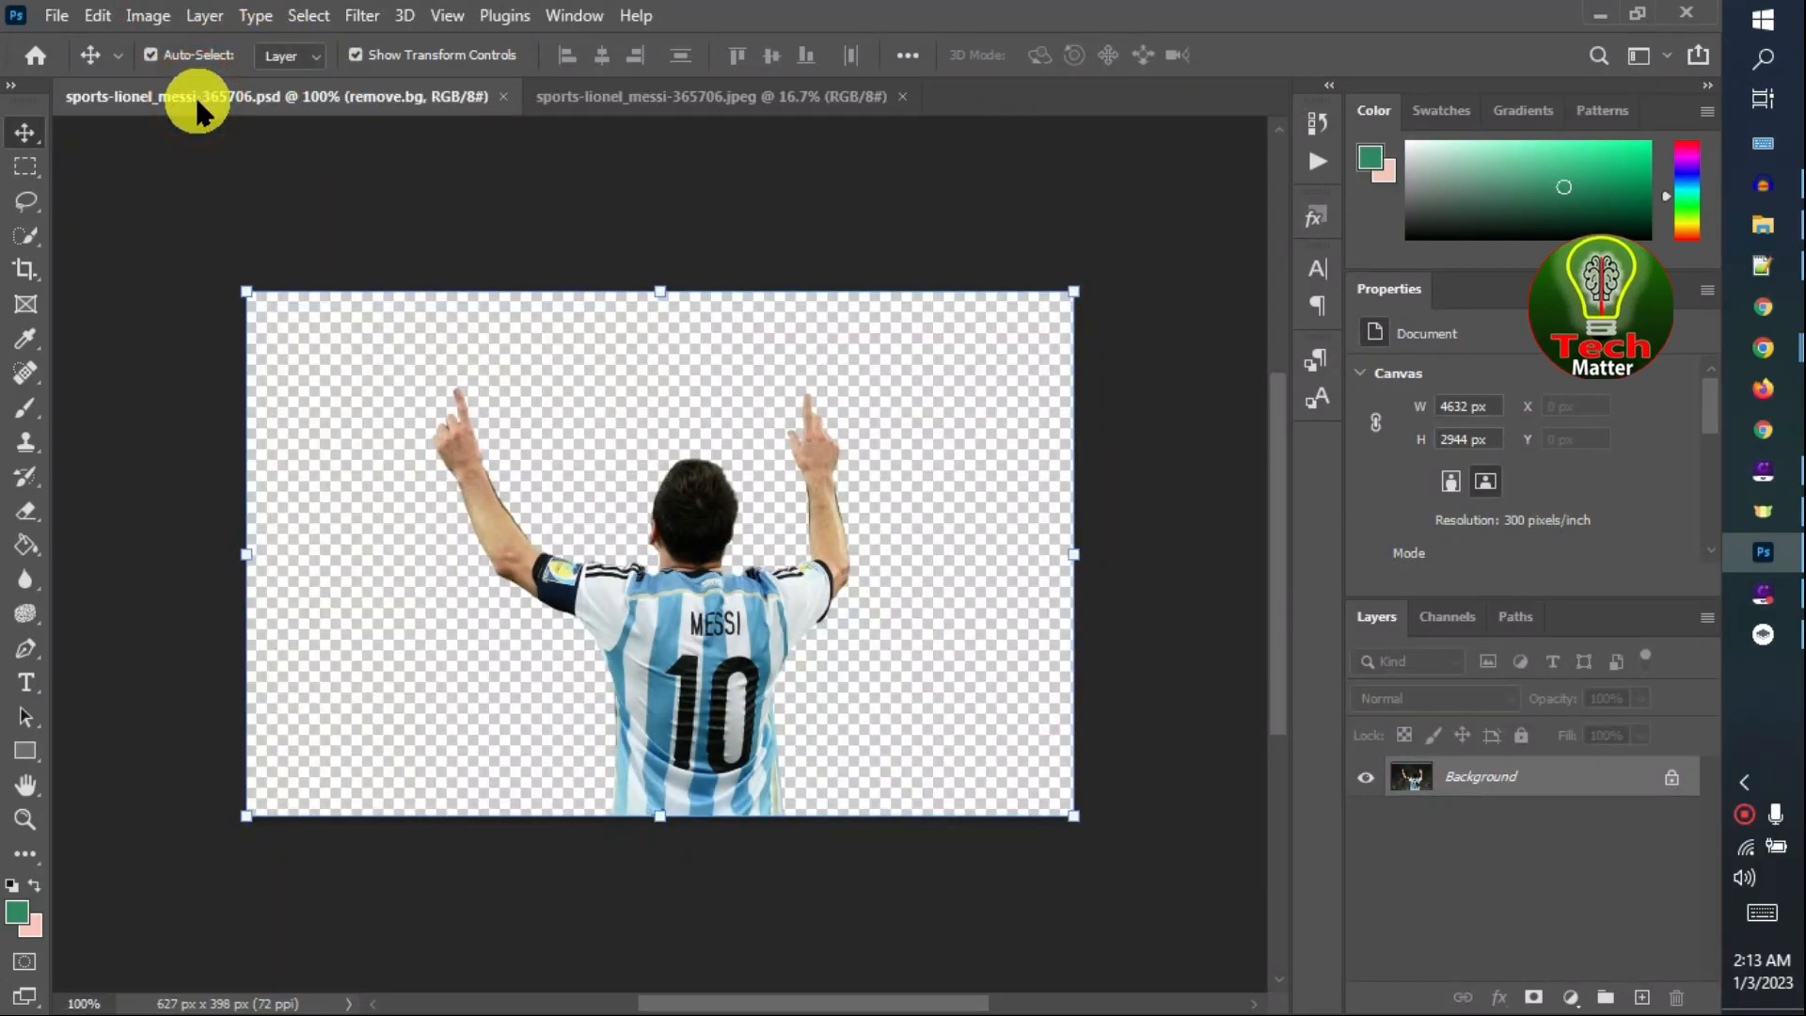
Step: Upscale the cutout PSD to 4632 × 2944 px at 300 ppi
click(148, 15)
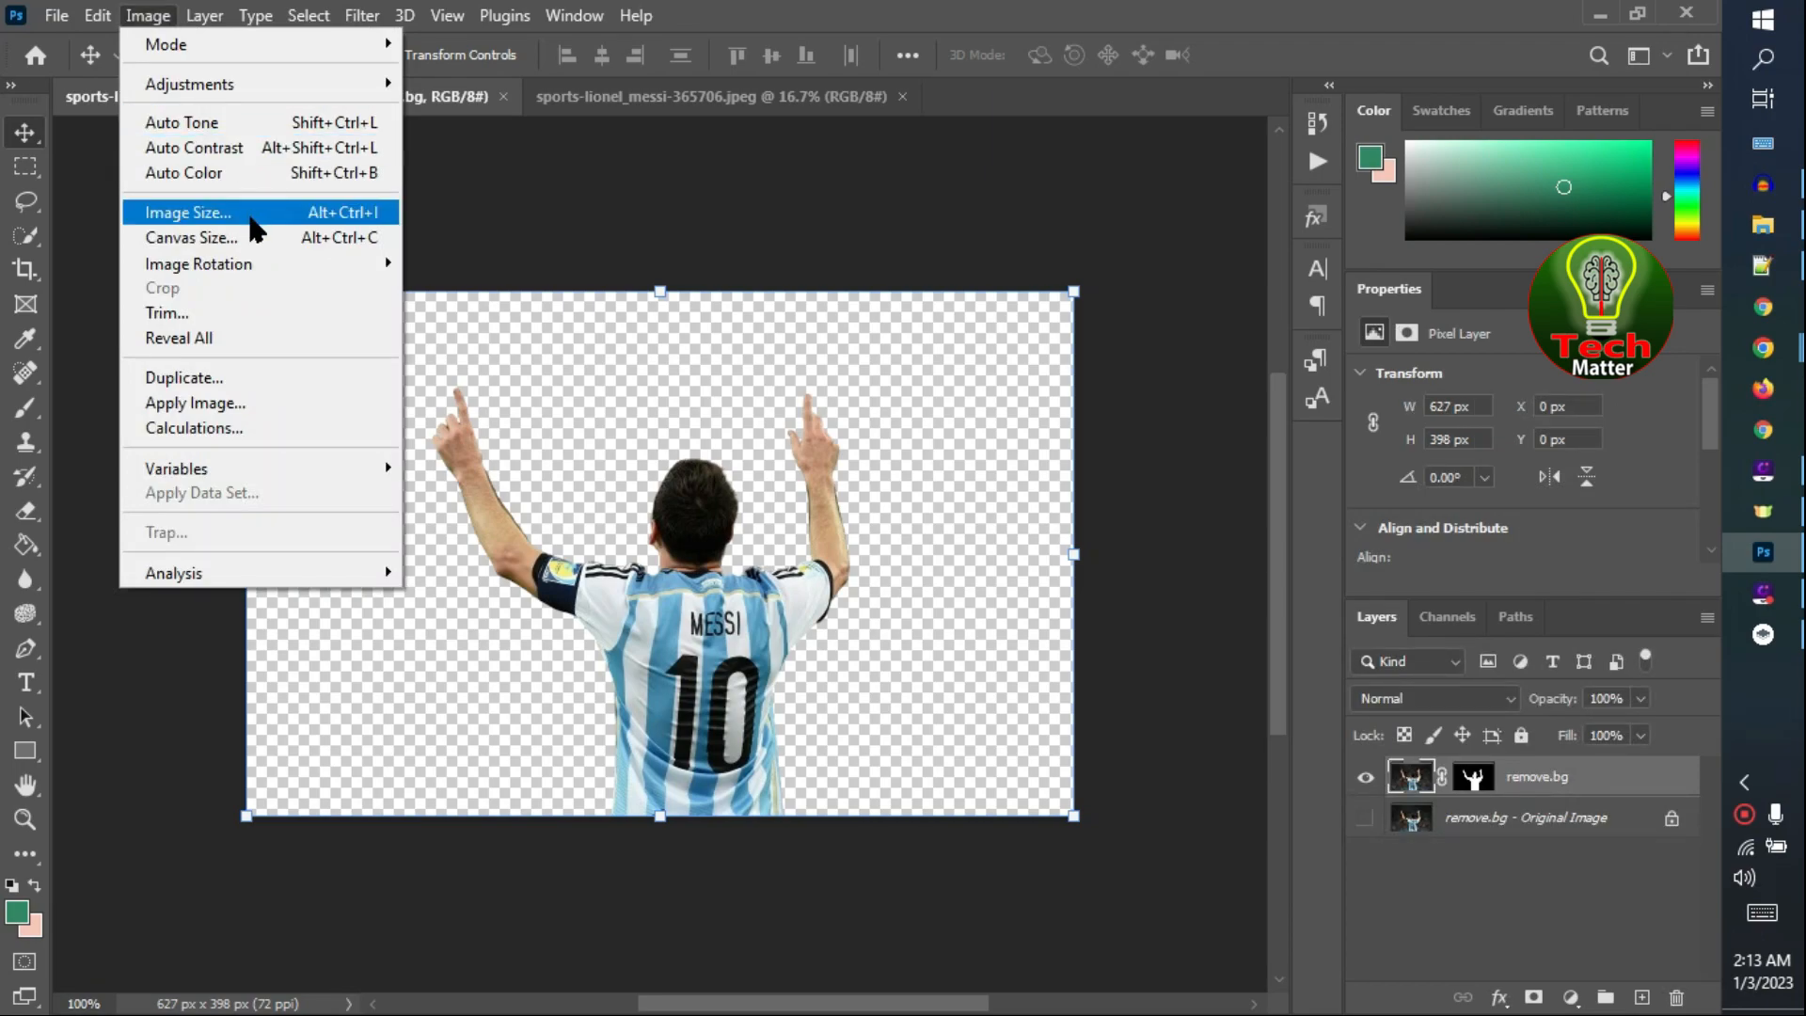
click(186, 212)
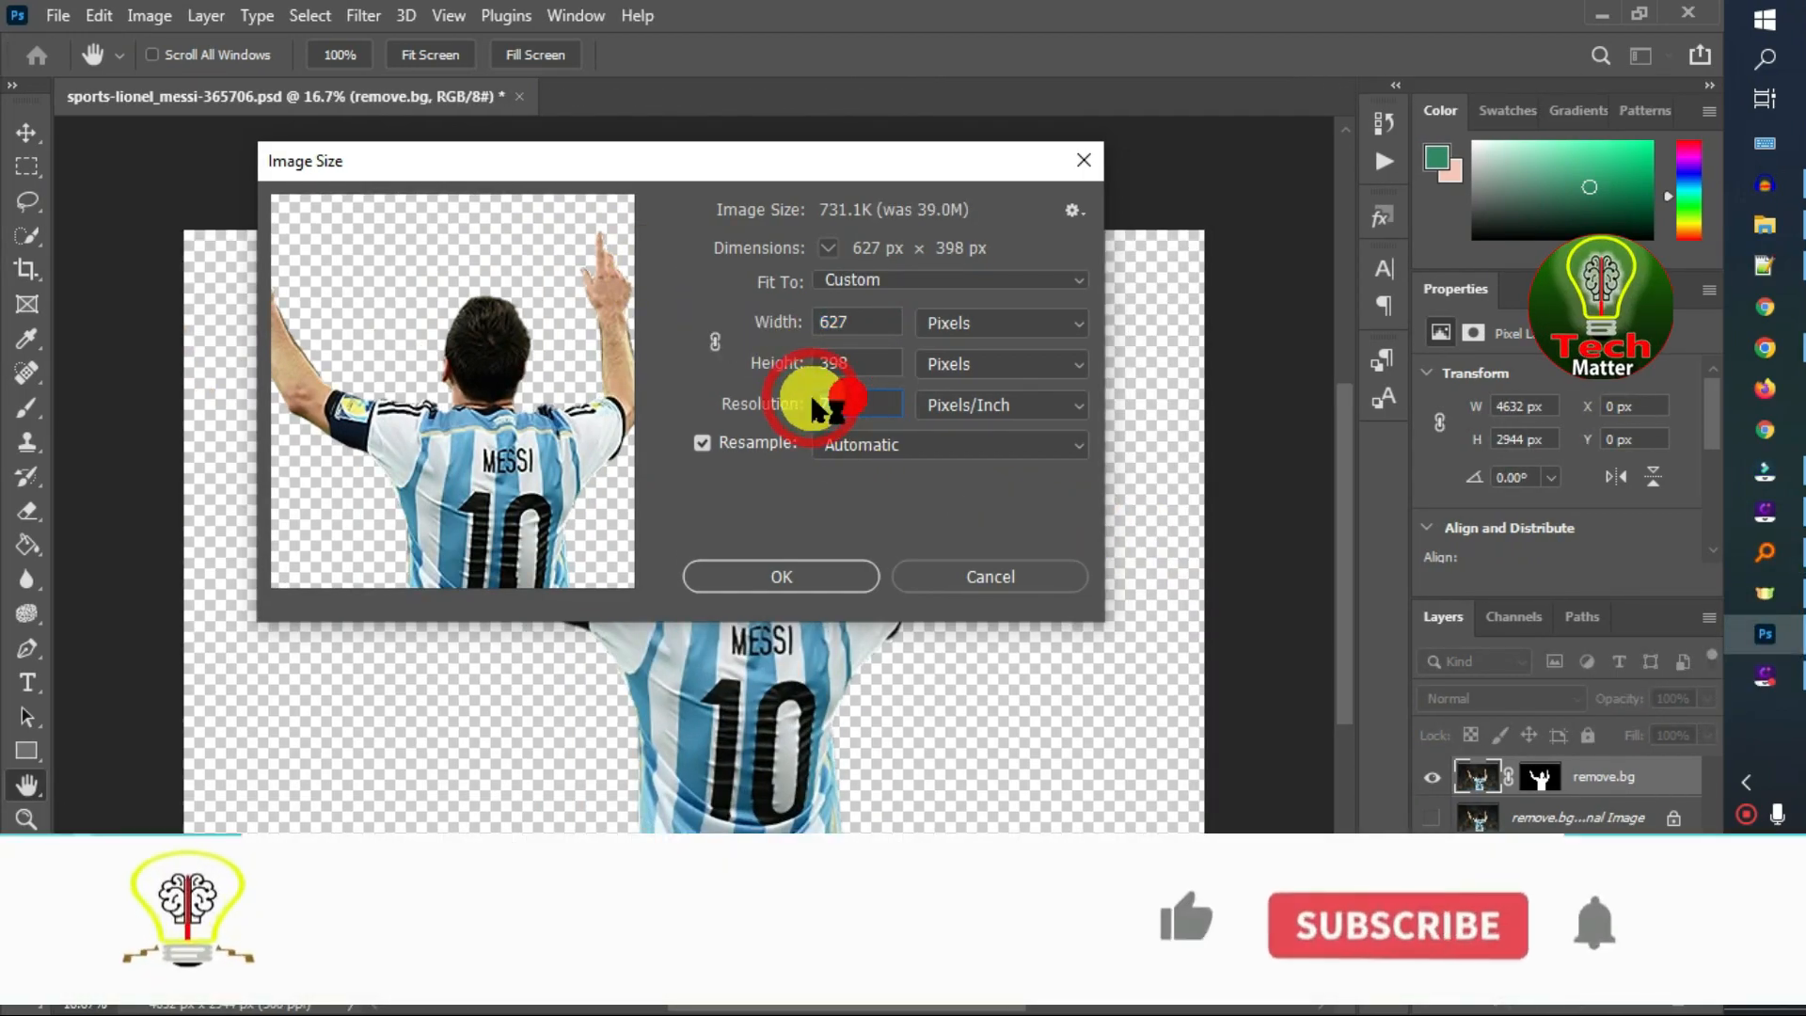
text(3)
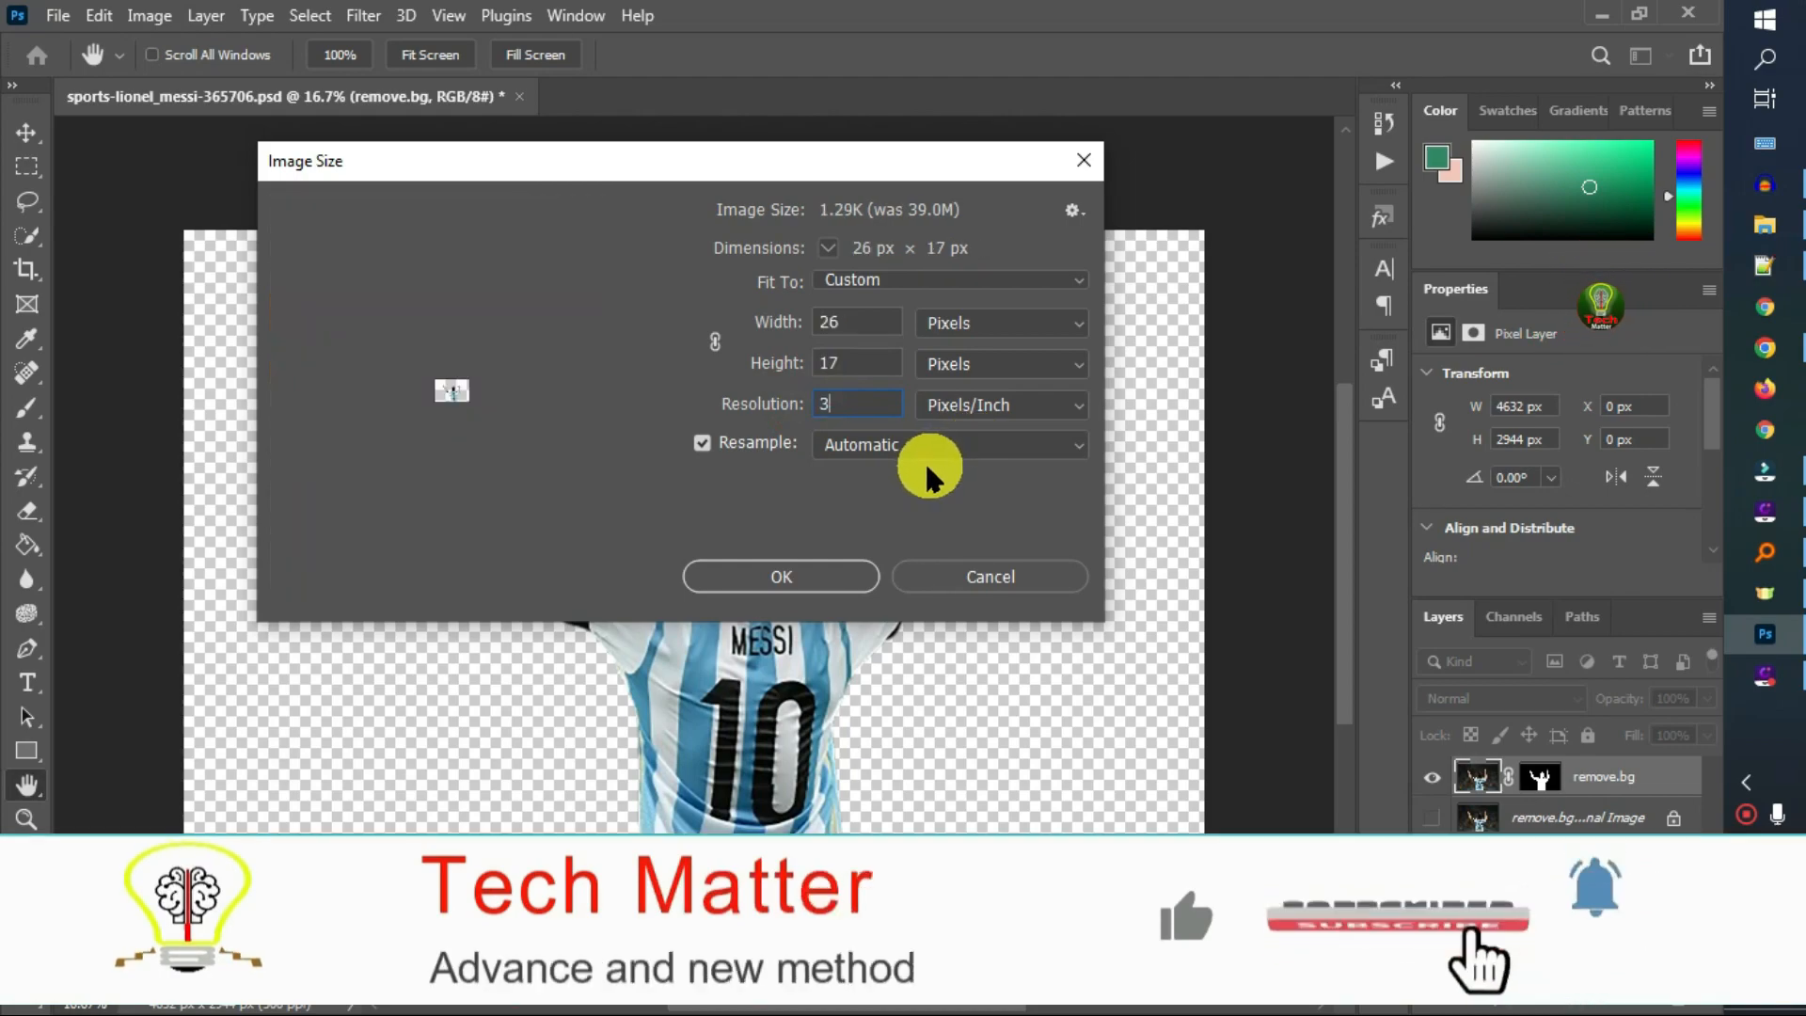
text(00)
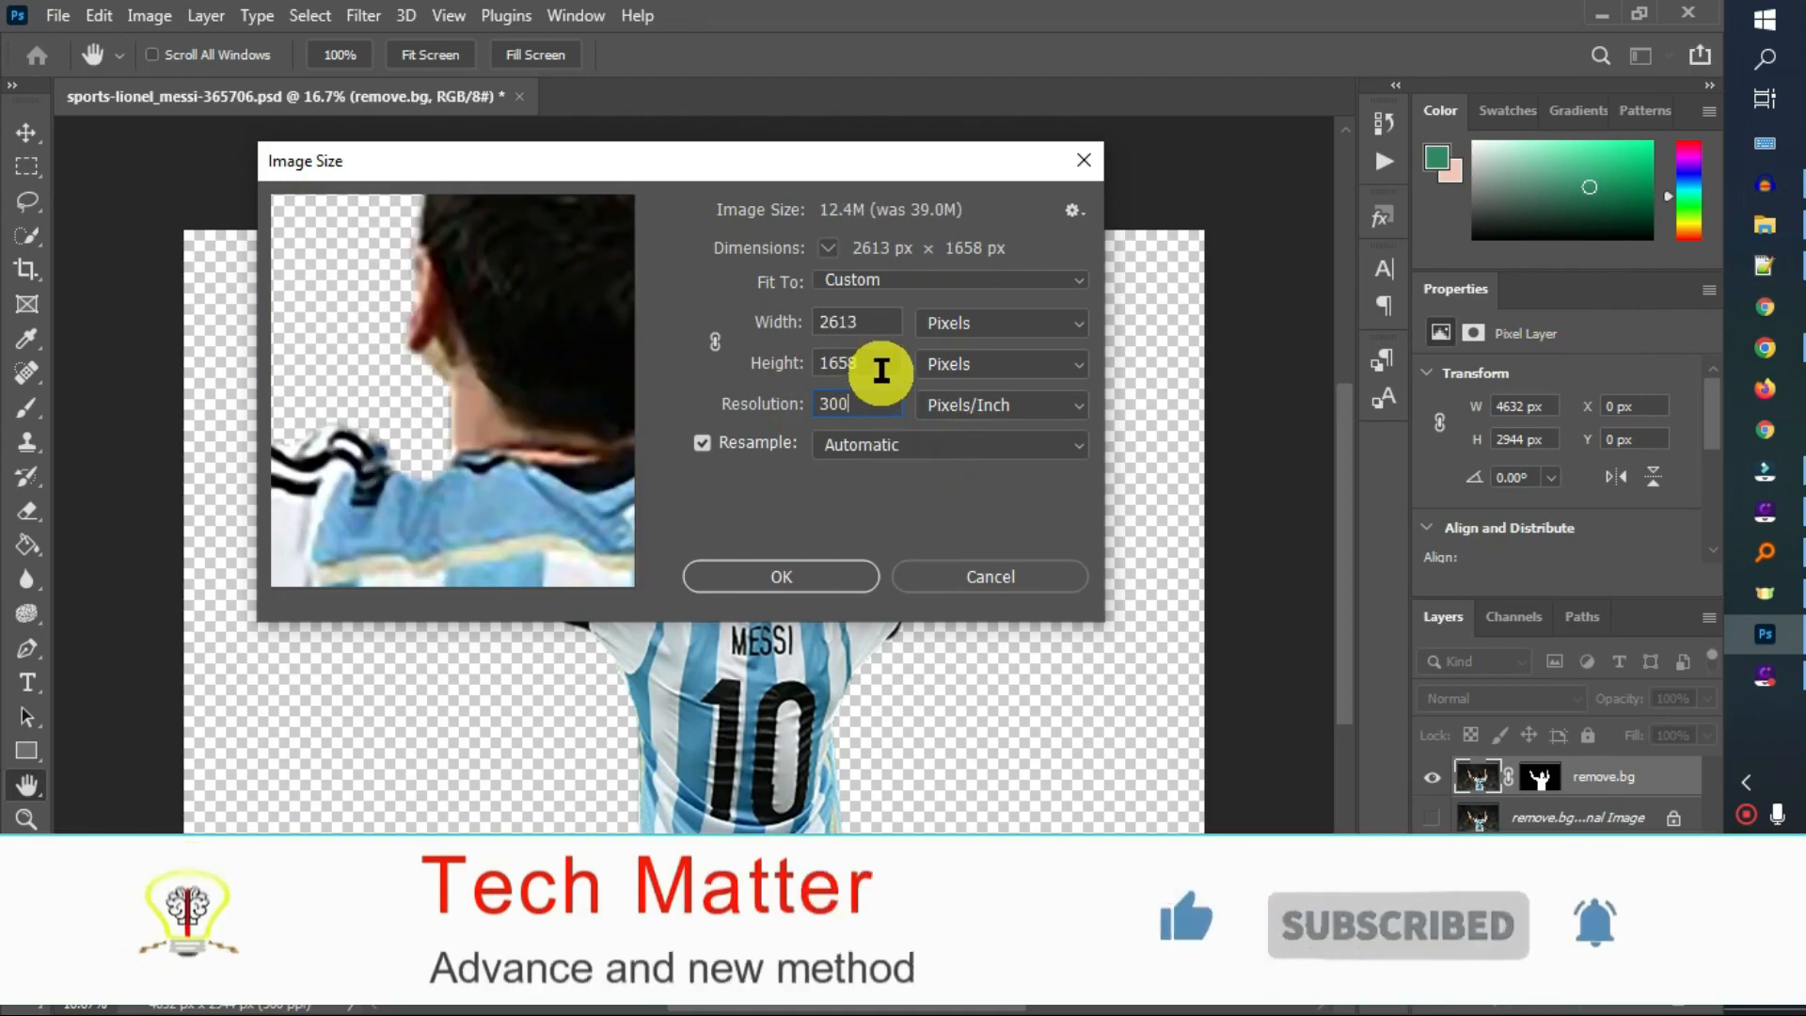
click(855, 362)
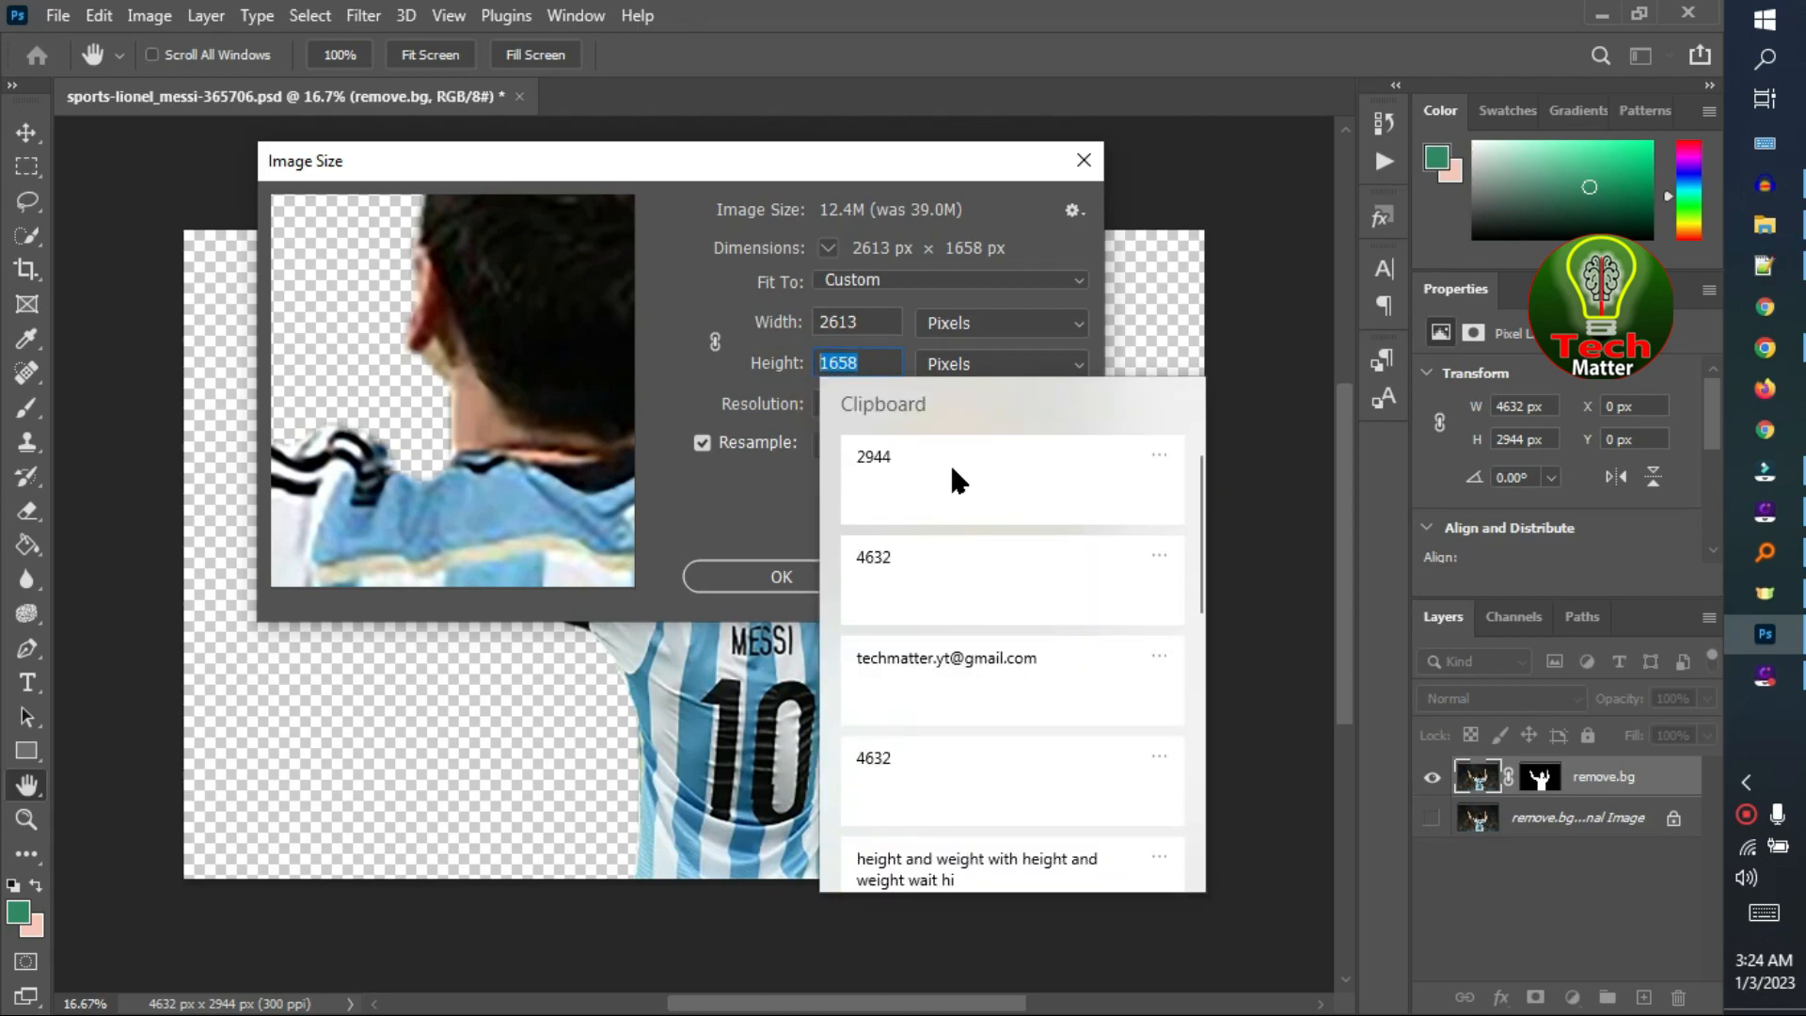
click(873, 456)
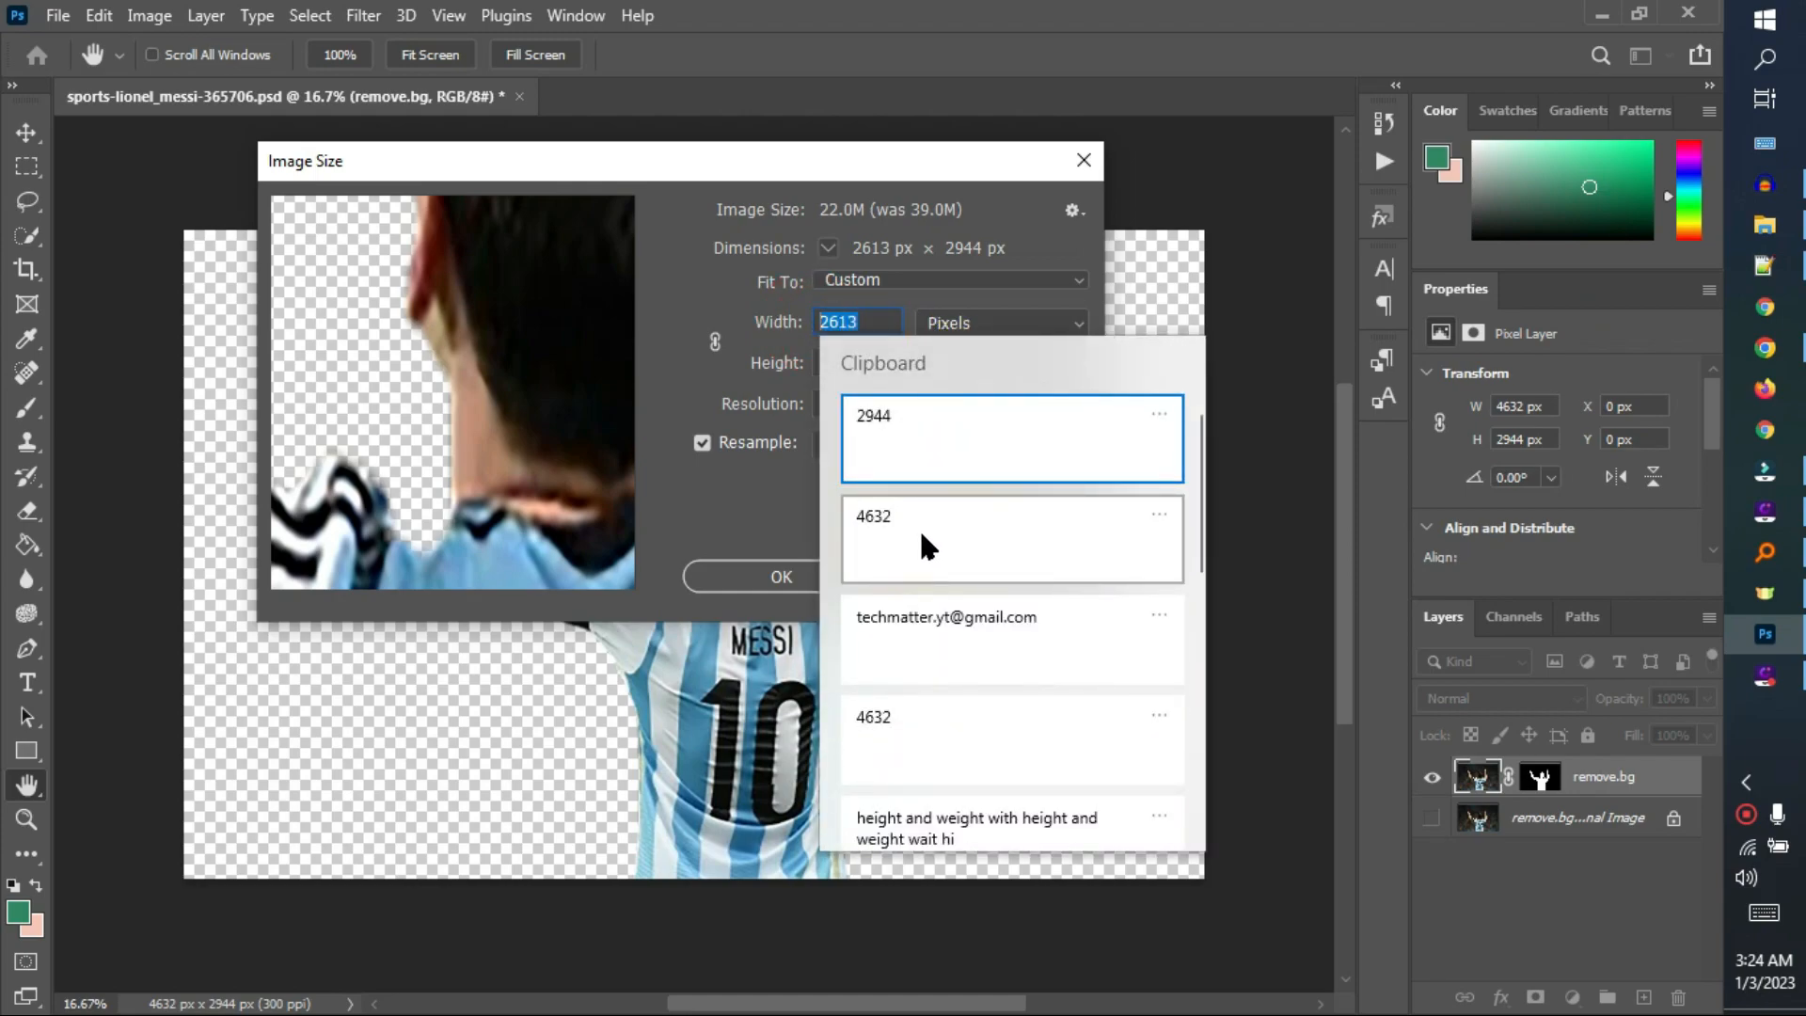
click(872, 515)
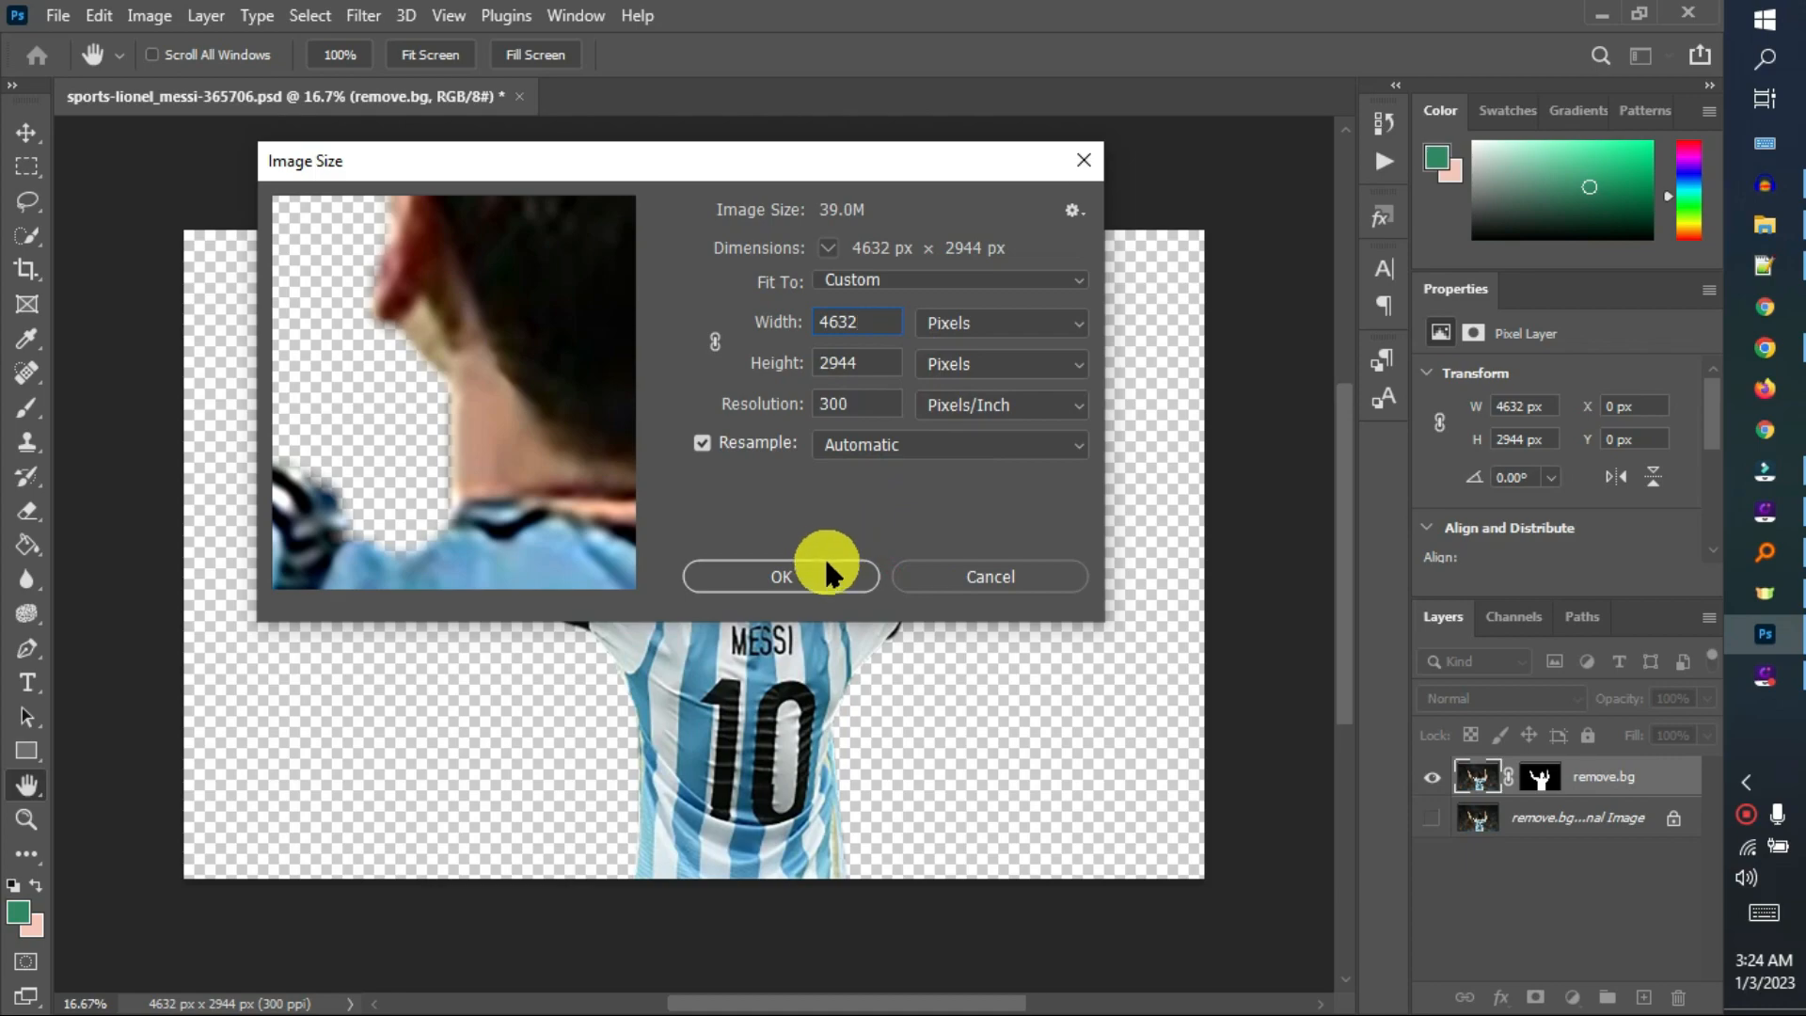
click(782, 581)
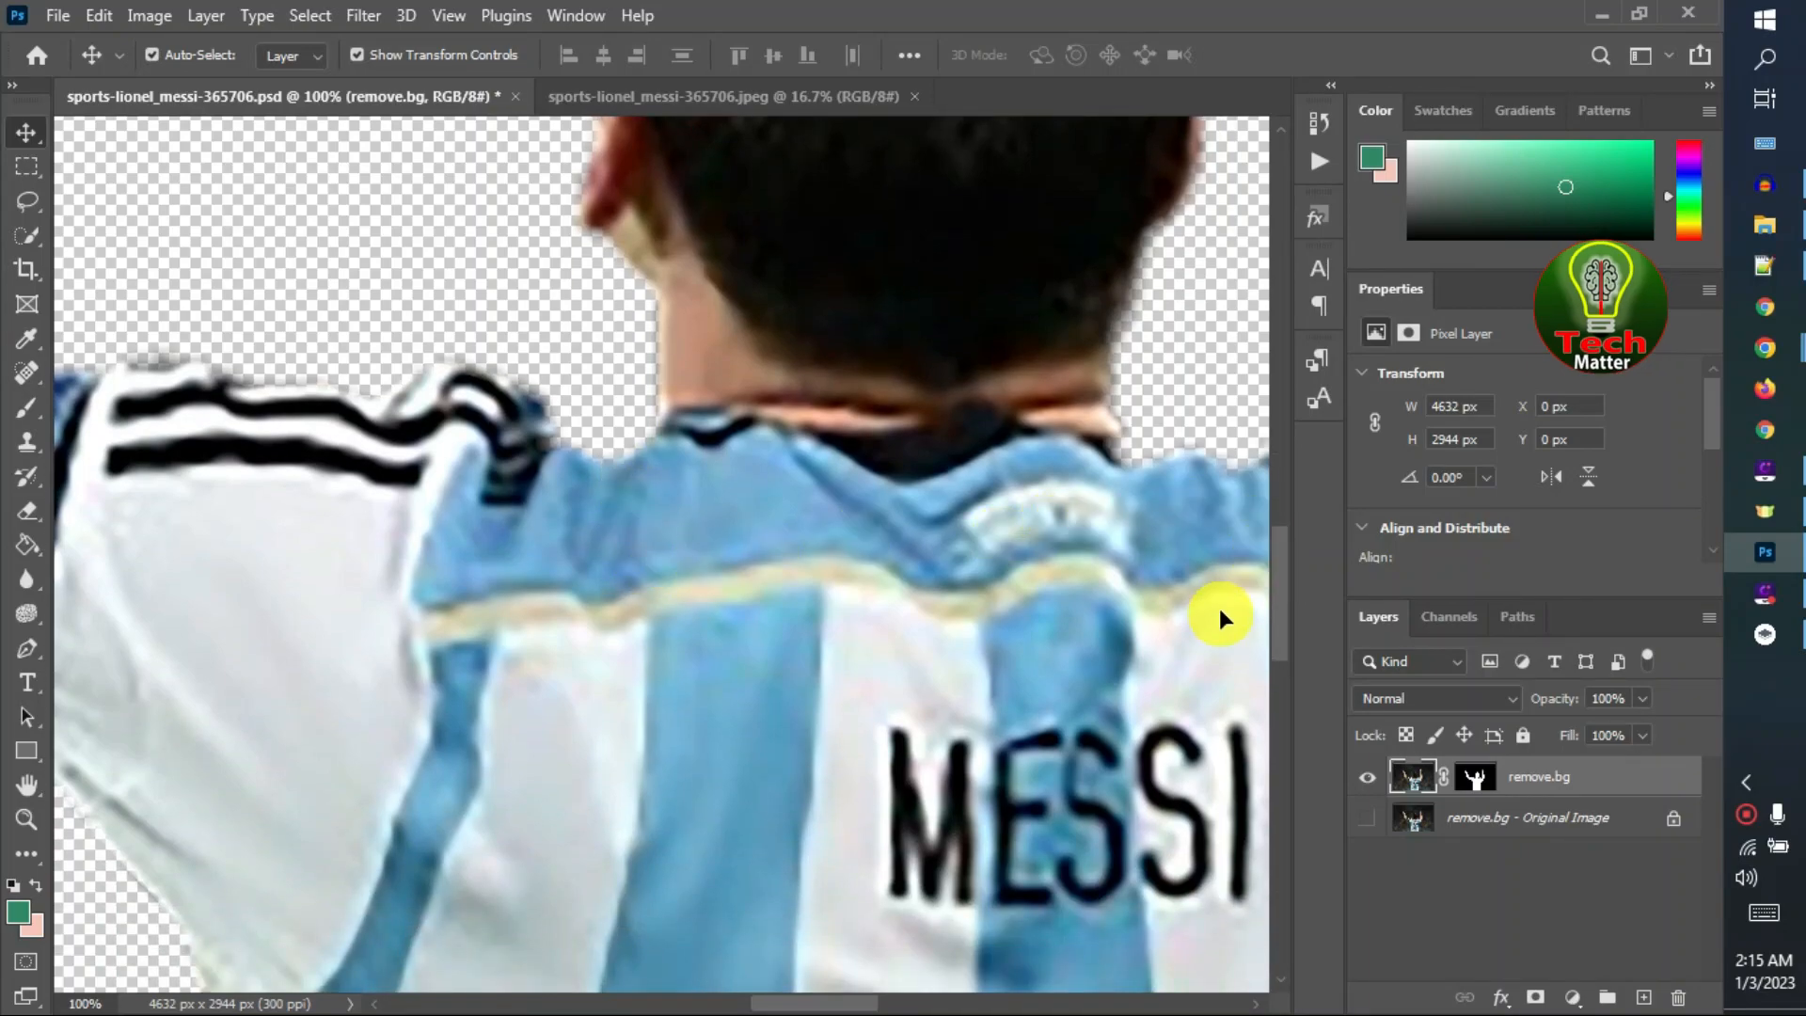
Step: Save the cutout as a PNG under the existing name and make Layer 1 visible
click(55, 15)
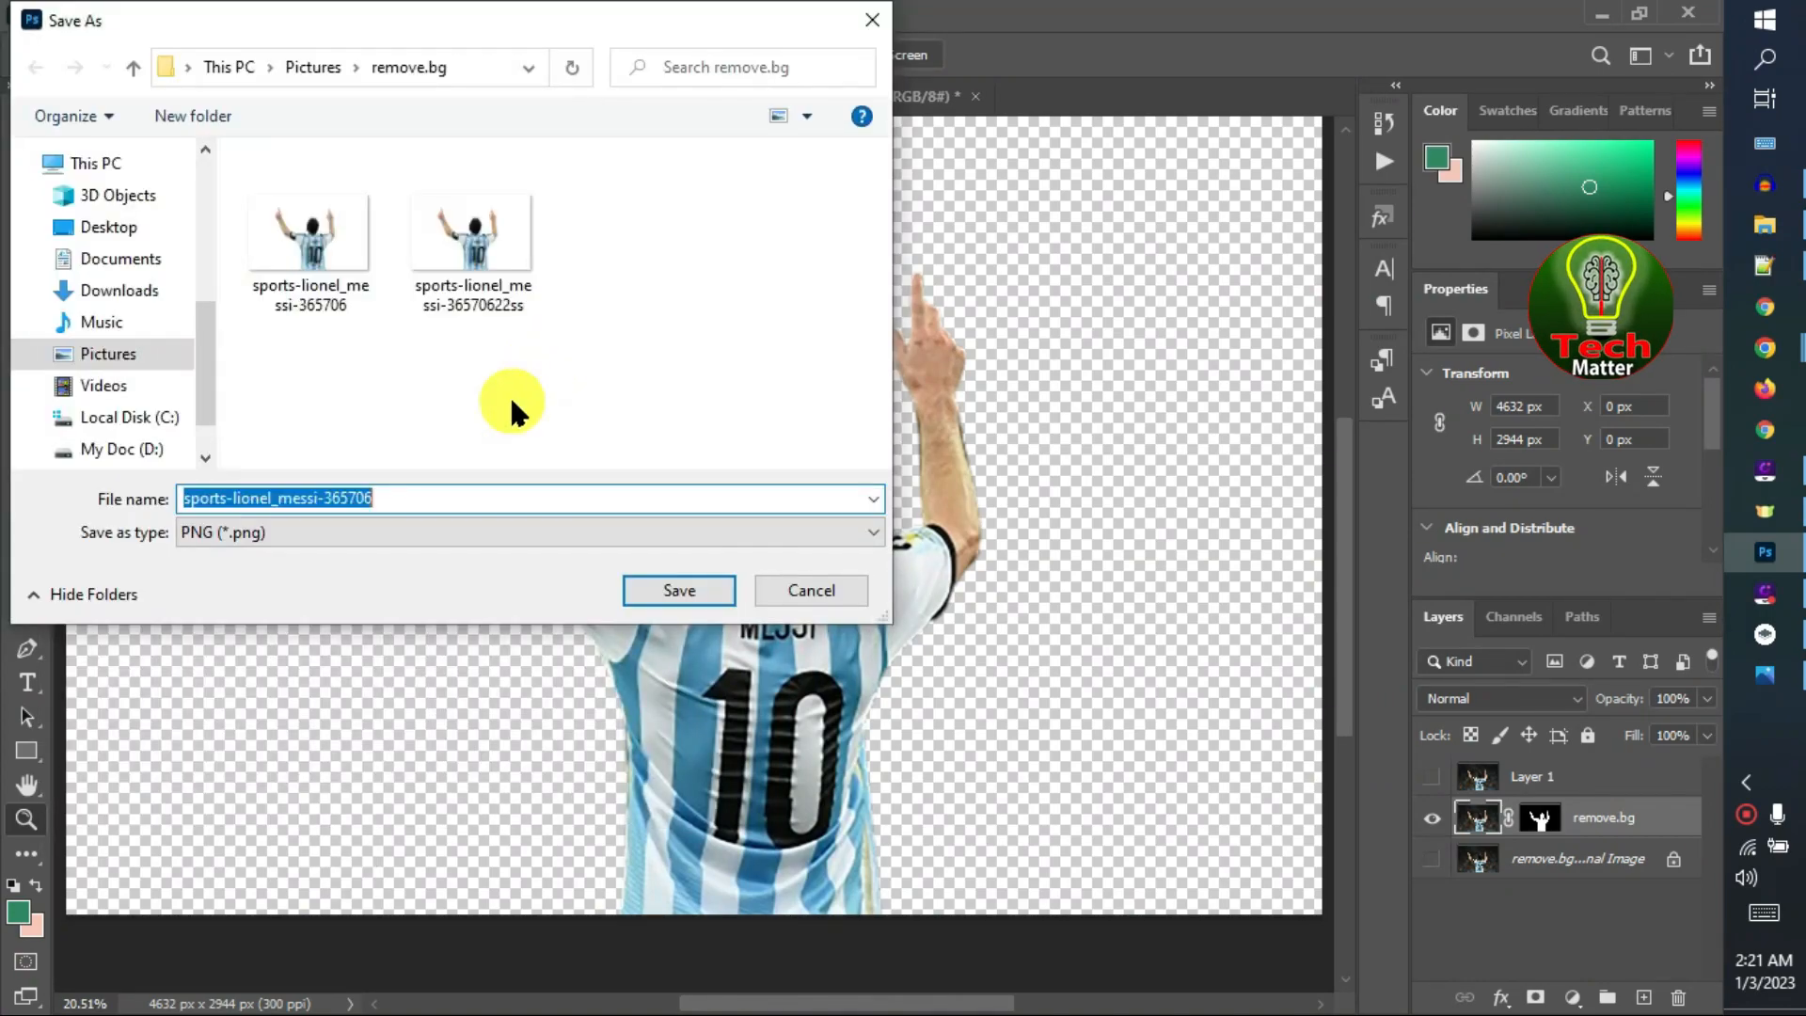
click(472, 230)
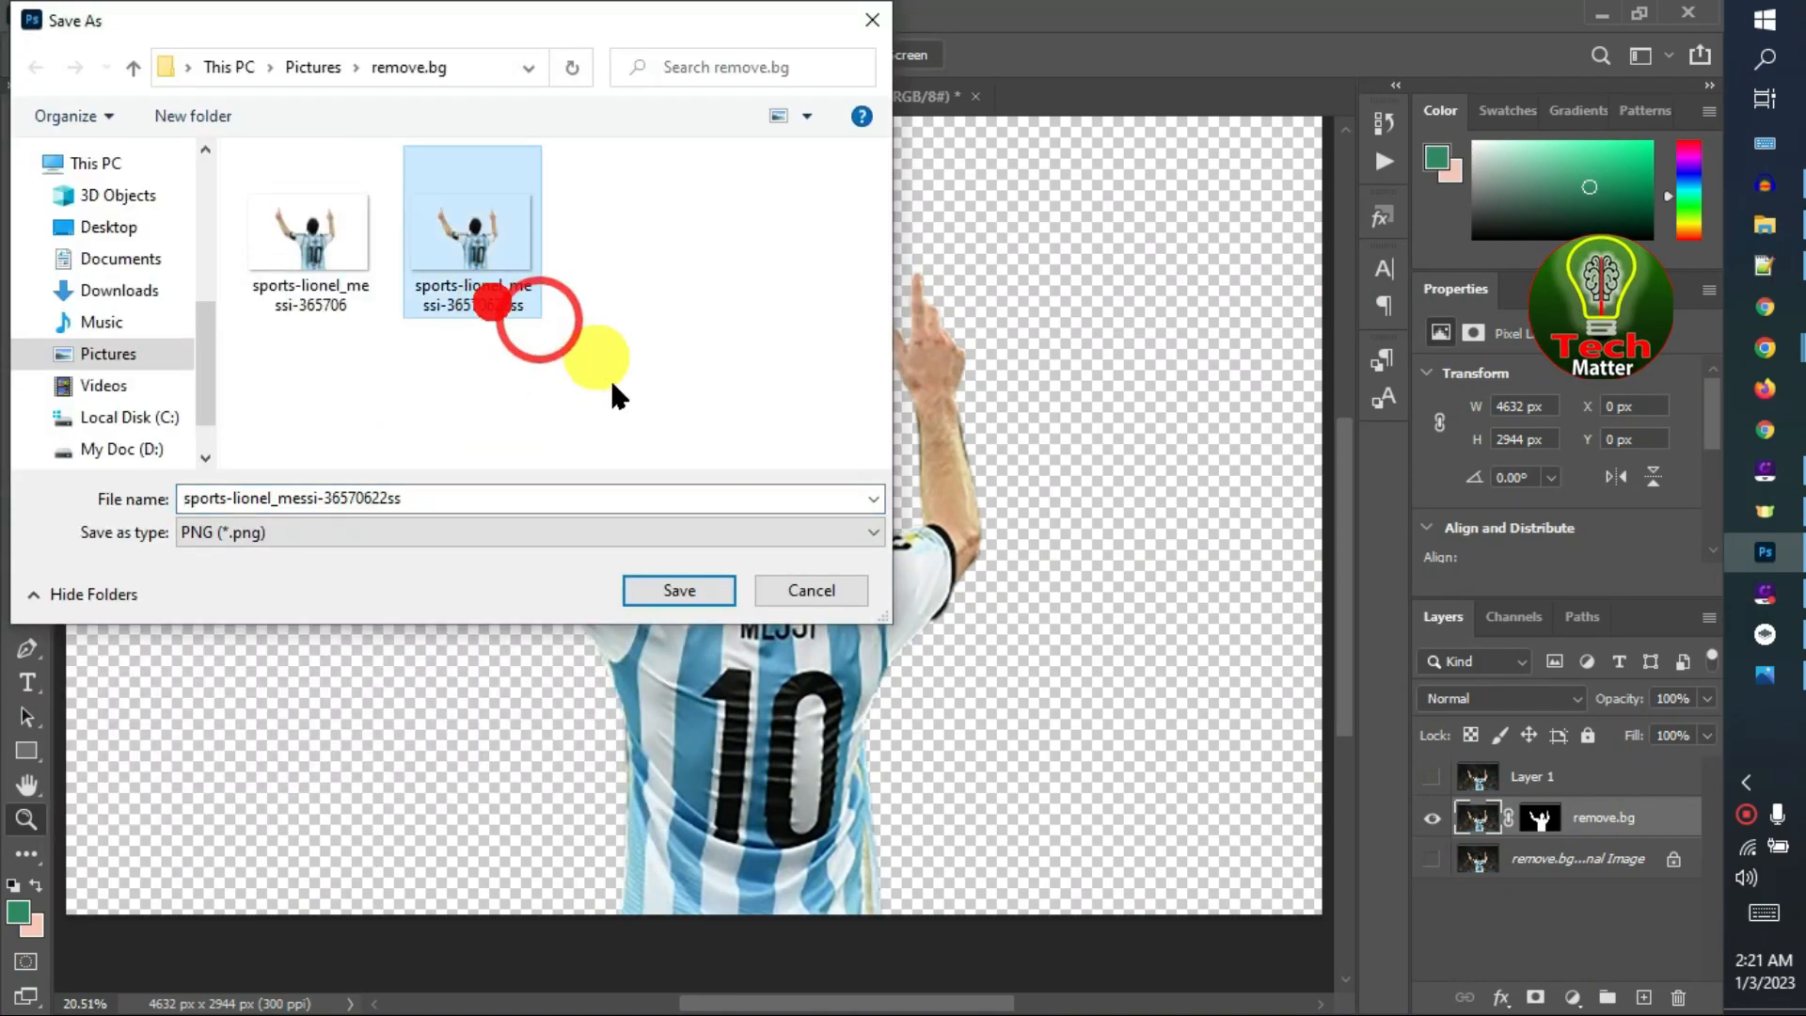
click(678, 590)
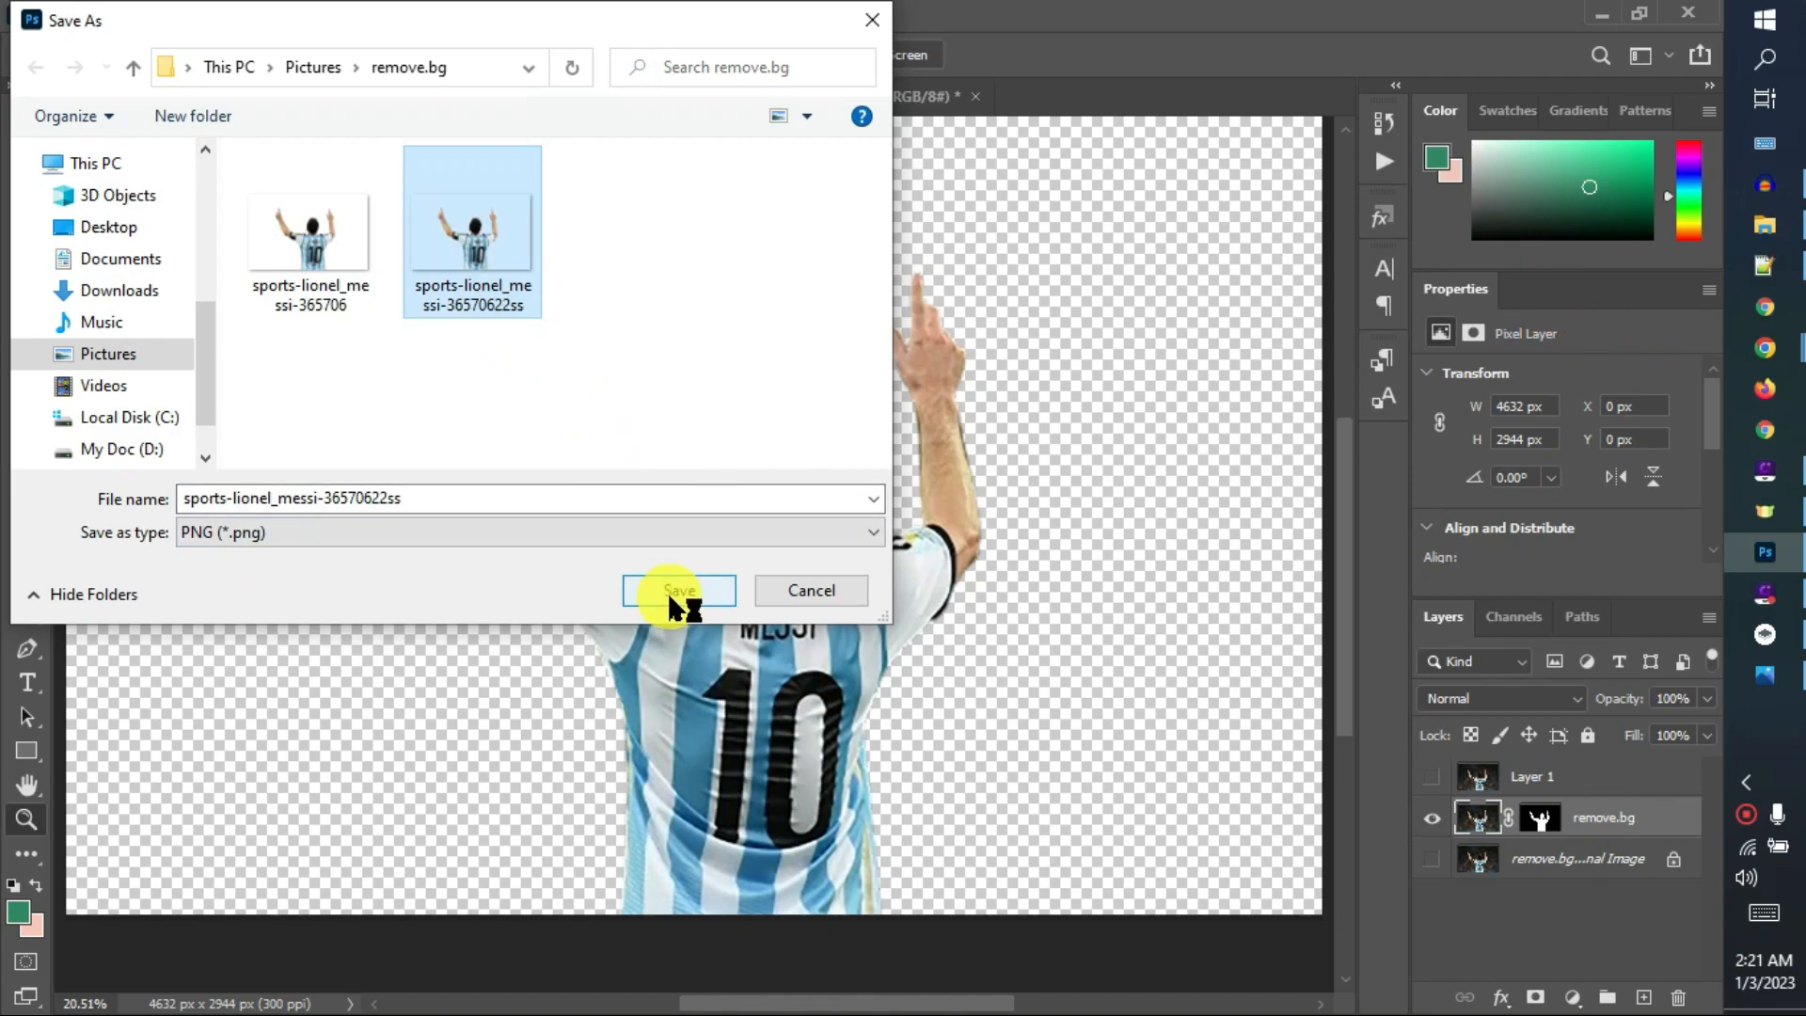
click(678, 590)
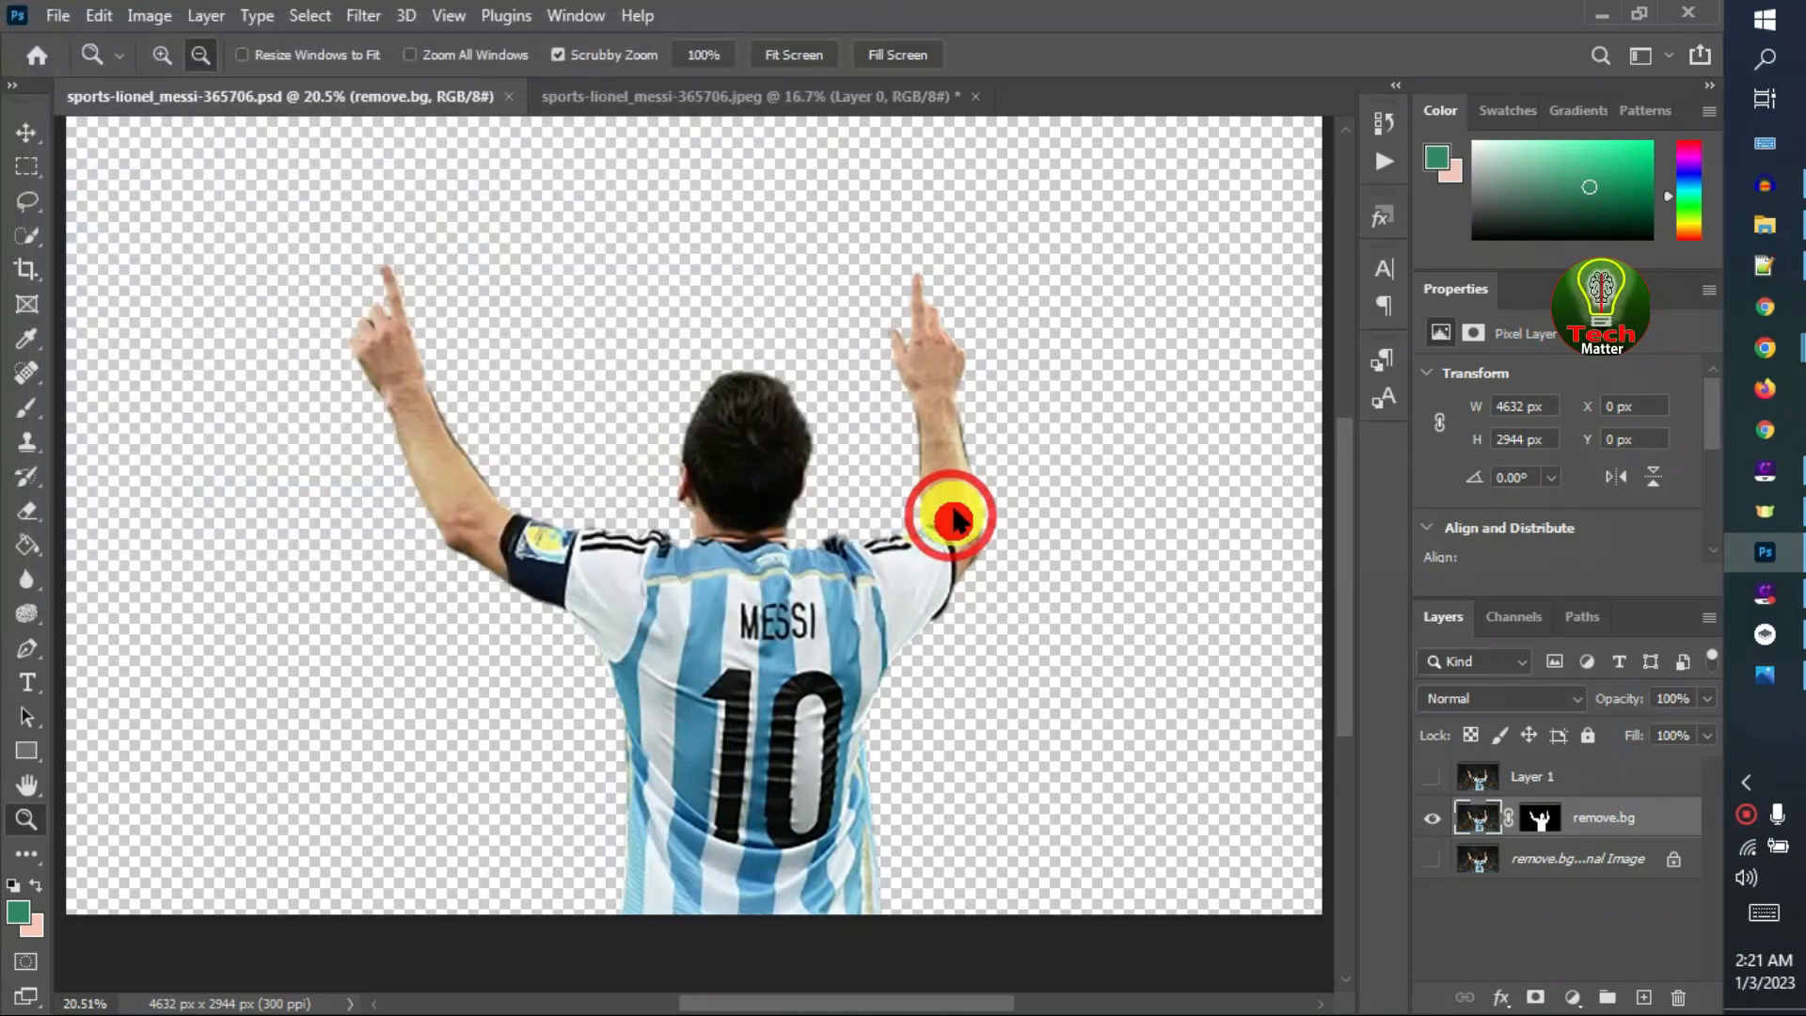
click(950, 513)
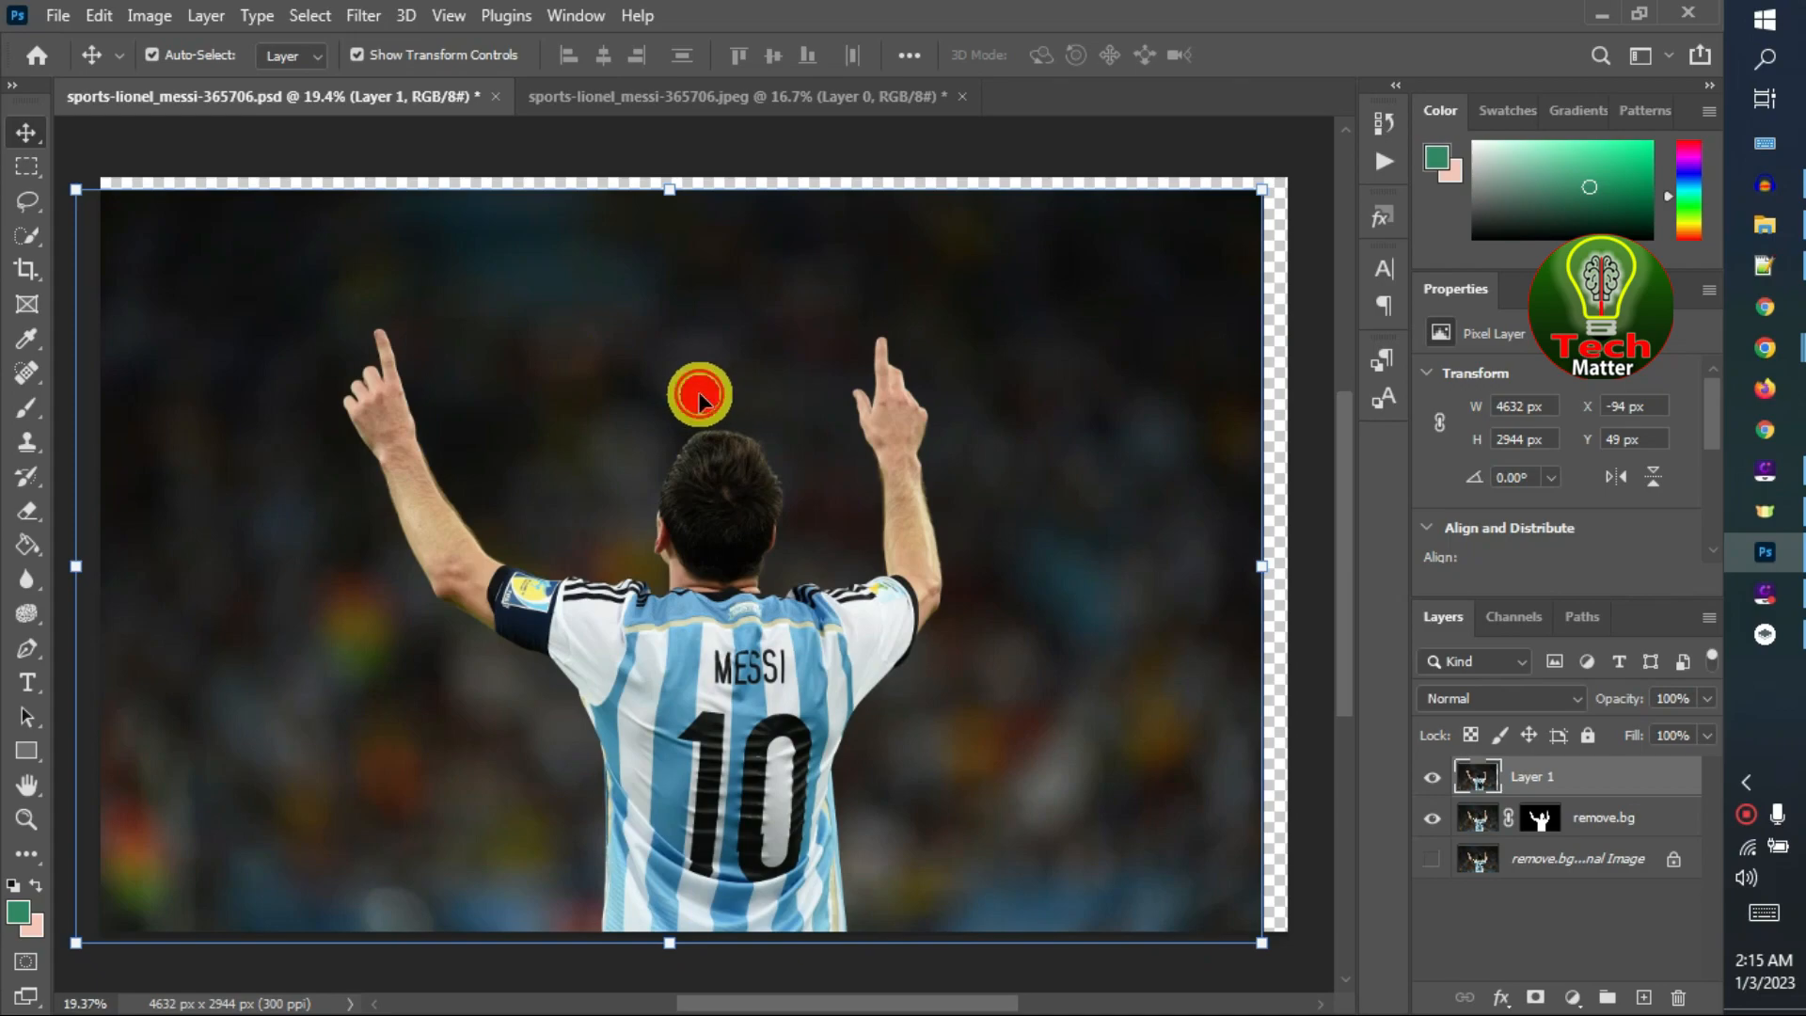
Step: Align Layer 1 to the canvas, move the remove.bg mask onto it, and hide the cutout layer
drag(699, 397, 712, 389)
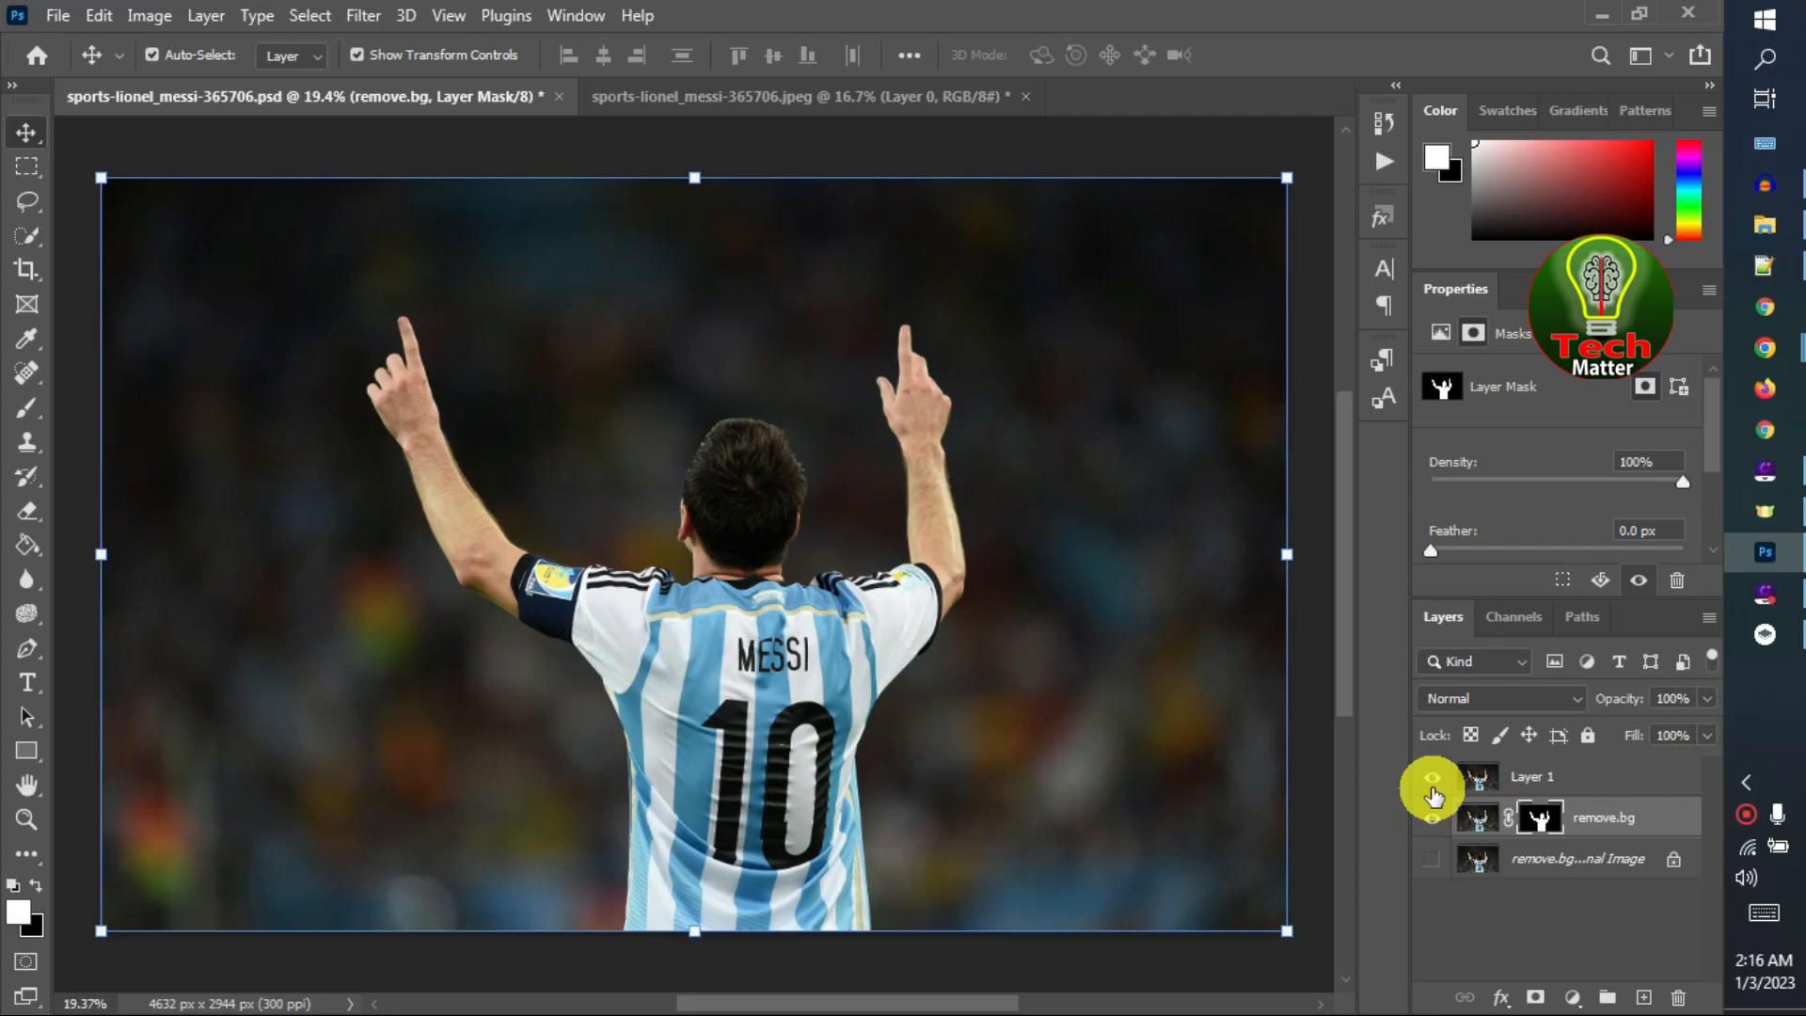
click(1432, 776)
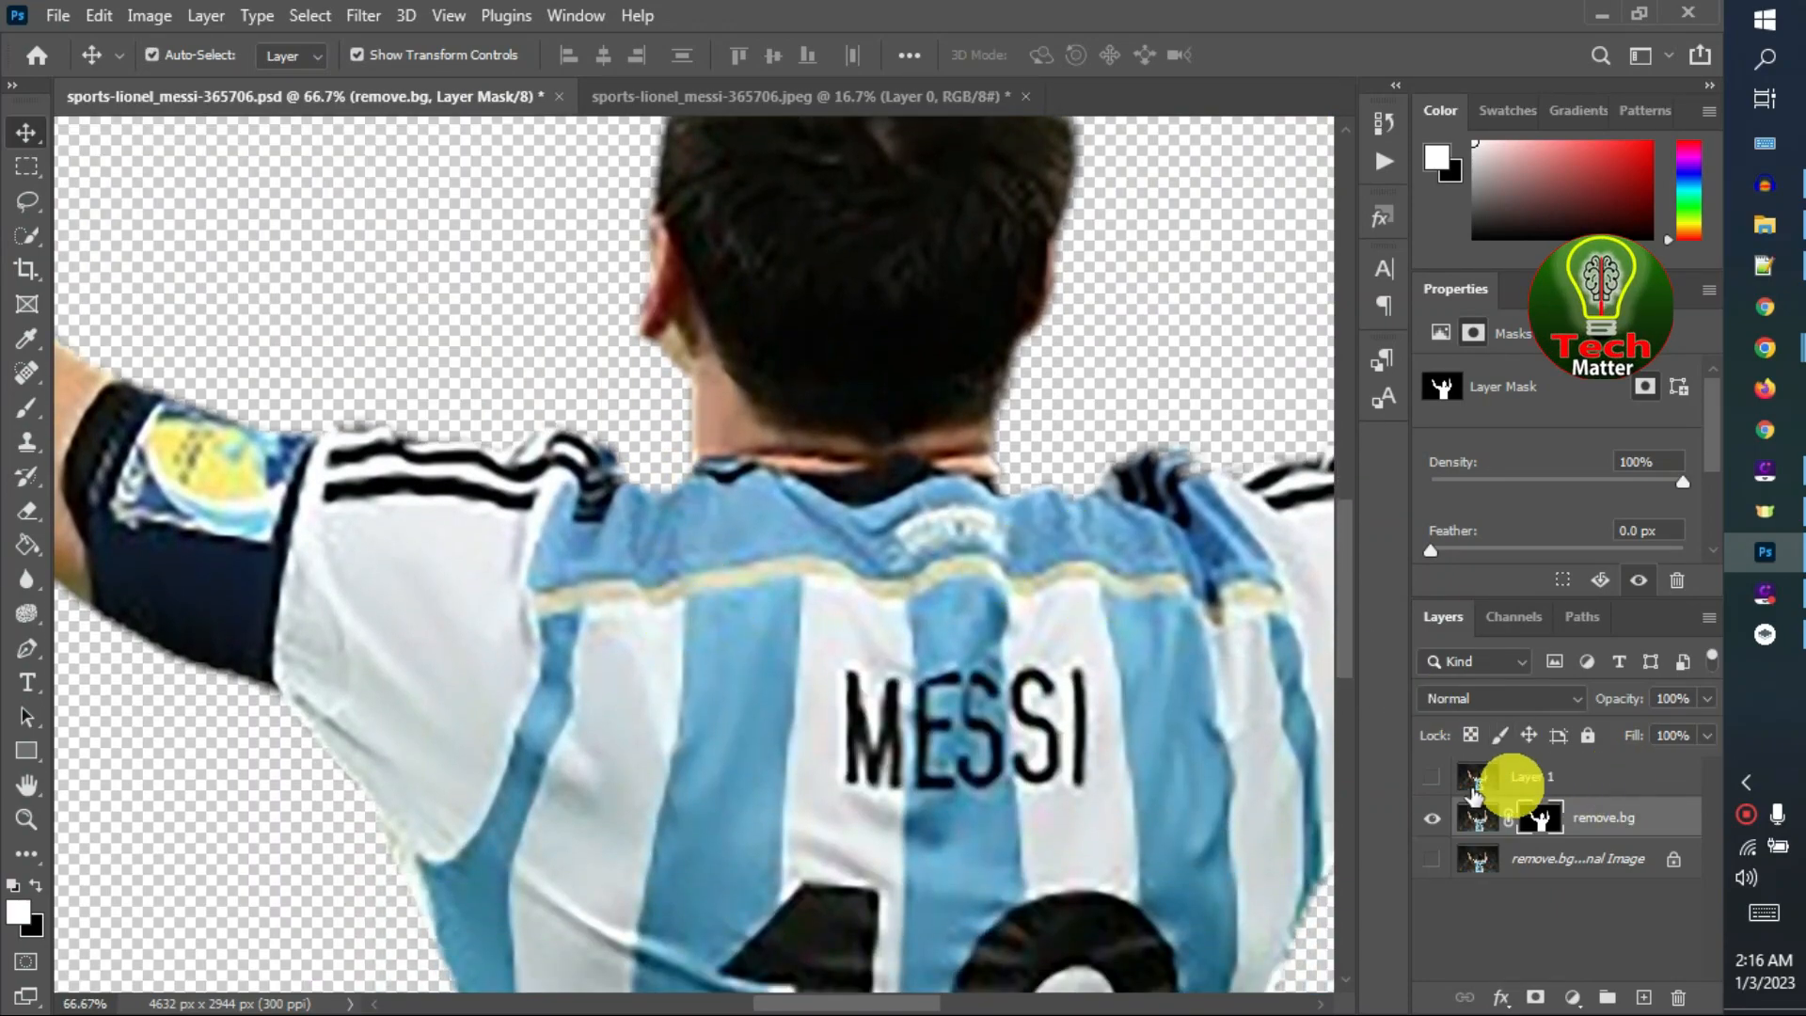
click(1433, 776)
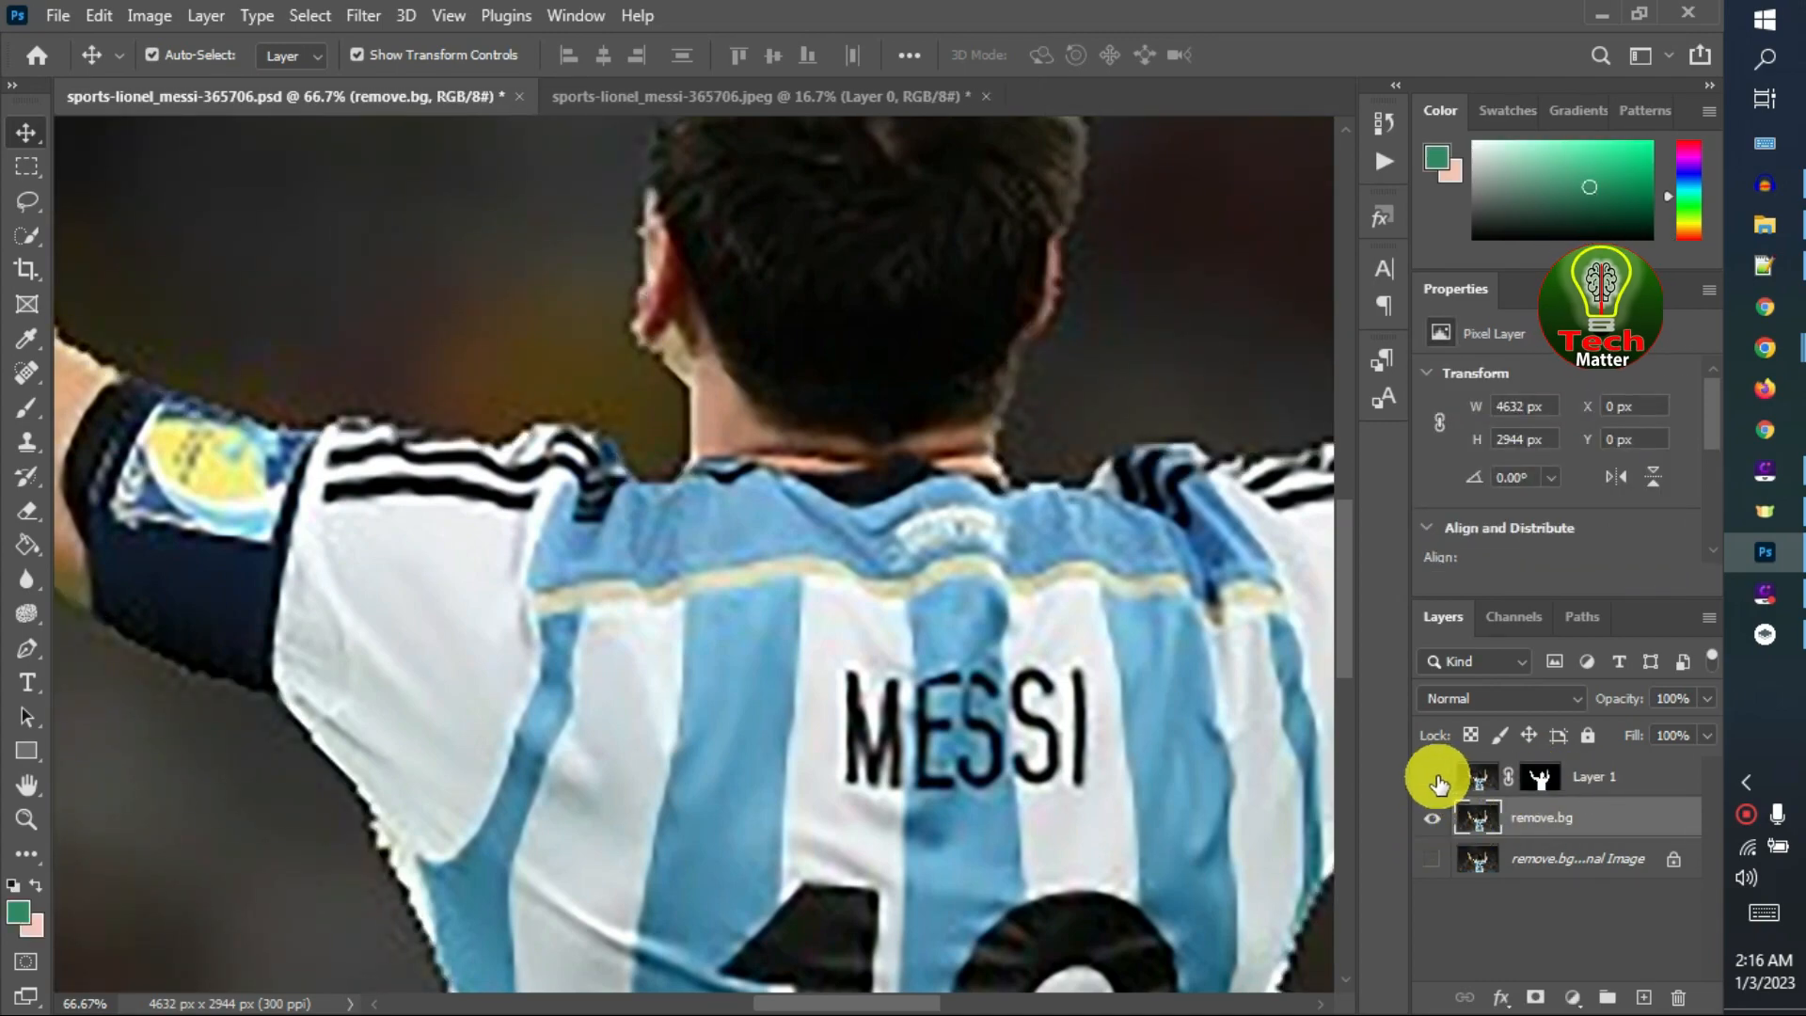
click(1432, 776)
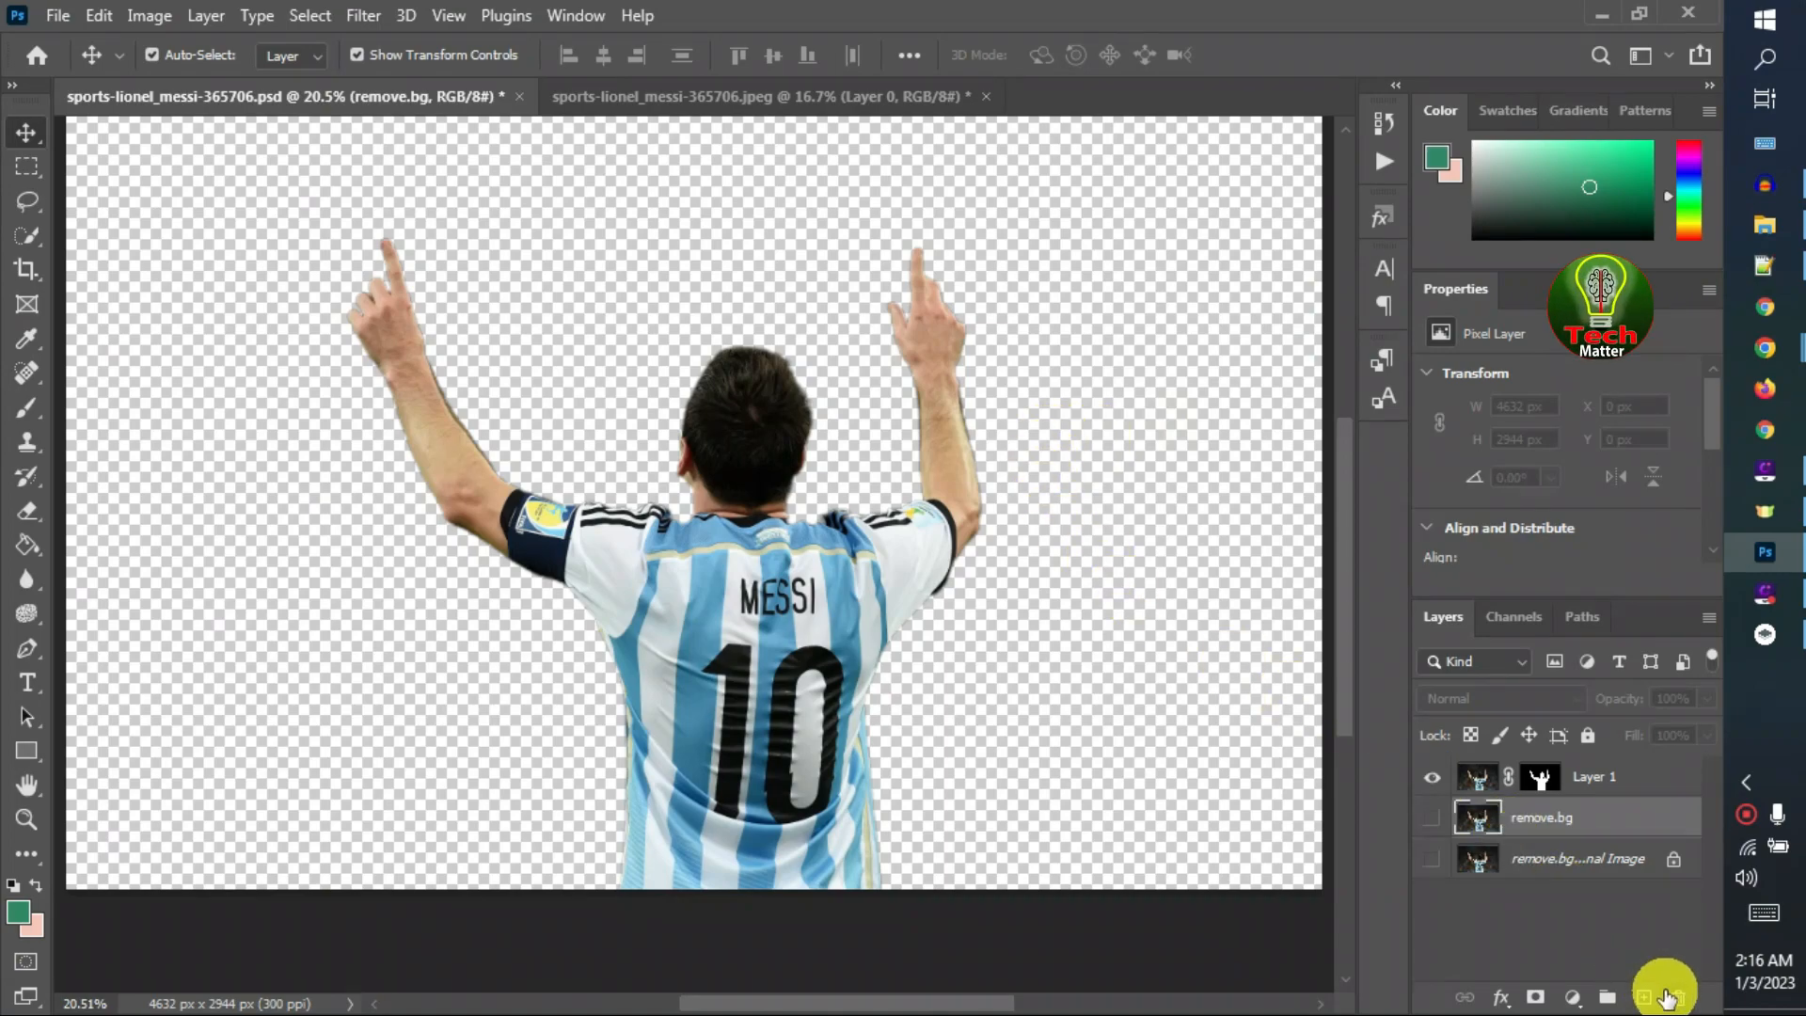
Step: Delete the low-resolution remove.bg layer and confirm with Yes
click(1677, 997)
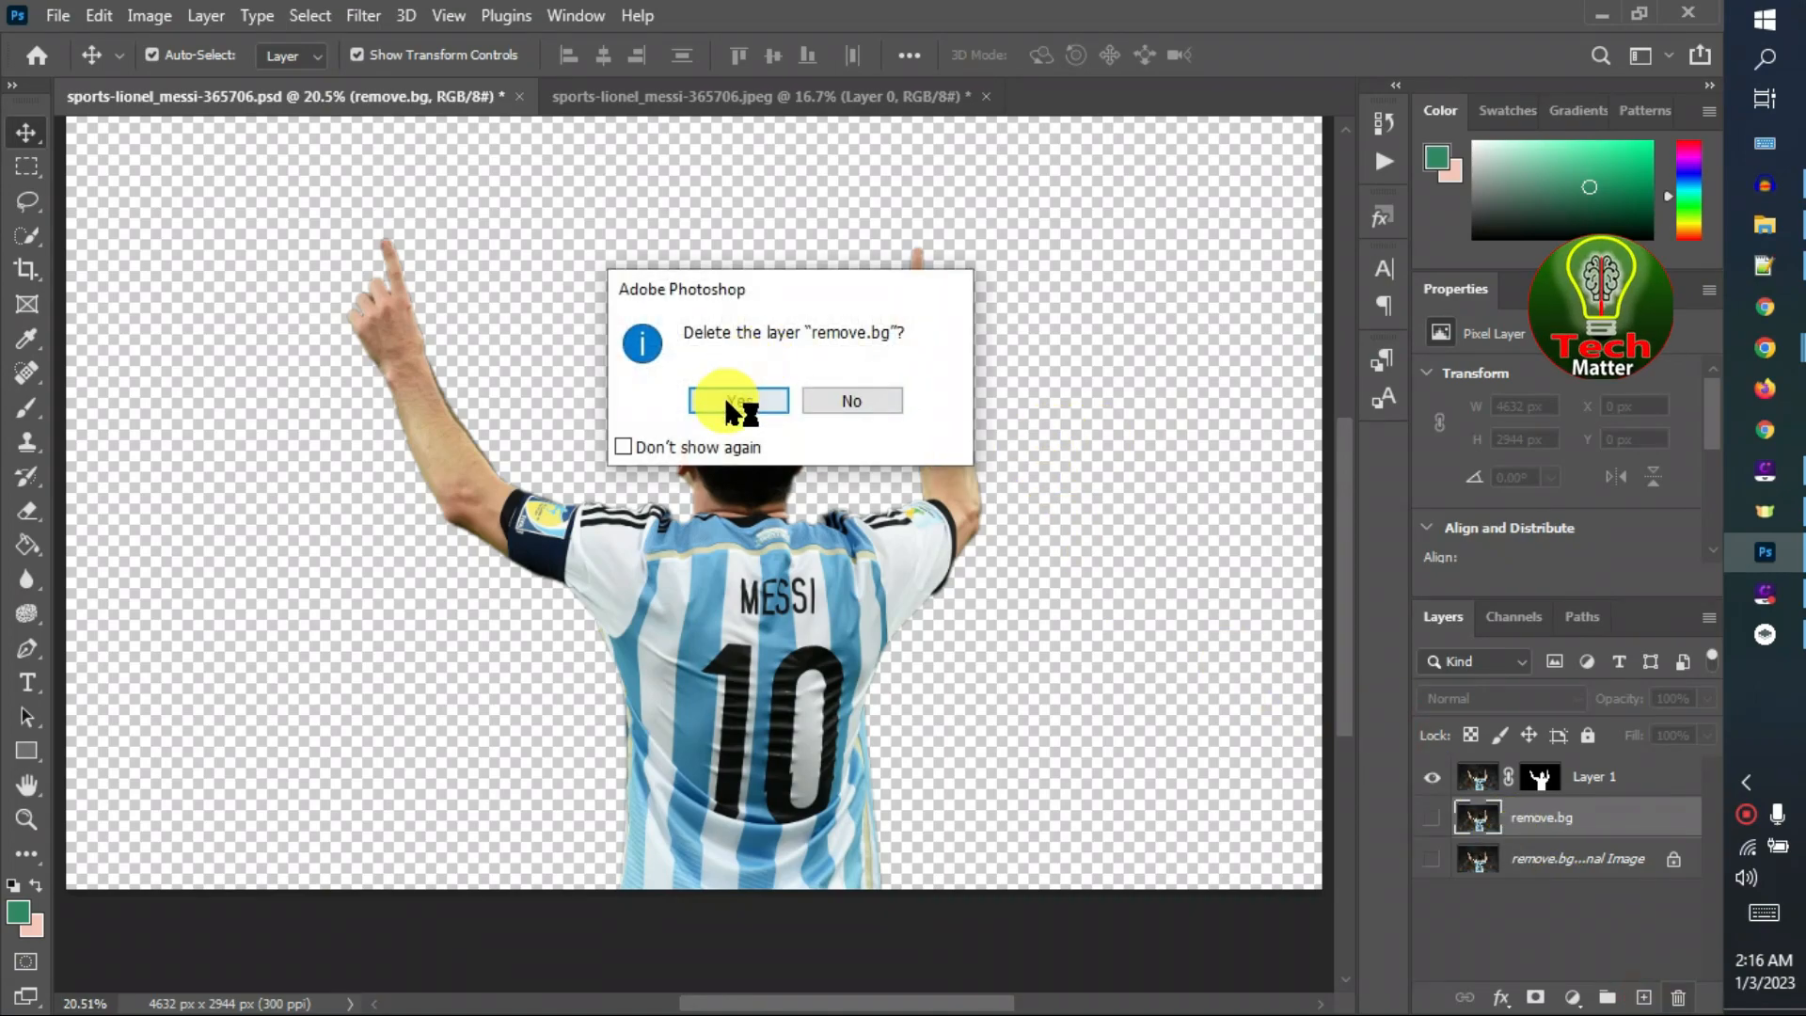
click(738, 399)
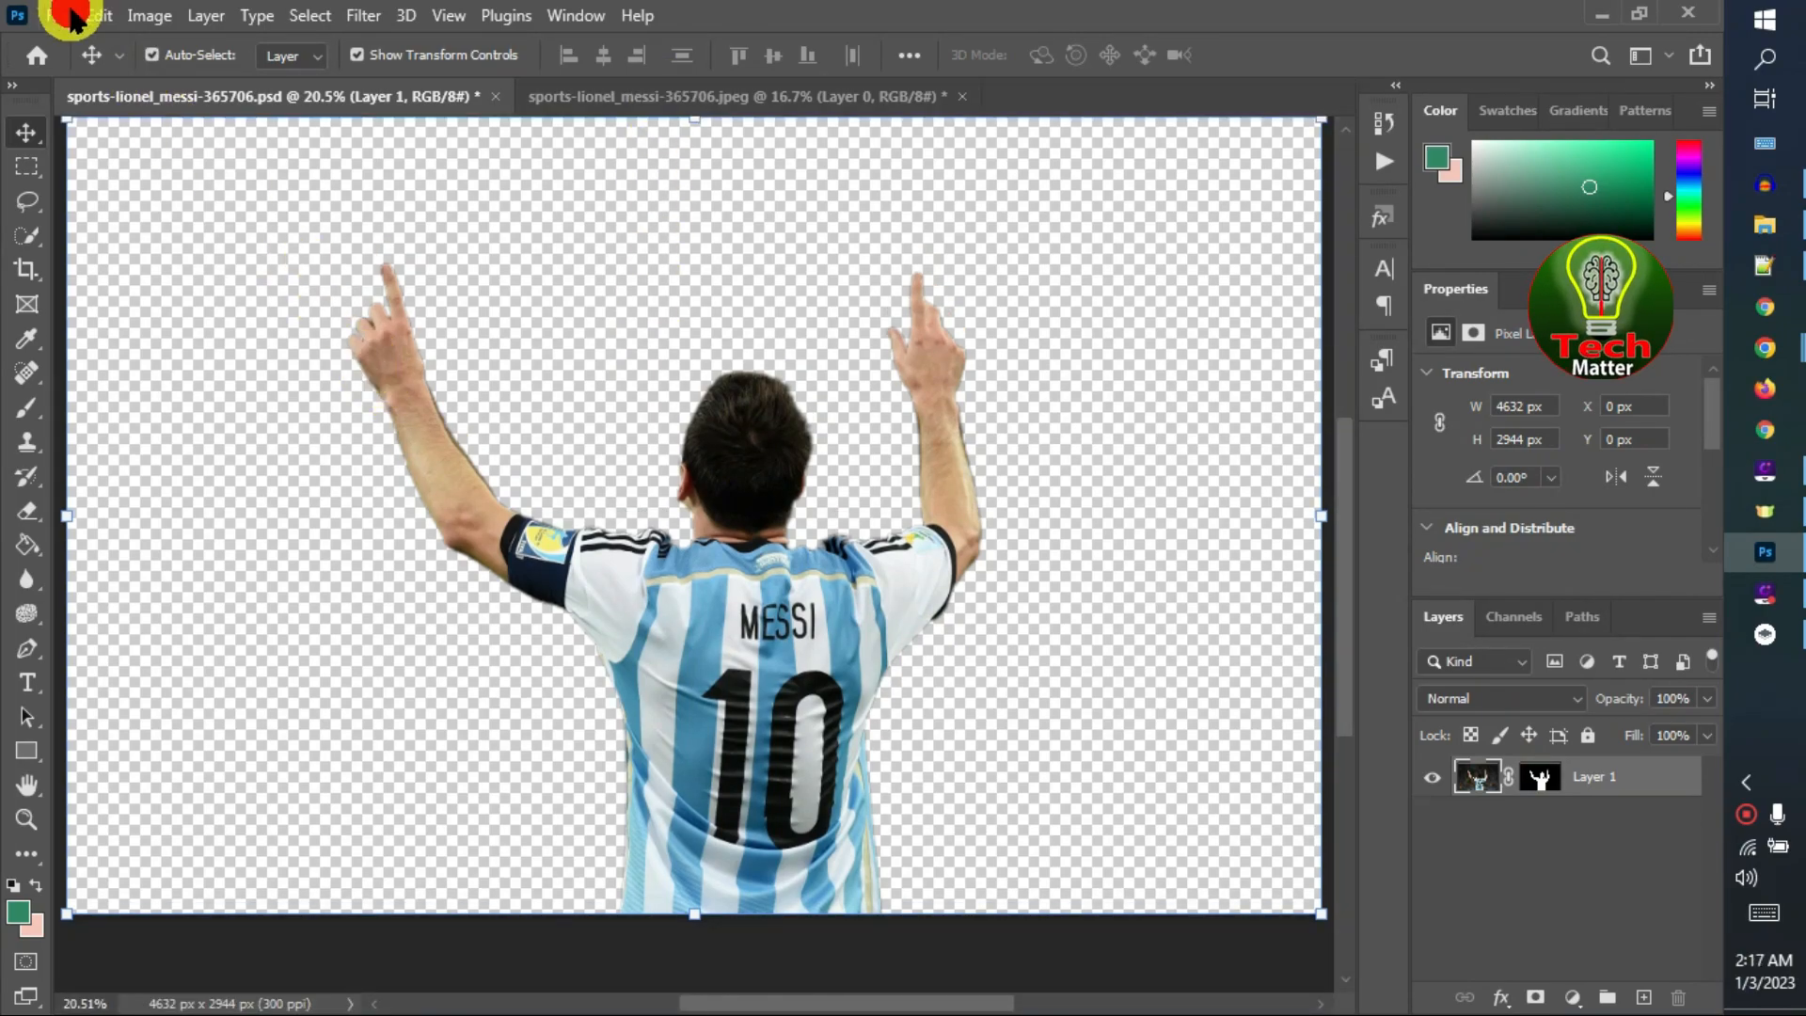
click(57, 15)
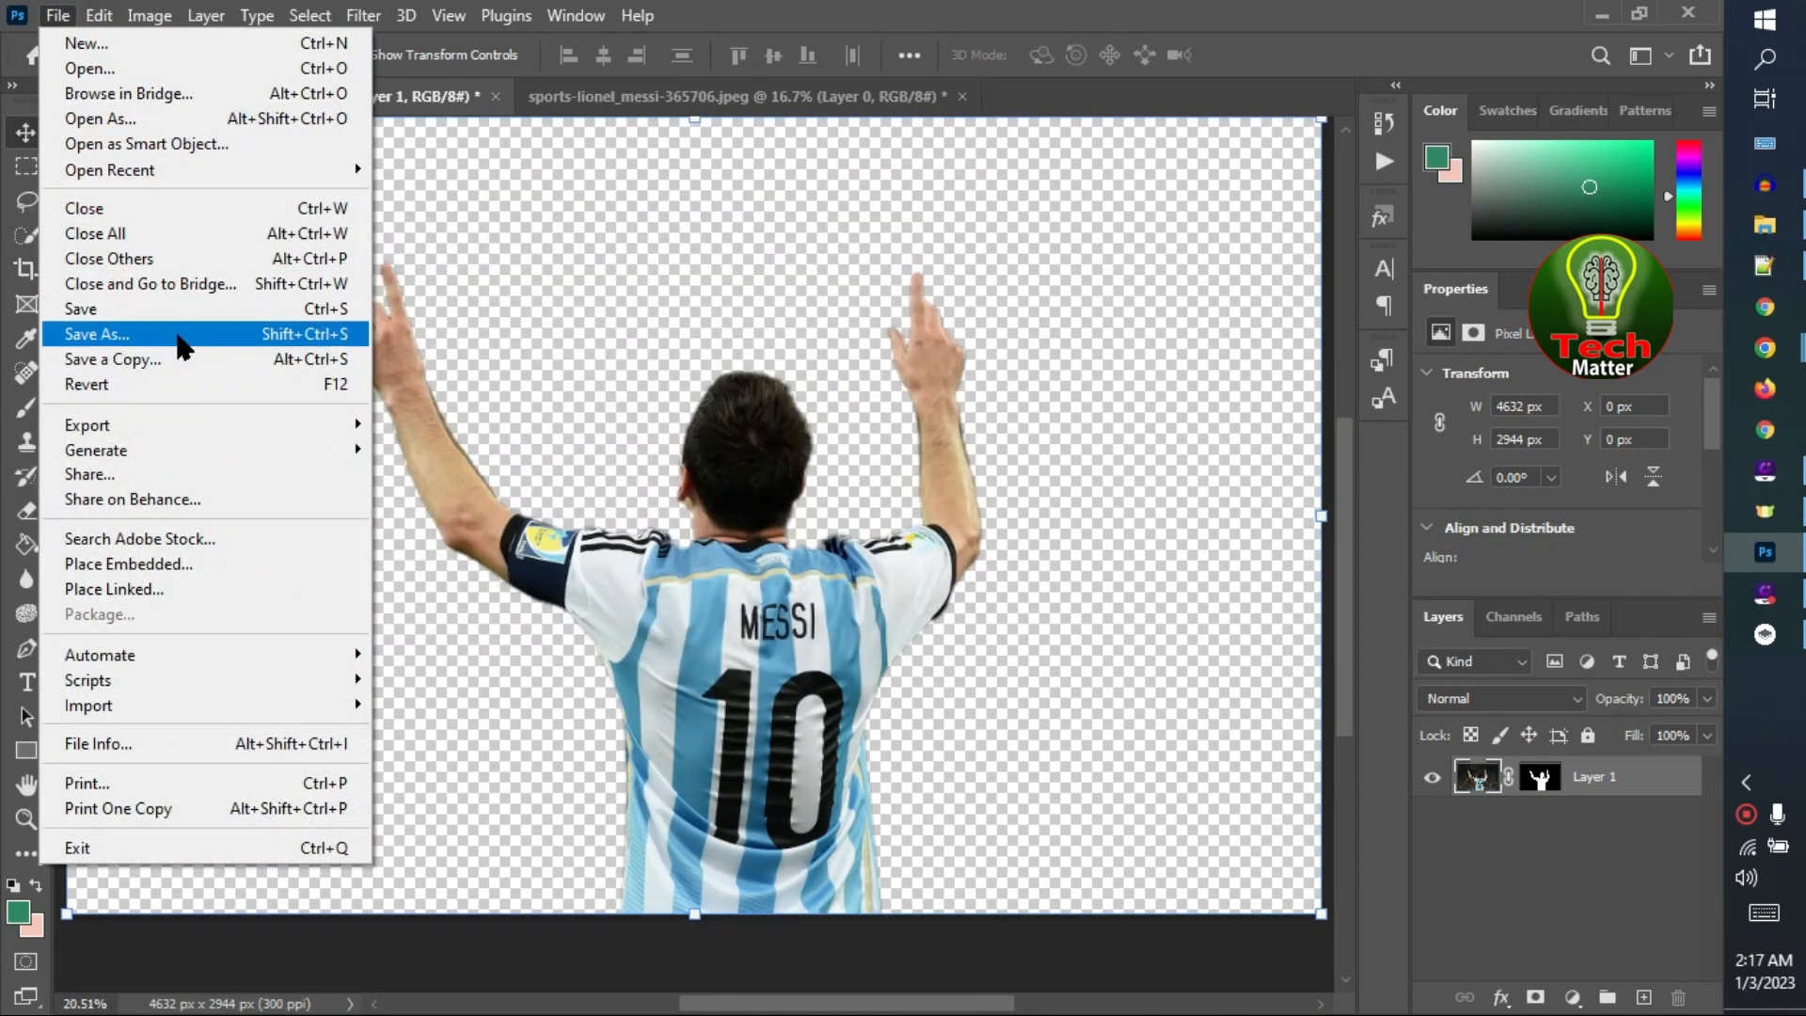
Step: Save the masked image as a PNG with the Large file size option
click(96, 334)
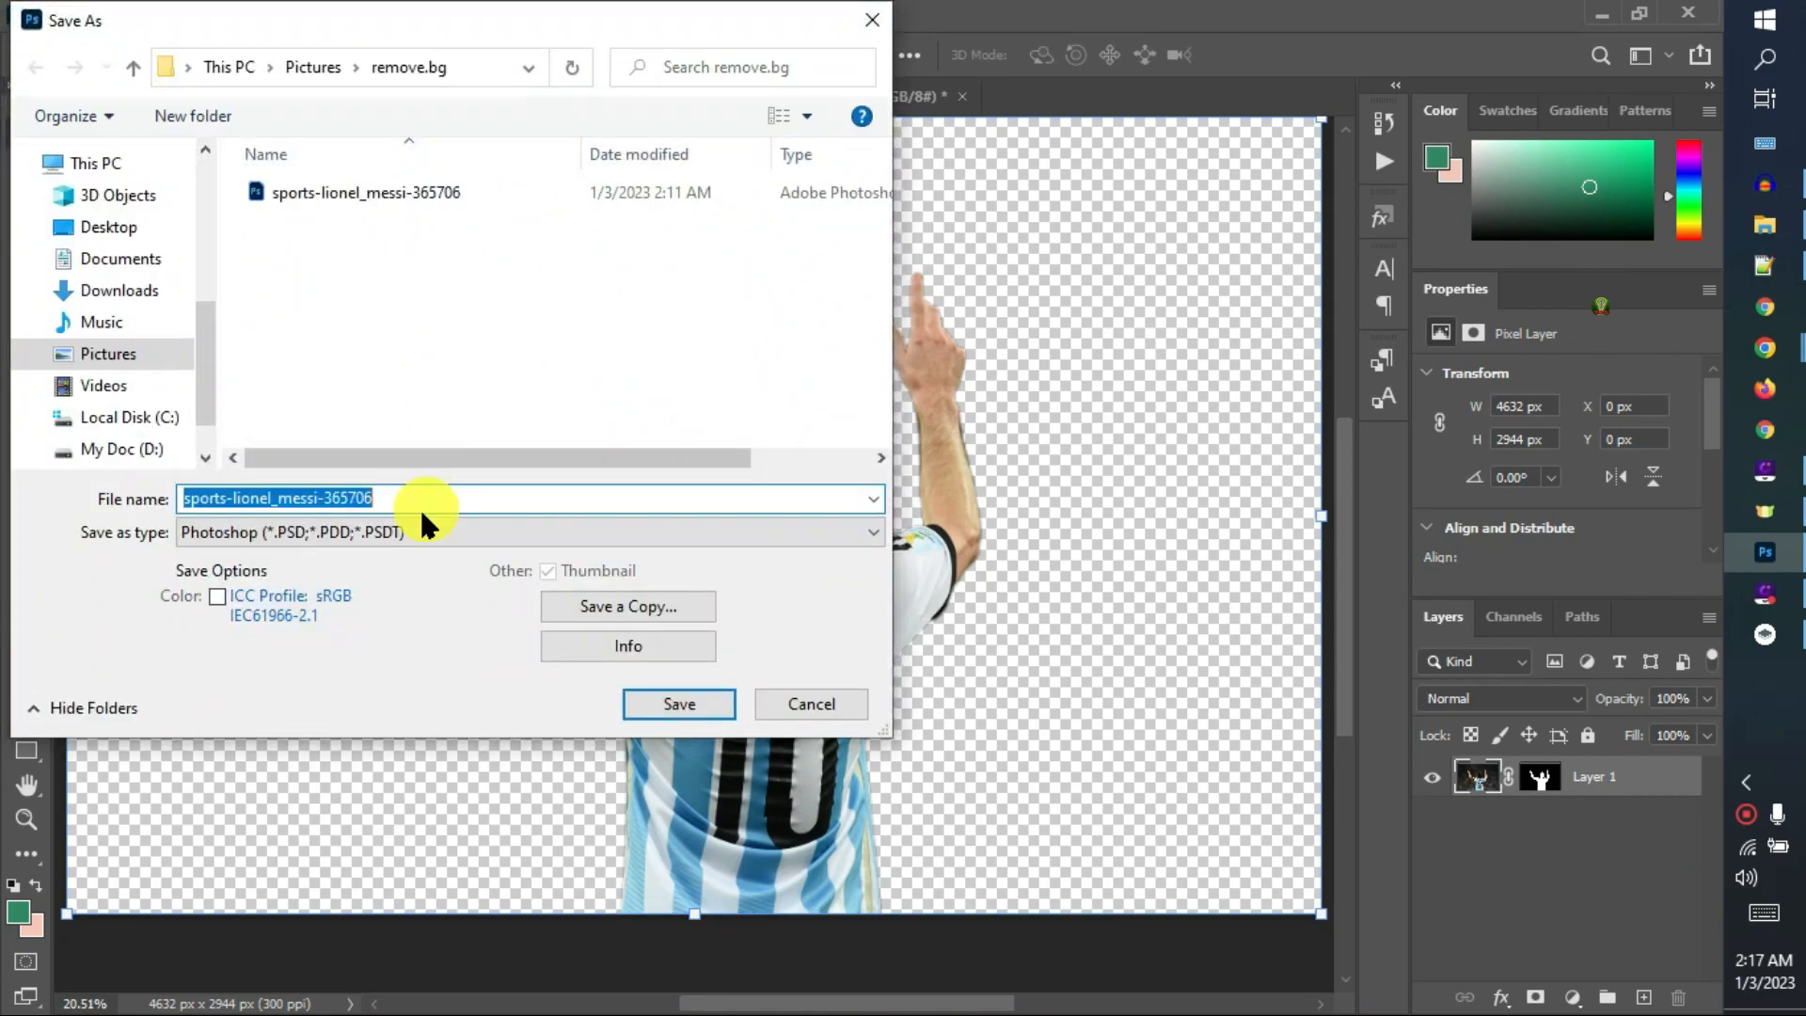
click(524, 531)
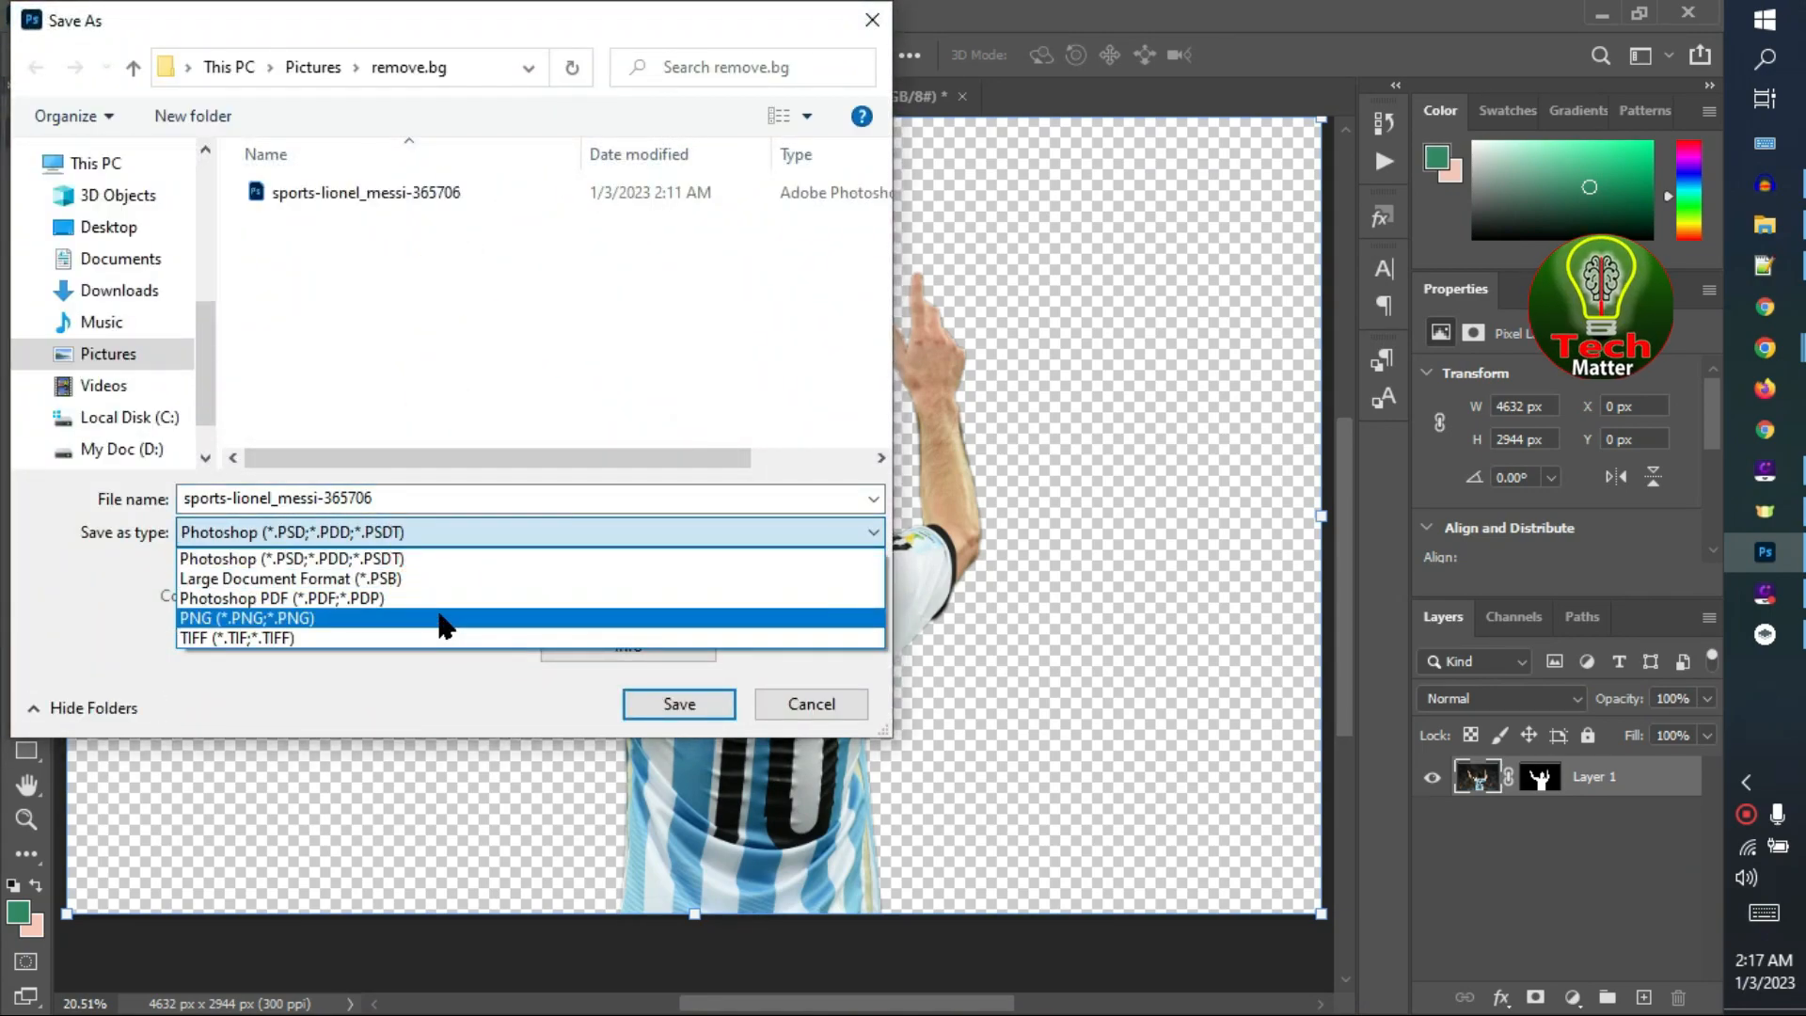
click(246, 619)
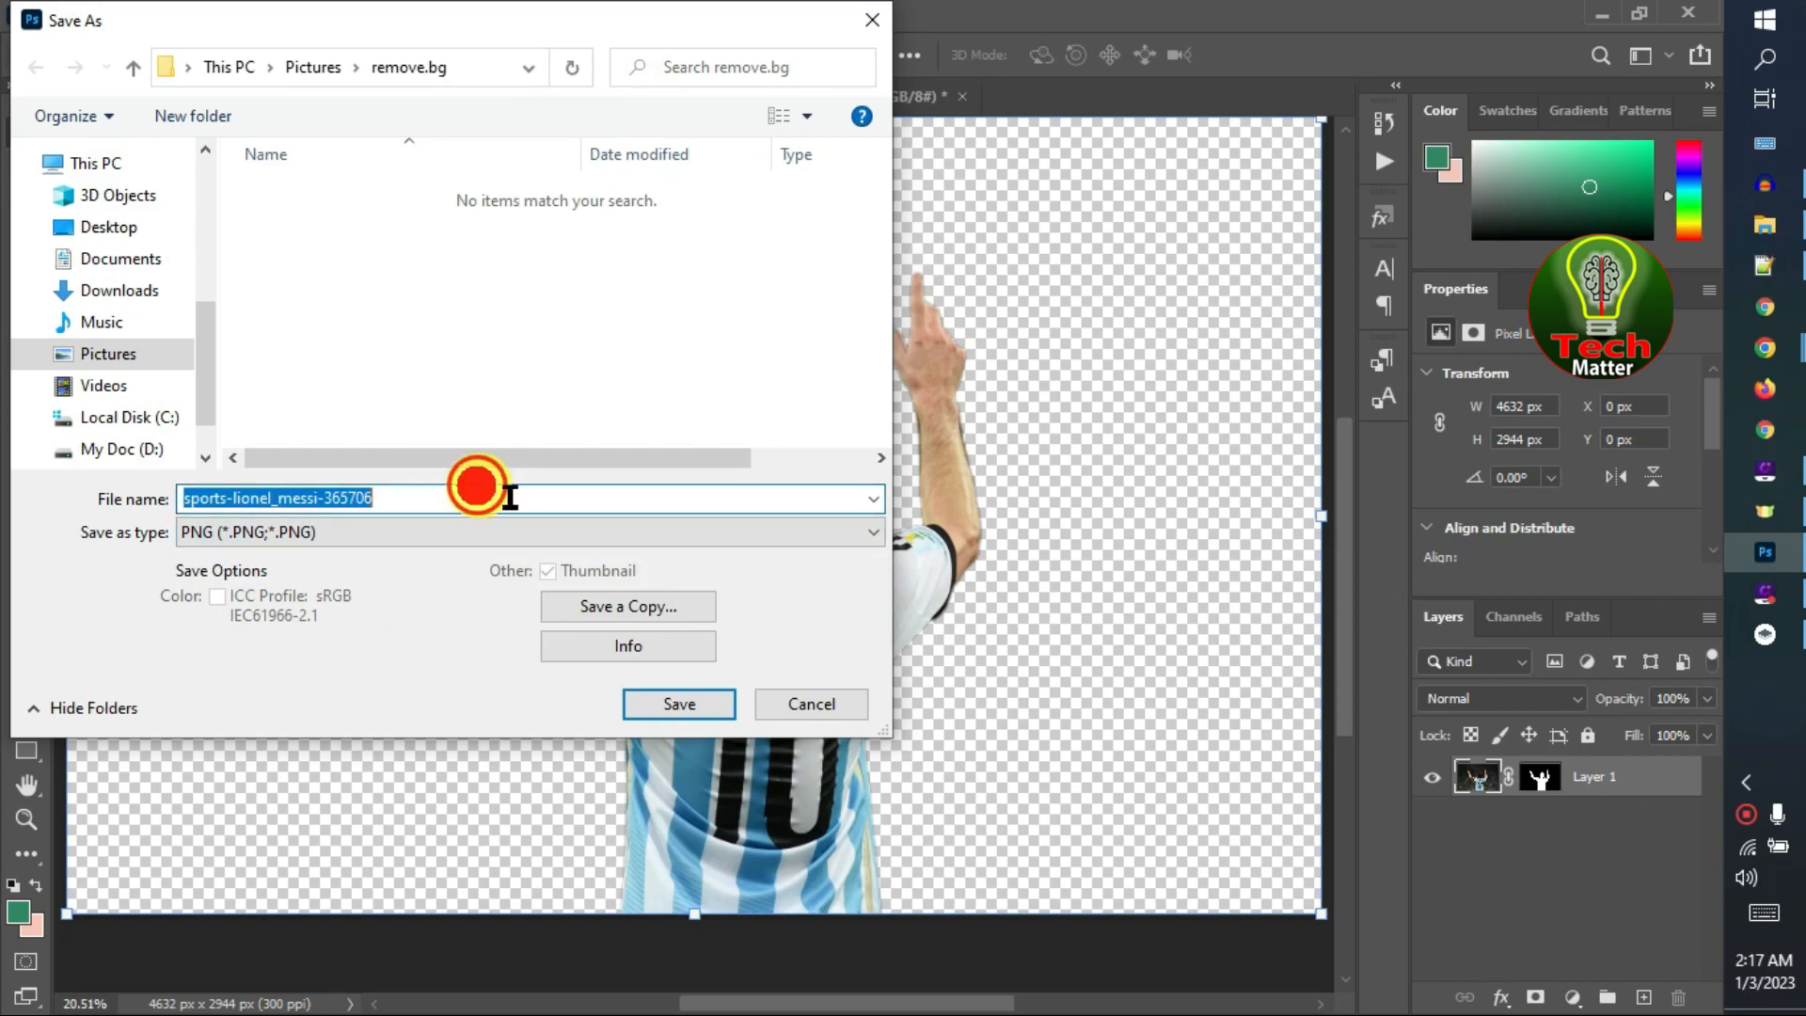
click(677, 704)
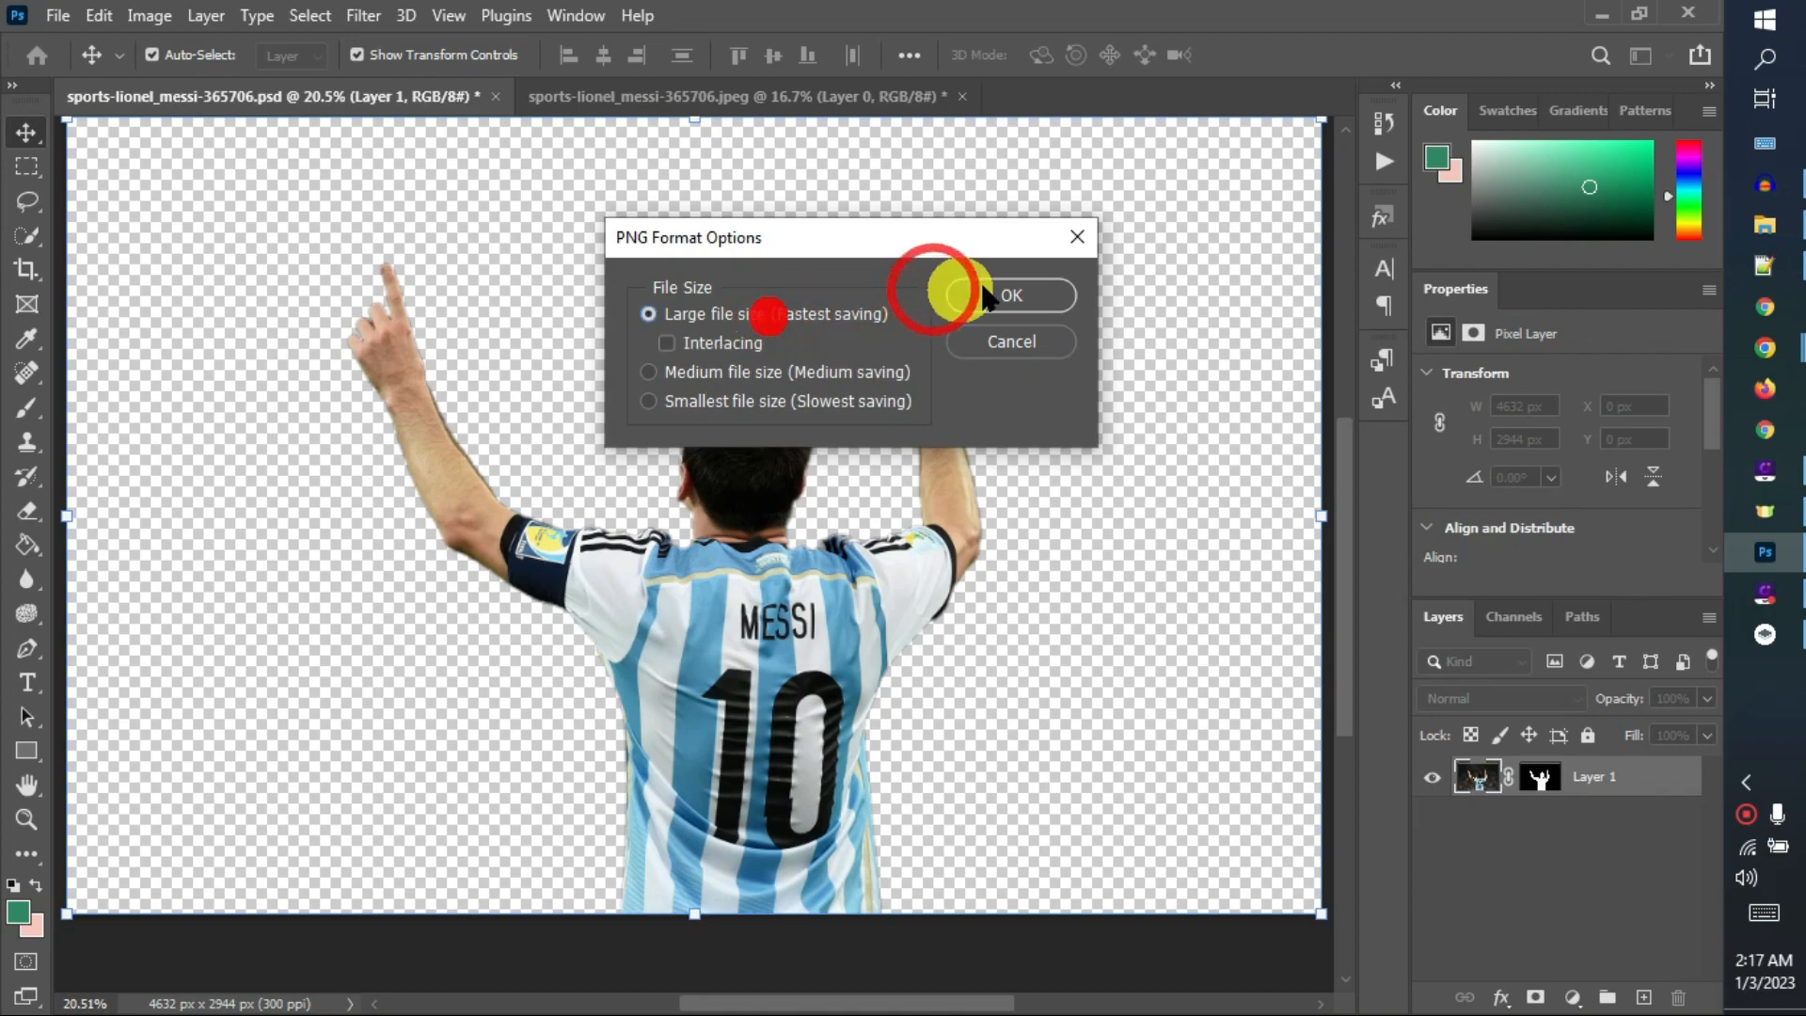
click(1007, 295)
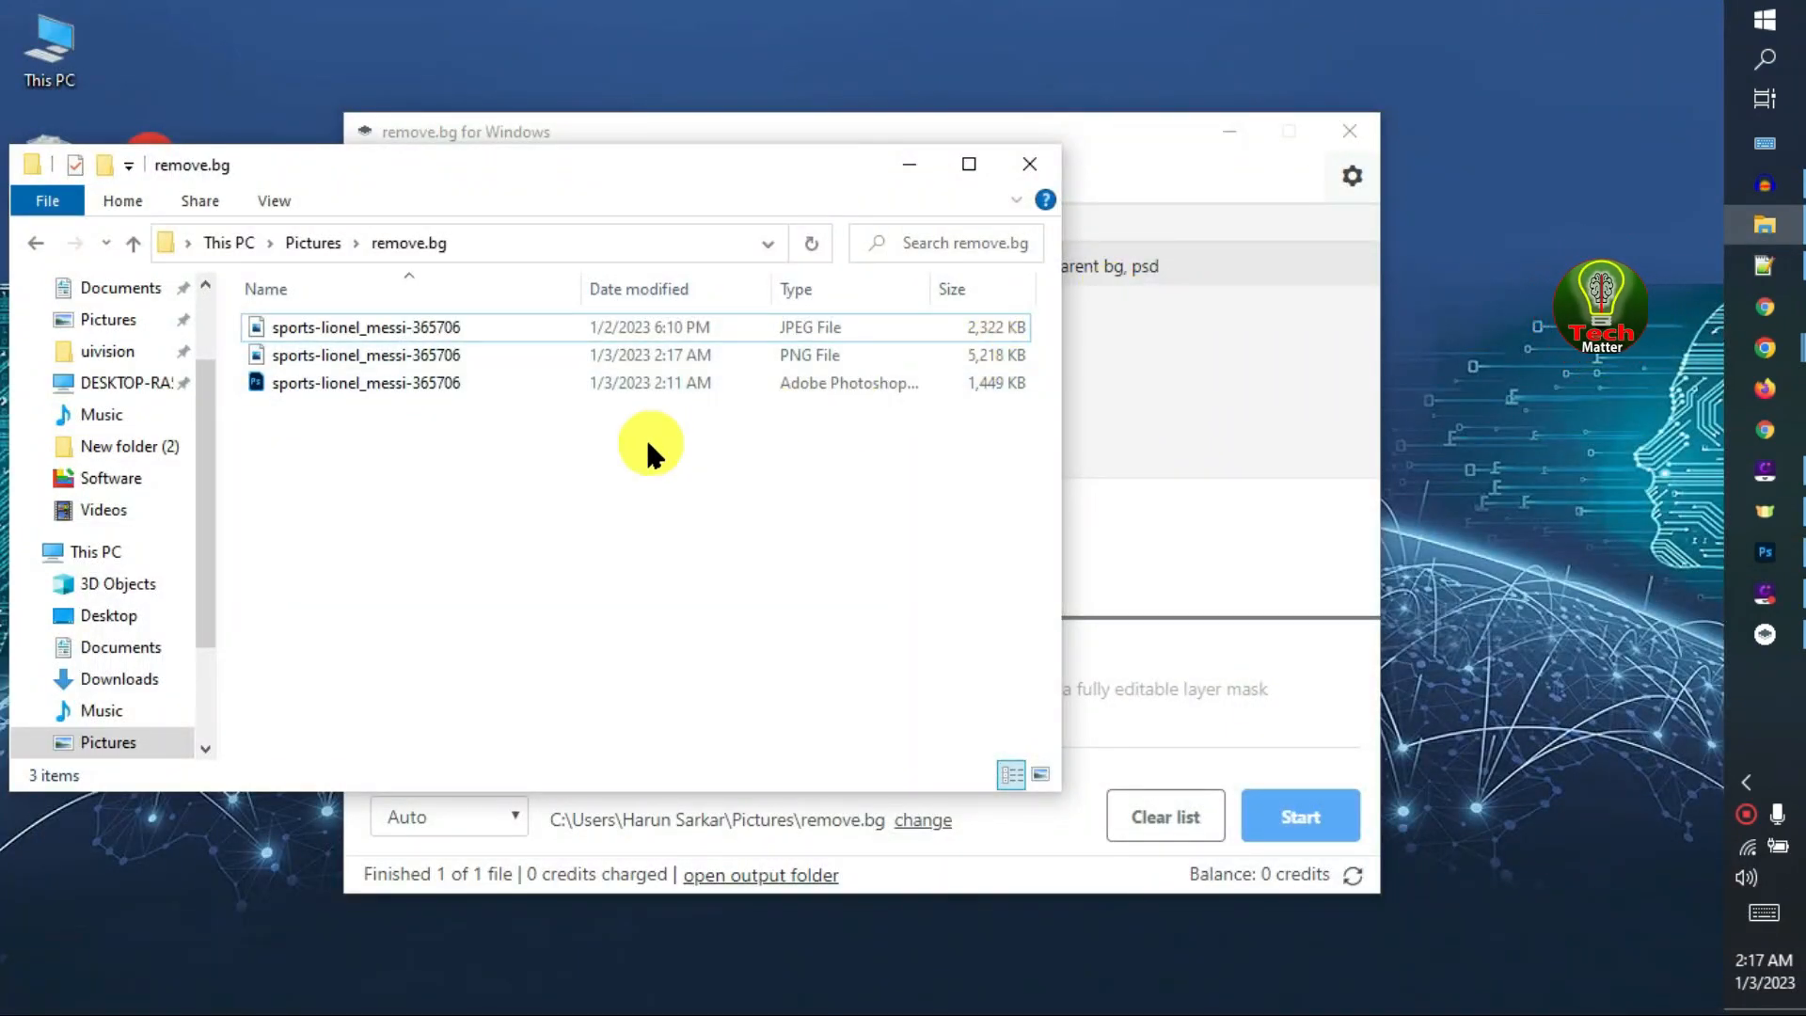
Step: Open the 5,218 KB PNG from the remove.bg folder in File Explorer
click(366, 355)
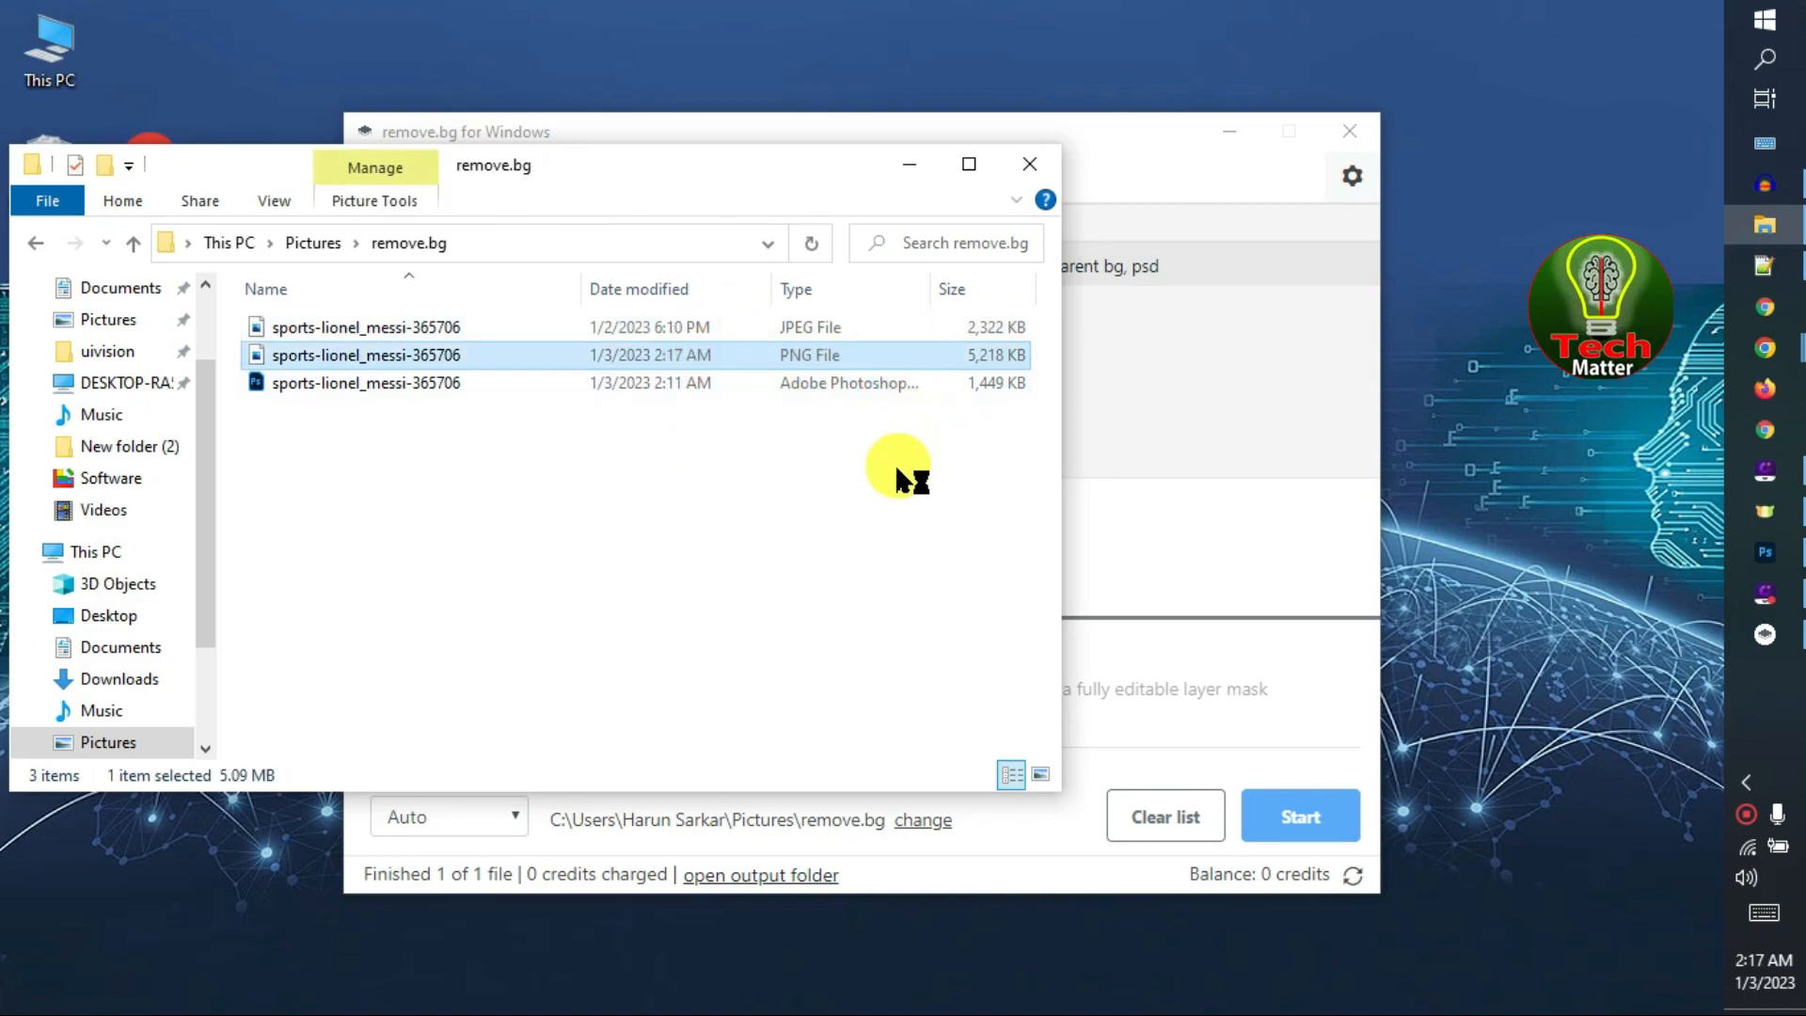
double_click(366, 355)
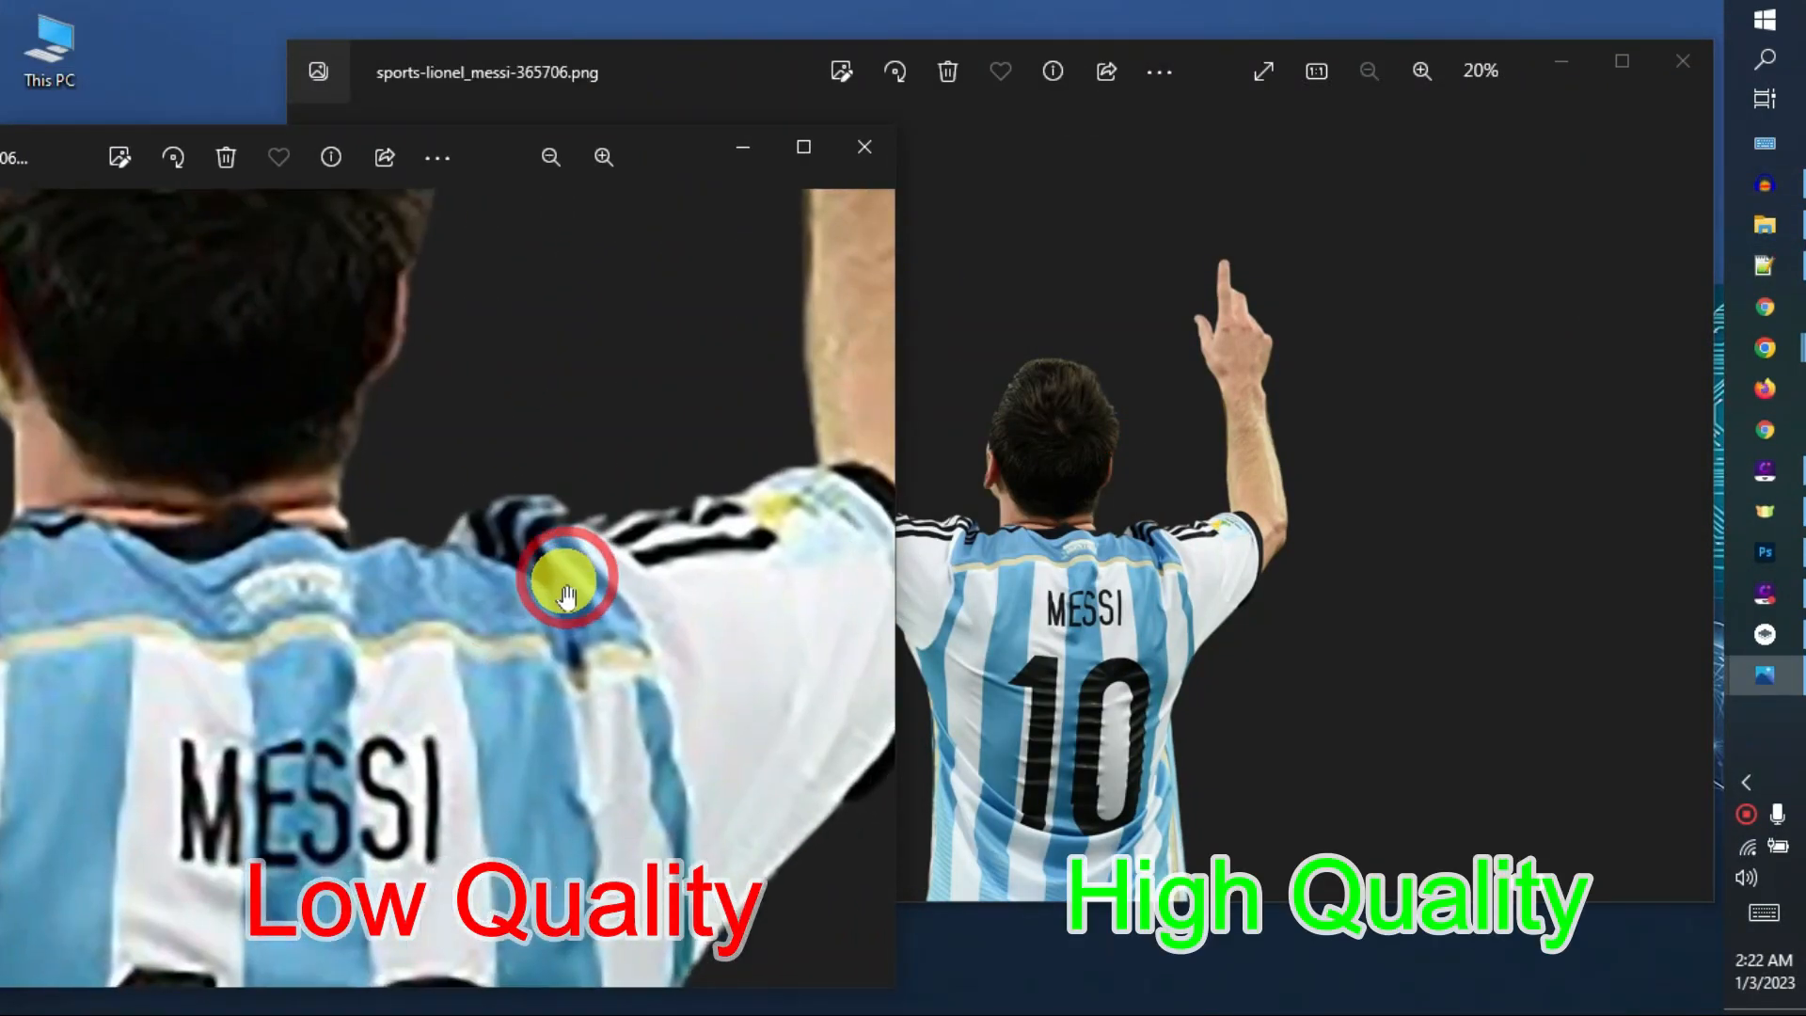
Step: Zoom both Photos windows to compare the player's head and shirt detail
click(1421, 71)
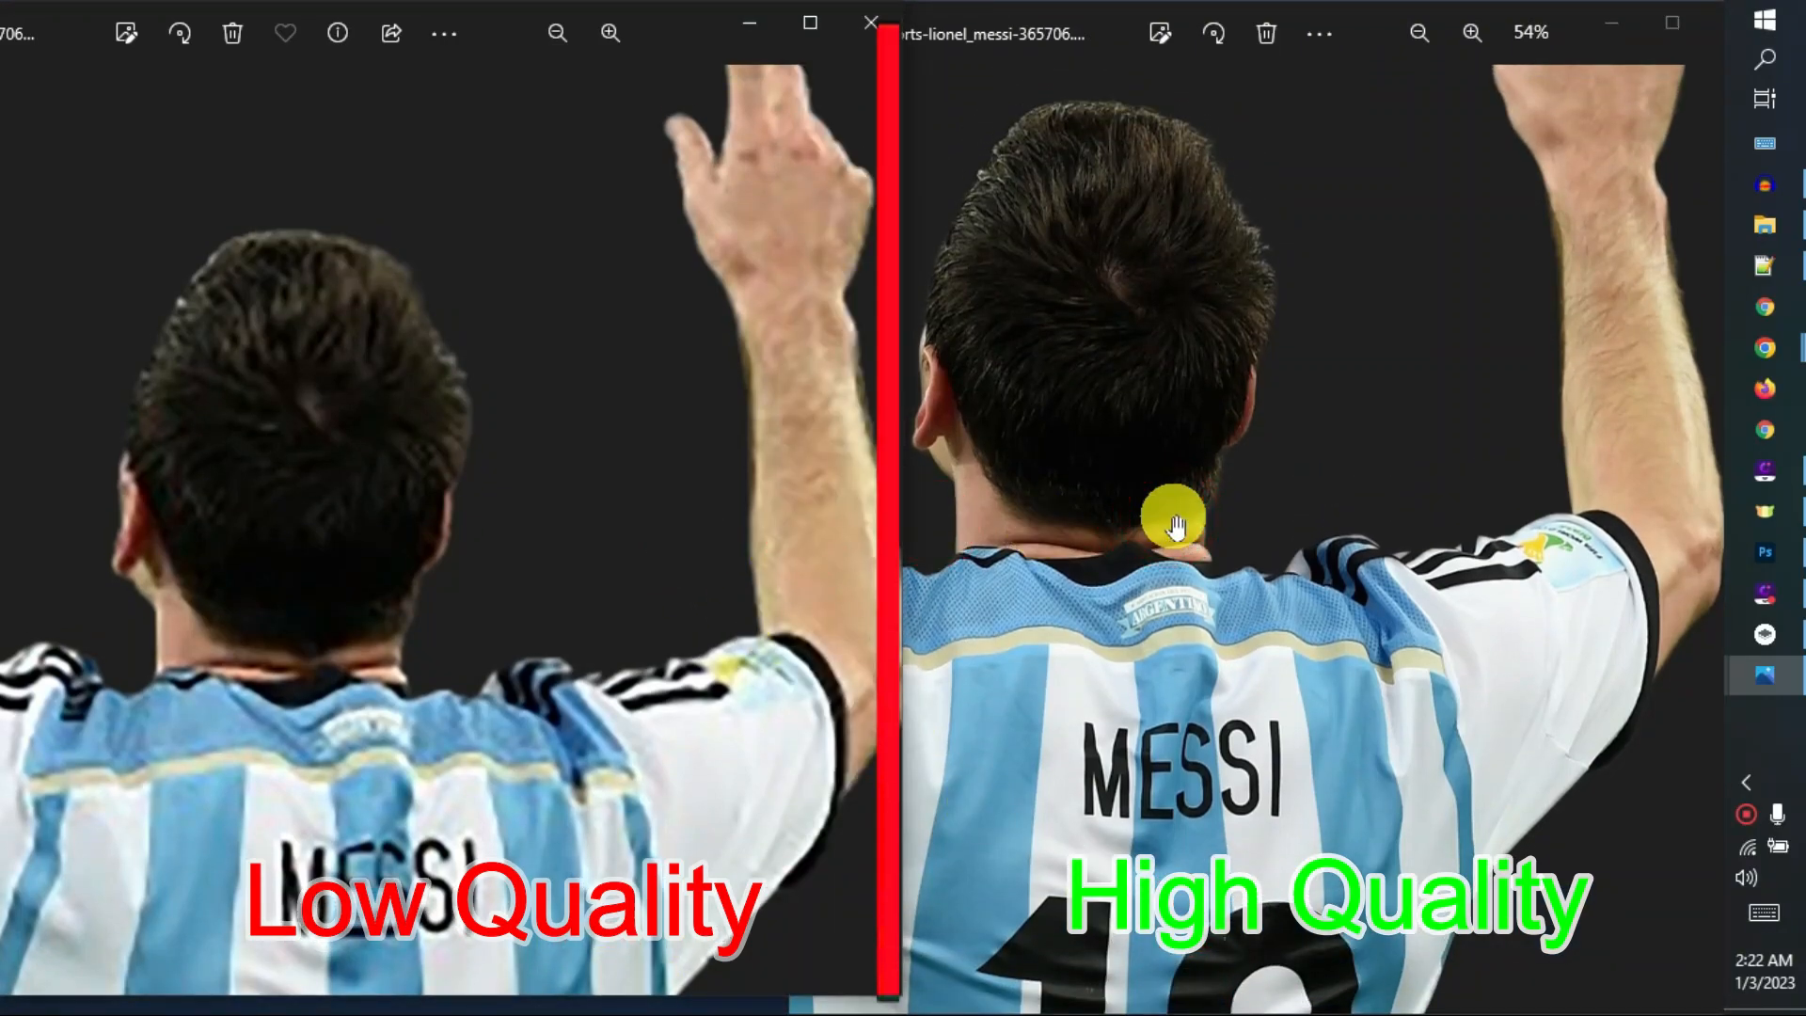
mouse_move(1242, 495)
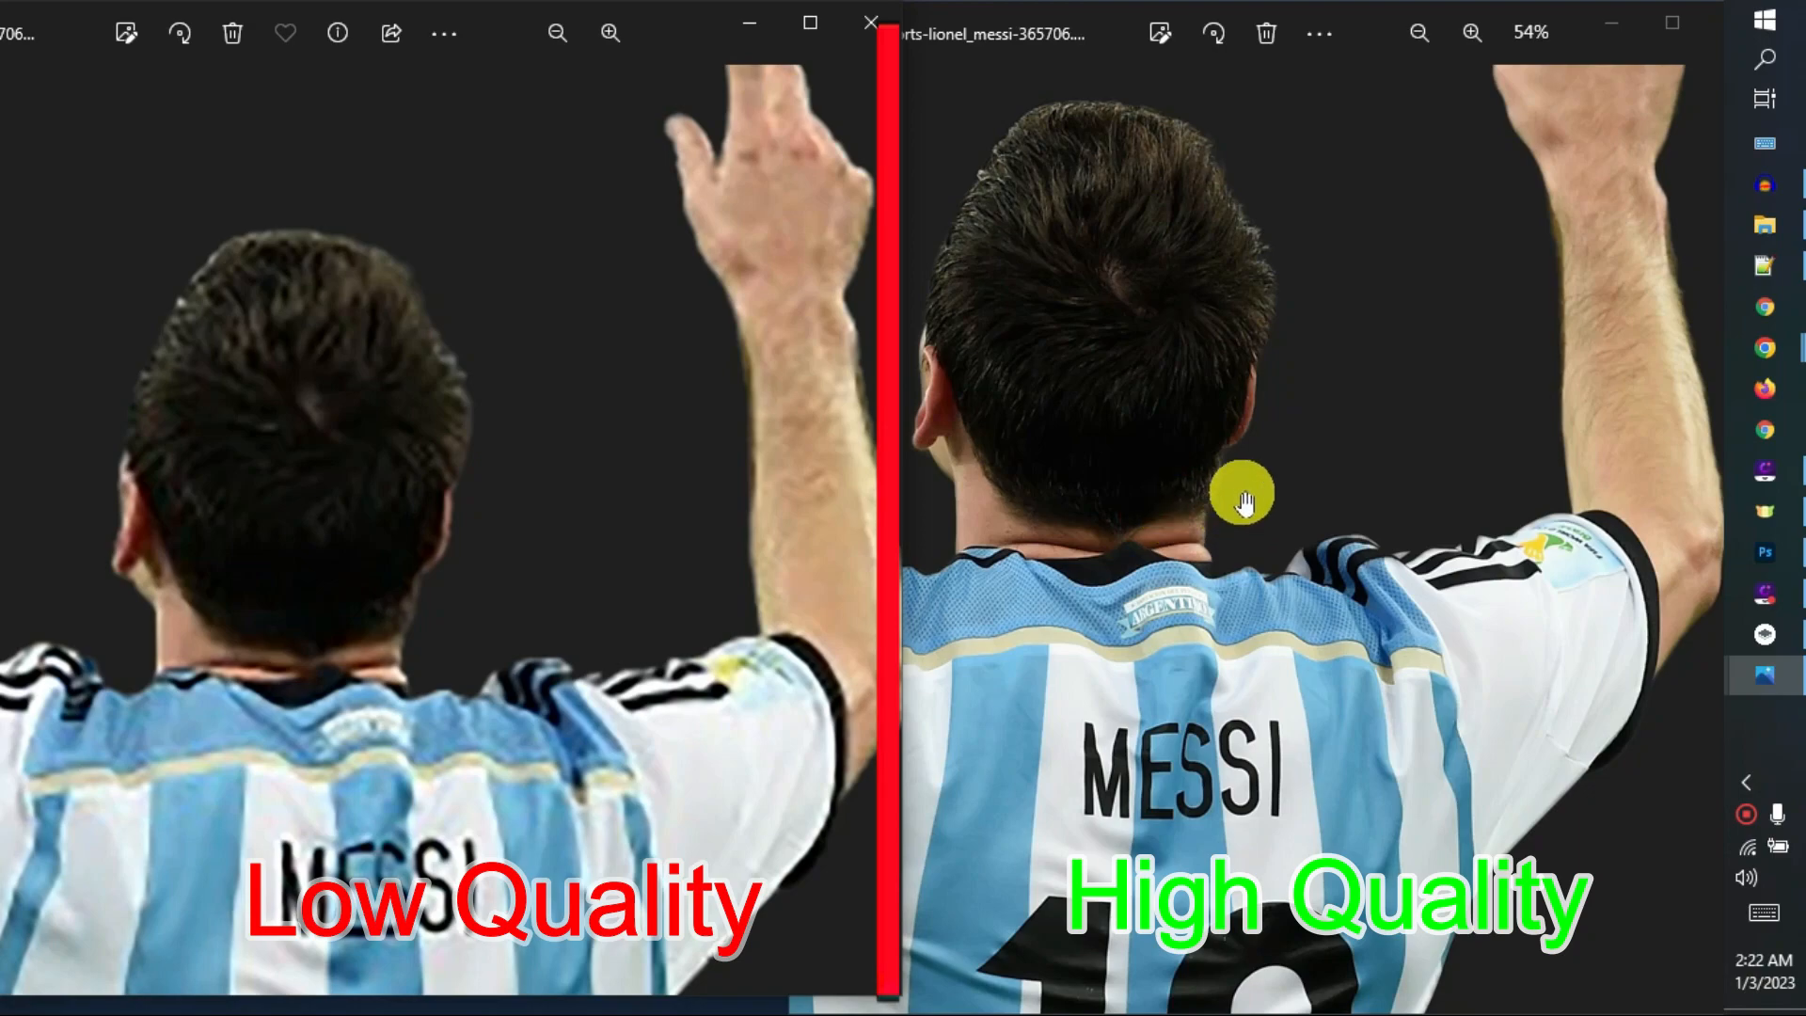